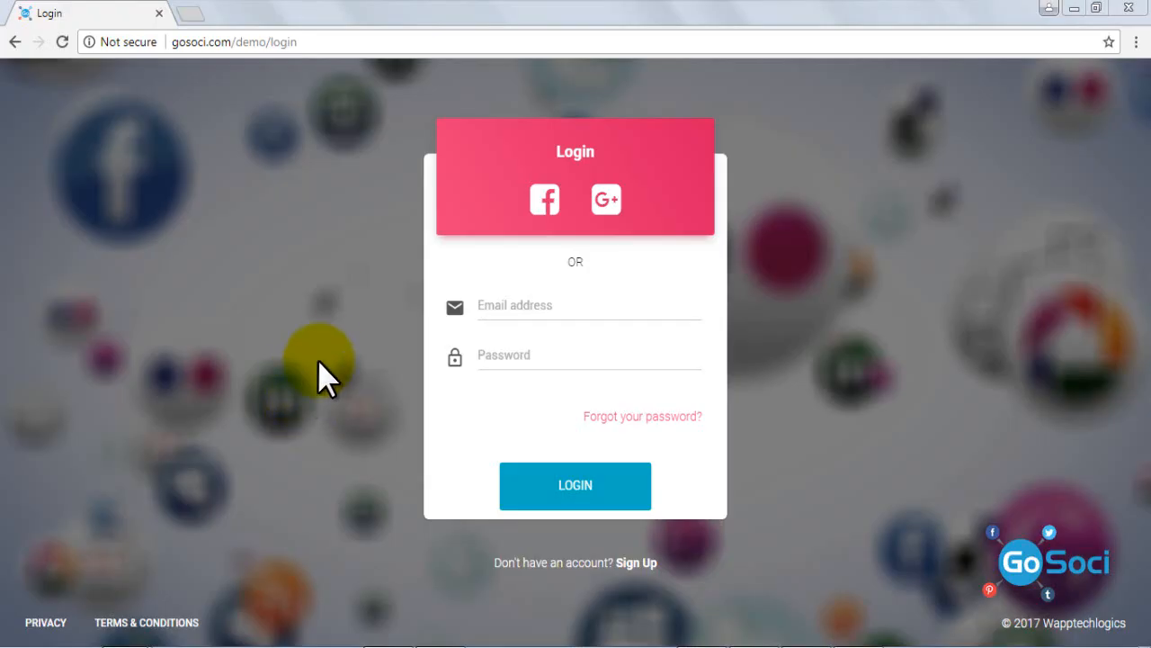
{"action": "mouse_move", "coordinate": [338, 363]}
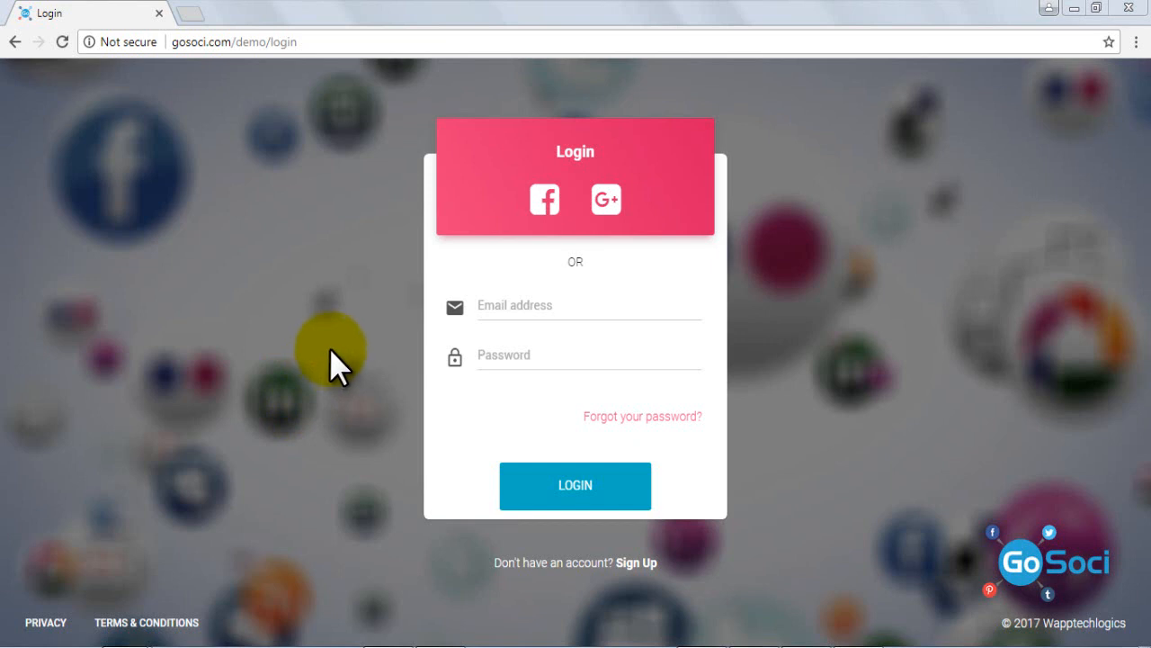
{"action": "mouse_move", "coordinate": [369, 378]}
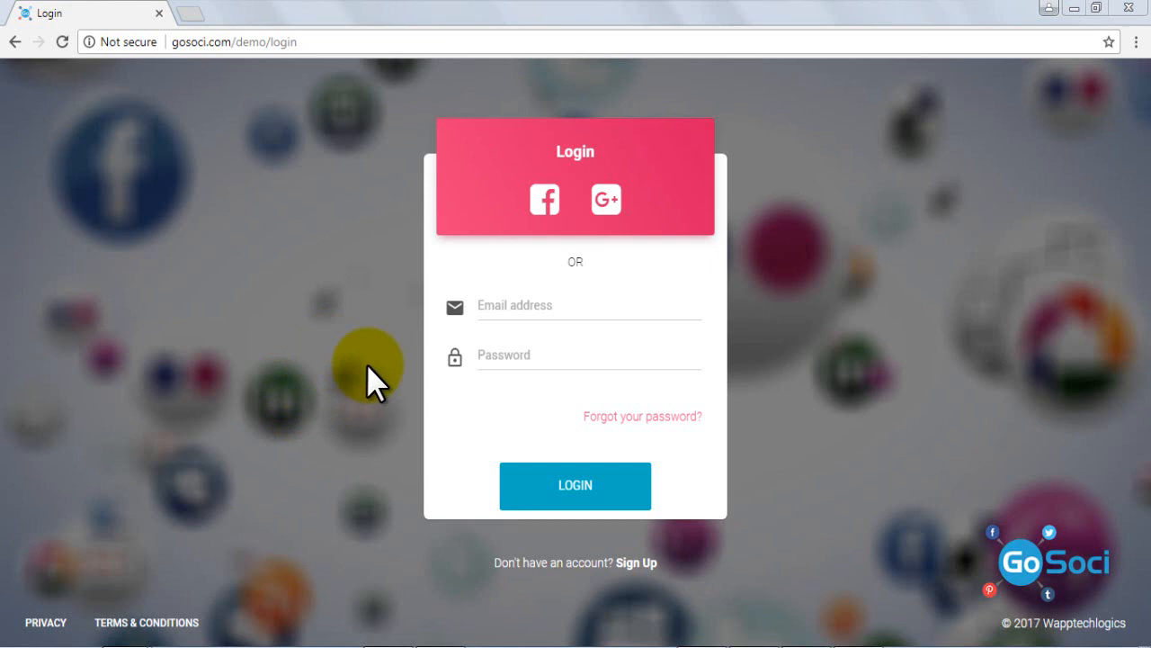
{"action": "mouse_move", "coordinate": [382, 333]}
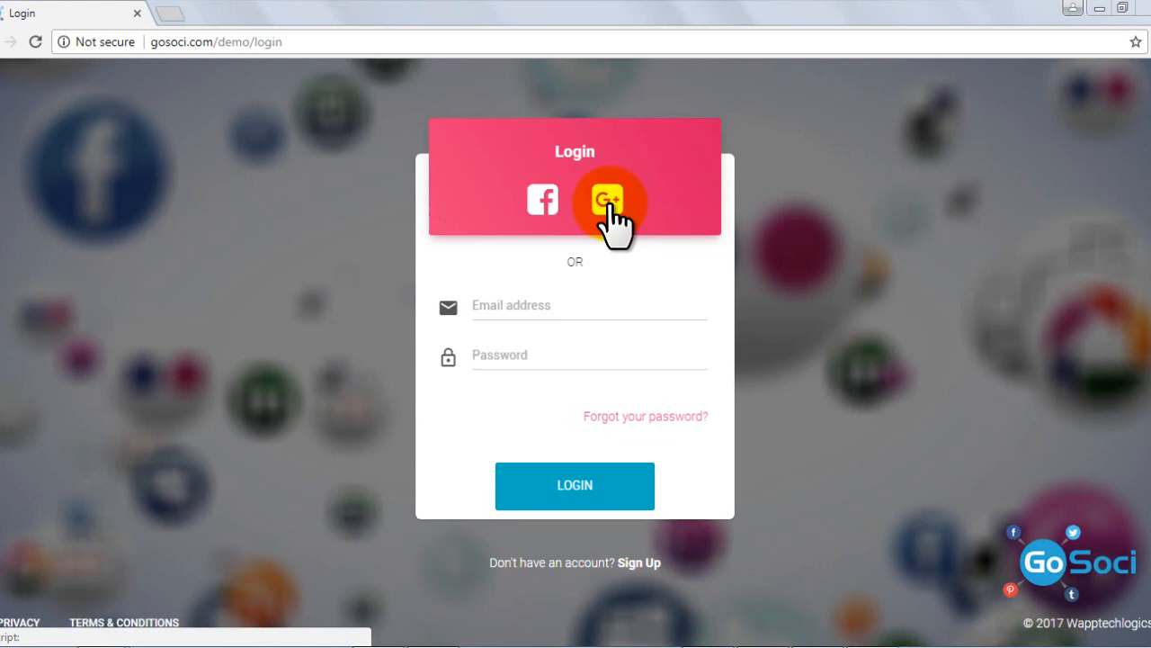
Sign in with the linked Google account, entering its password and continuing past Next.
{"action": "left_click", "coordinate": [608, 198]}
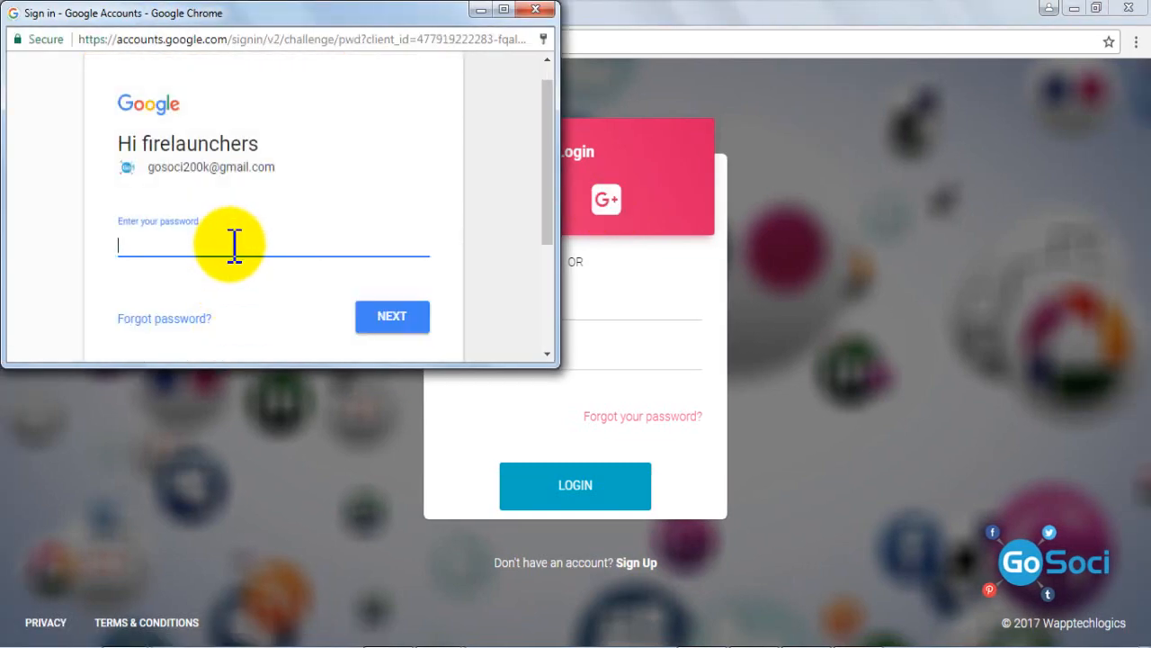
{"action": "type", "text": "password"}
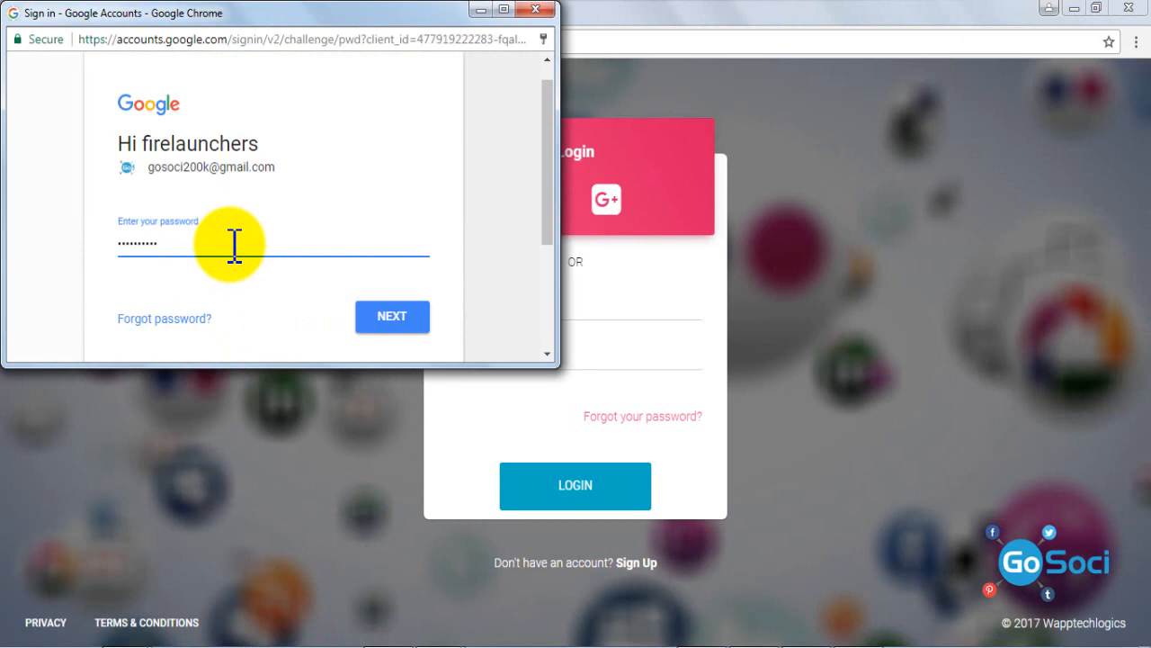
{"action": "left_click", "coordinate": [392, 316]}
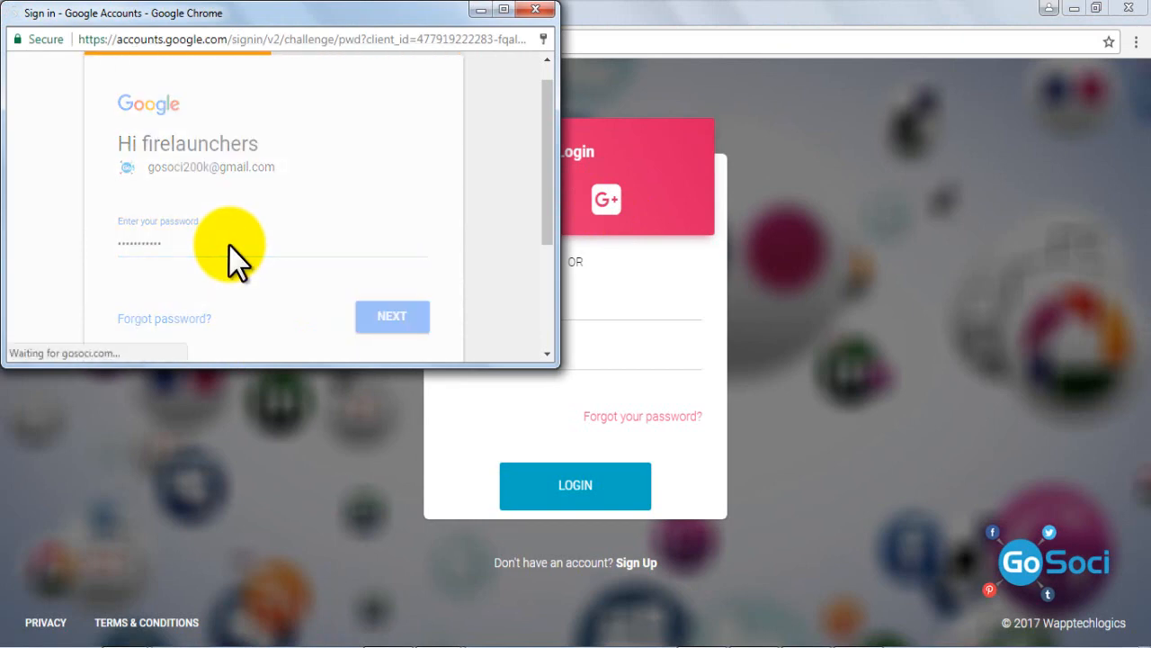
Review the dashboard's zero share statistics, peek at the profile menu, and expand the Sitemap sidebar section.
{"action": "left_click", "coordinate": [392, 316]}
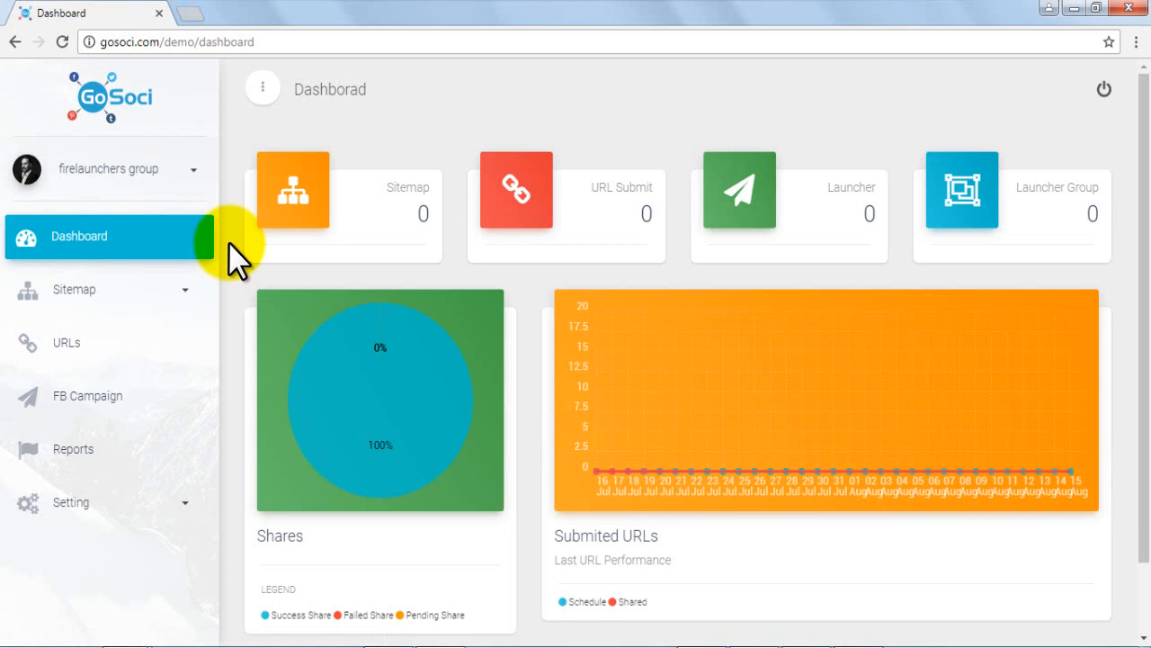
{"action": "mouse_move", "coordinate": [395, 234]}
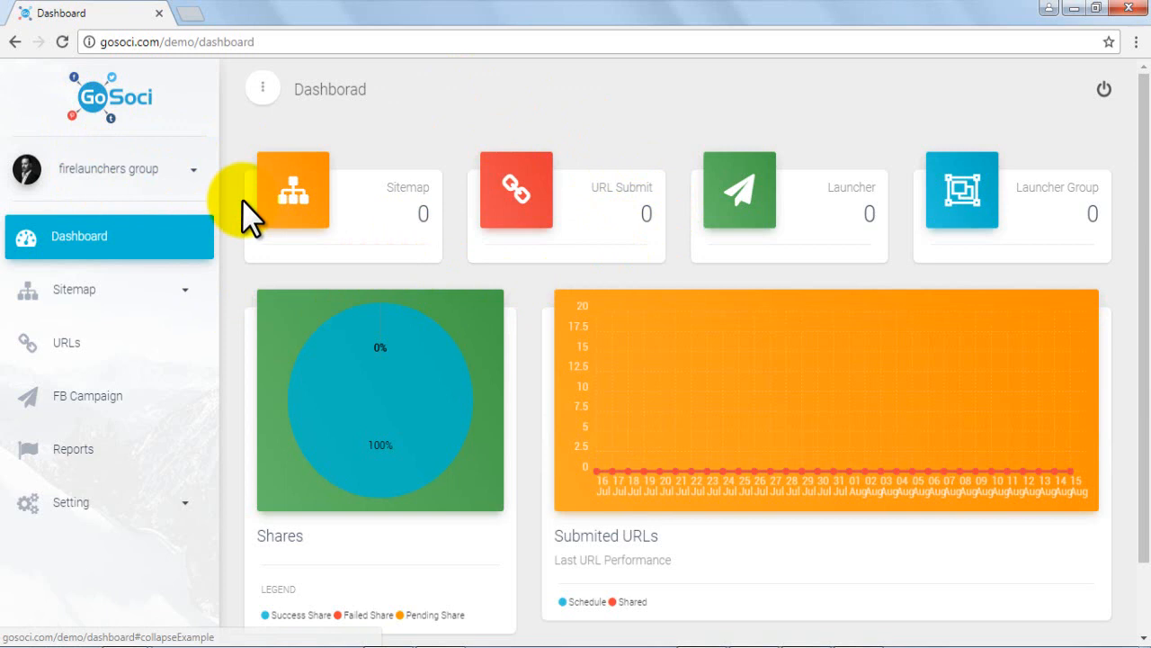
{"action": "mouse_move", "coordinate": [989, 234]}
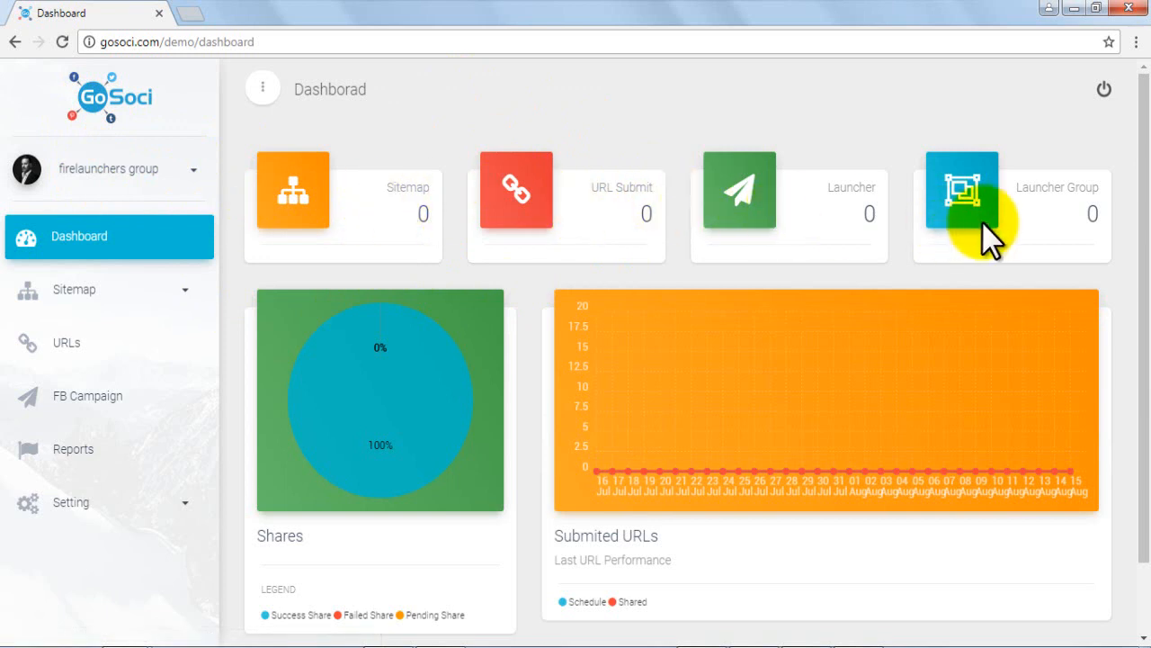
{"action": "mouse_move", "coordinate": [824, 360]}
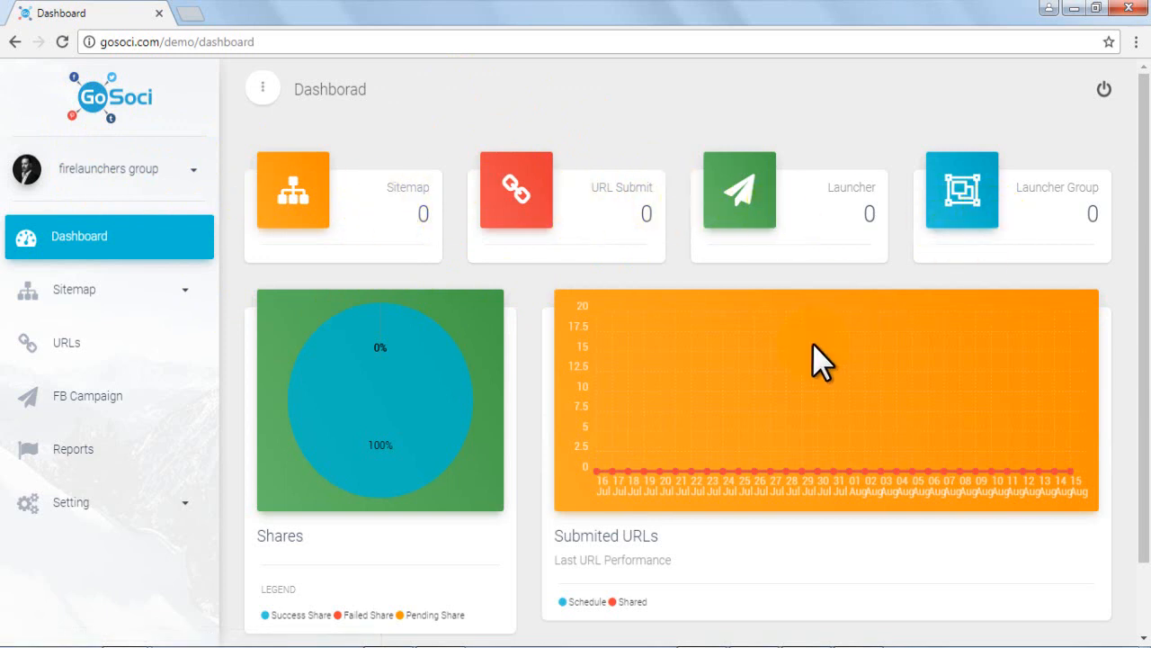
{"action": "scroll", "scroll_direction": "down", "scroll_amount": 3}
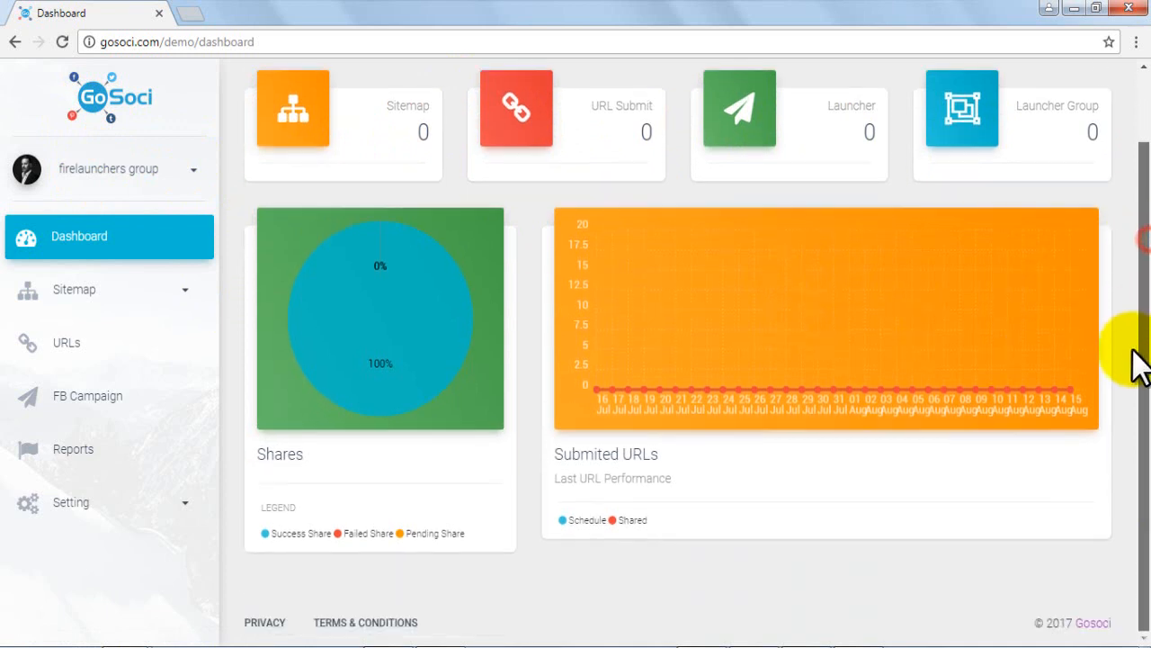
{"action": "mouse_move", "coordinate": [639, 387]}
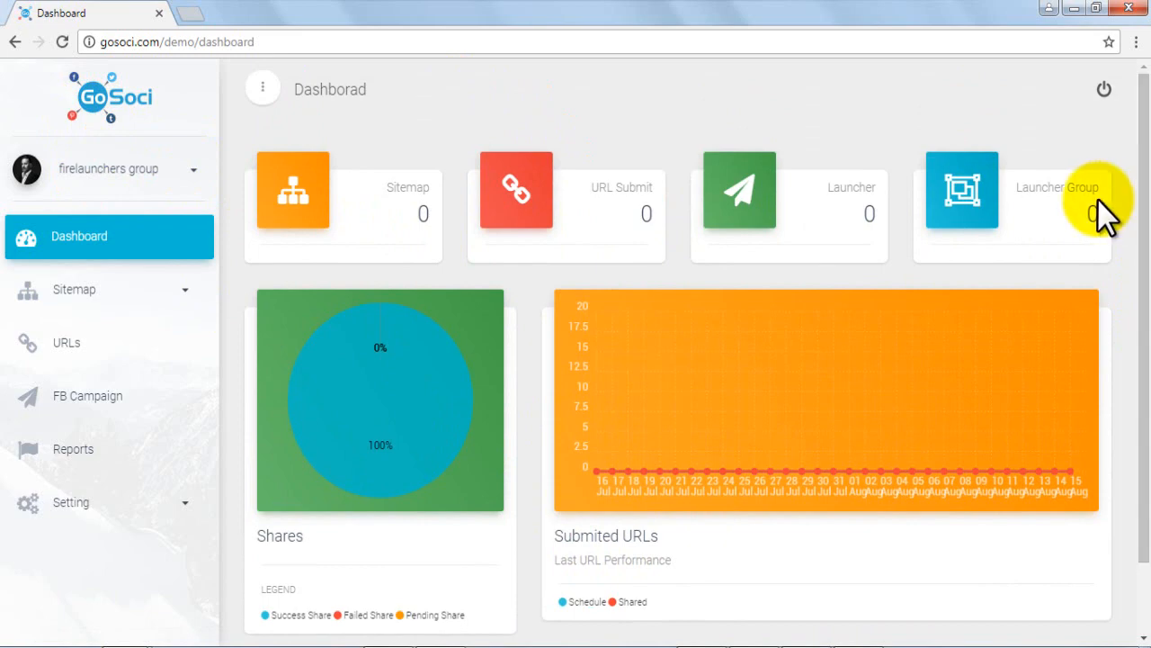
{"action": "mouse_move", "coordinate": [1105, 90]}
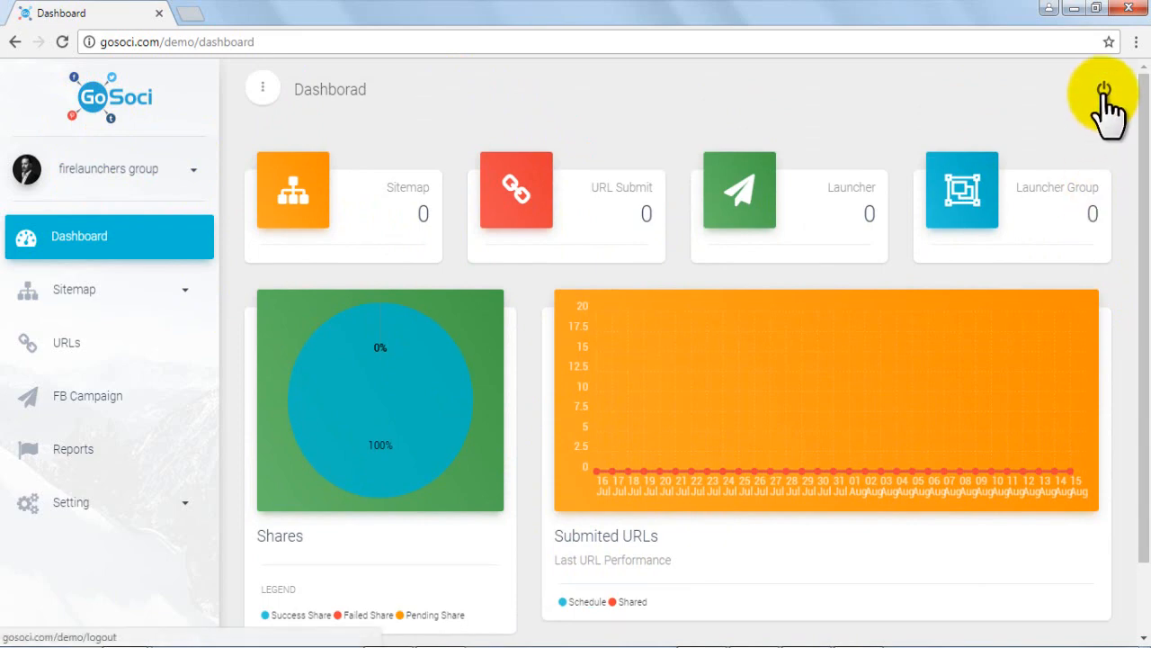
{"action": "mouse_move", "coordinate": [576, 166]}
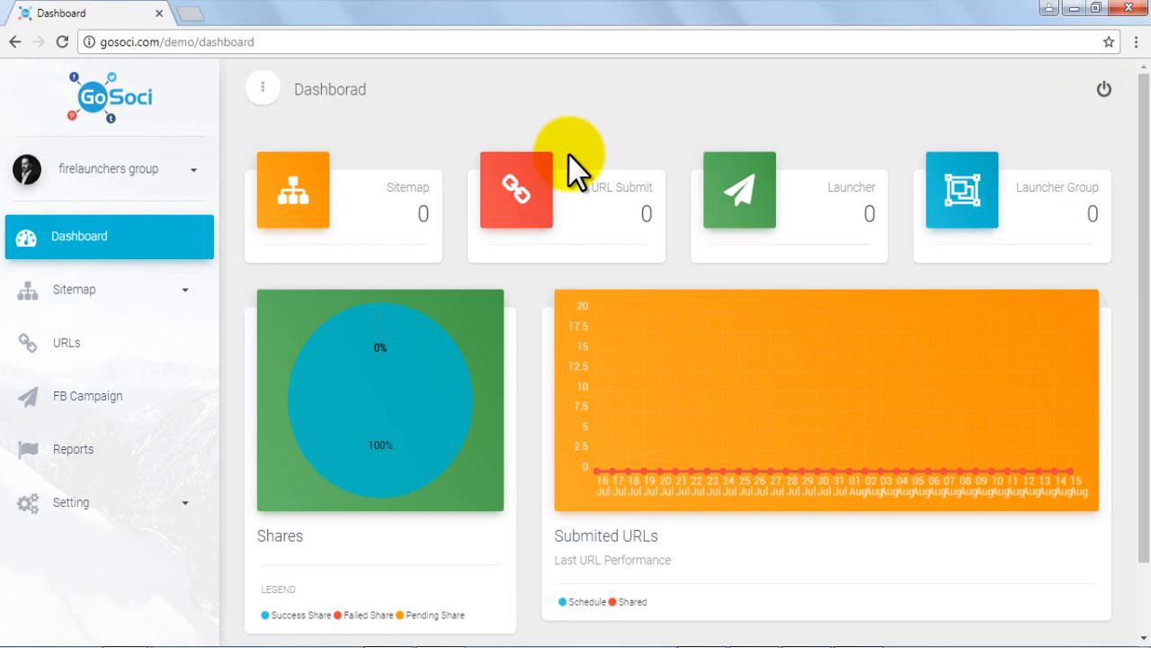
{"action": "mouse_move", "coordinate": [189, 170]}
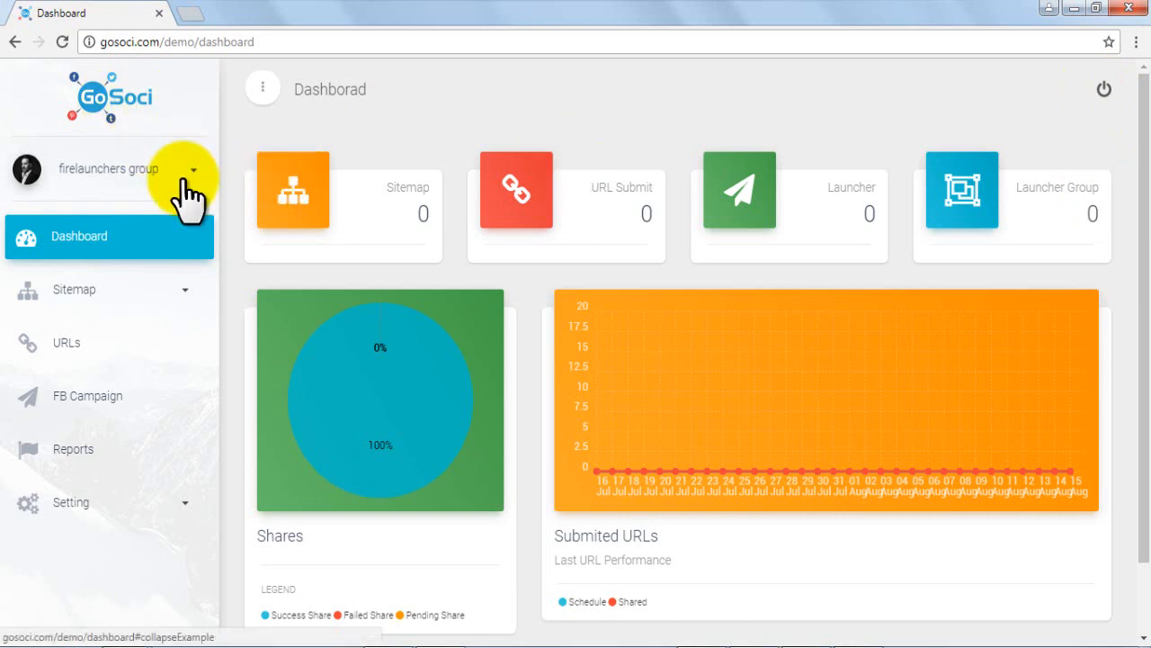
{"action": "left_click", "coordinate": [187, 169]}
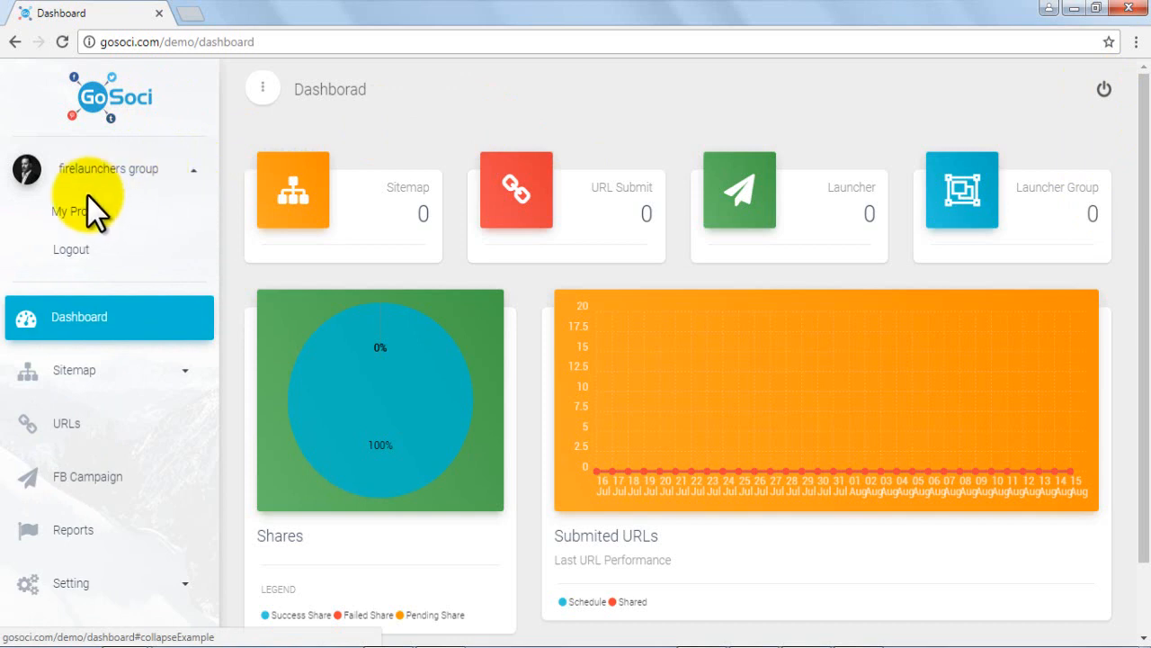
{"action": "mouse_move", "coordinate": [76, 212]}
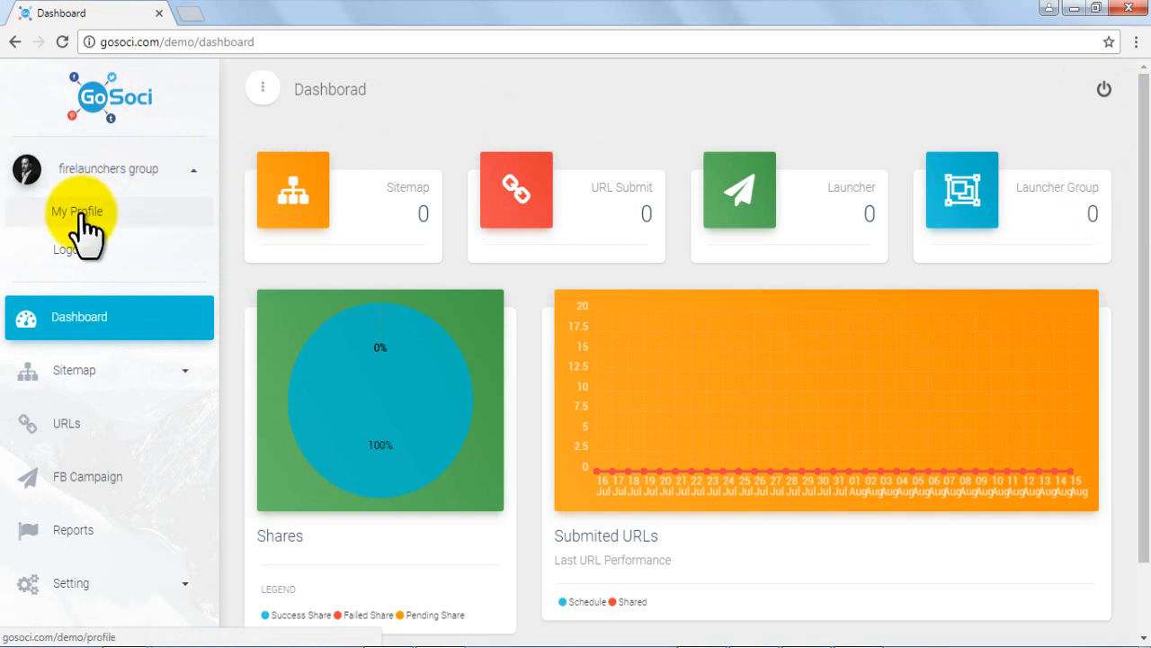
{"action": "mouse_move", "coordinate": [81, 269]}
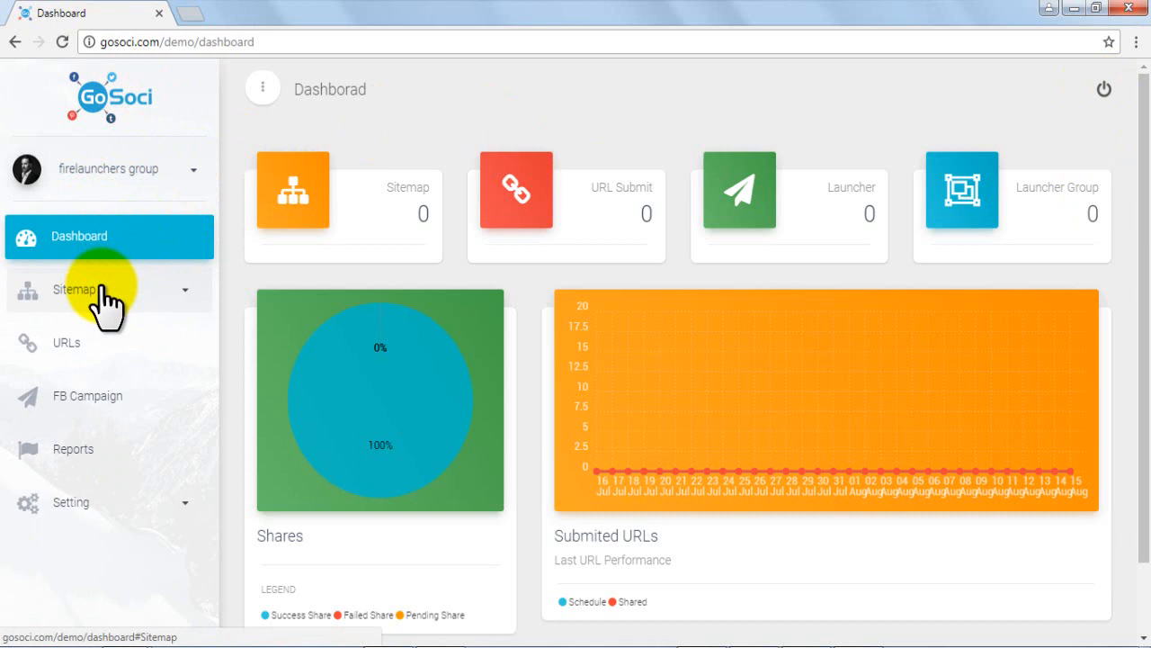
{"action": "left_click", "coordinate": [99, 290]}
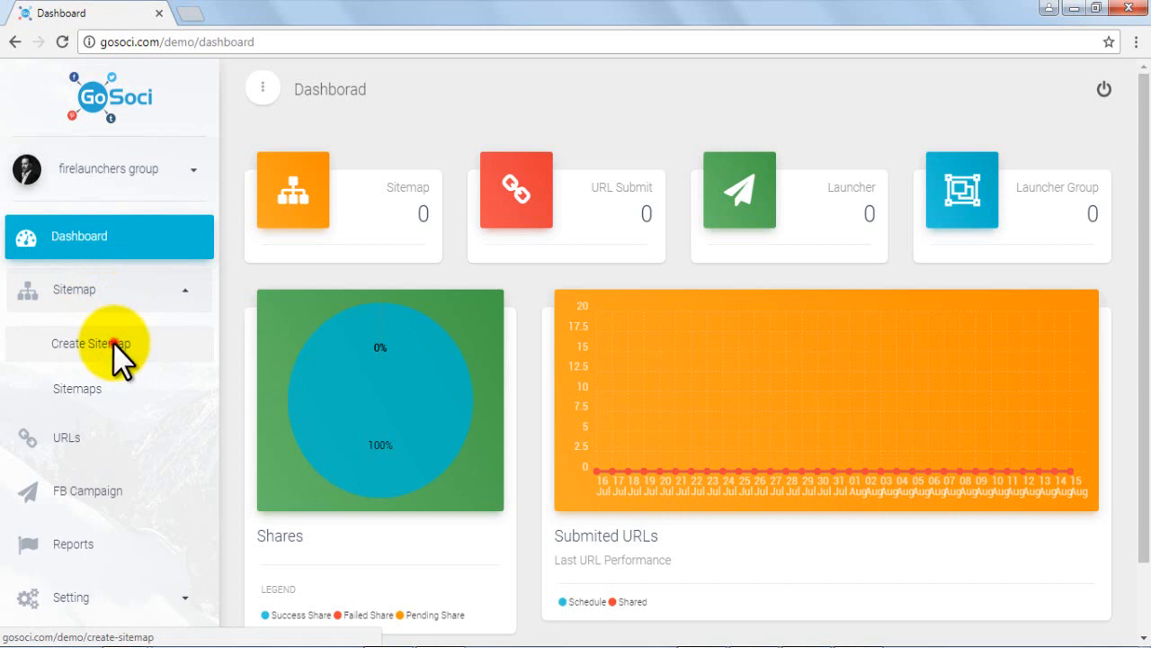
{"action": "left_click", "coordinate": [90, 342]}
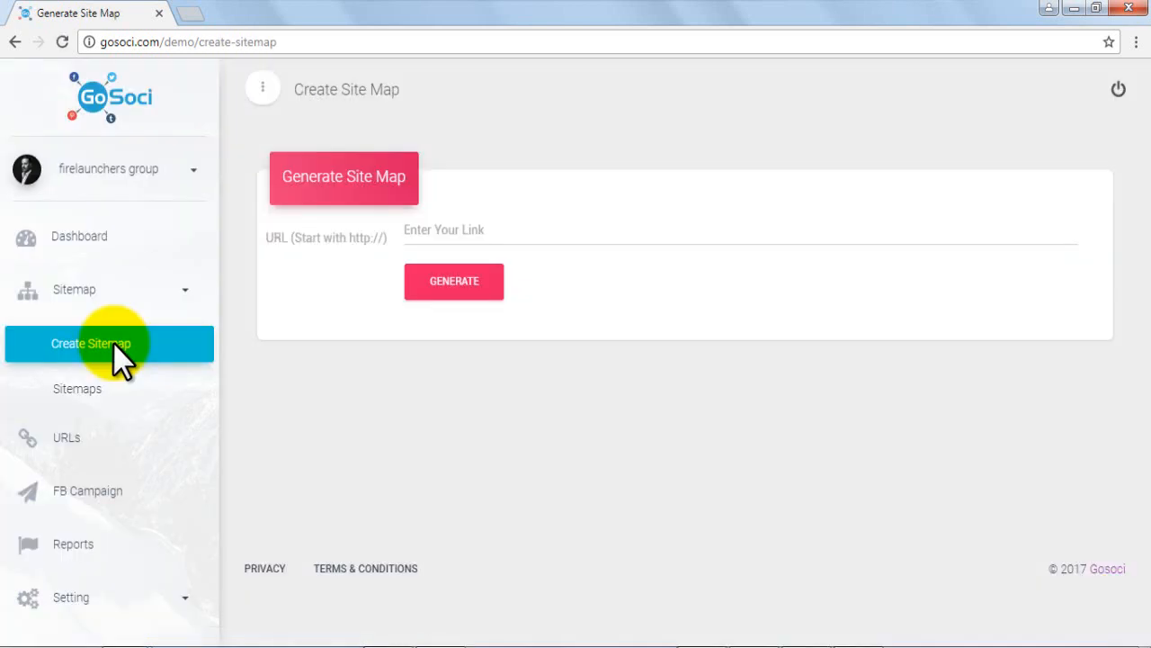
{"action": "mouse_move", "coordinate": [417, 232]}
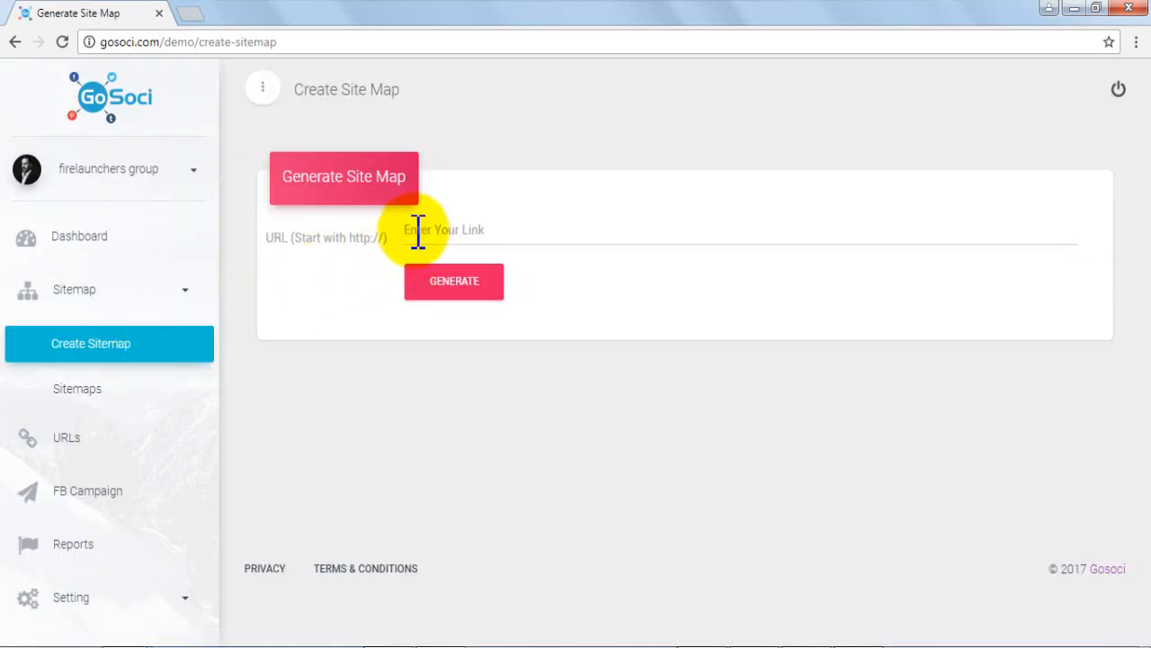
{"action": "mouse_move", "coordinate": [723, 597]}
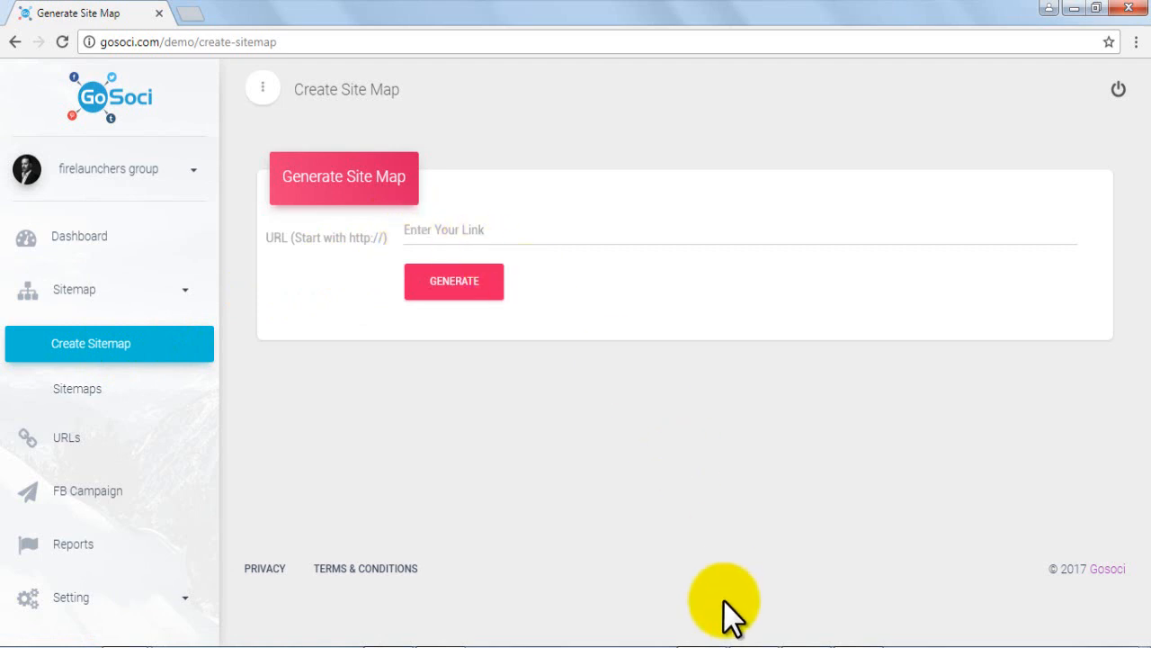
{"action": "mouse_move", "coordinate": [529, 230]}
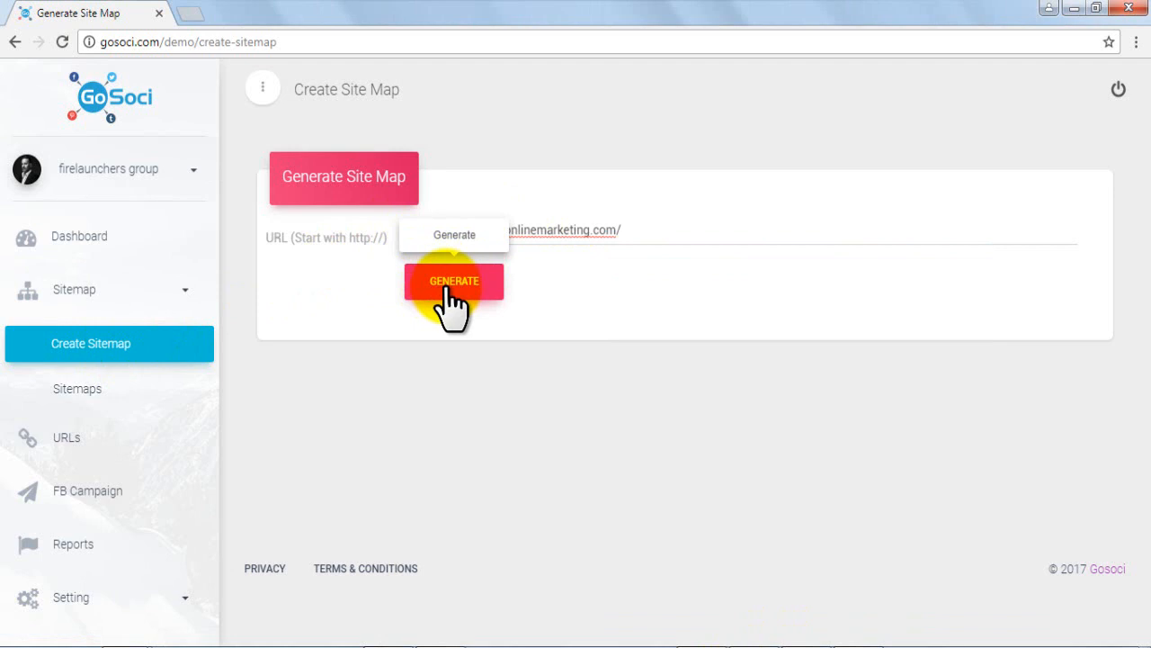
{"action": "left_click", "coordinate": [454, 280]}
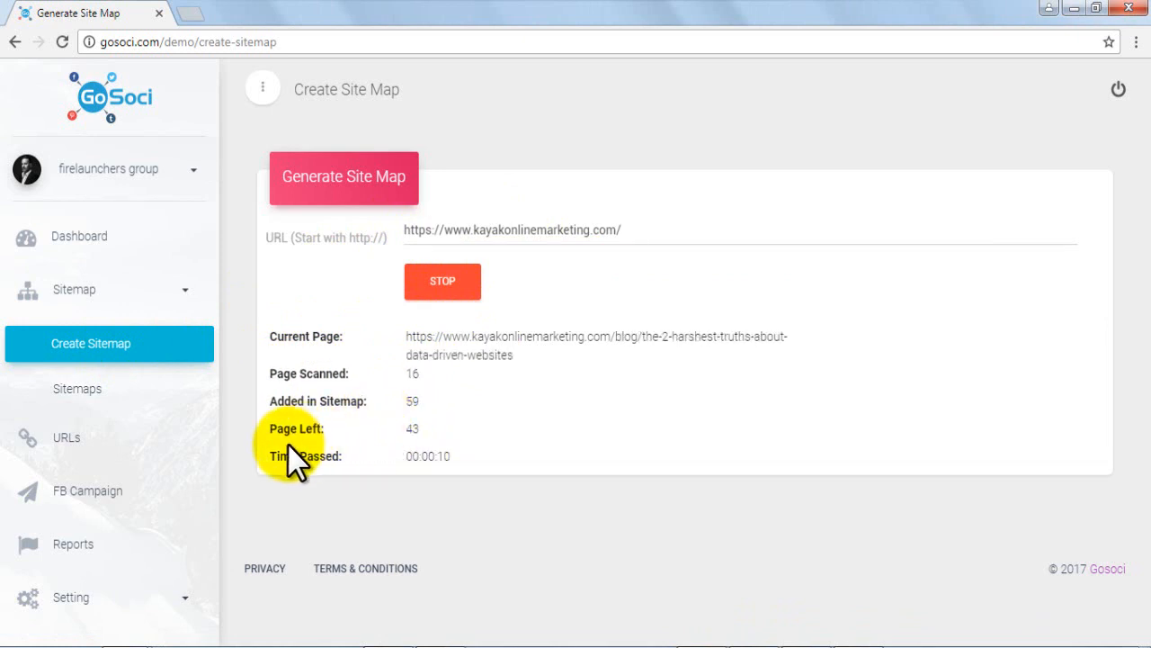
{"action": "mouse_move", "coordinate": [441, 465]}
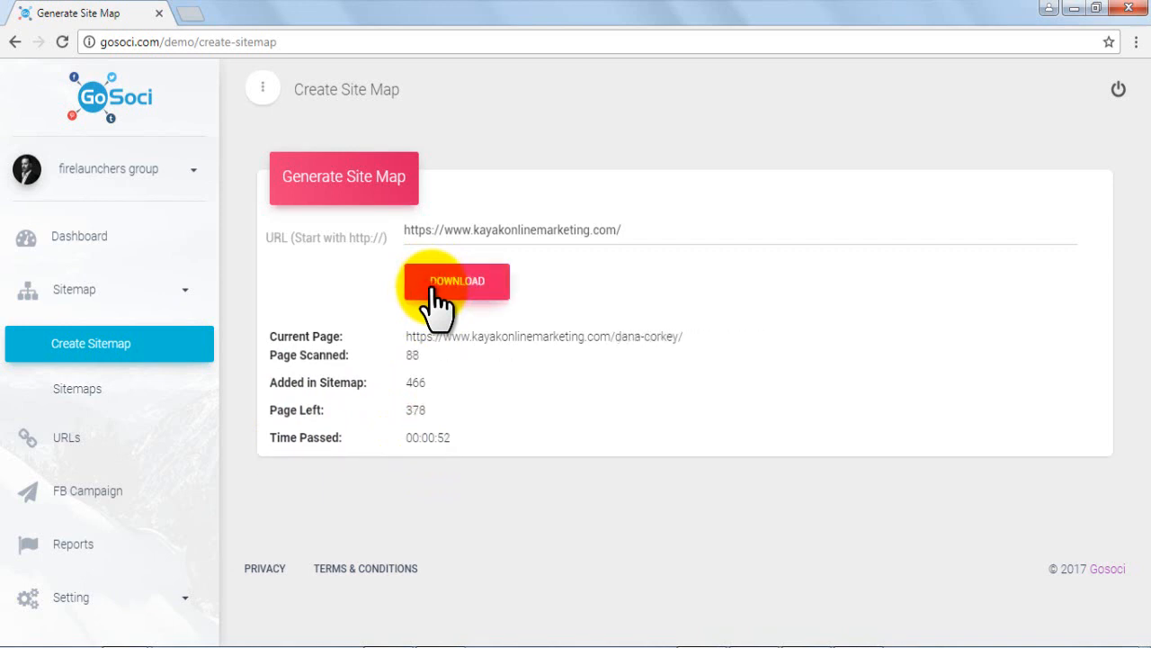
{"action": "left_click", "coordinate": [457, 281]}
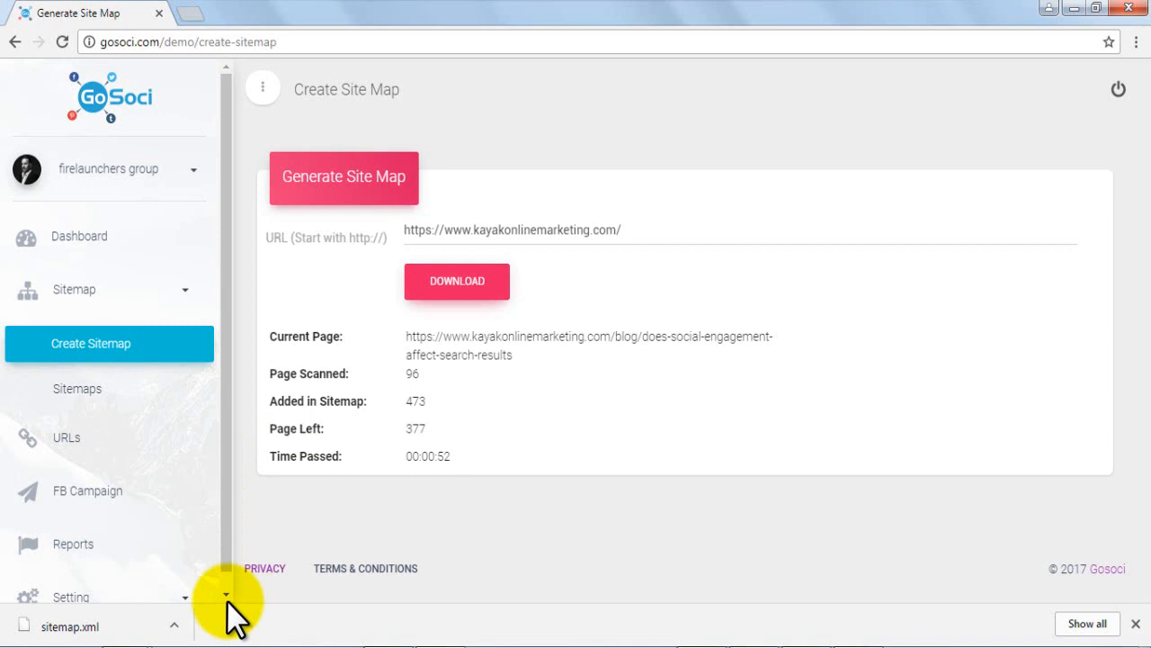
{"action": "left_click", "coordinate": [172, 626]}
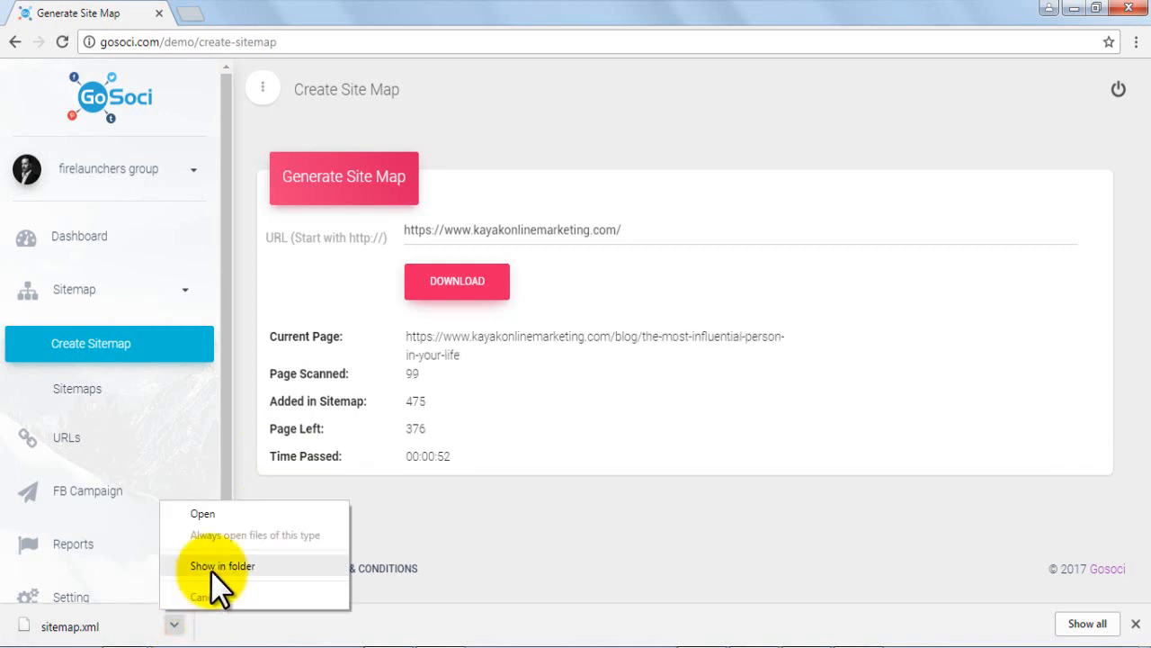
{"action": "left_click", "coordinate": [223, 565]}
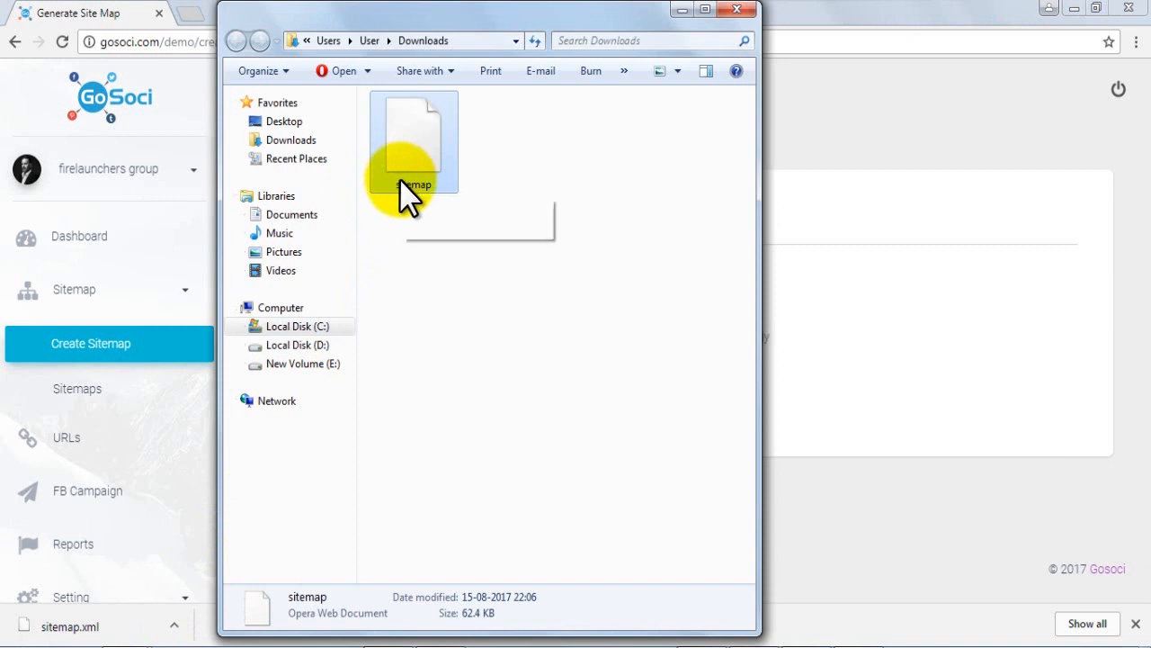
{"action": "mouse_move", "coordinate": [435, 266]}
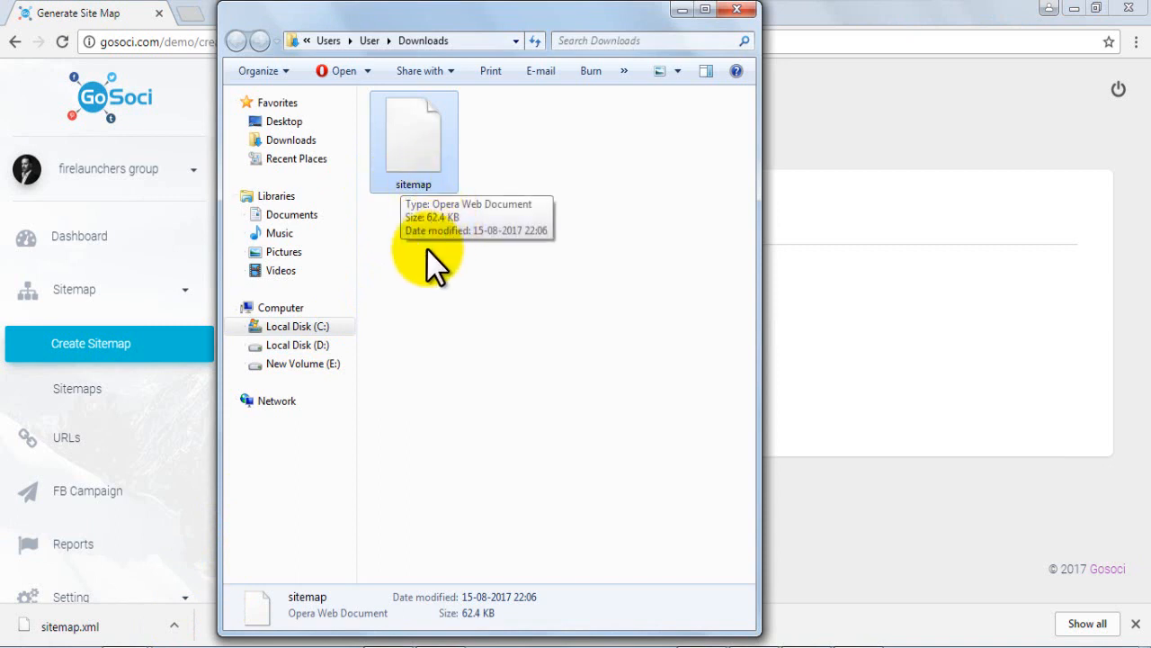
{"action": "mouse_move", "coordinate": [413, 195]}
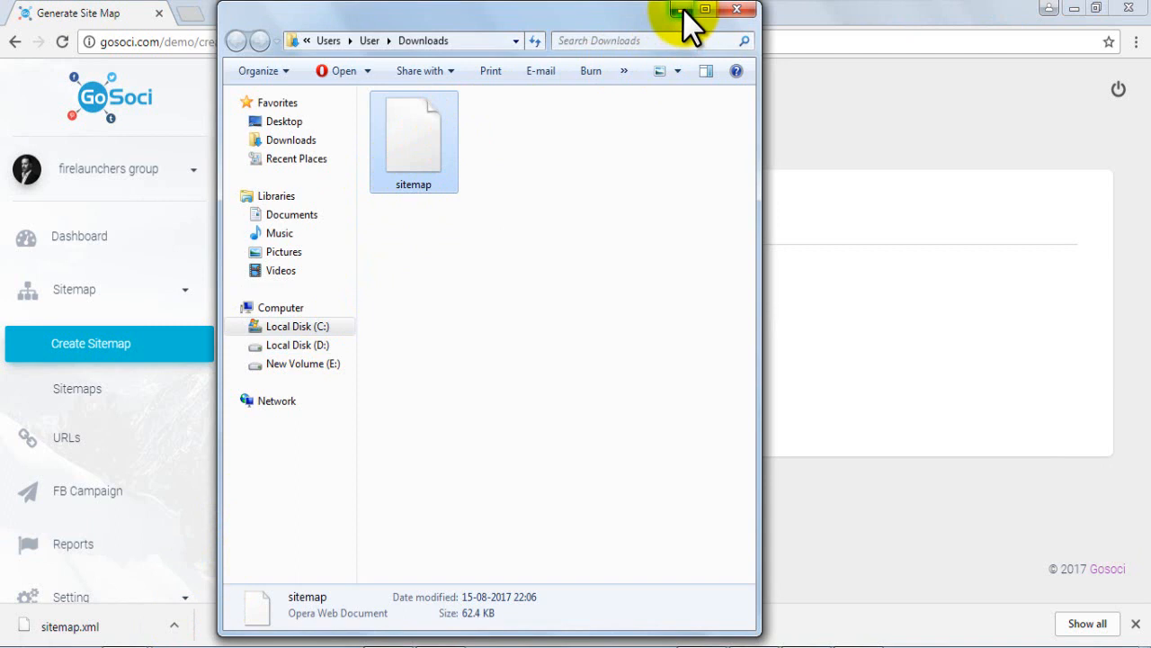
{"action": "left_click", "coordinate": [737, 10]}
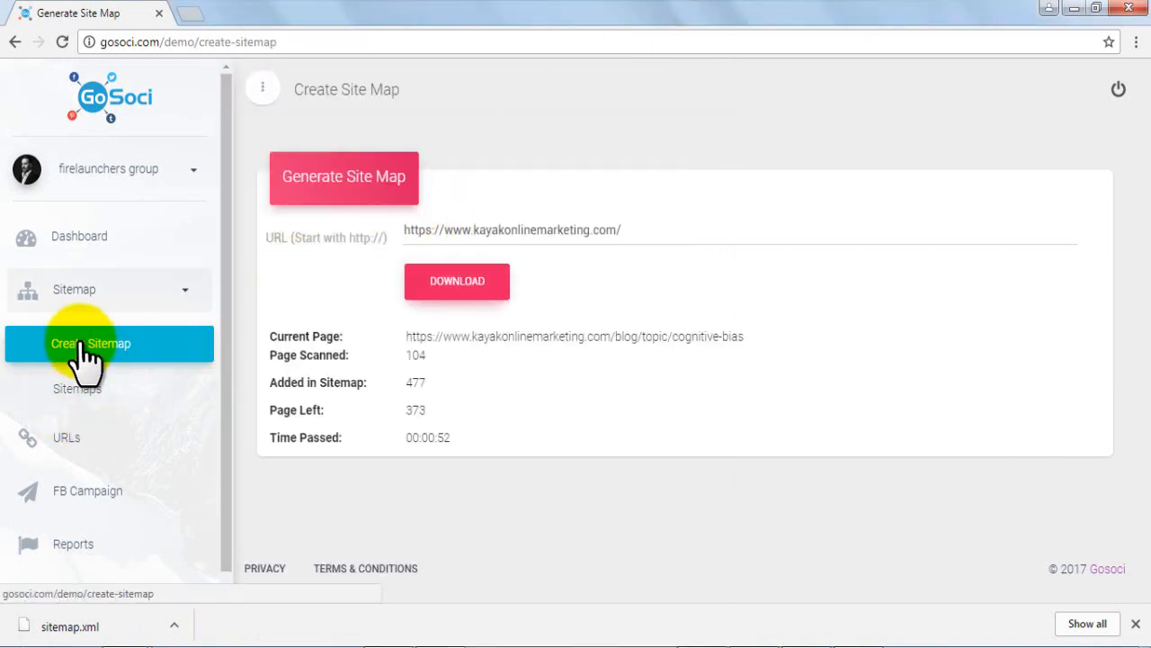
{"action": "left_click", "coordinate": [78, 388]}
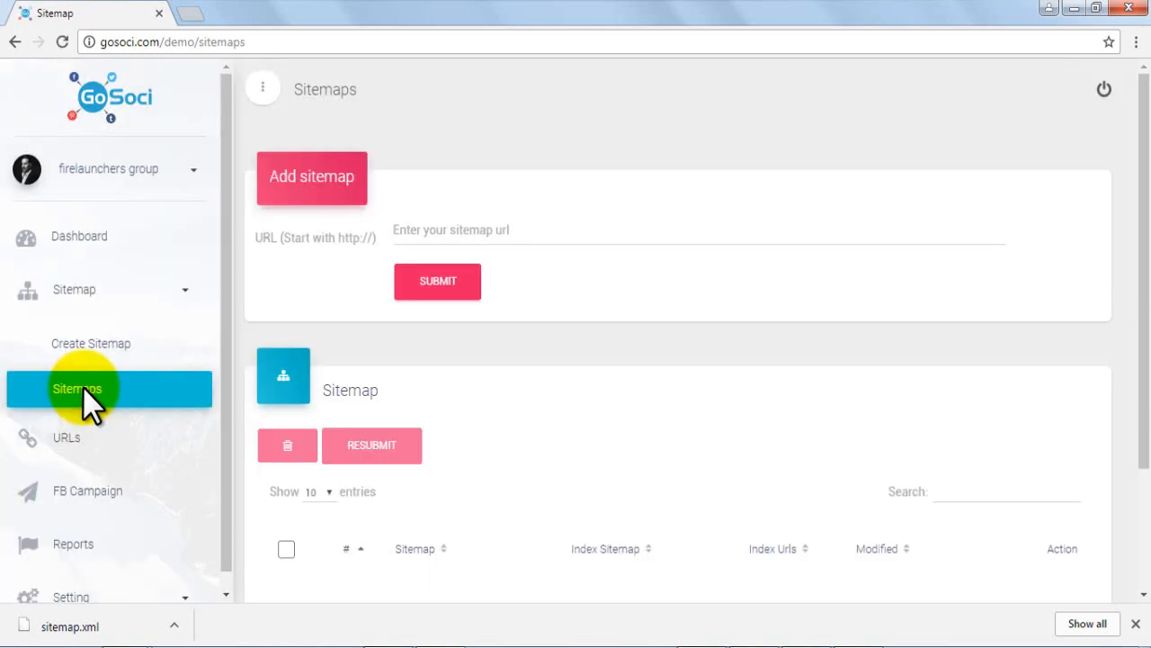
{"action": "mouse_move", "coordinate": [297, 387]}
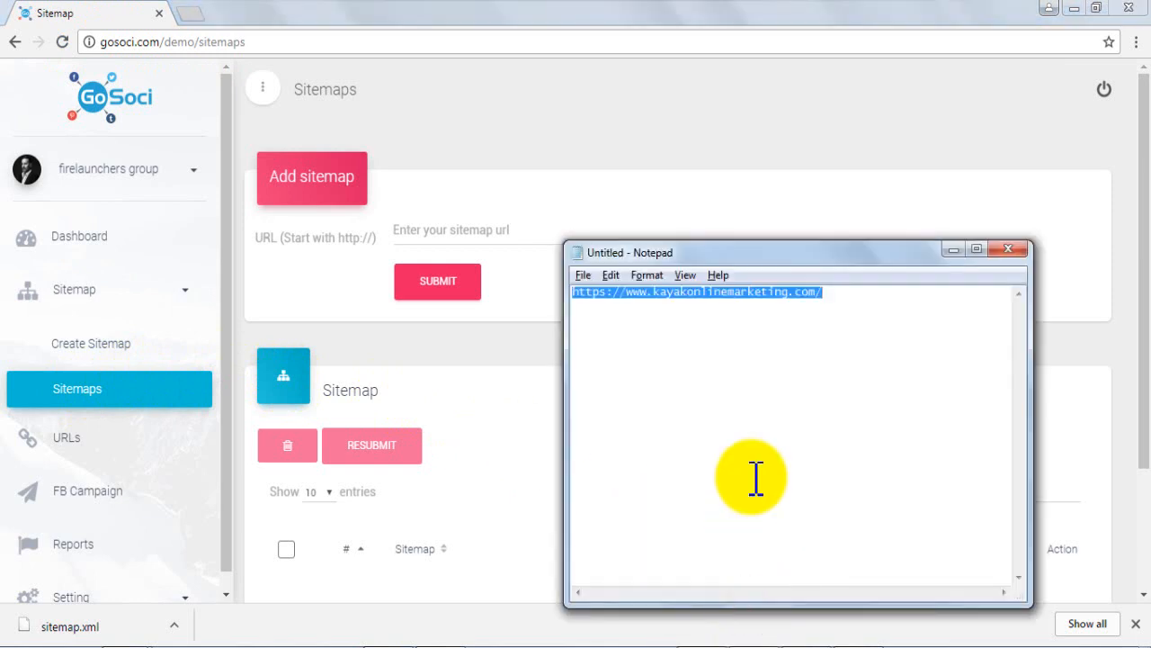
{"action": "left_click", "coordinate": [198, 12]}
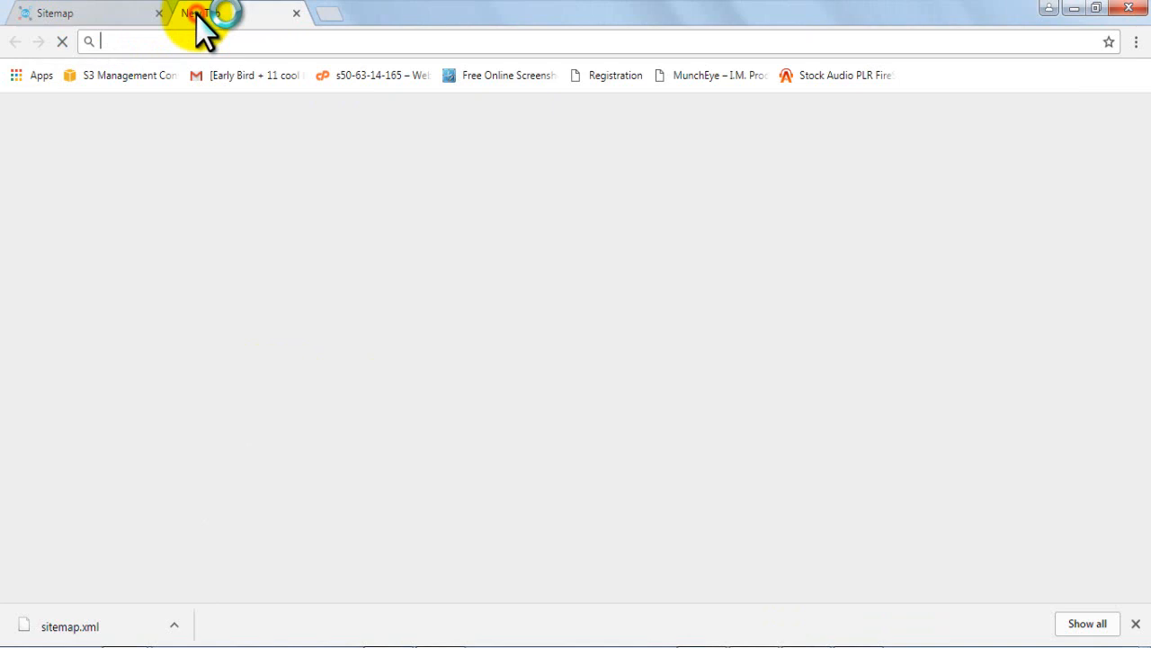
{"action": "type", "text": "https://www.kayakonlinemarketing.com/"}
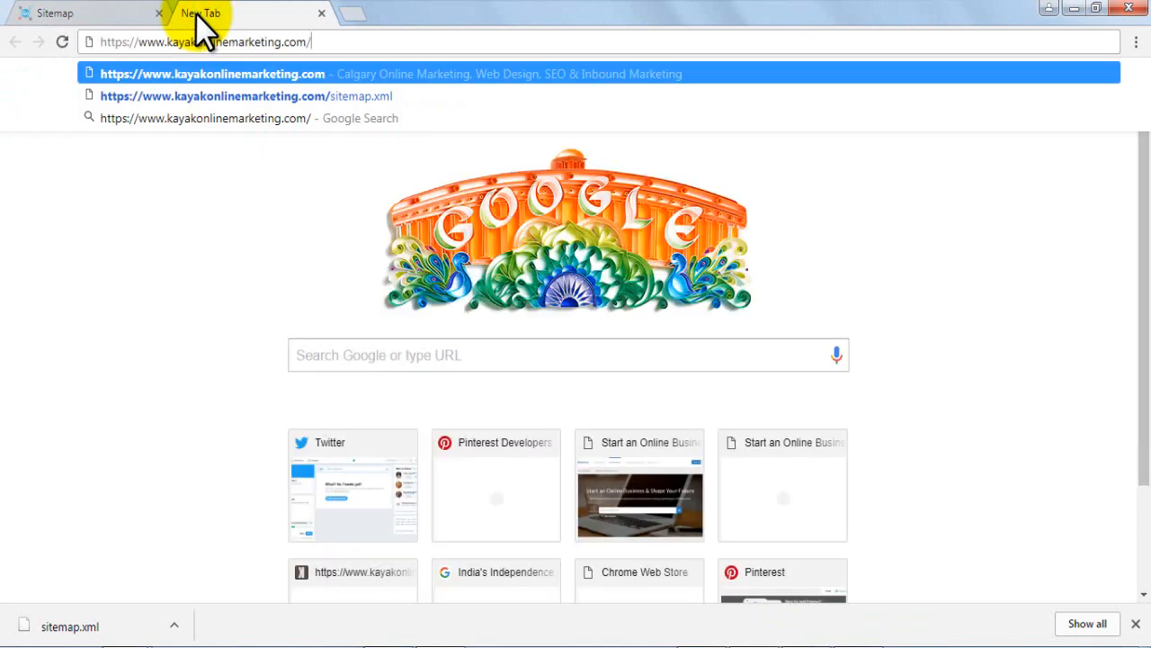
{"action": "type", "text": "sitemap.xml"}
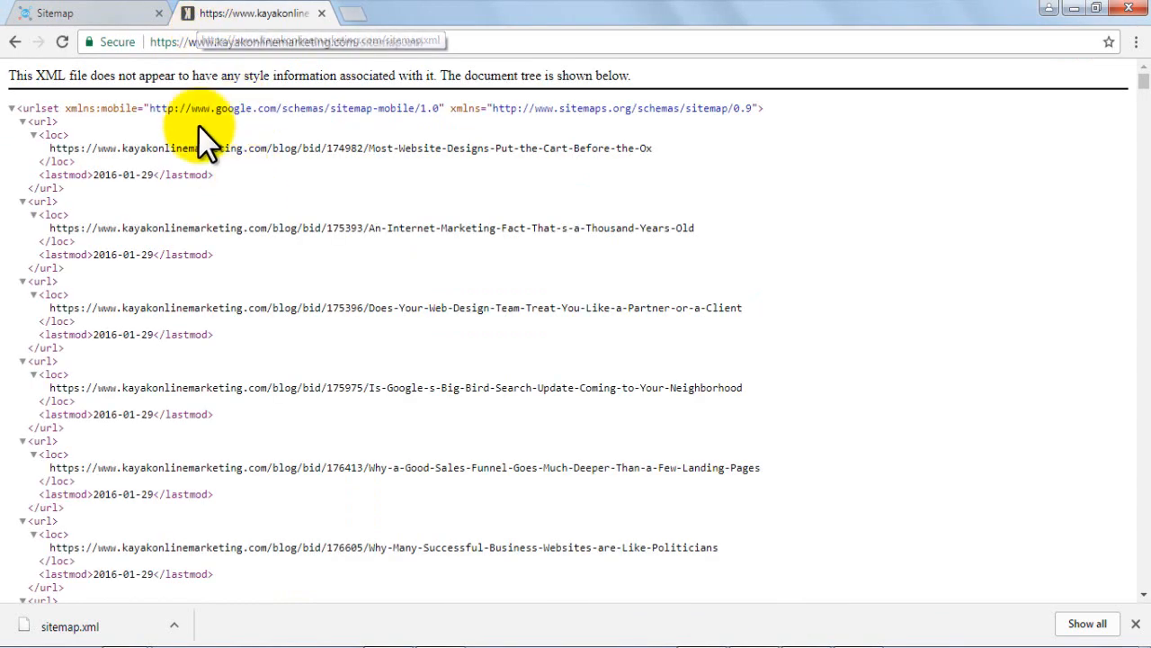
Scan the sitemap's listed blog URLs, then return to the GoSoci sitemap manager.
{"action": "scroll", "scroll_direction": "down", "scroll_amount": 3}
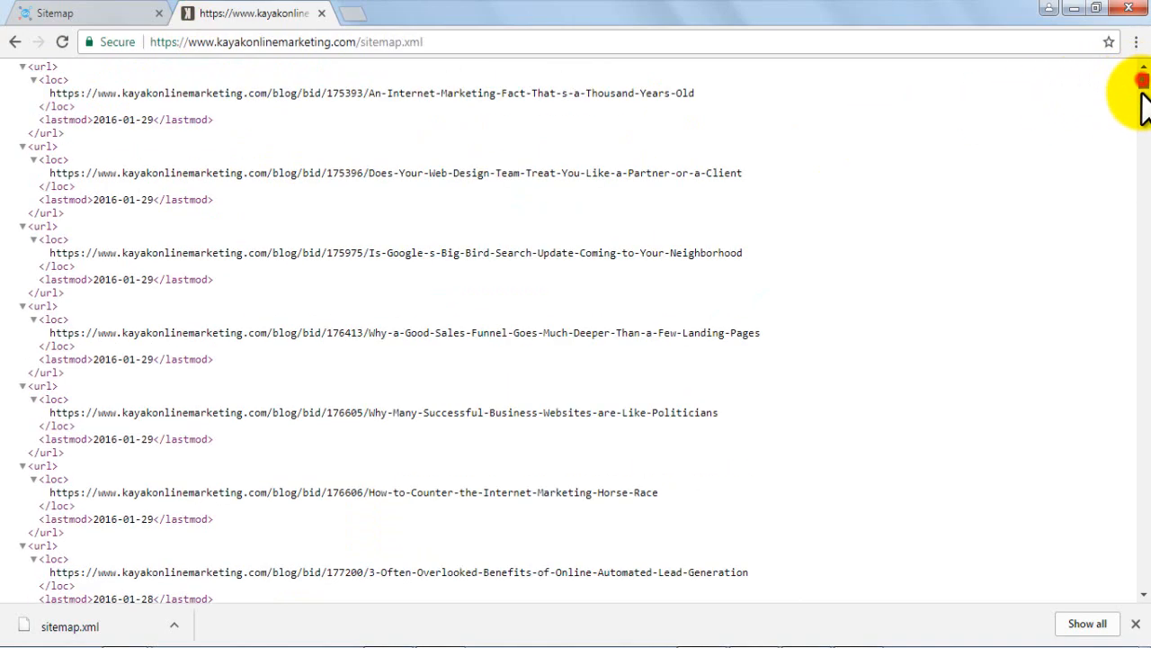
{"action": "scroll", "scroll_direction": "down", "scroll_amount": 3}
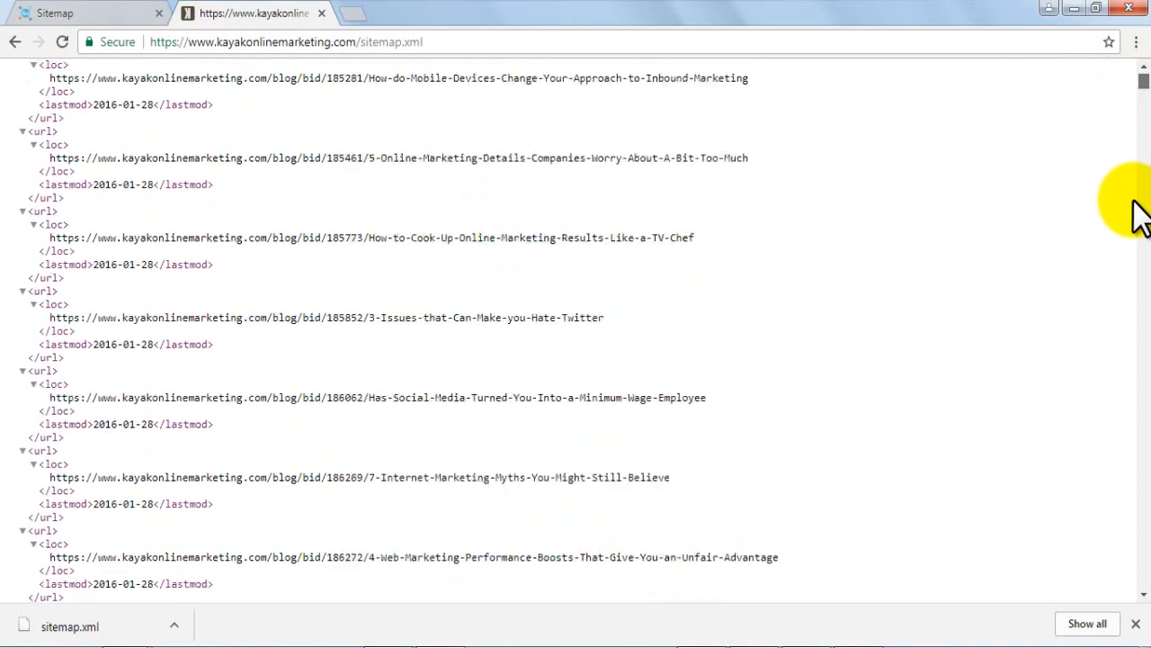
{"action": "scroll", "scroll_direction": "up", "scroll_amount": 3}
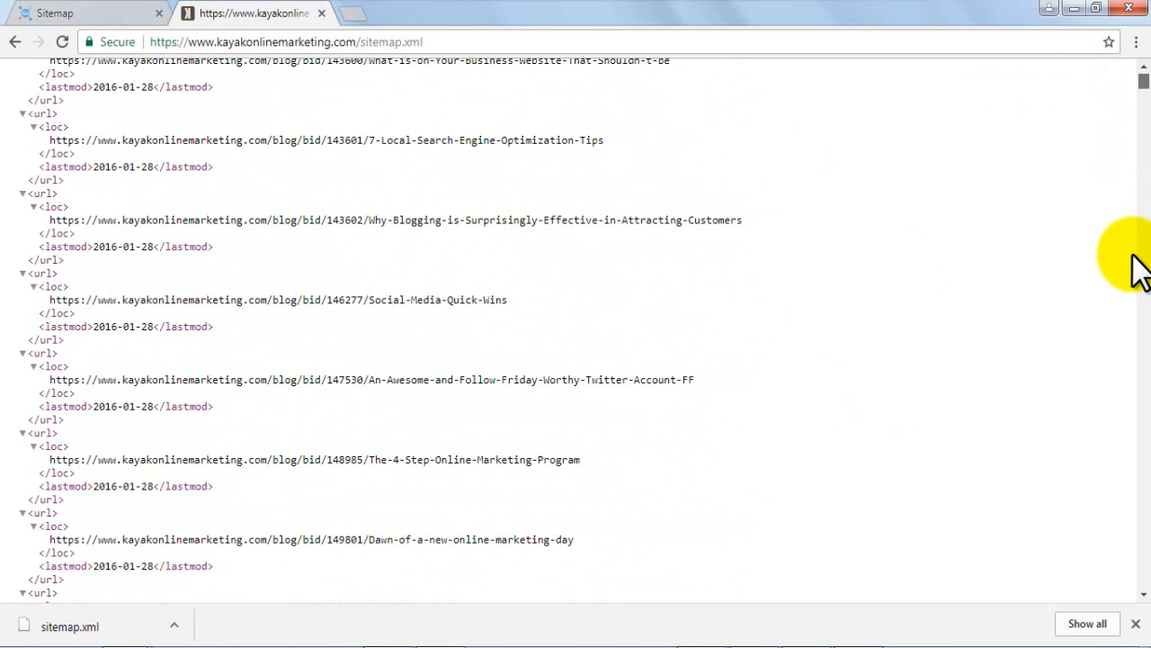
{"action": "left_click", "coordinate": [285, 41]}
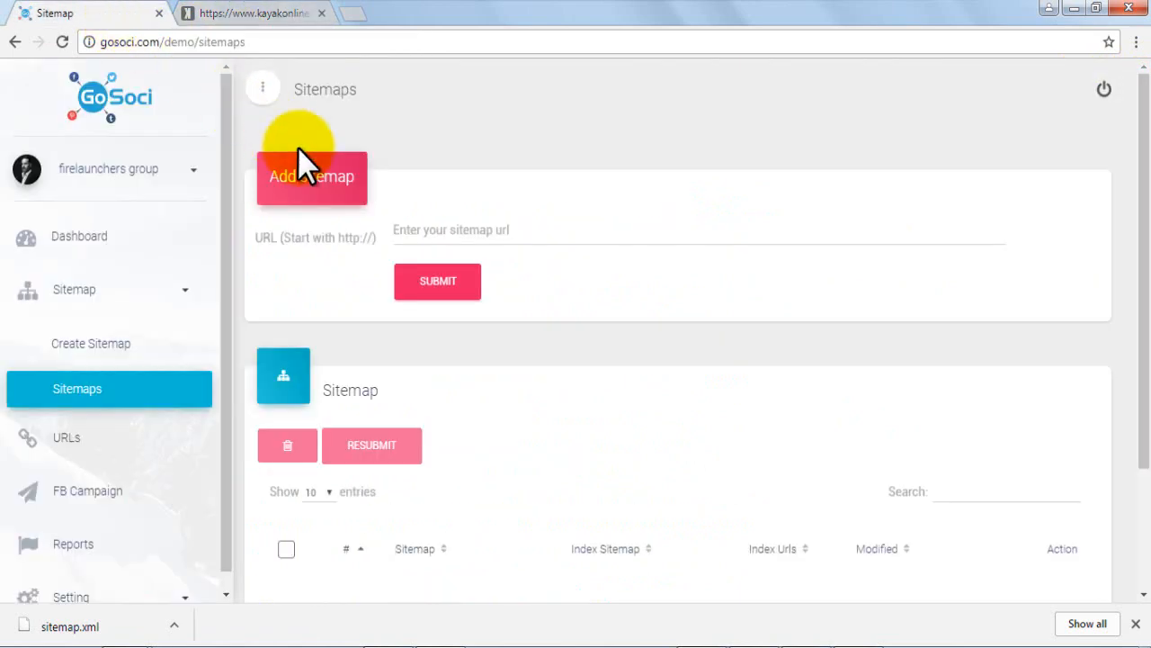
{"action": "mouse_move", "coordinate": [467, 231]}
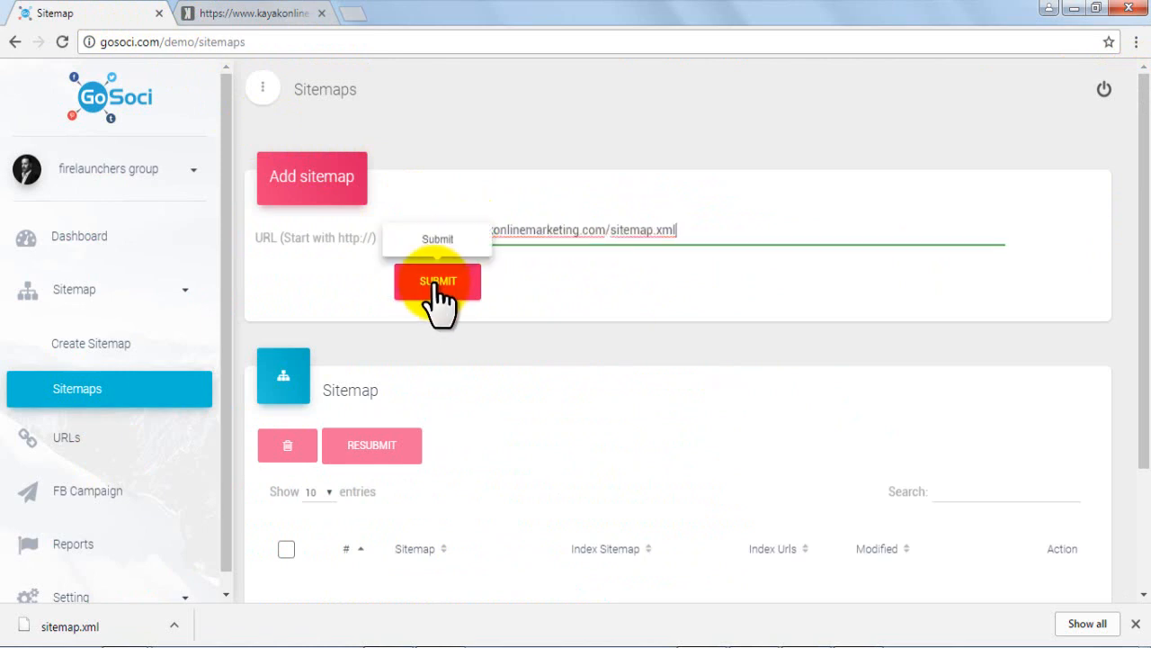
Submit the kayakonlinemarketing.com sitemap URL so it lists with 488 indexed URLs, briefly ticking its row.
{"action": "left_click", "coordinate": [437, 281]}
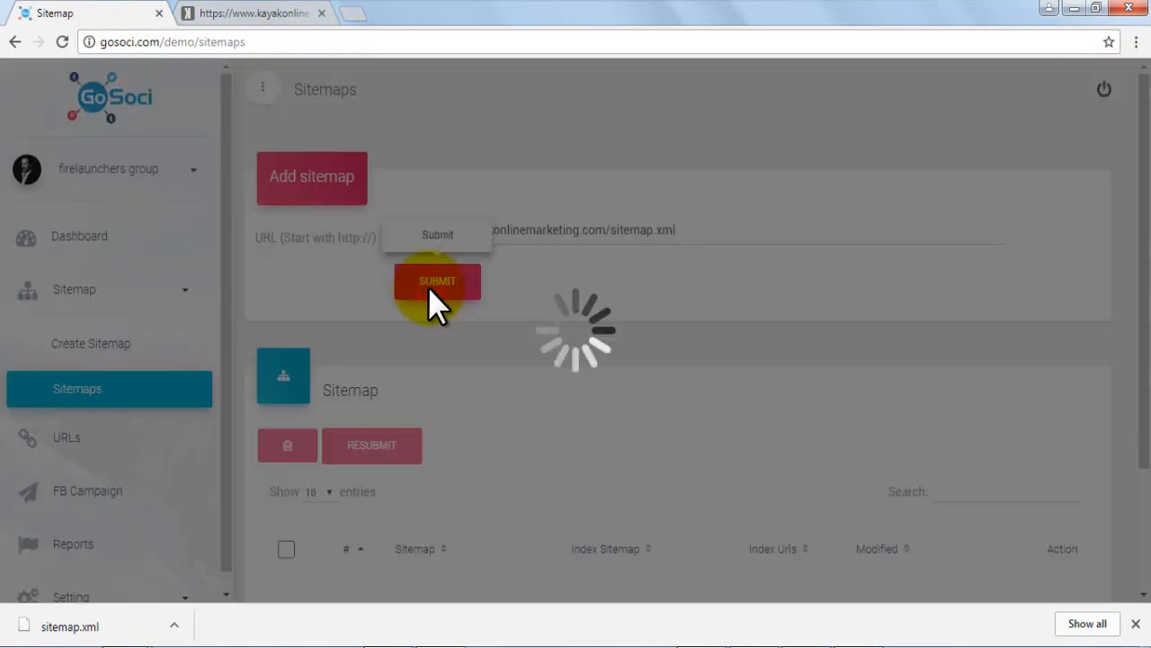
{"action": "left_click", "coordinate": [437, 281]}
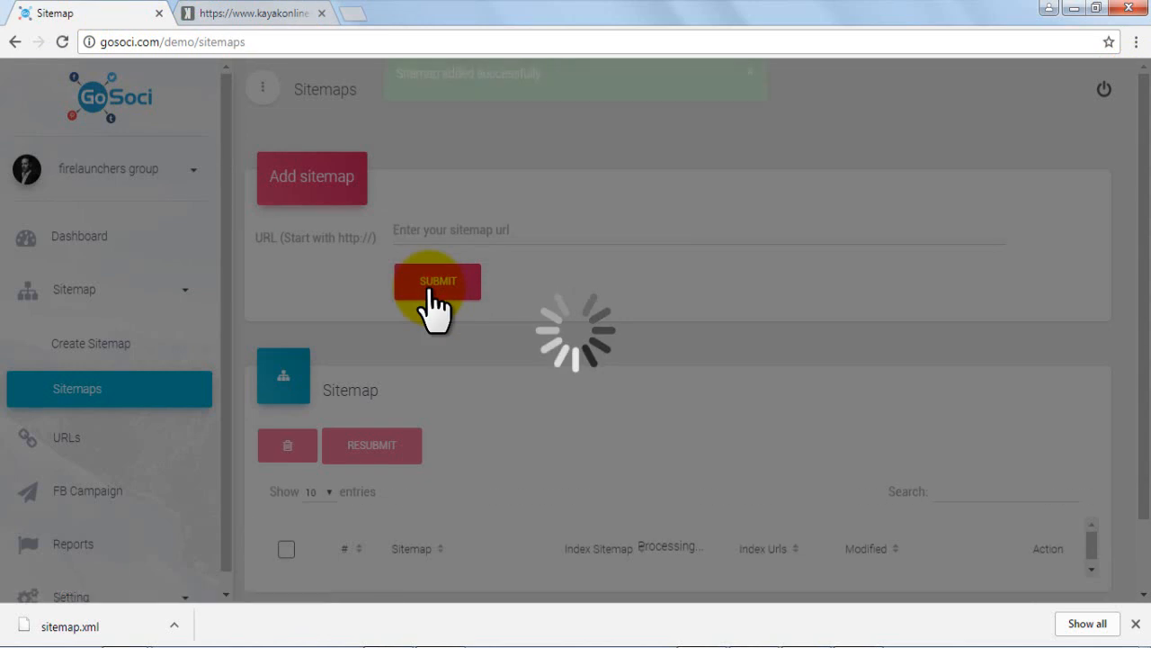
{"action": "left_click", "coordinate": [438, 281]}
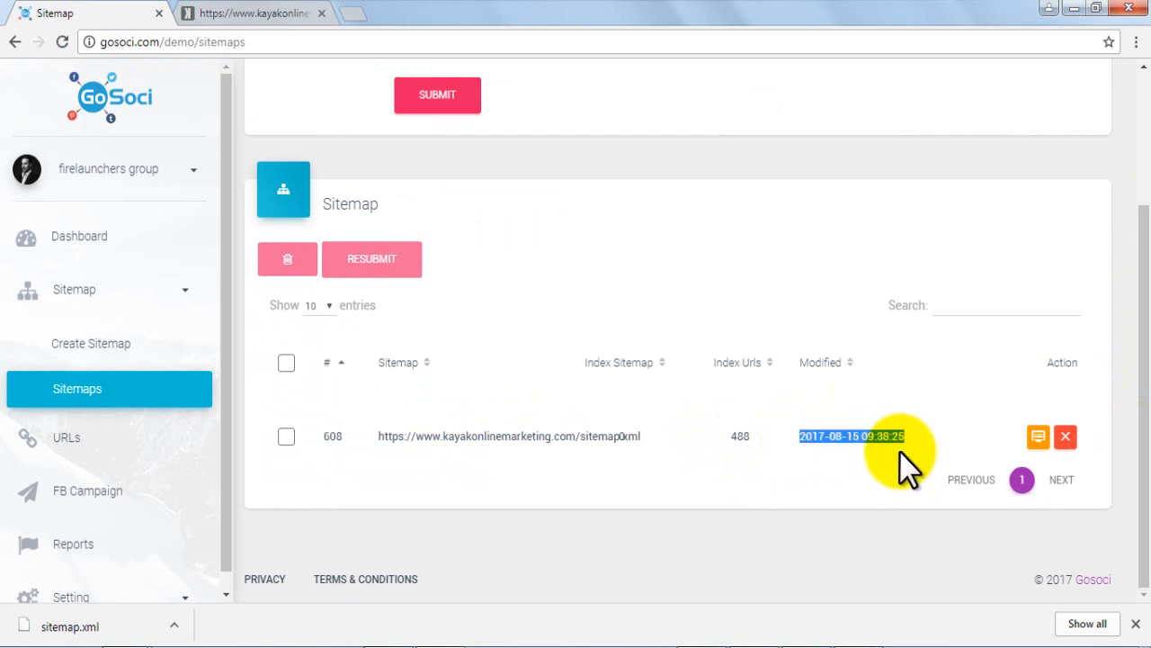
{"action": "mouse_move", "coordinate": [1040, 437]}
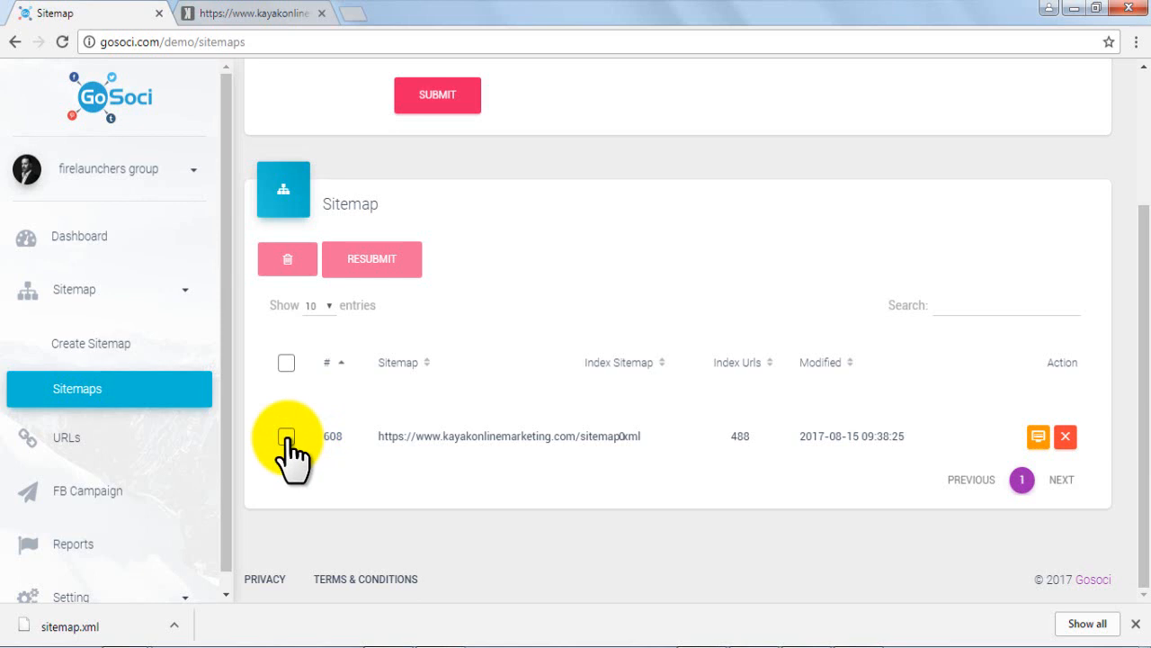
{"action": "left_click", "coordinate": [286, 437]}
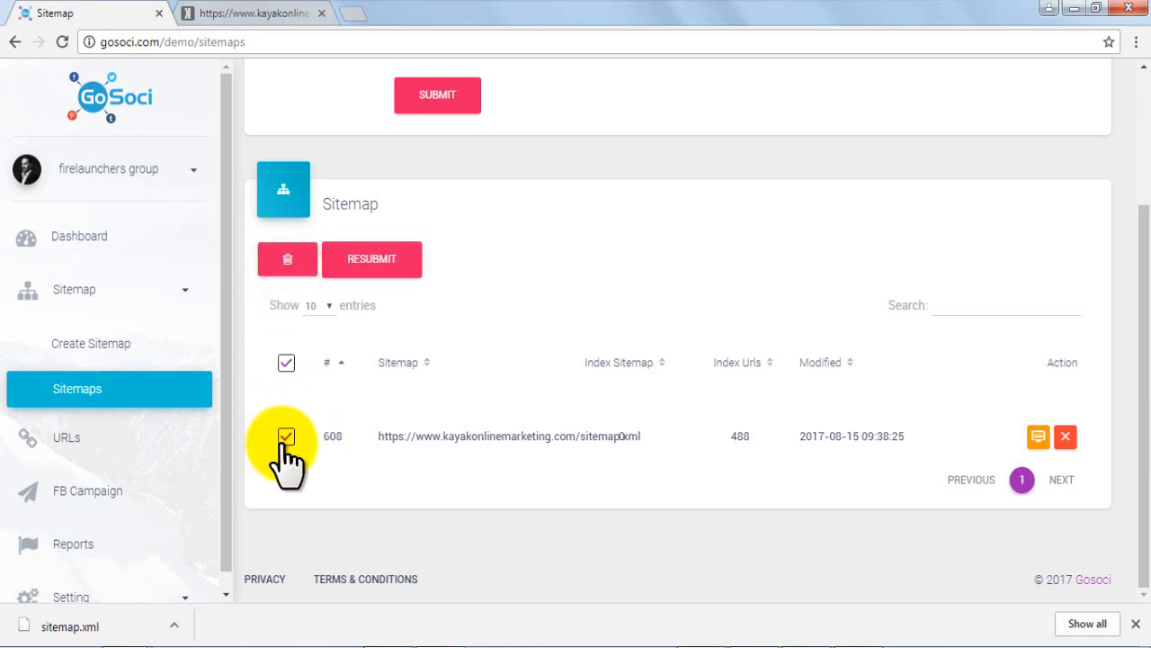
{"action": "left_click", "coordinate": [286, 437]}
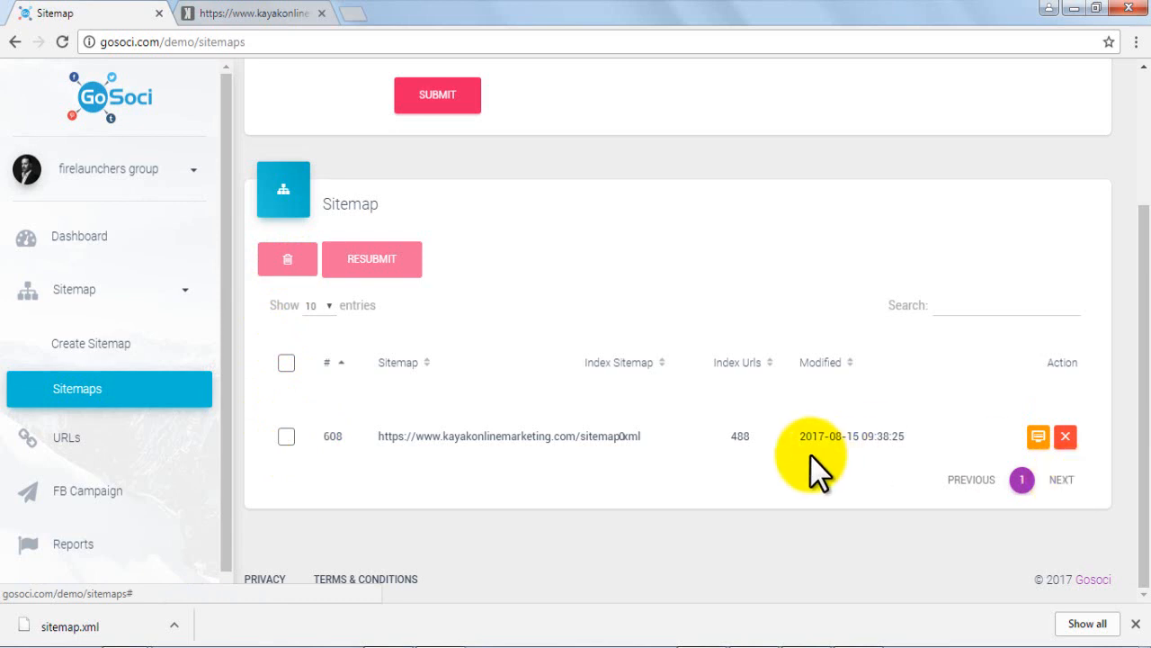
{"action": "mouse_move", "coordinate": [511, 435]}
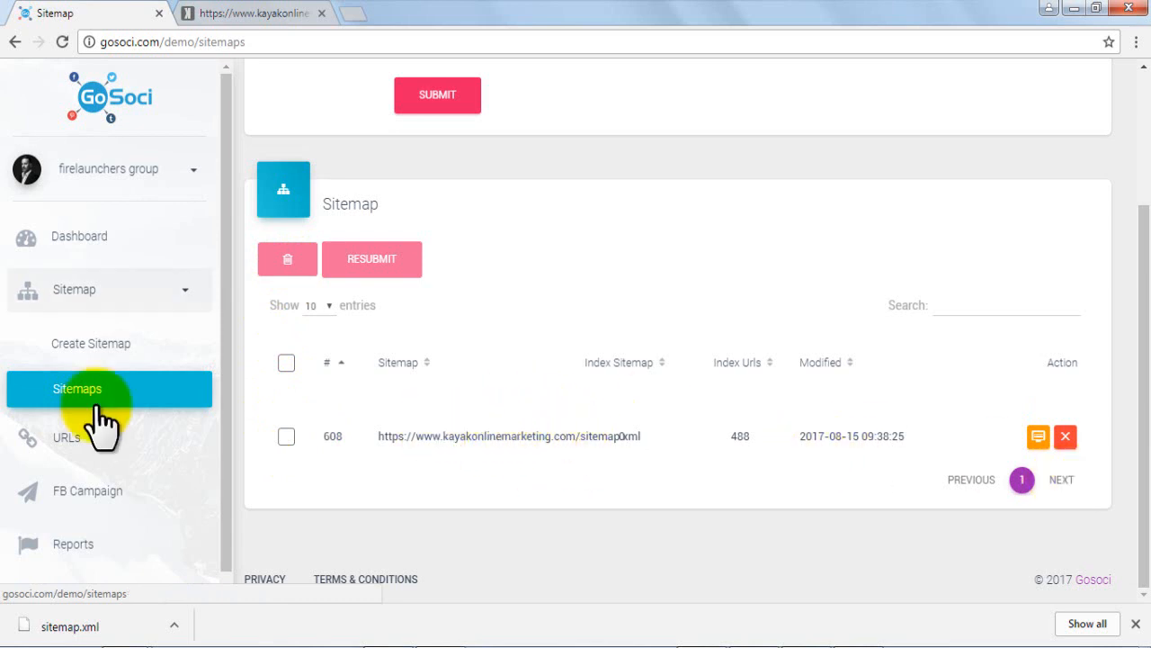
Browse the indexed blog URLs and tick row 1, Most Website Designs Put the Cart Before the Ox.
{"action": "left_click", "coordinate": [67, 438]}
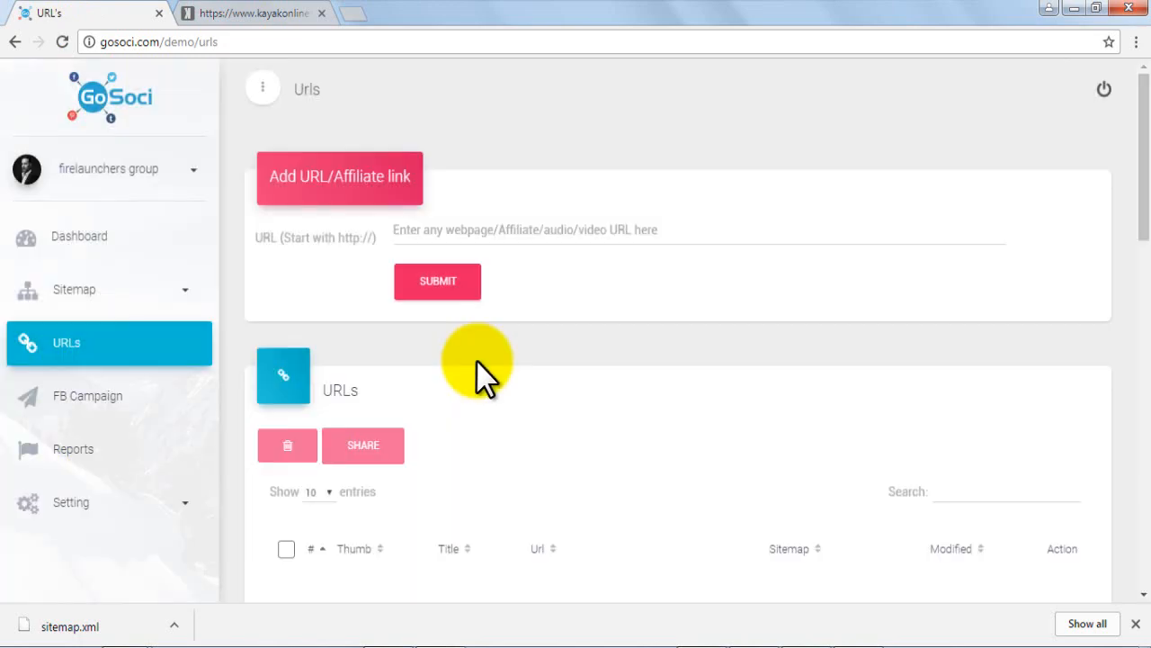
{"action": "scroll", "scroll_direction": "down", "scroll_amount": 3}
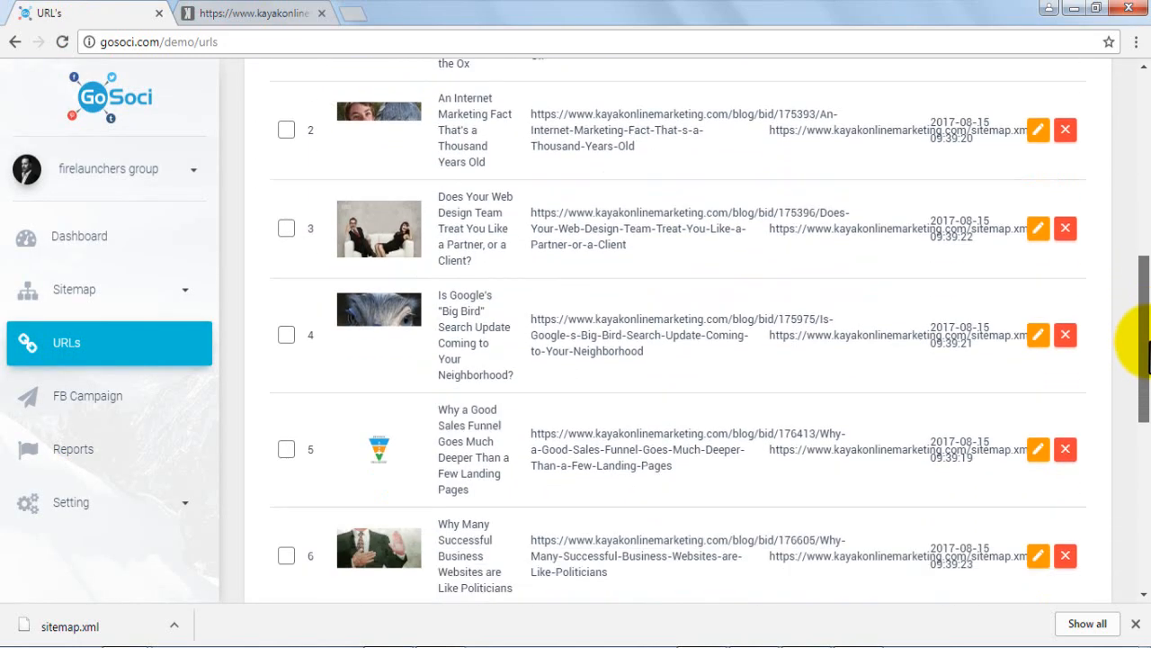
{"action": "scroll", "scroll_direction": "down", "scroll_amount": 3}
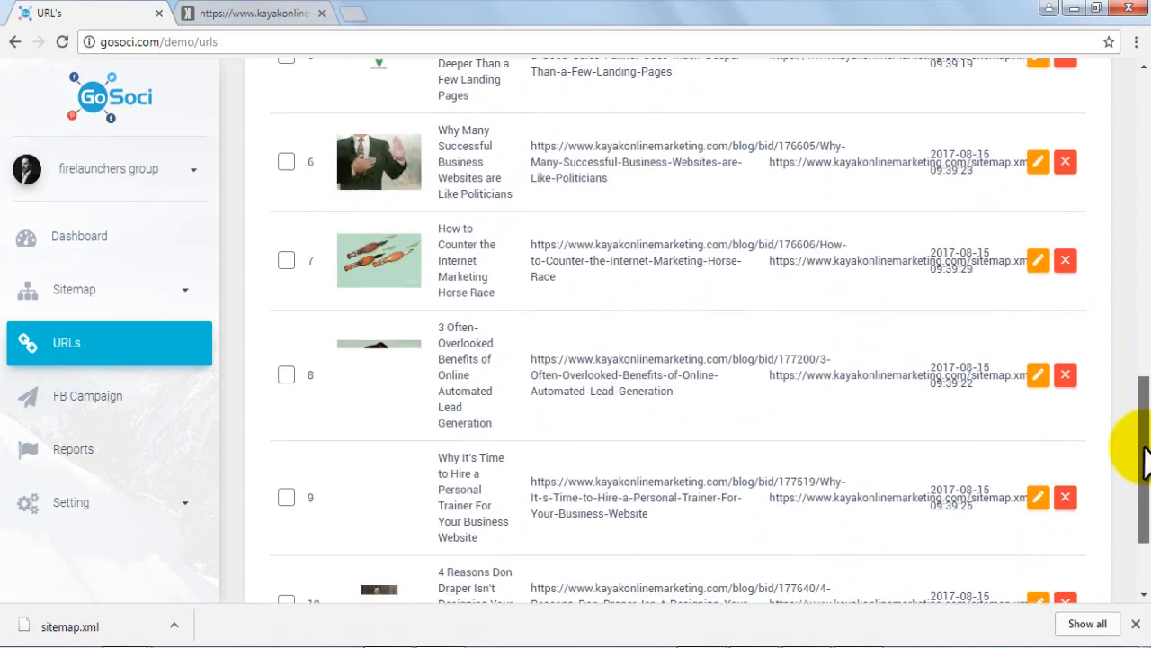
{"action": "scroll", "scroll_direction": "up", "scroll_amount": 3}
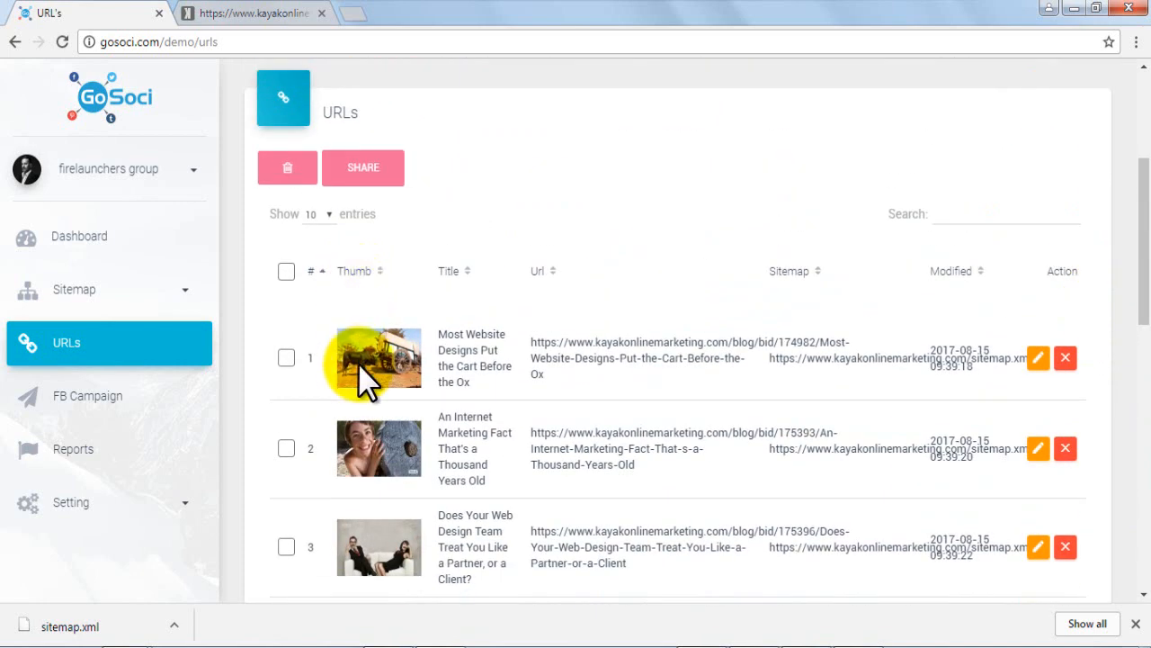
{"action": "mouse_move", "coordinate": [597, 324]}
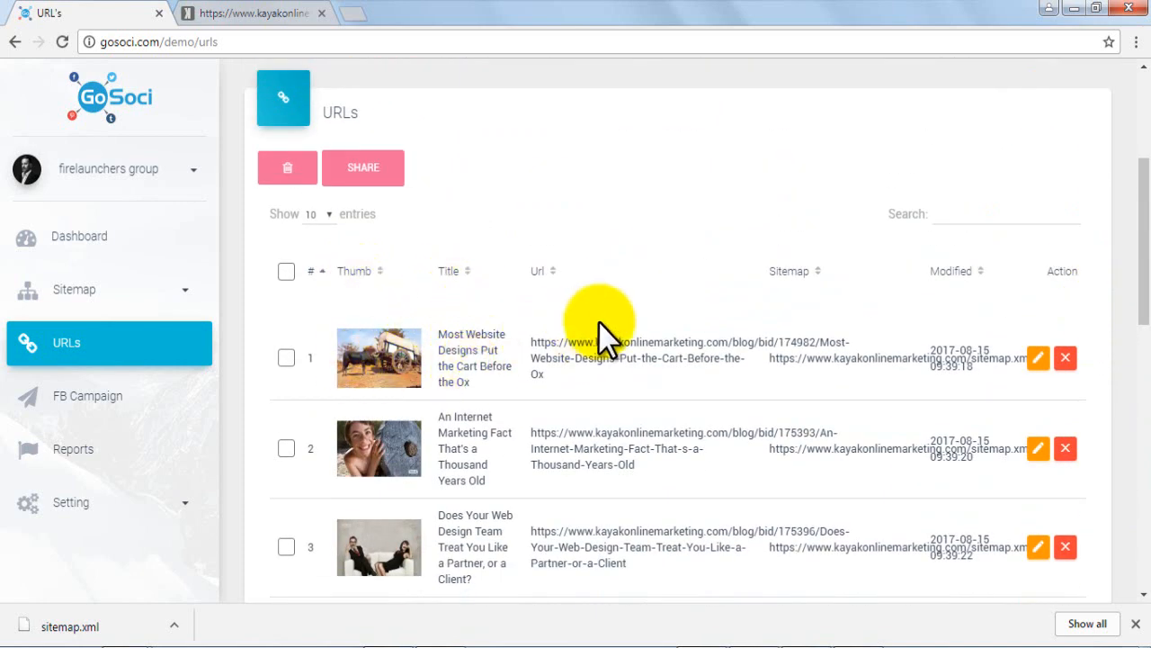
{"action": "mouse_move", "coordinate": [810, 324]}
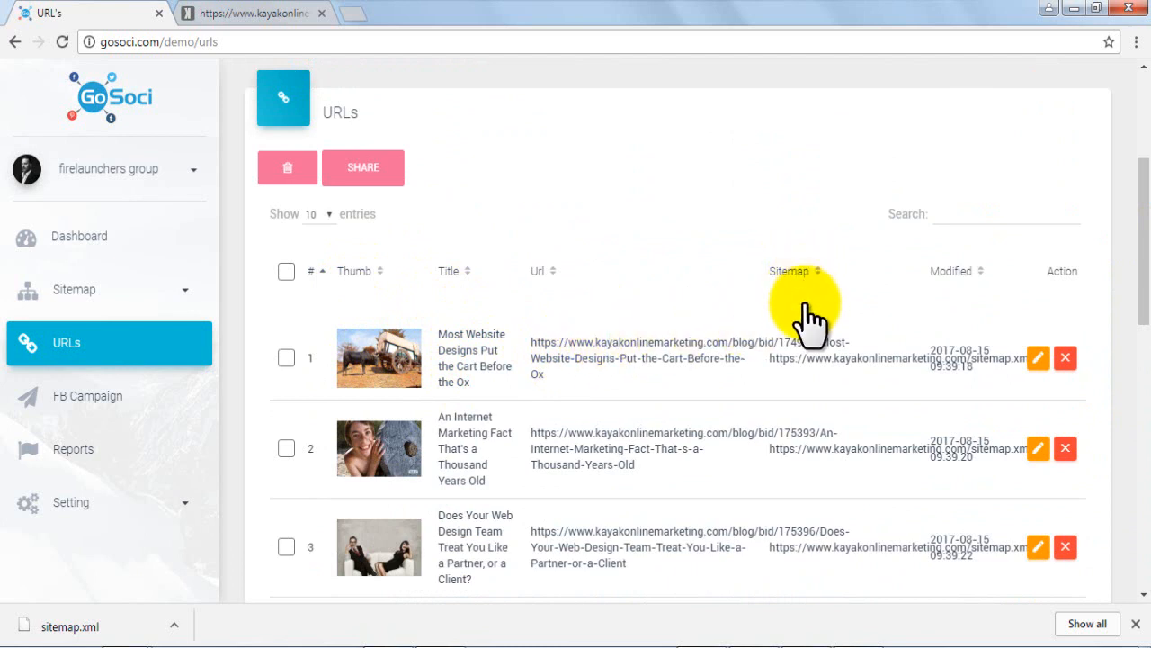
{"action": "mouse_move", "coordinate": [963, 351]}
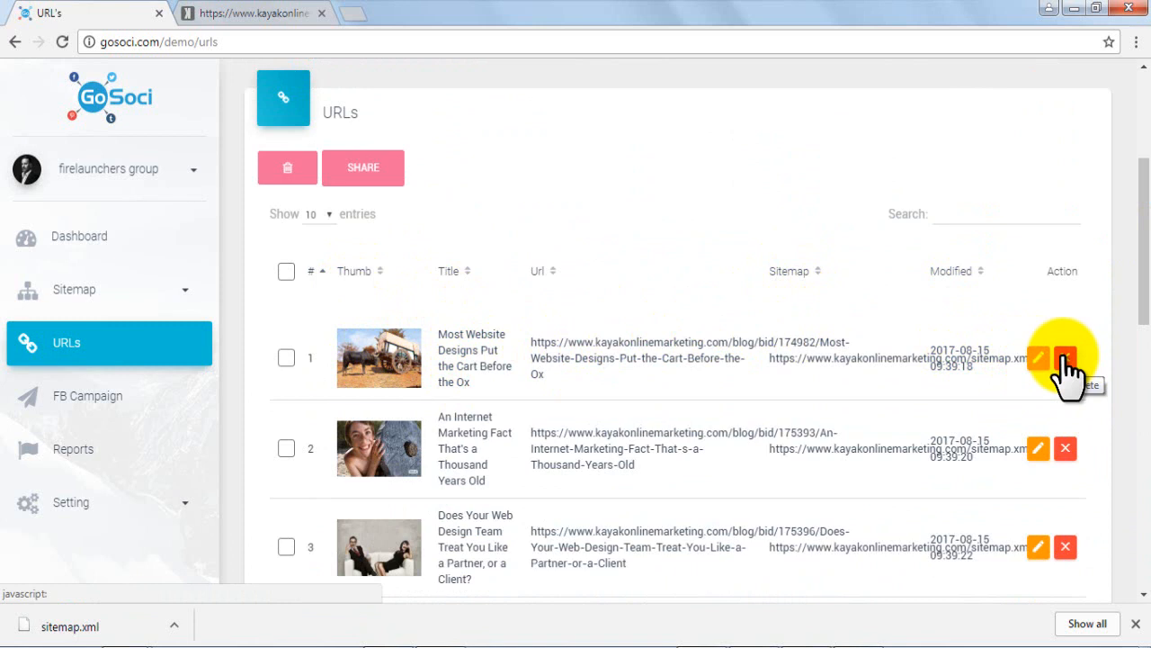
{"action": "mouse_move", "coordinate": [286, 358]}
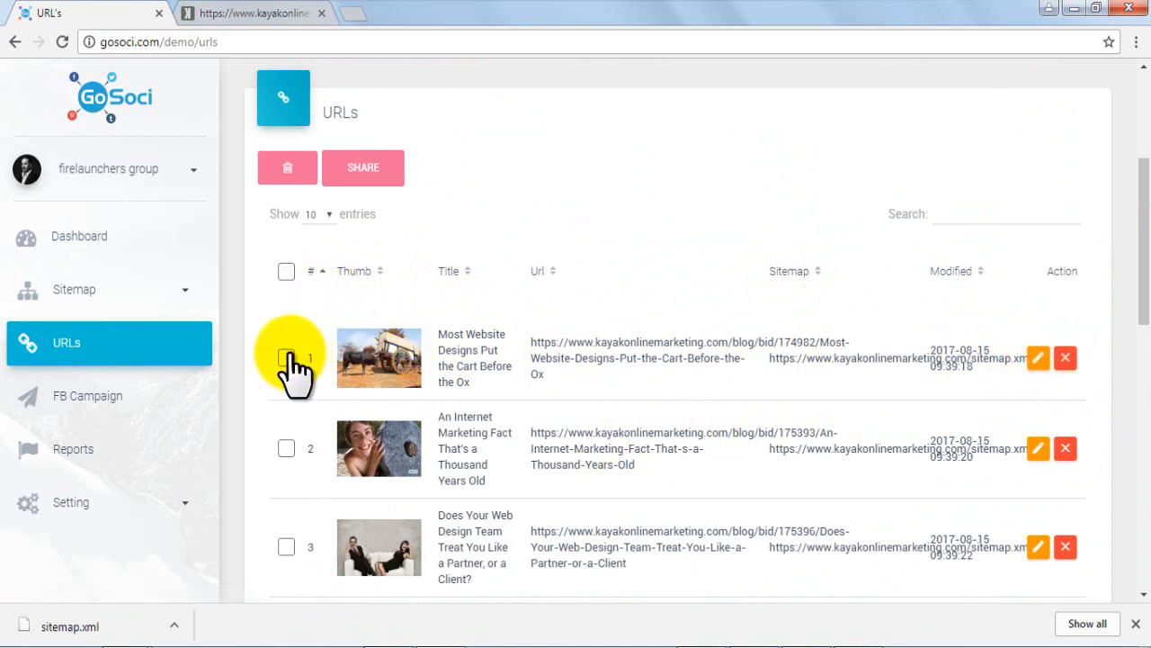
{"action": "left_click", "coordinate": [286, 356]}
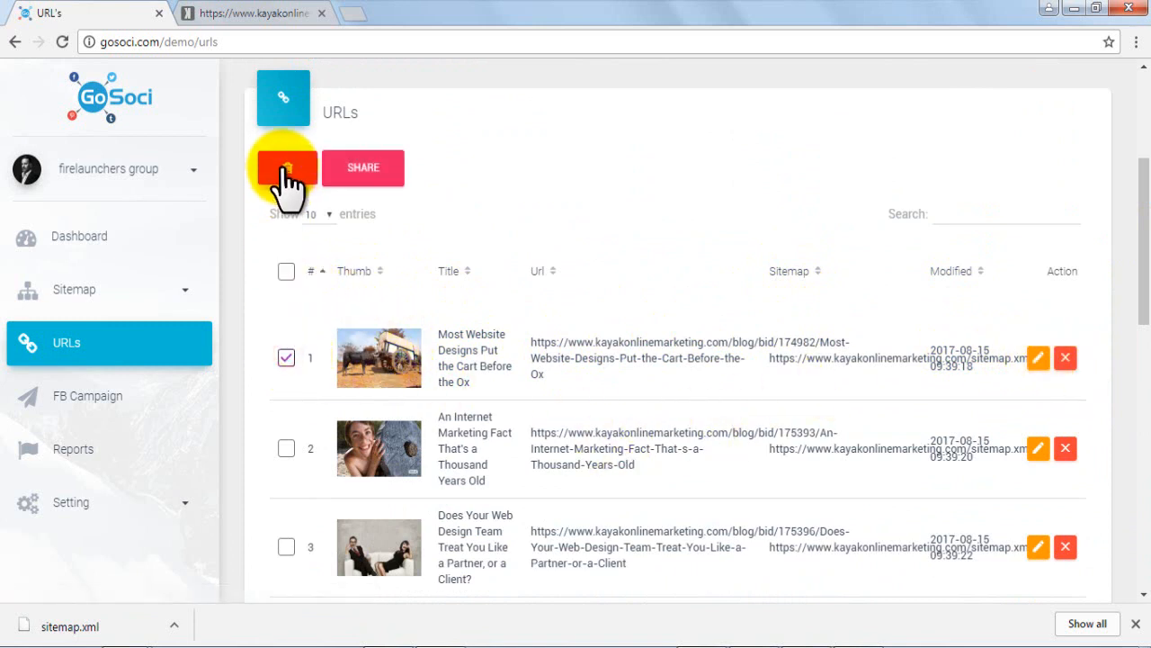
{"action": "mouse_move", "coordinate": [363, 180]}
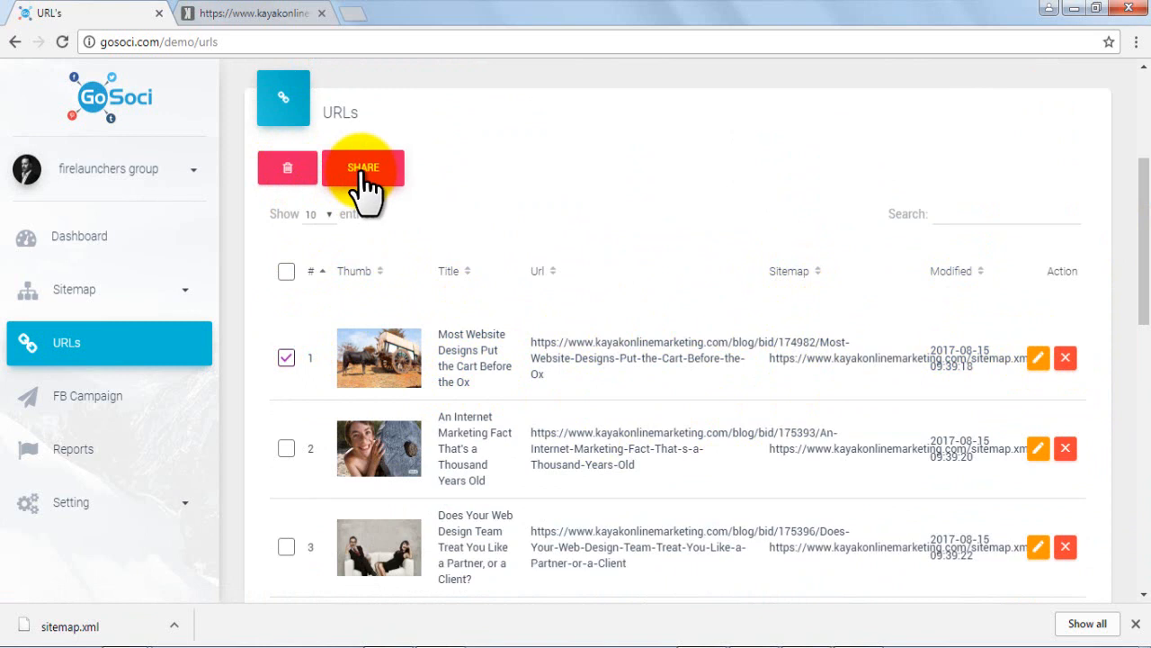
Share the ticked post to Facebook Timeline, all at the selected time on the 15th, and confirm.
{"action": "left_click", "coordinate": [363, 169]}
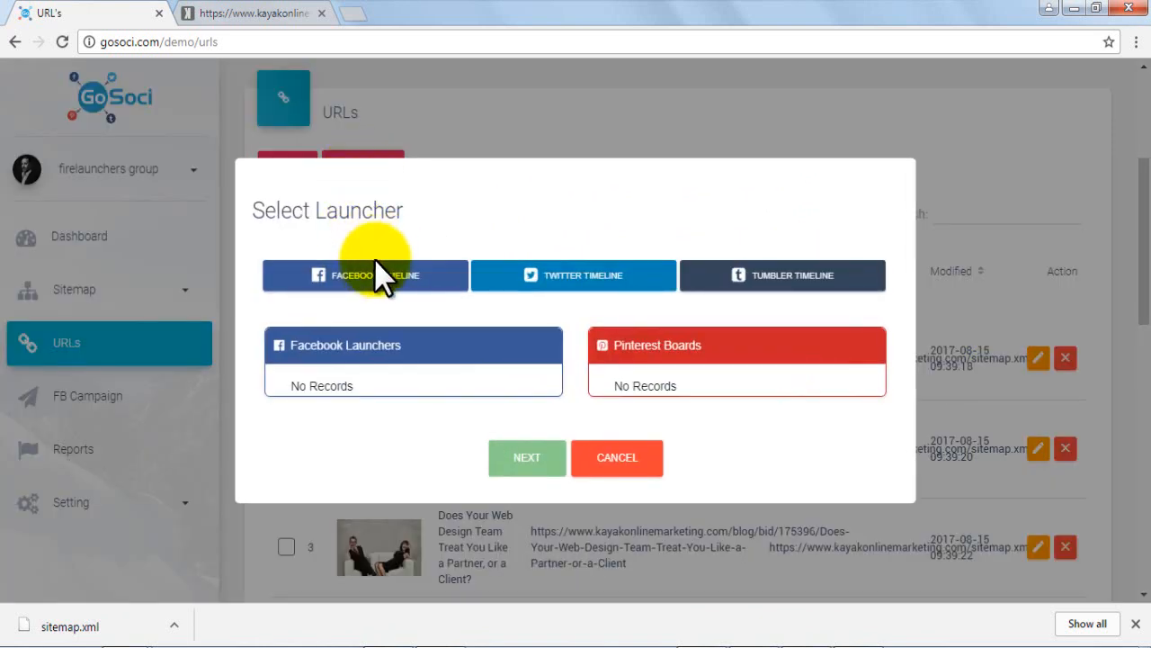
{"action": "mouse_move", "coordinate": [365, 288]}
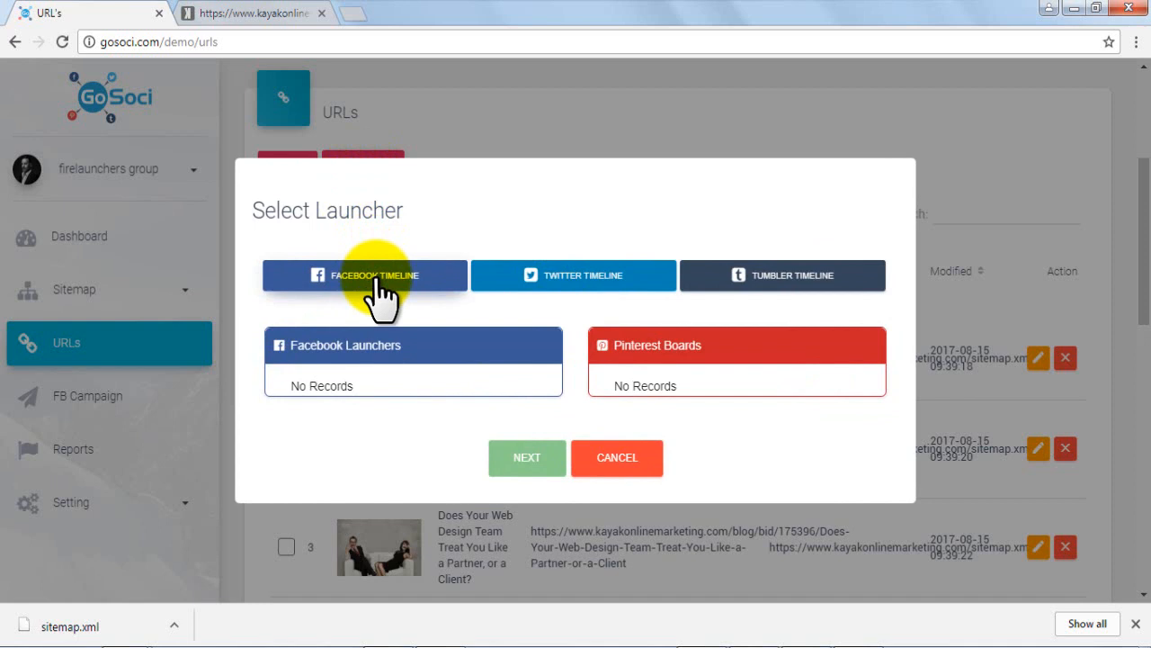
{"action": "left_click", "coordinate": [363, 276]}
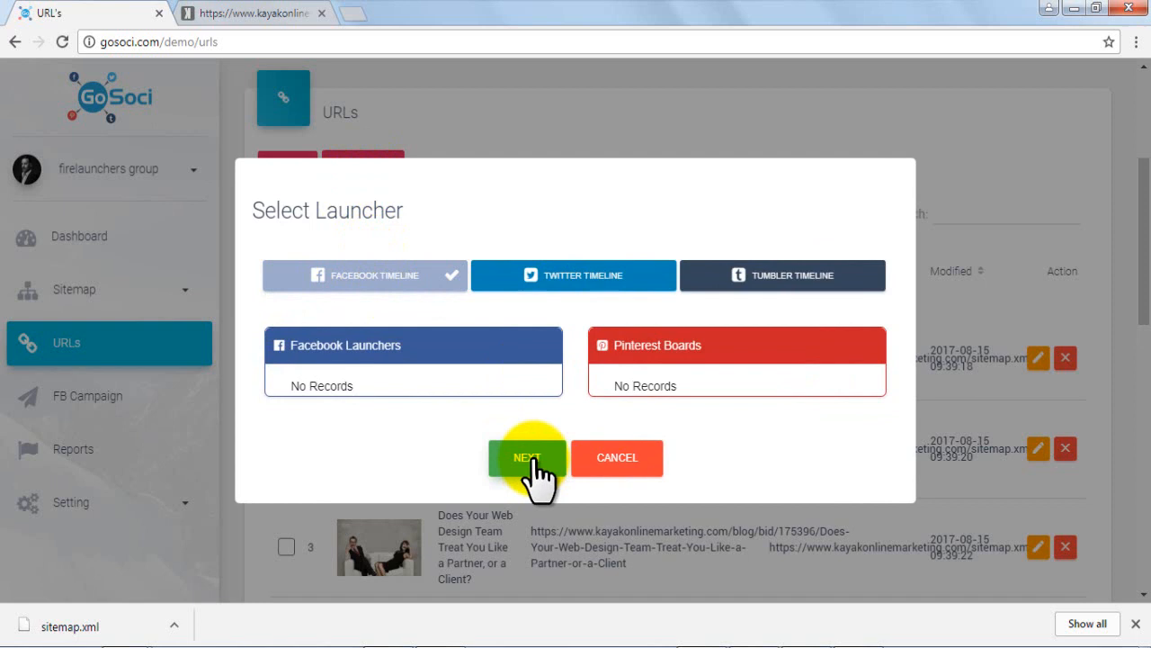
{"action": "left_click", "coordinate": [527, 457]}
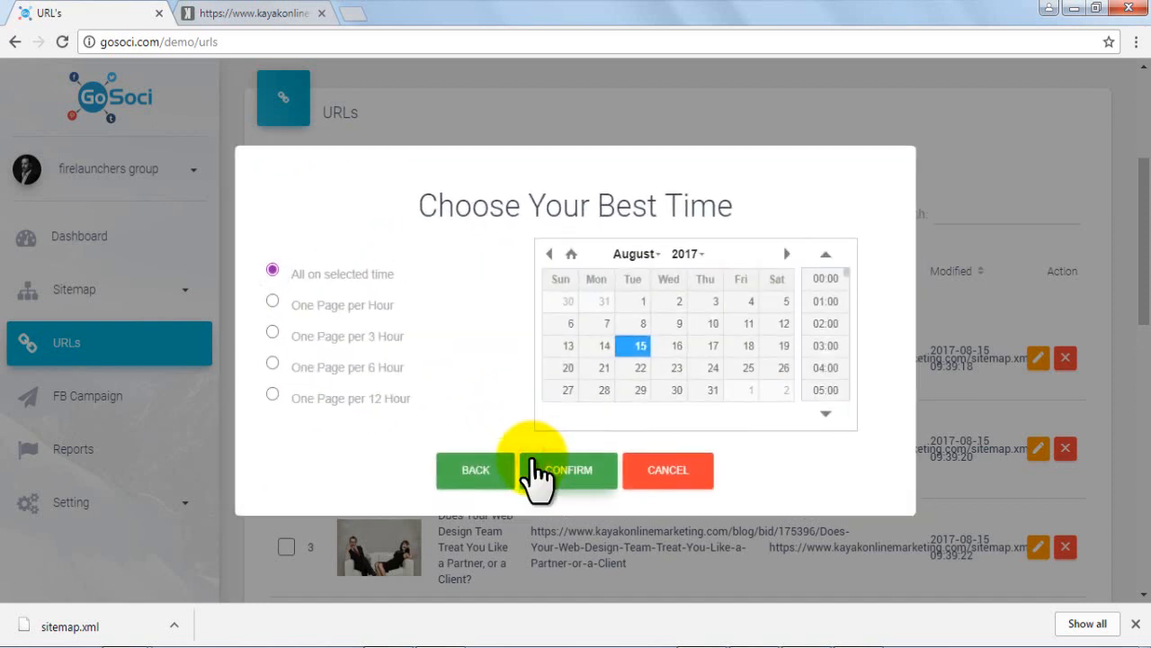
{"action": "mouse_move", "coordinate": [849, 284]}
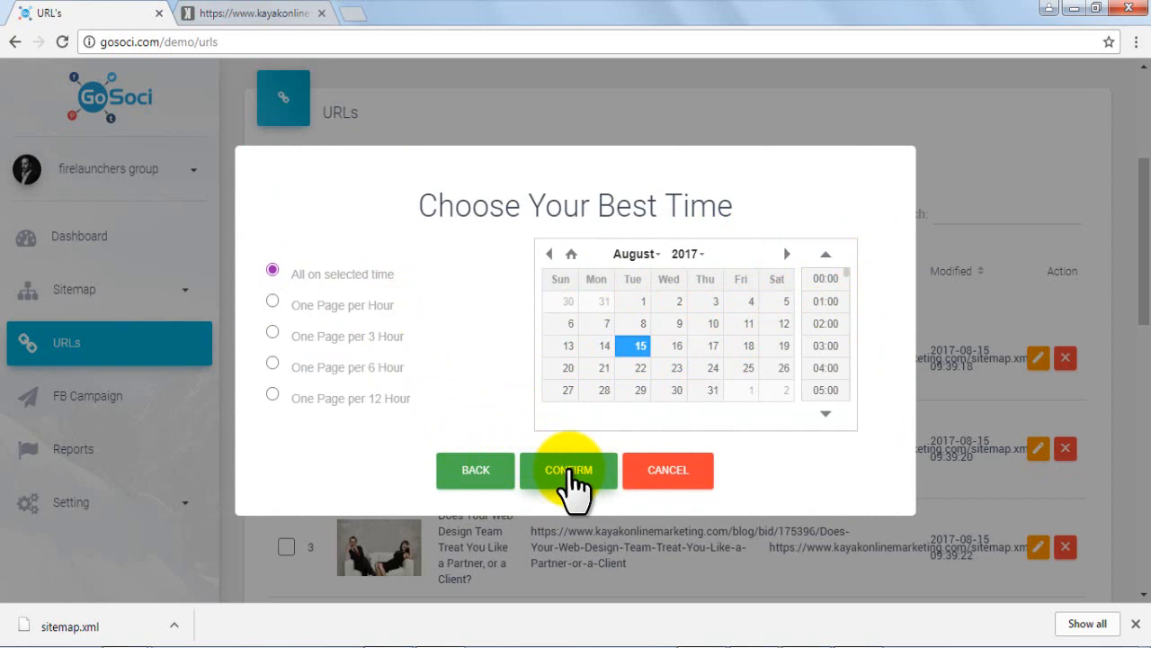
{"action": "left_click", "coordinate": [568, 469]}
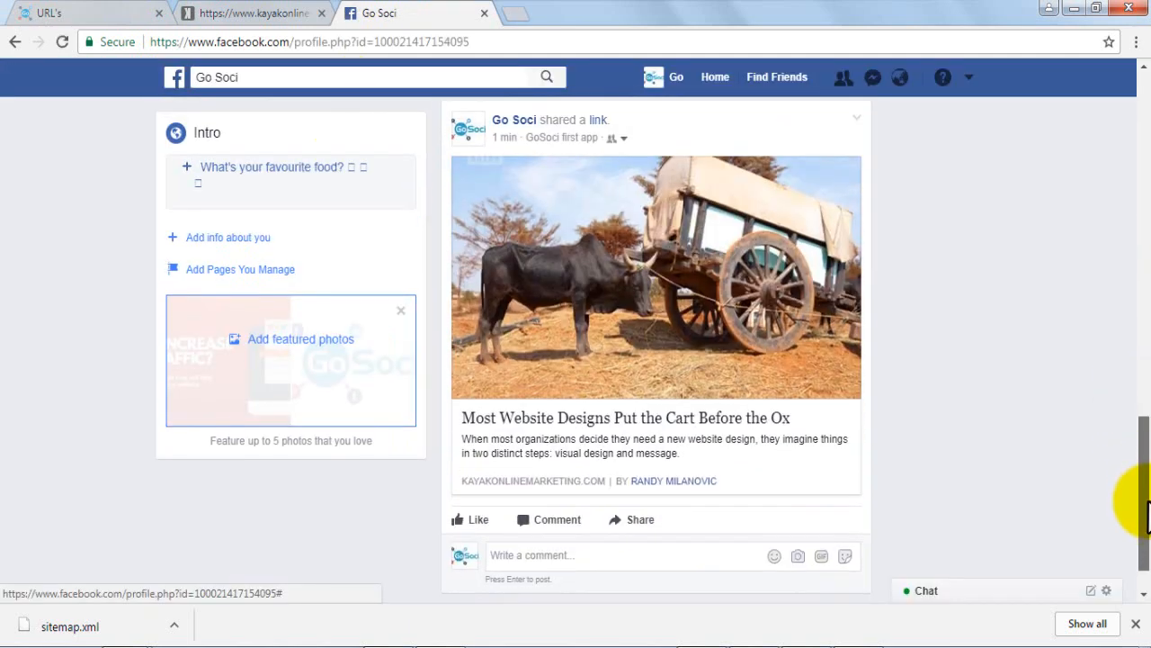
Check the ox-cart post on the Facebook profile timeline, then return to the GoSoci URLs tab.
{"action": "scroll", "scroll_direction": "up", "scroll_amount": 3}
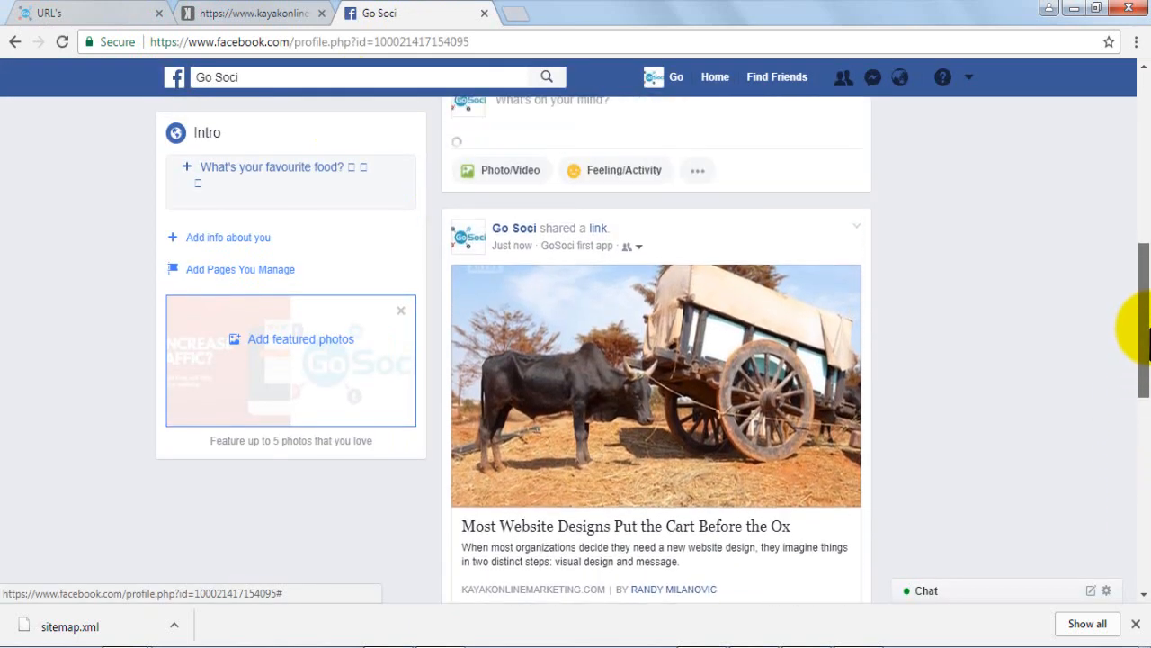
{"action": "mouse_move", "coordinate": [683, 310]}
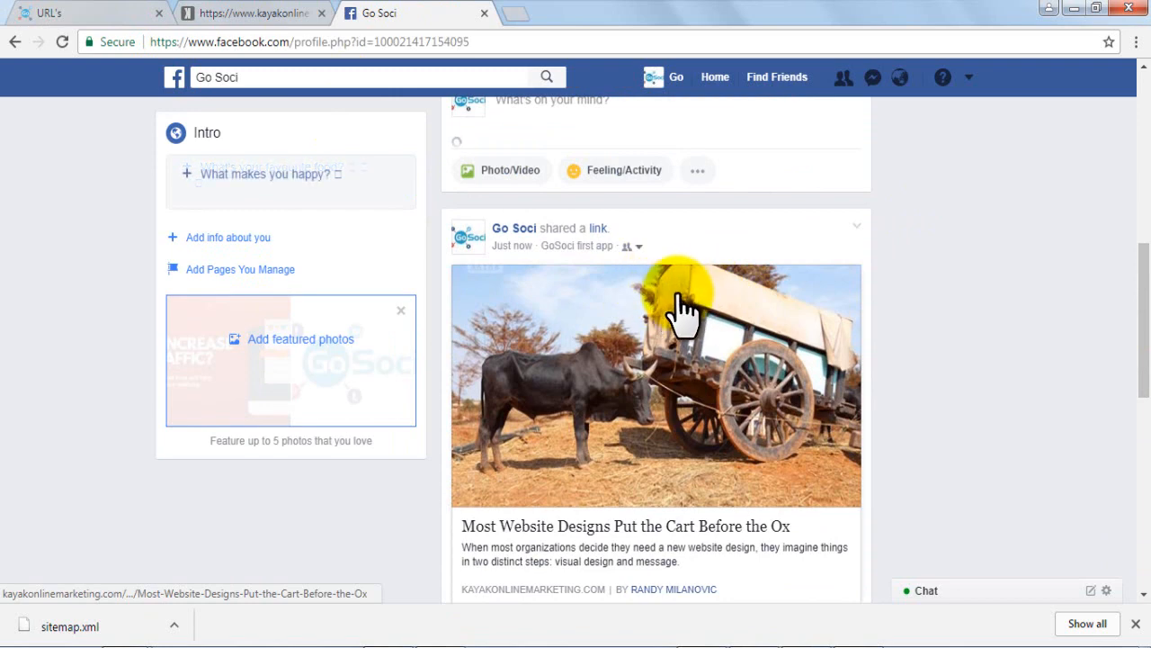
{"action": "left_click", "coordinate": [81, 12]}
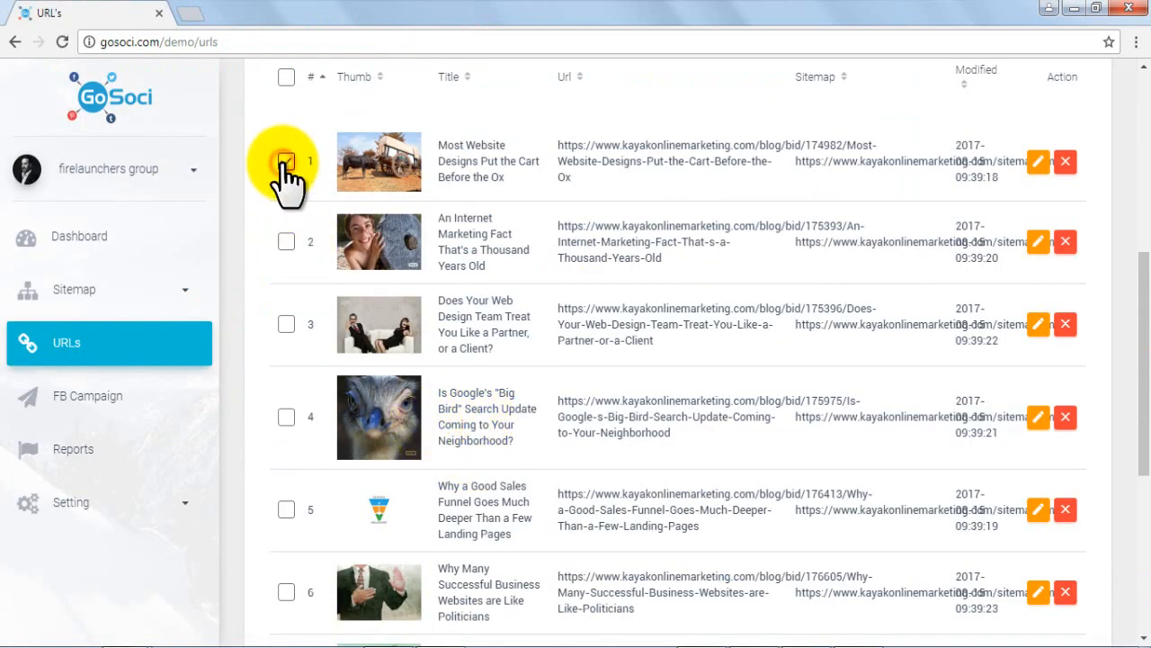
Tick URL 1 again and share it to the Twitter and Tumblr timelines at the selected time, confirming the schedule.
{"action": "left_click", "coordinate": [287, 162]}
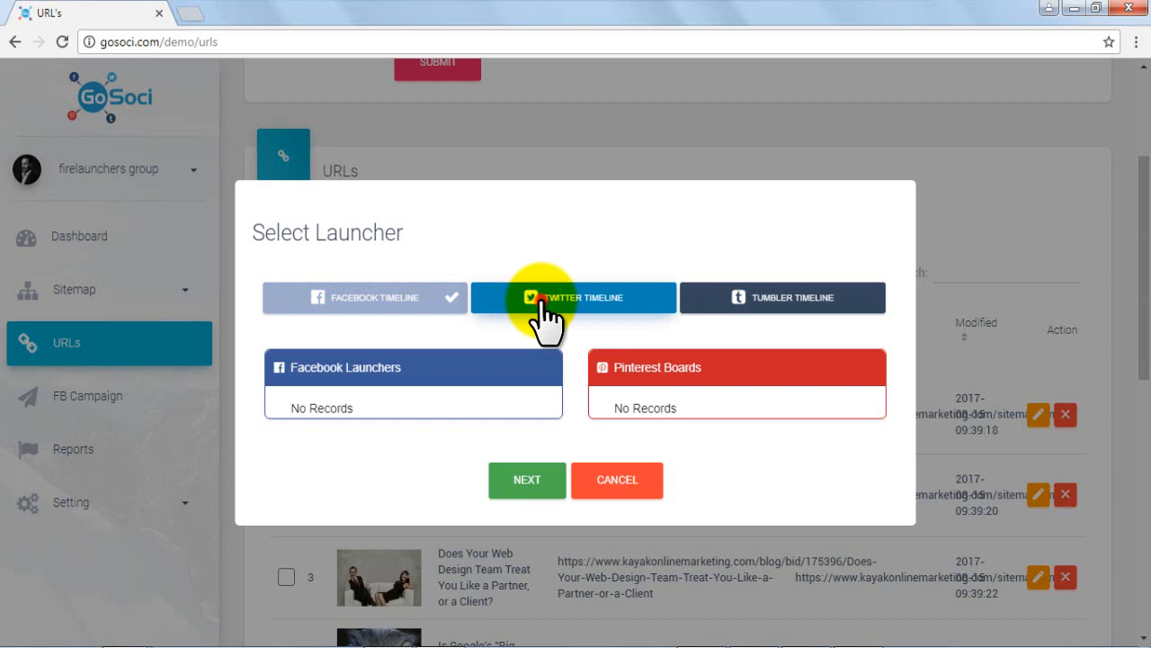
{"action": "left_click", "coordinate": [525, 478]}
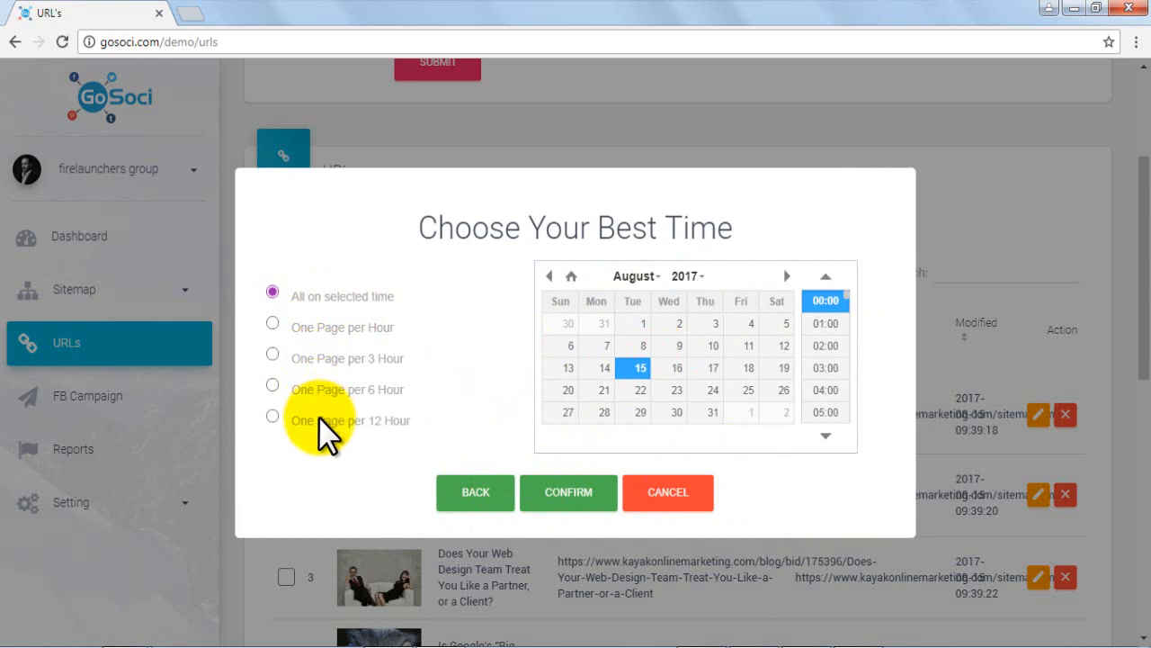
{"action": "left_click", "coordinate": [569, 493]}
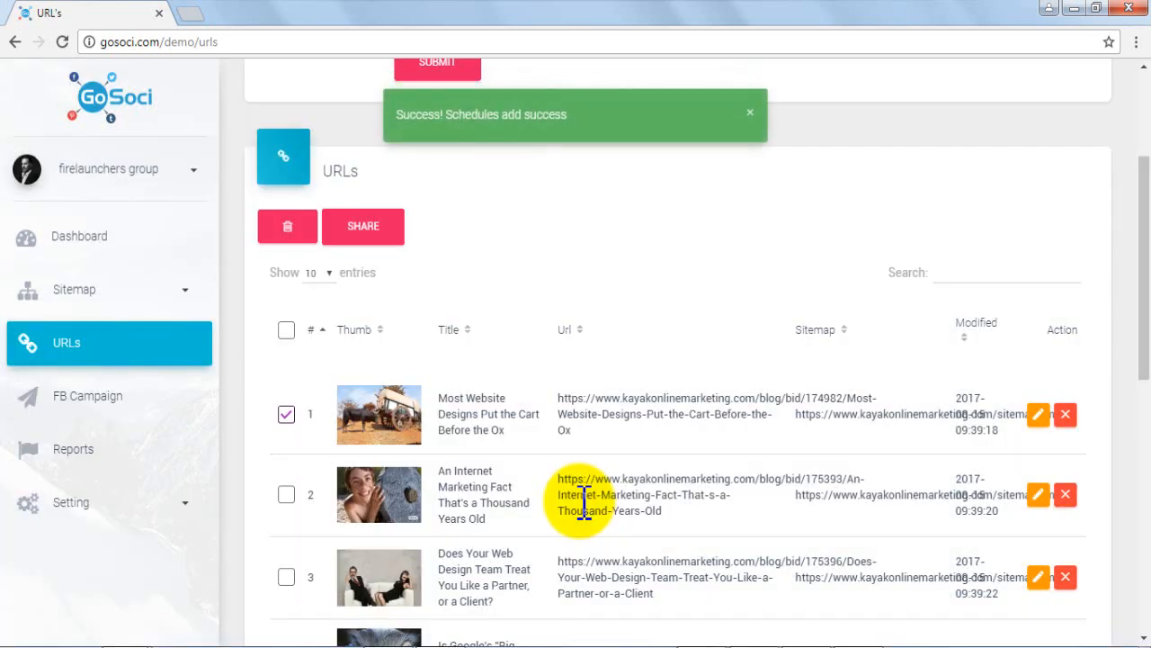
{"action": "mouse_move", "coordinate": [575, 141]}
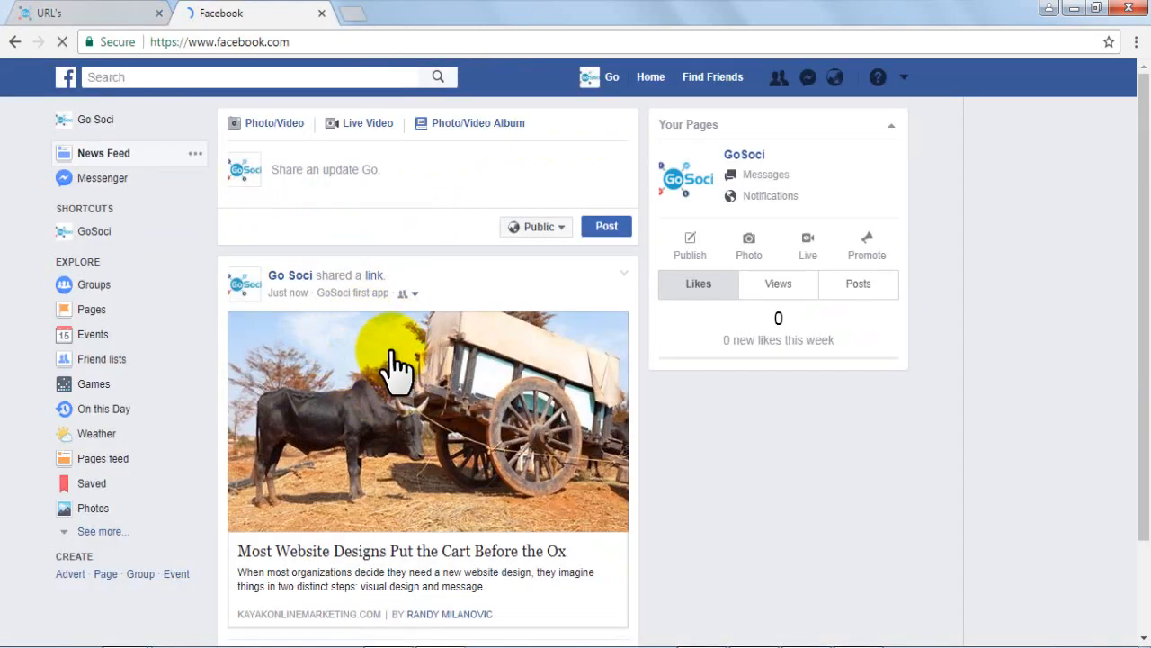
Verify the ox-cart post on the Twitter feed and the gosoci Tumblr blog, then return to the URLs list.
{"action": "left_click", "coordinate": [414, 13]}
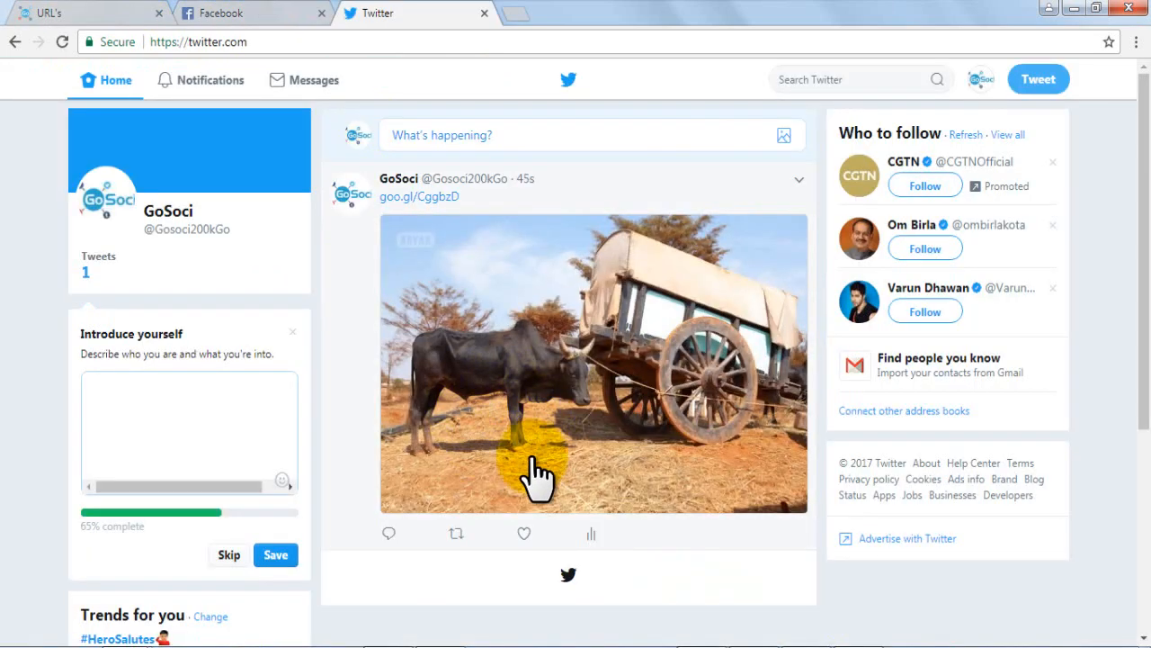
{"action": "left_click", "coordinate": [536, 13]}
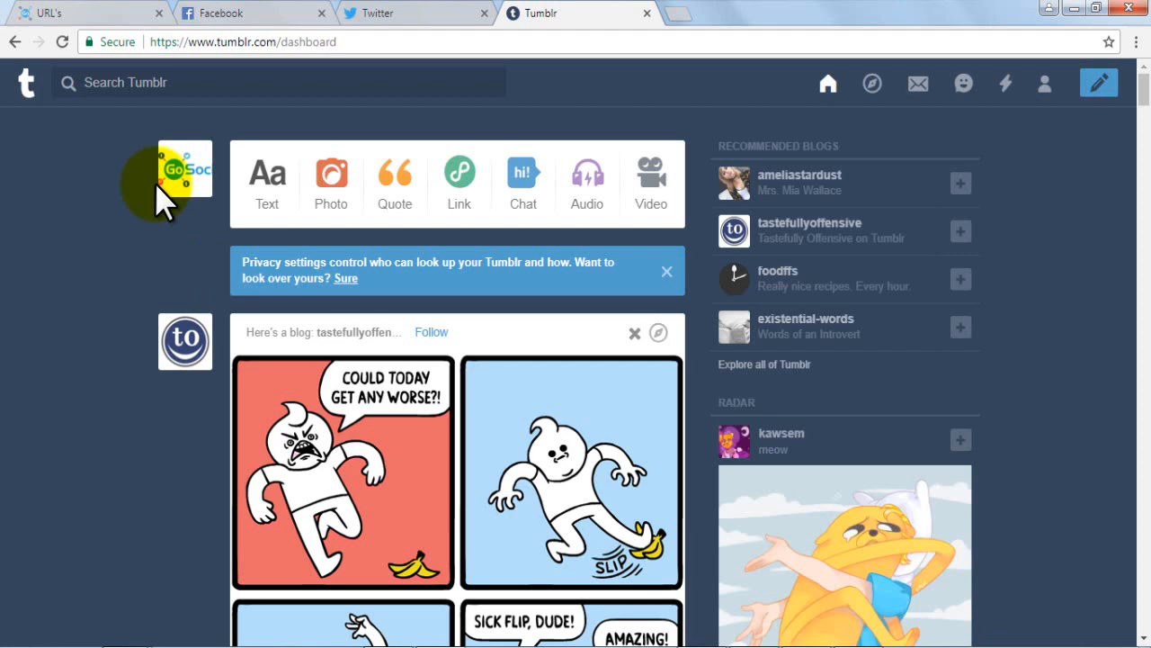
{"action": "left_click", "coordinate": [183, 169]}
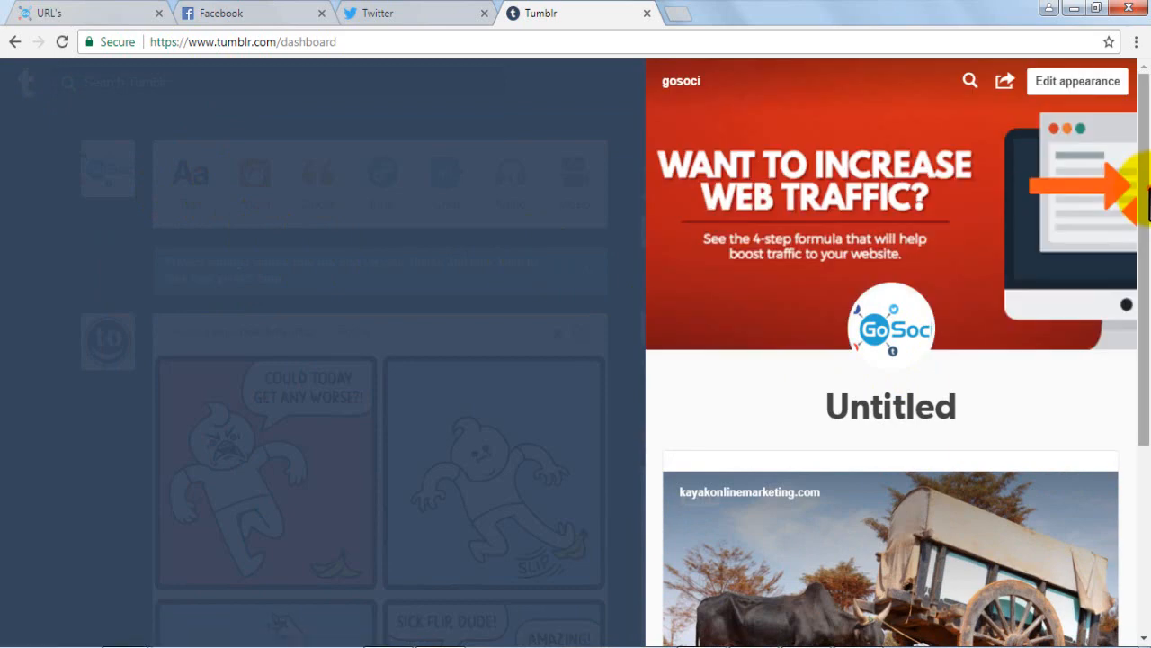
{"action": "scroll", "scroll_direction": "down", "scroll_amount": 3}
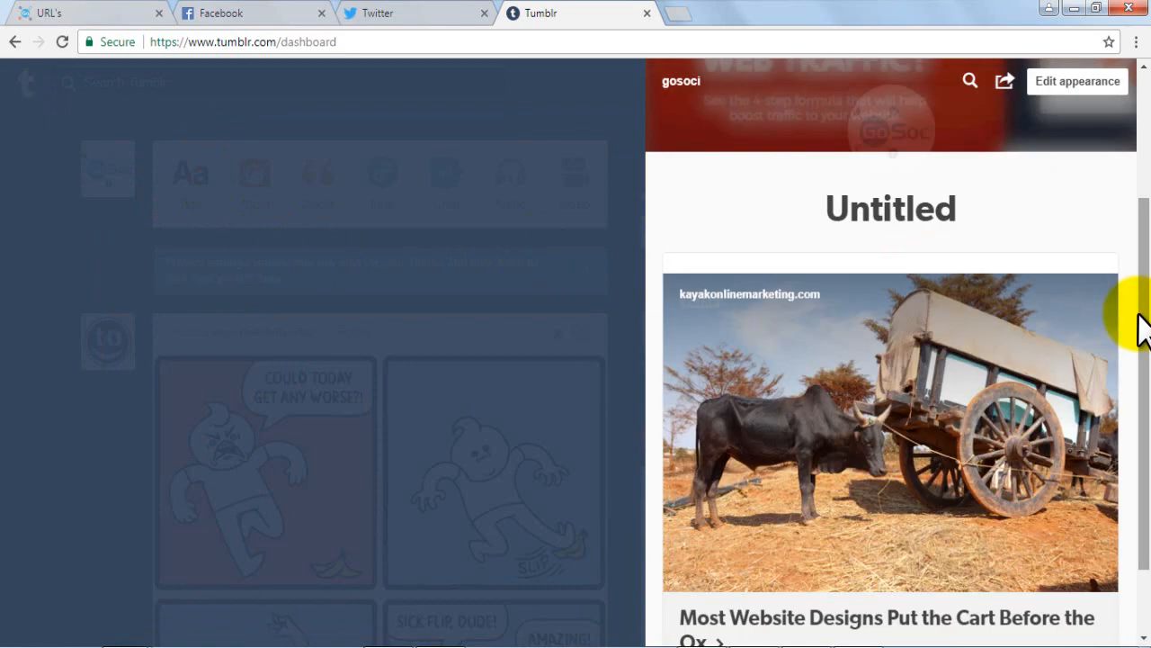
{"action": "left_click", "coordinate": [405, 13]}
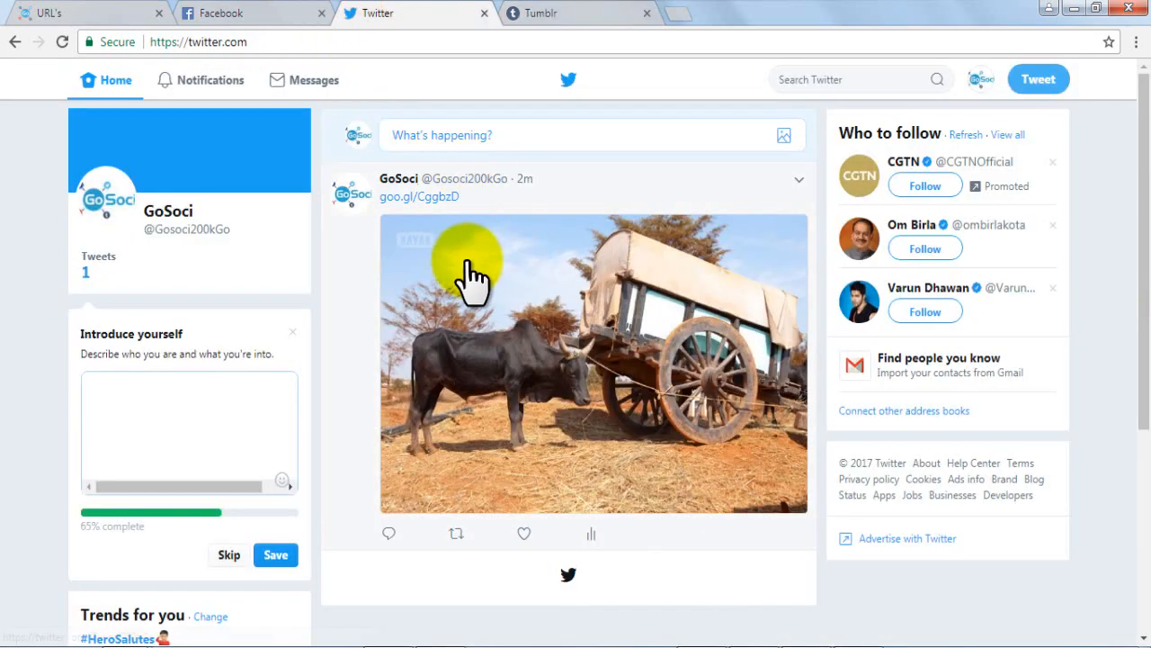
{"action": "left_click", "coordinate": [255, 12]}
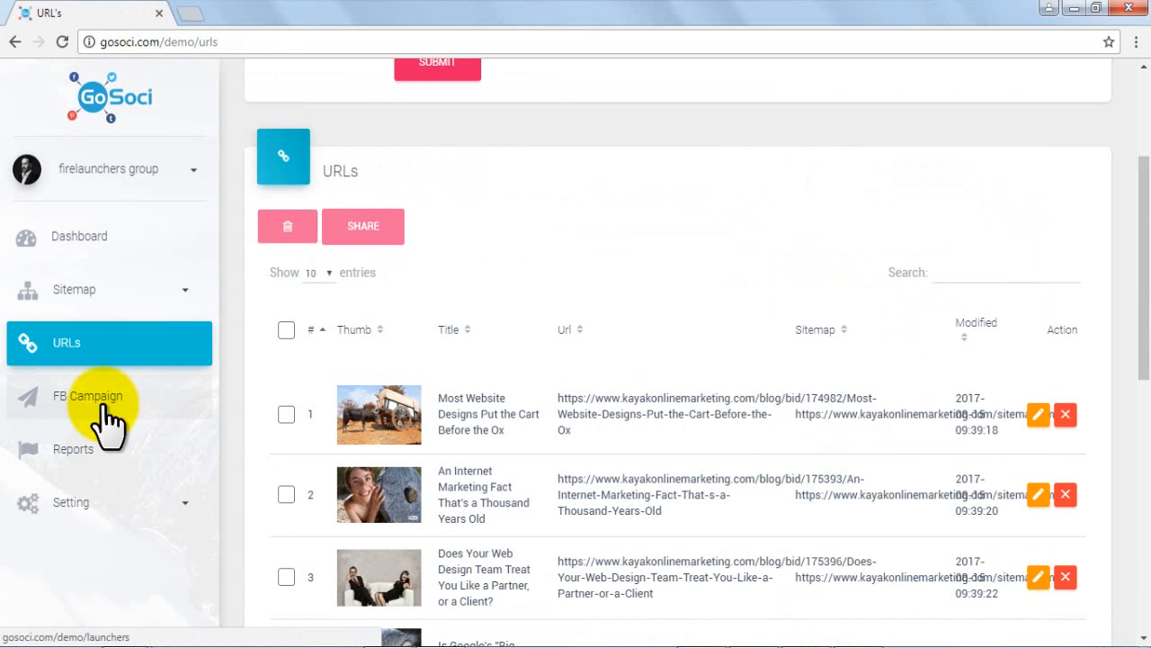
Create a Facebook campaign titled 'Online Marketing' with description 'Online Marketing made Easy'.
{"action": "left_click", "coordinate": [86, 396]}
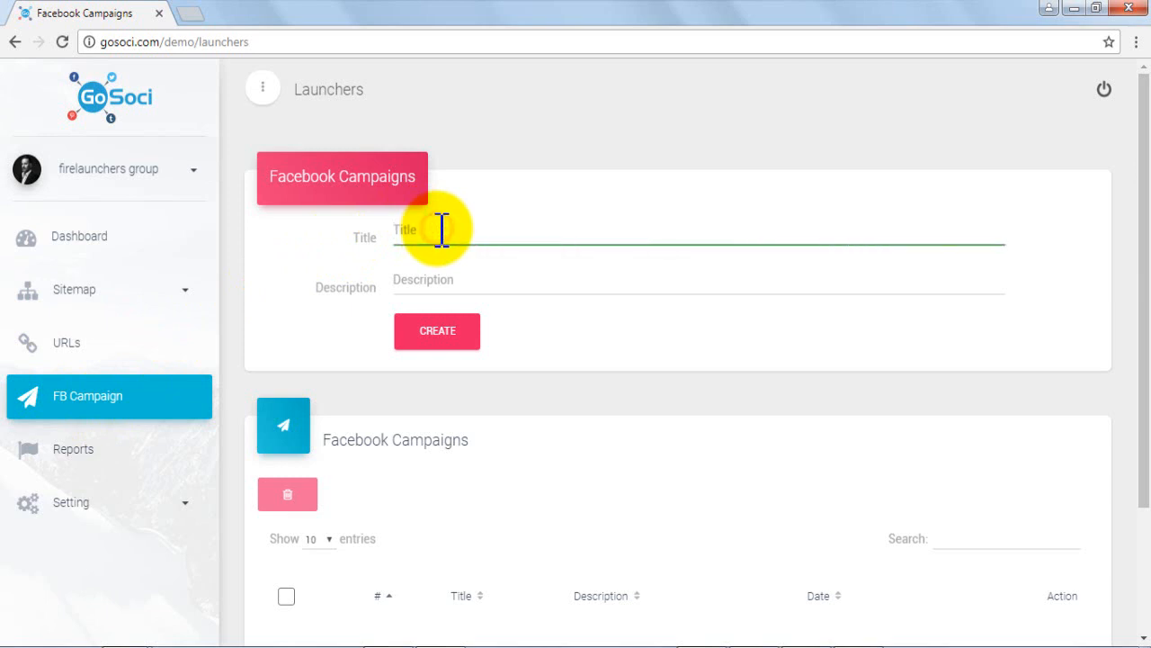
{"action": "type", "text": "Online Marketin"}
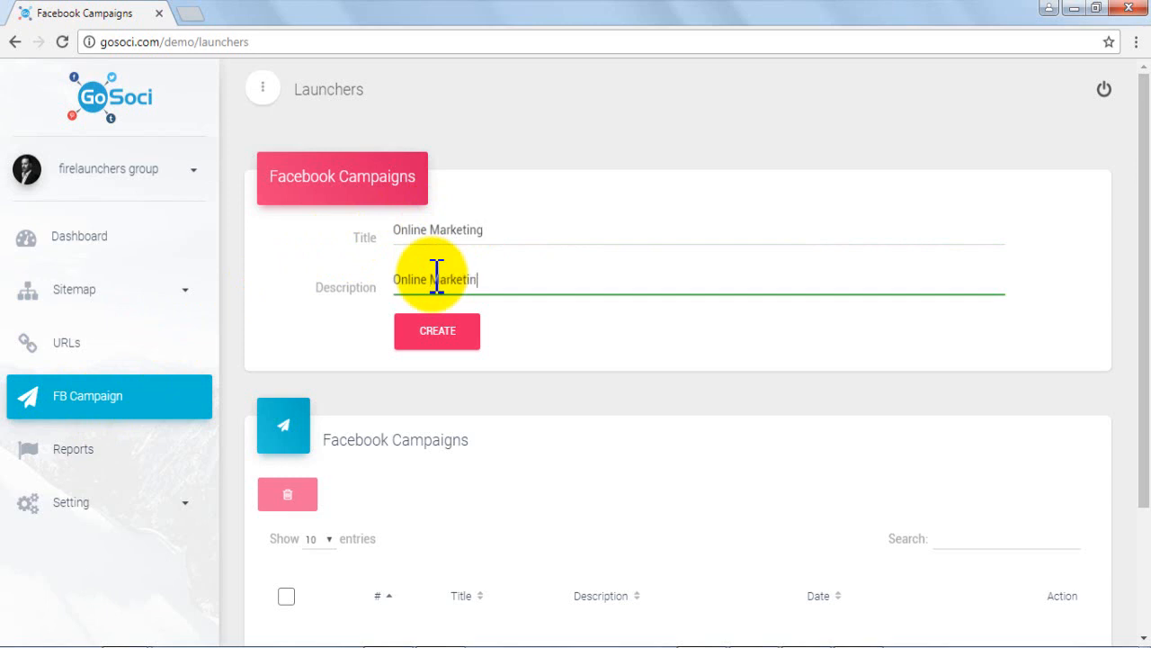
{"action": "type", "text": "made Easy"}
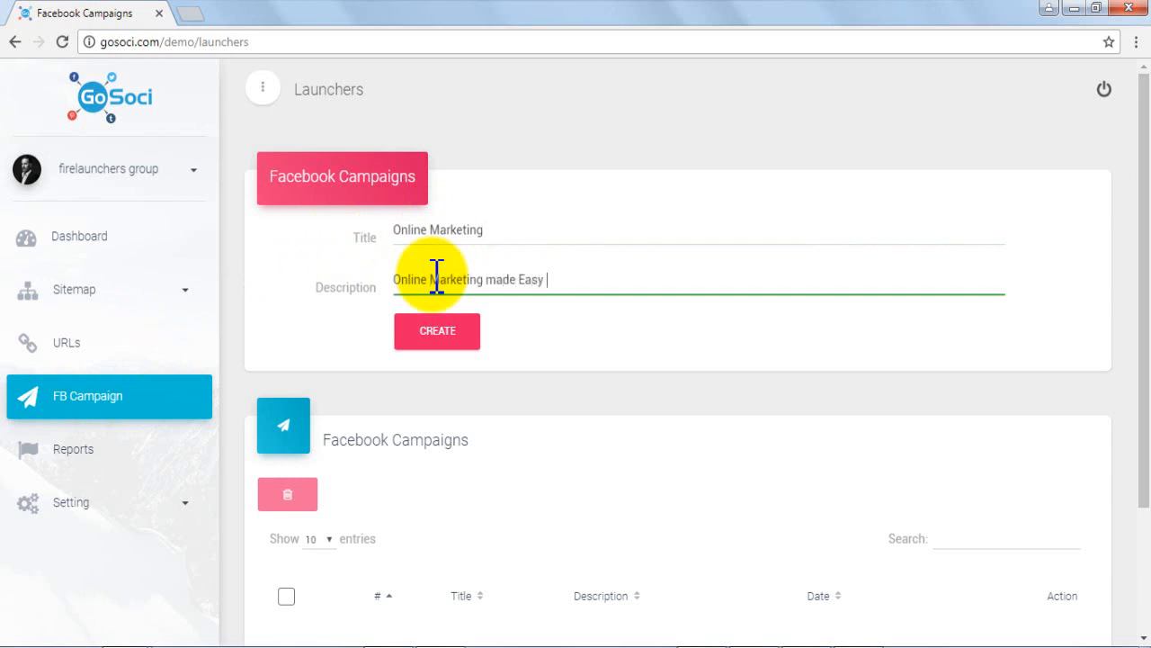
{"action": "left_click", "coordinate": [436, 332]}
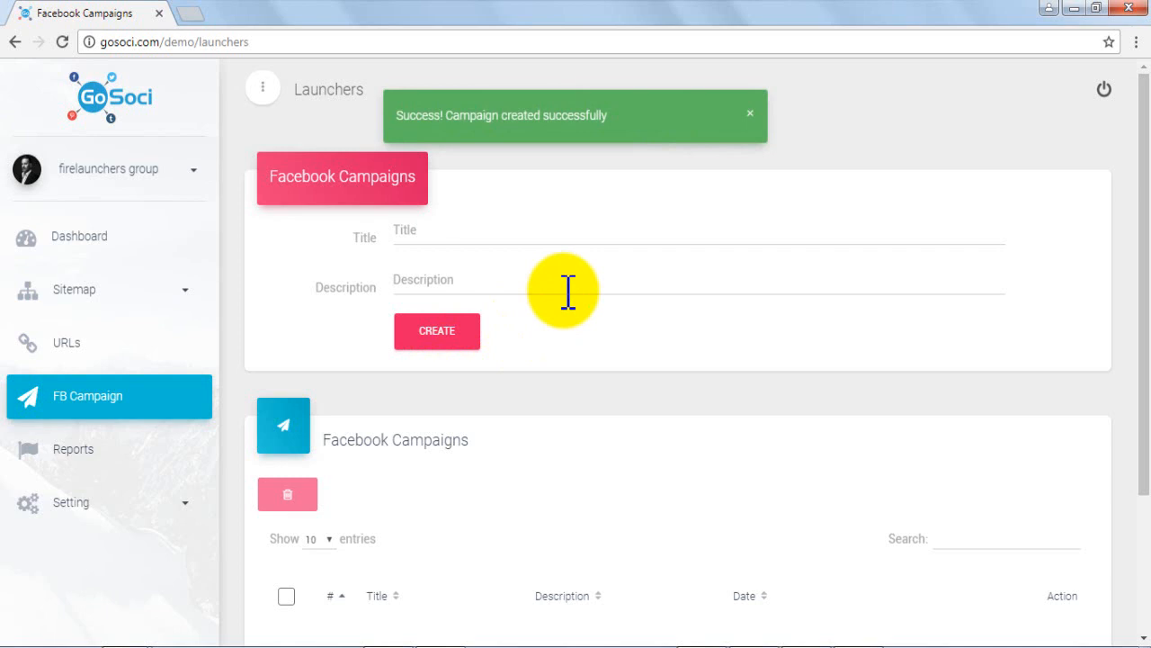
{"action": "scroll", "scroll_direction": "down", "scroll_amount": 3}
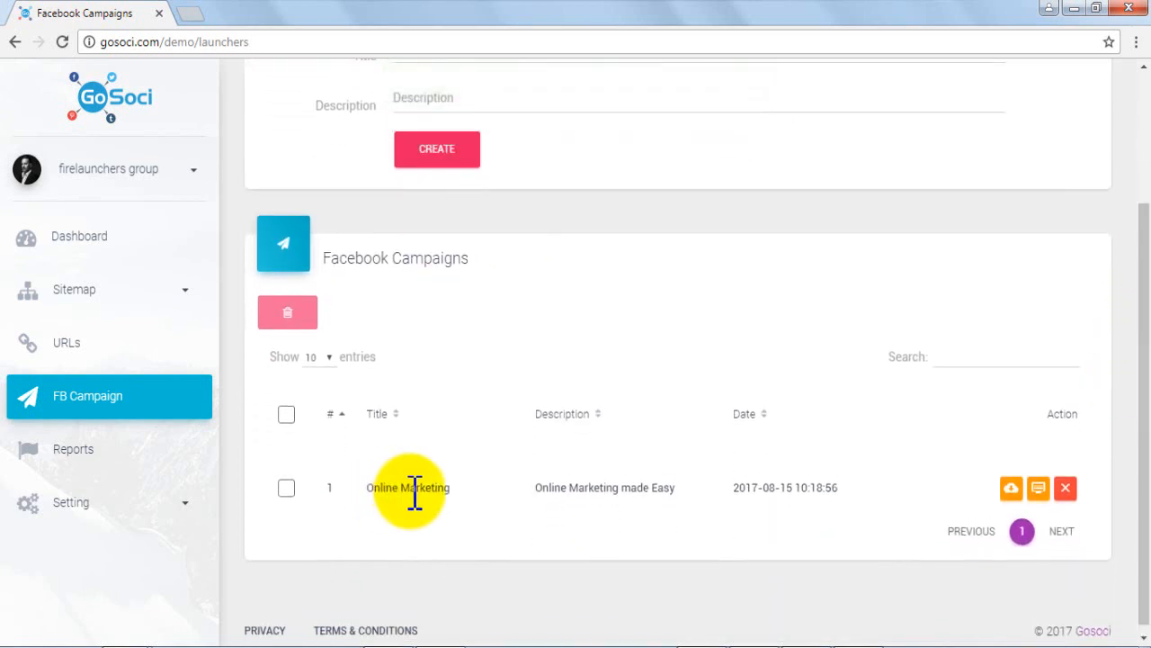
{"action": "mouse_move", "coordinate": [428, 486]}
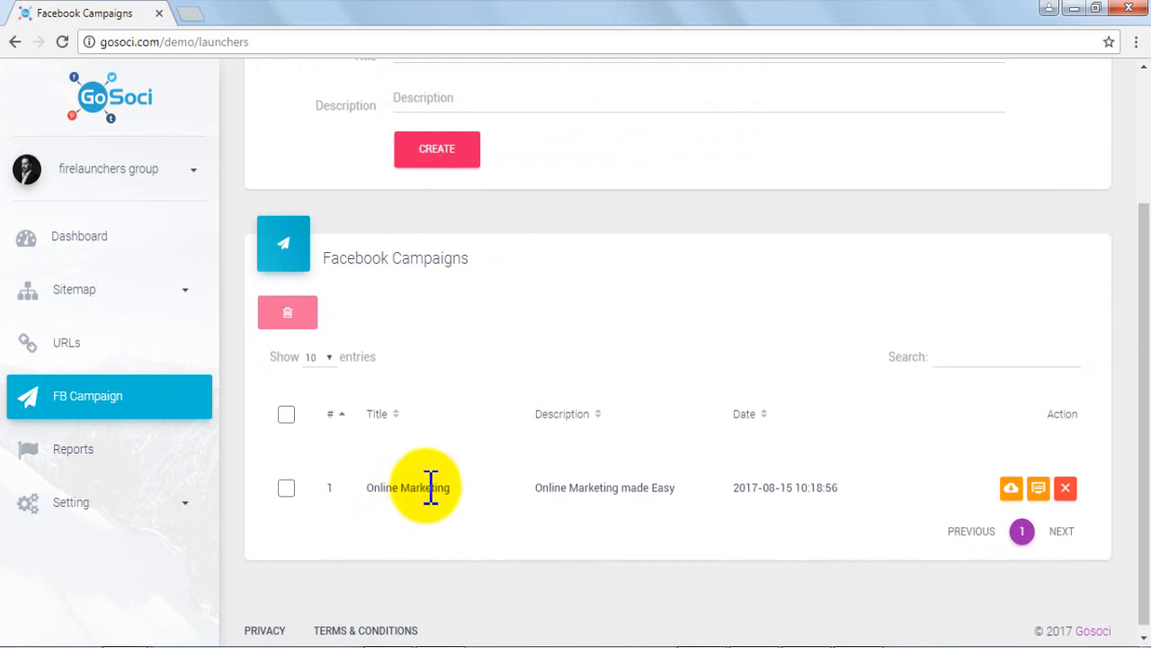
{"action": "mouse_move", "coordinate": [945, 495]}
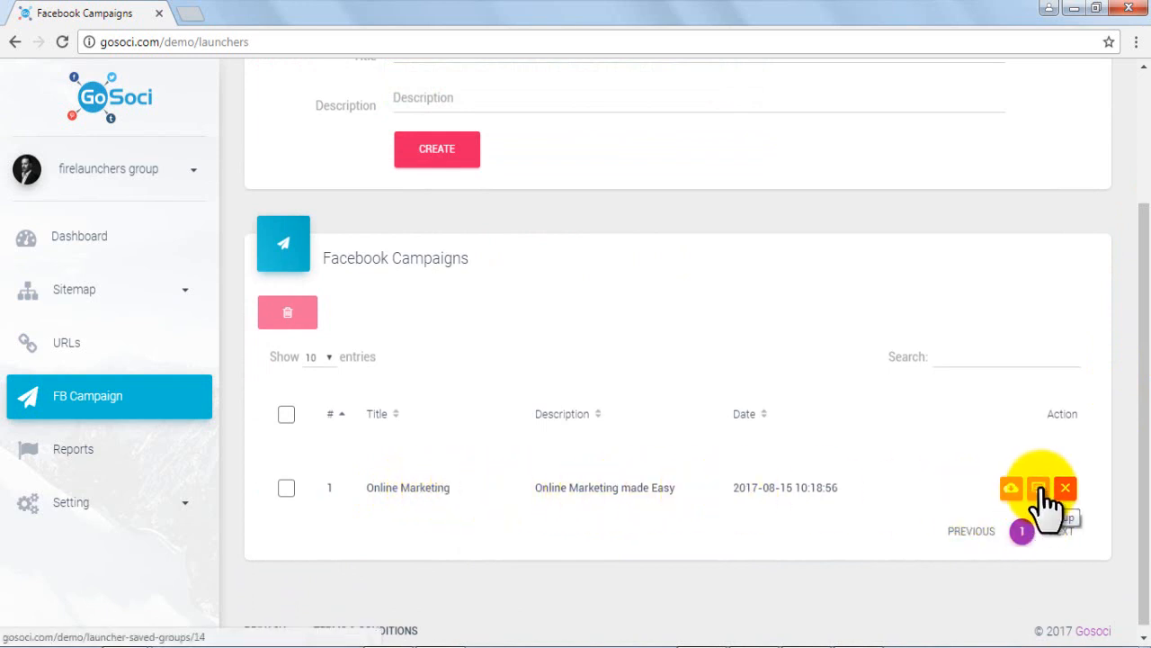
Fetch new Facebook groups matching 'online marketing' for the campaign and review the results.
{"action": "left_click", "coordinate": [1011, 488]}
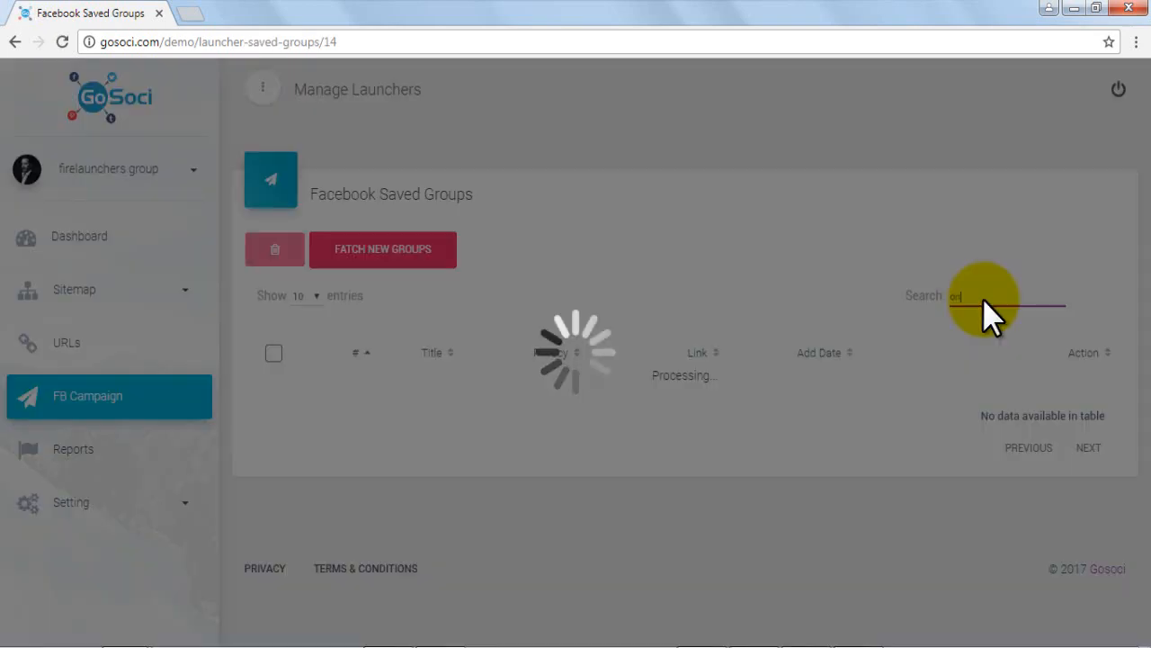
{"action": "type", "text": "online marketing"}
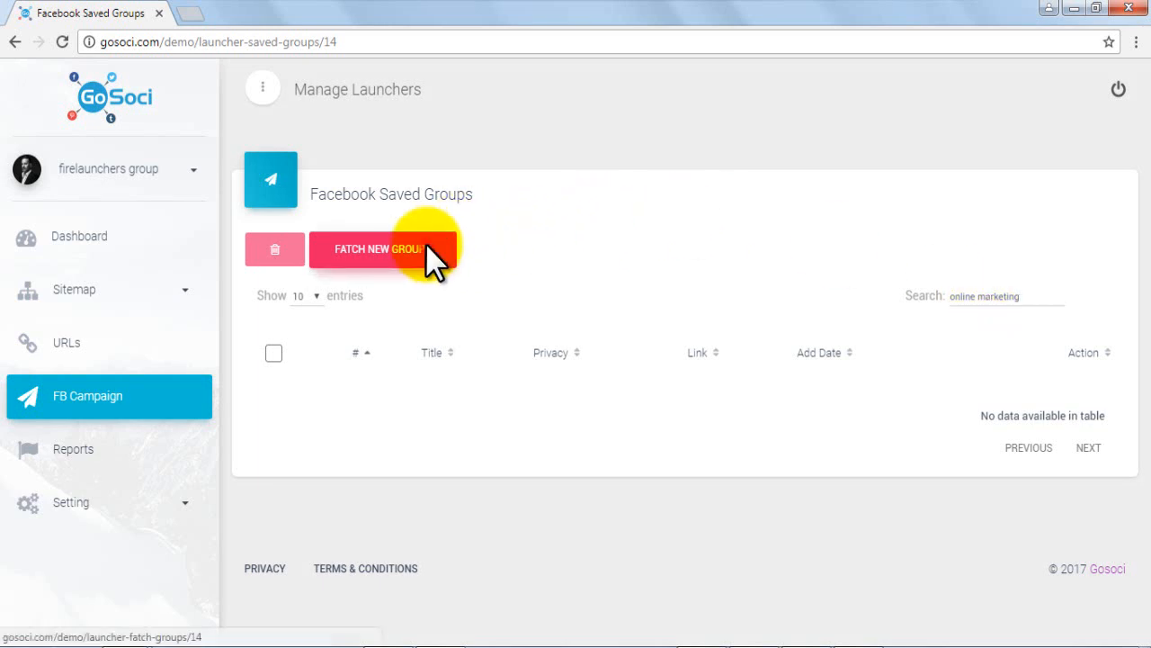
{"action": "left_click", "coordinate": [381, 248]}
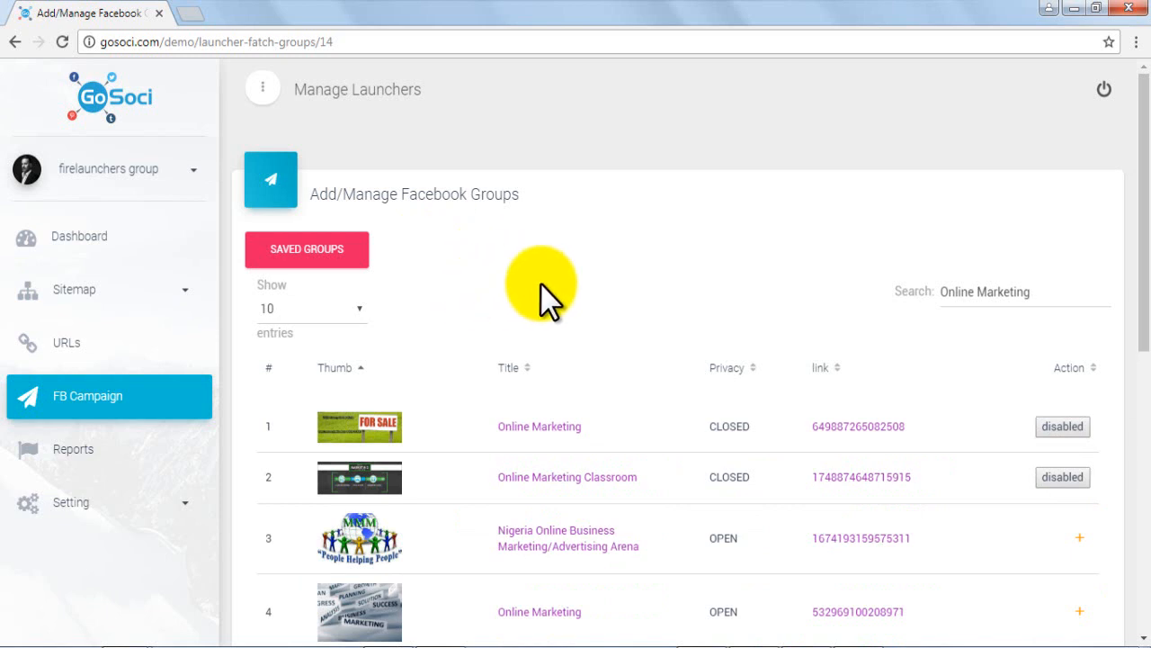
{"action": "scroll", "scroll_direction": "down", "scroll_amount": 3}
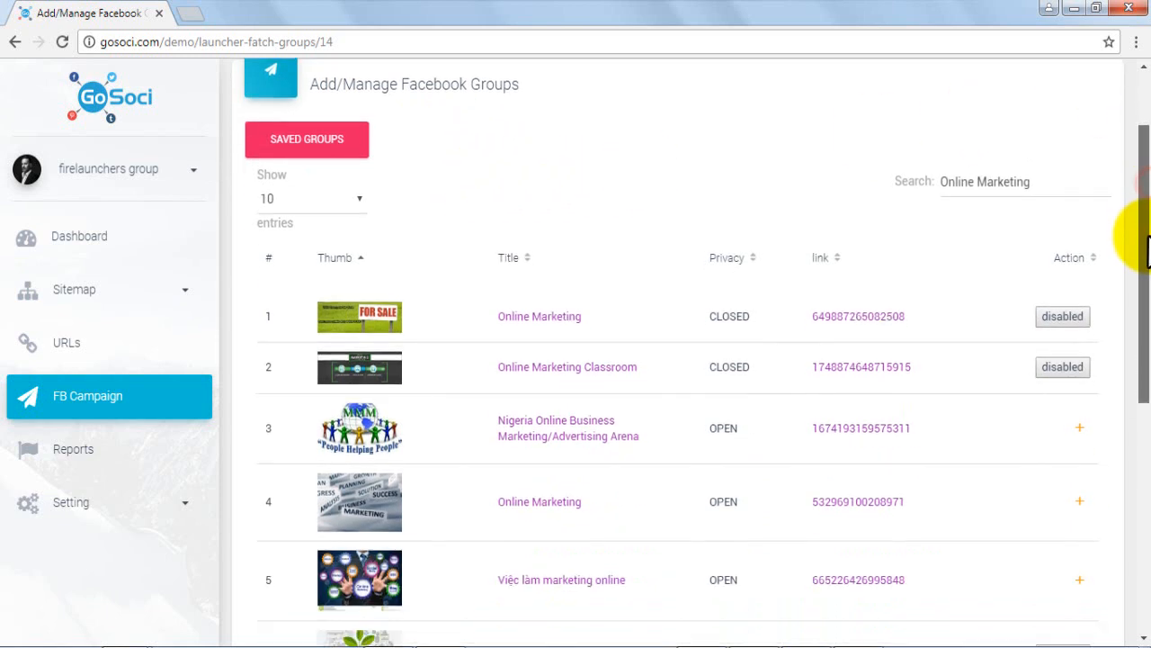
{"action": "scroll", "scroll_direction": "down", "scroll_amount": 3}
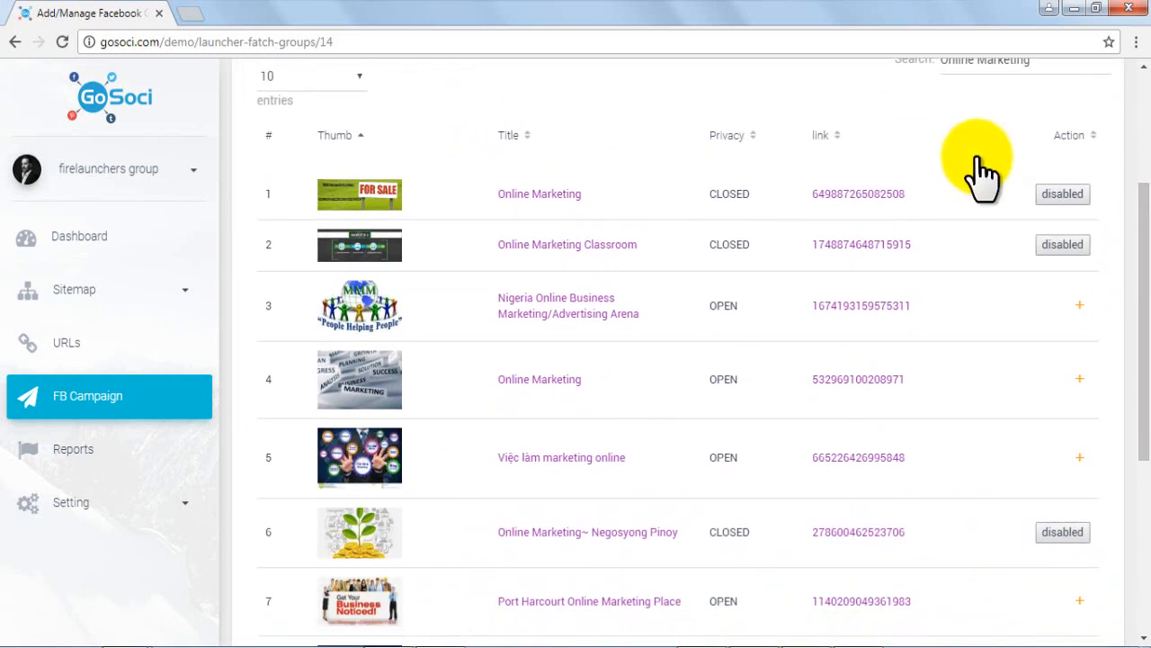
{"action": "mouse_move", "coordinate": [1062, 245]}
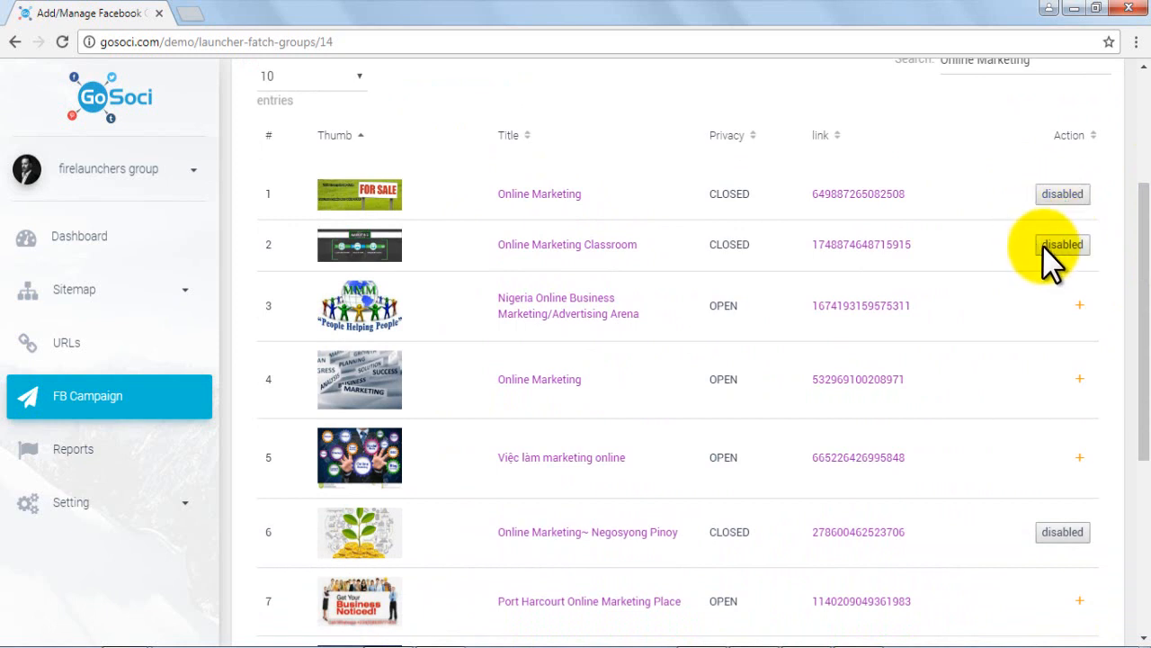
{"action": "mouse_move", "coordinate": [795, 202]}
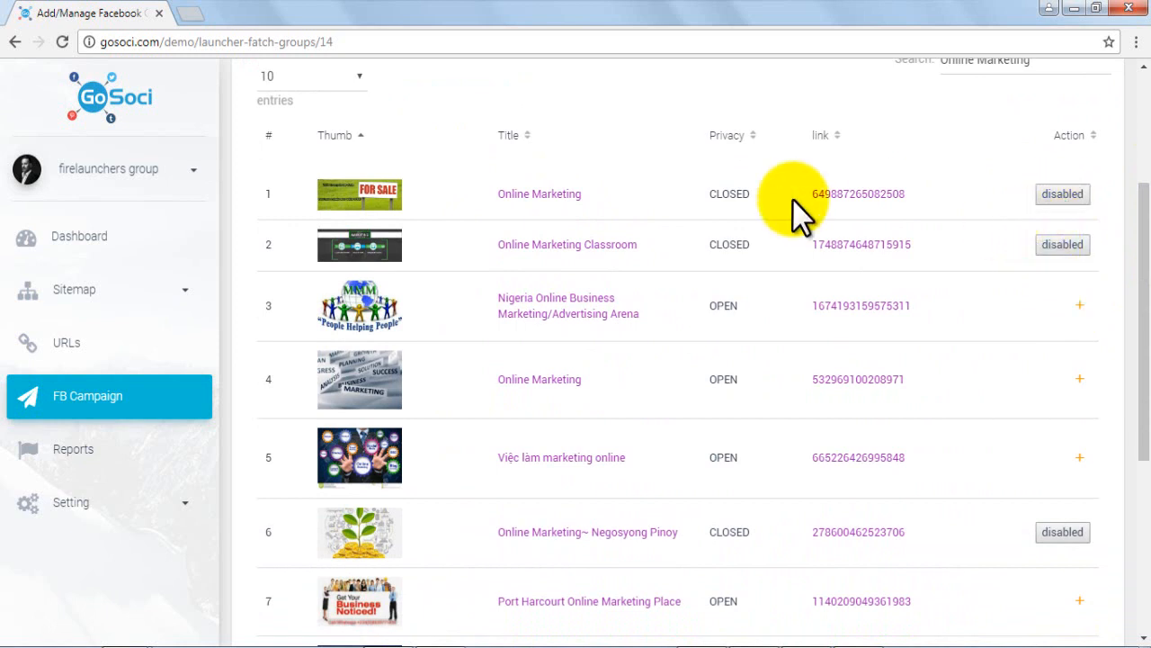
{"action": "mouse_move", "coordinate": [687, 321]}
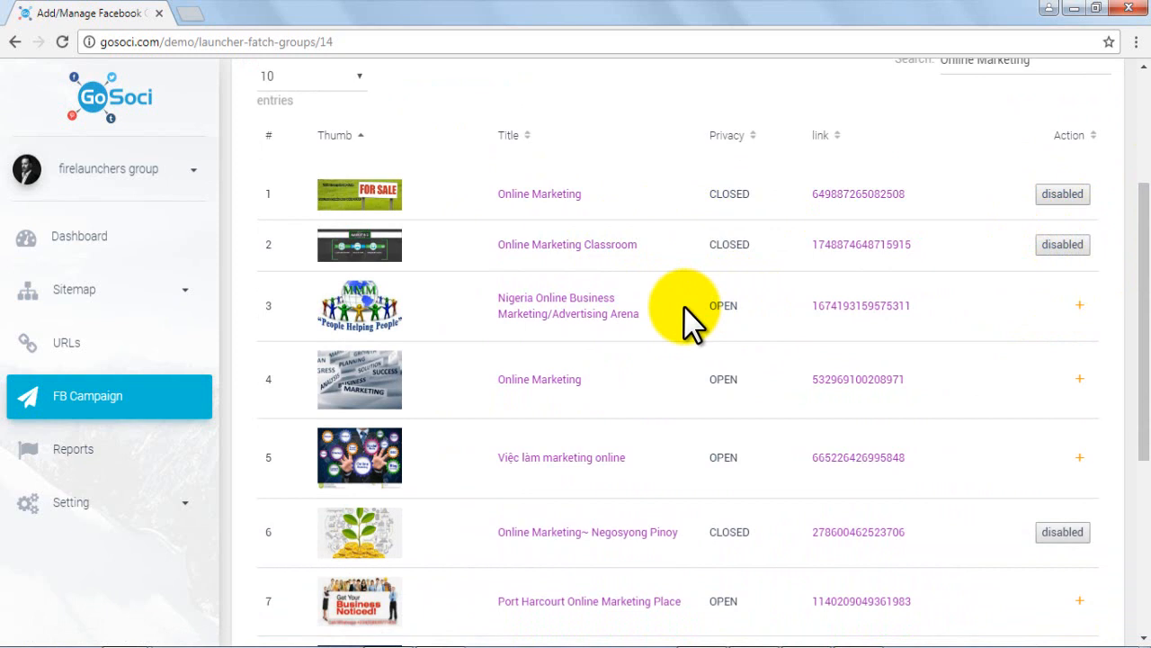
{"action": "mouse_move", "coordinate": [526, 486]}
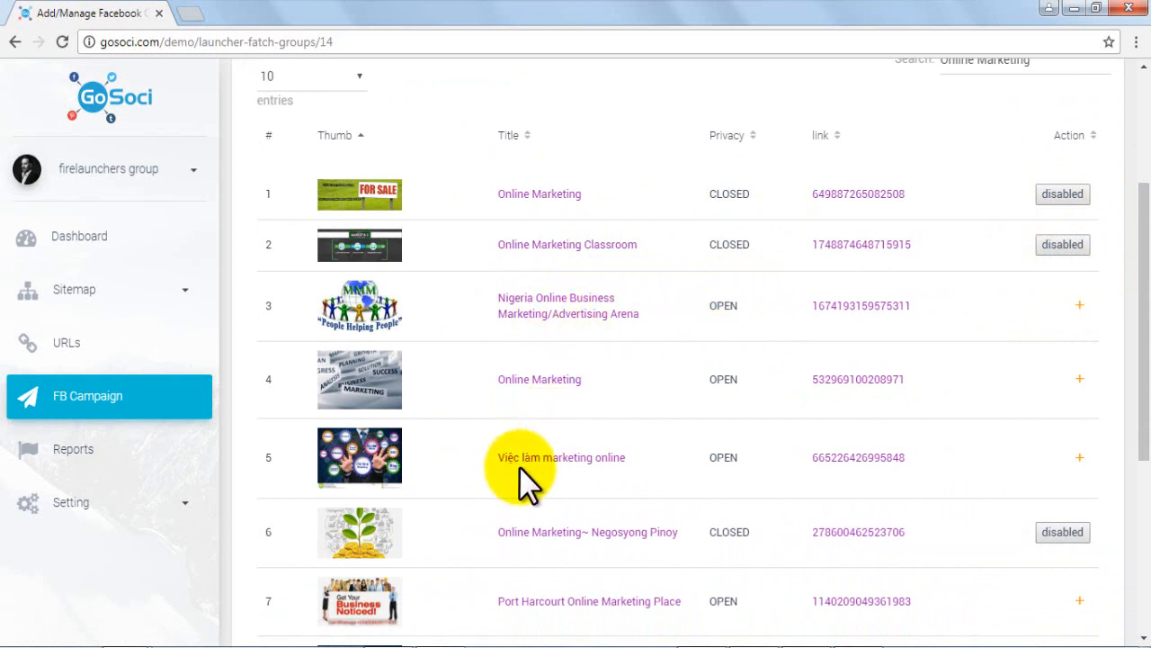
{"action": "mouse_move", "coordinate": [351, 432]}
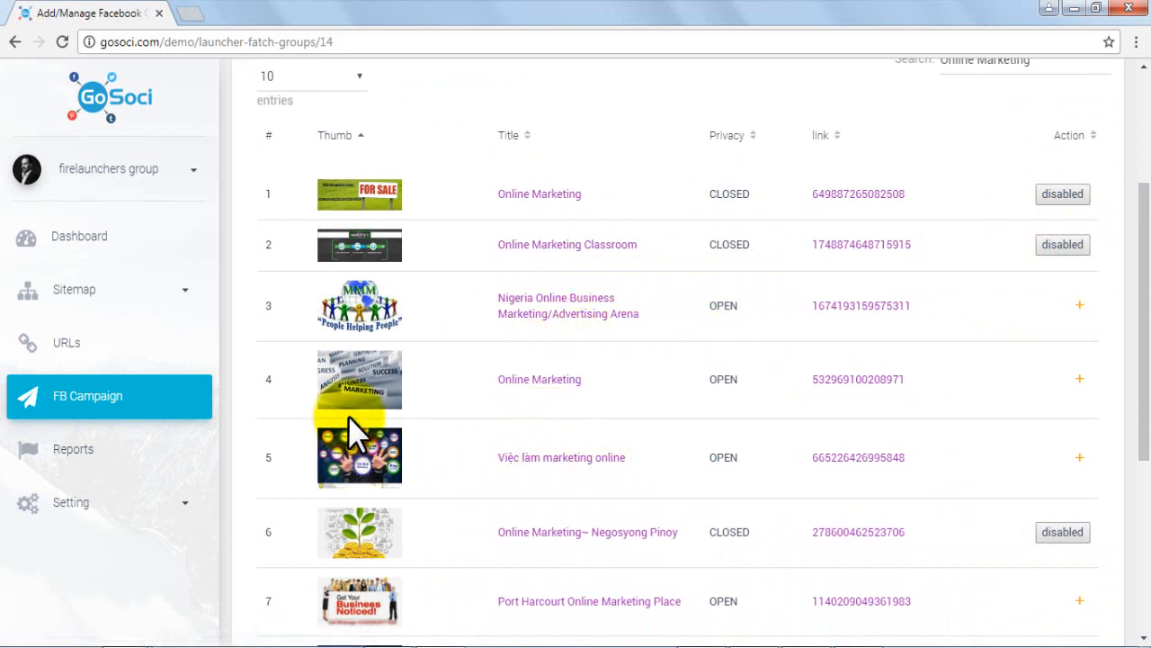
{"action": "scroll", "scroll_direction": "down", "scroll_amount": 3}
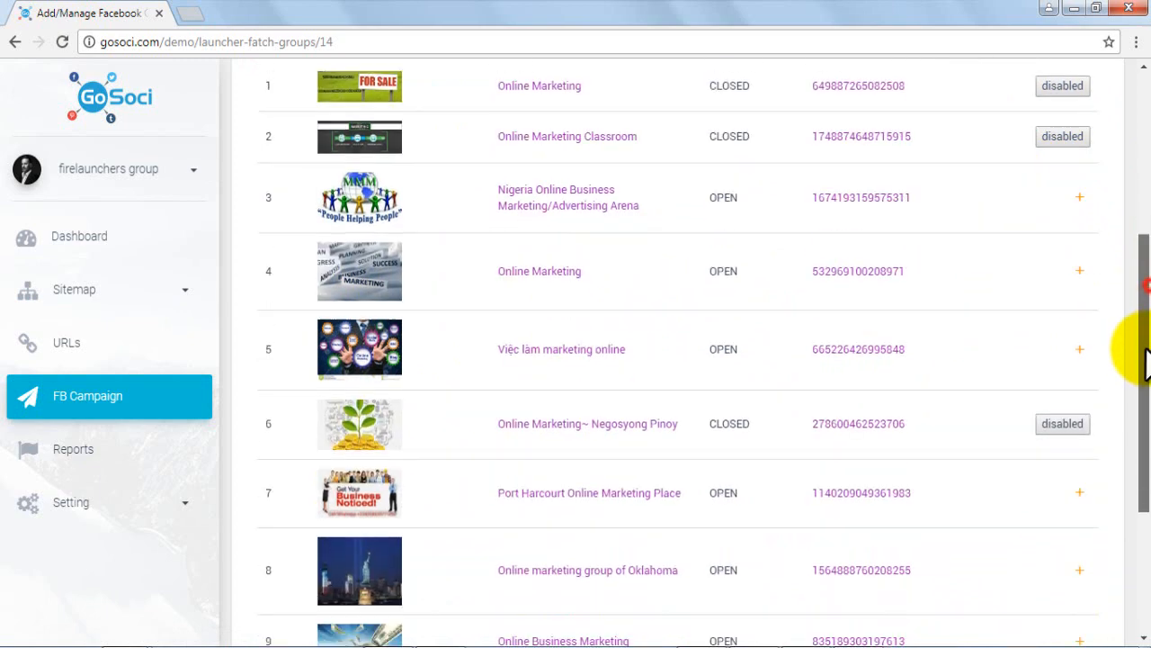
{"action": "scroll", "scroll_direction": "down", "scroll_amount": 3}
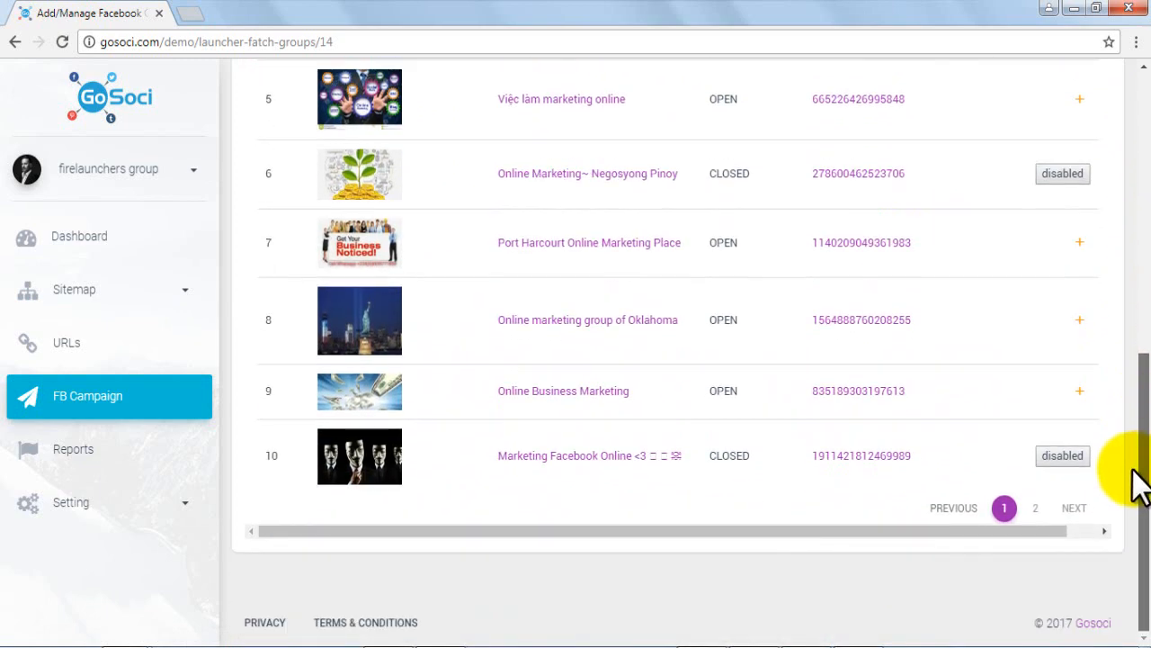
{"action": "left_click", "coordinate": [66, 338]}
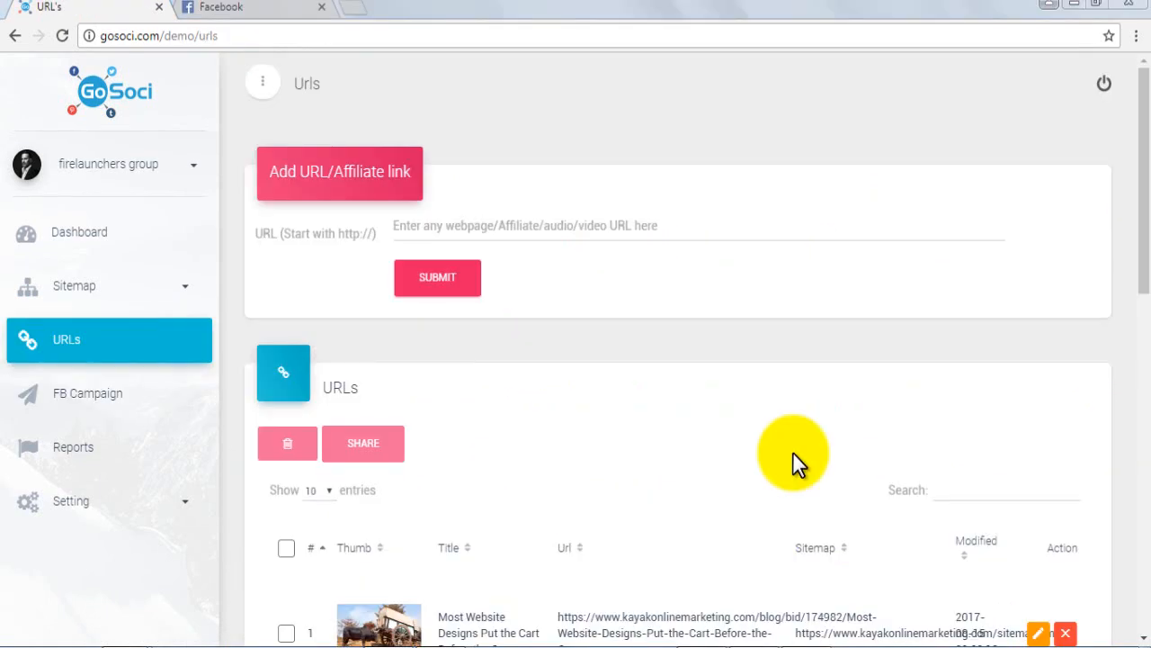
{"action": "mouse_move", "coordinate": [579, 490]}
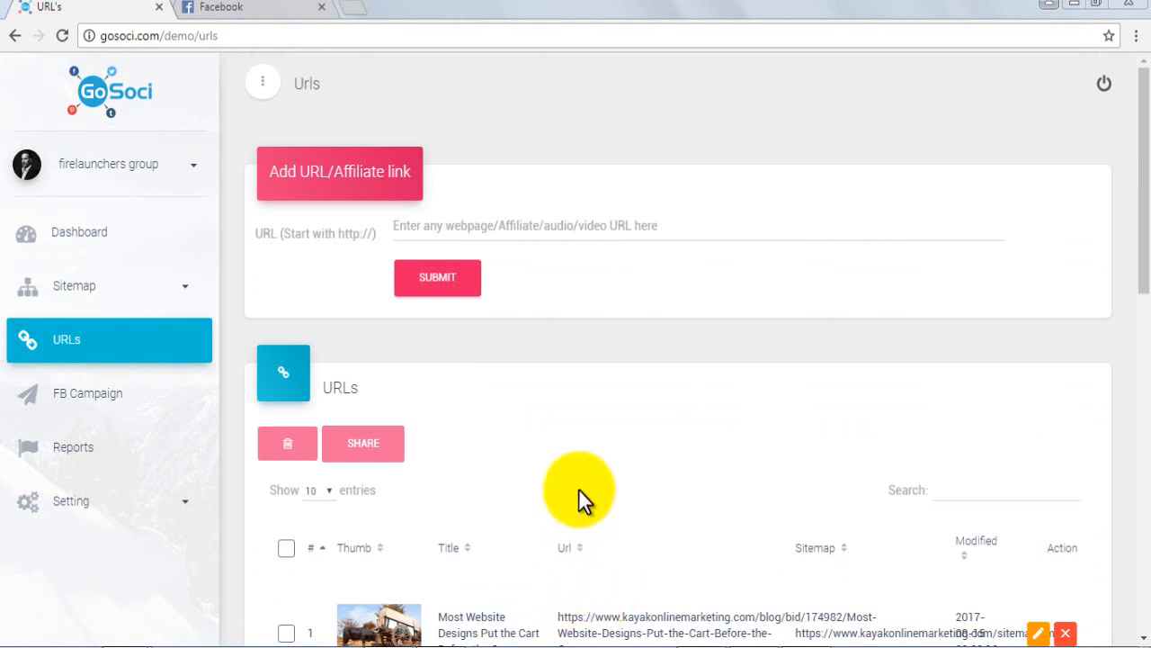
{"action": "mouse_move", "coordinate": [320, 549]}
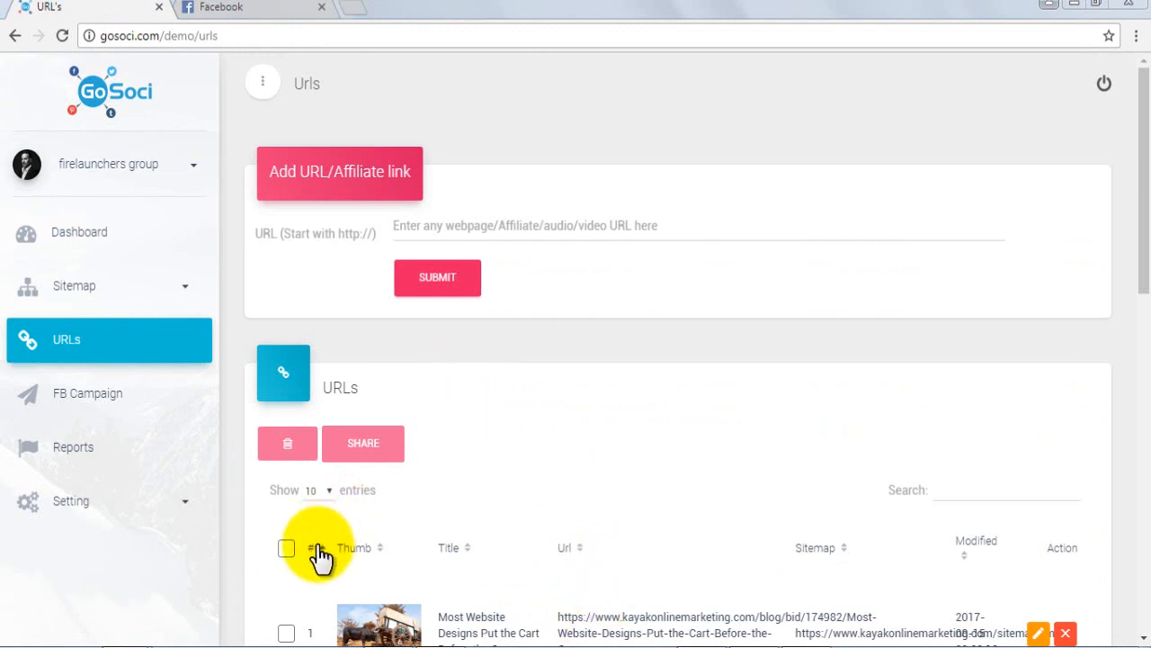
{"action": "mouse_move", "coordinate": [340, 180]}
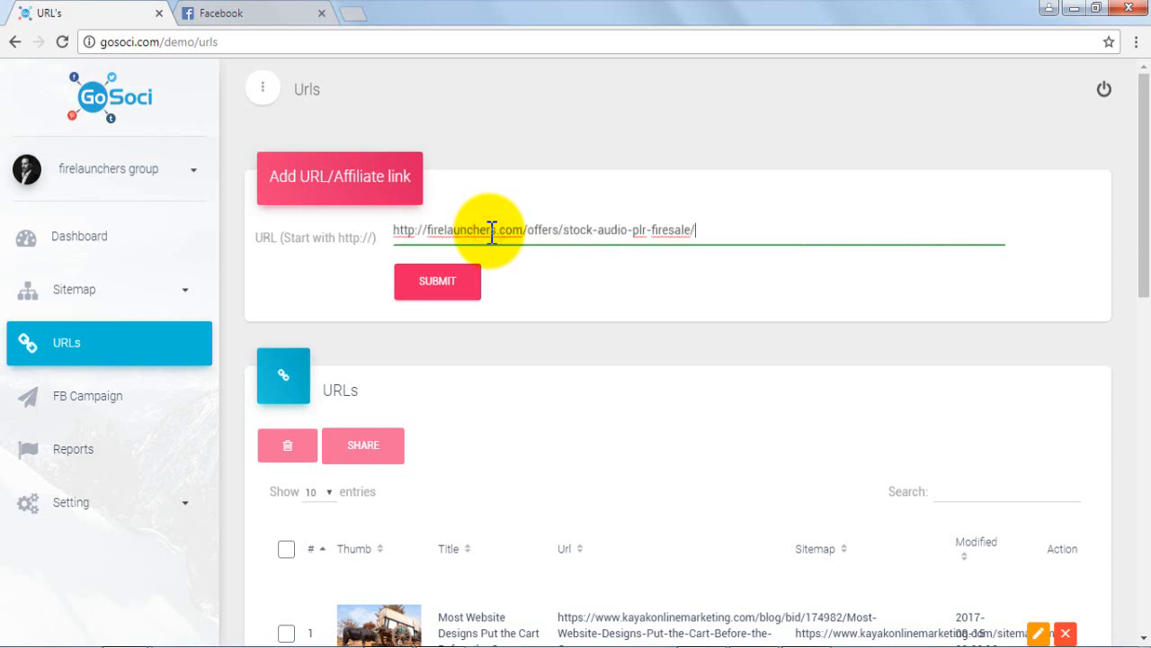
{"action": "left_click", "coordinate": [439, 281]}
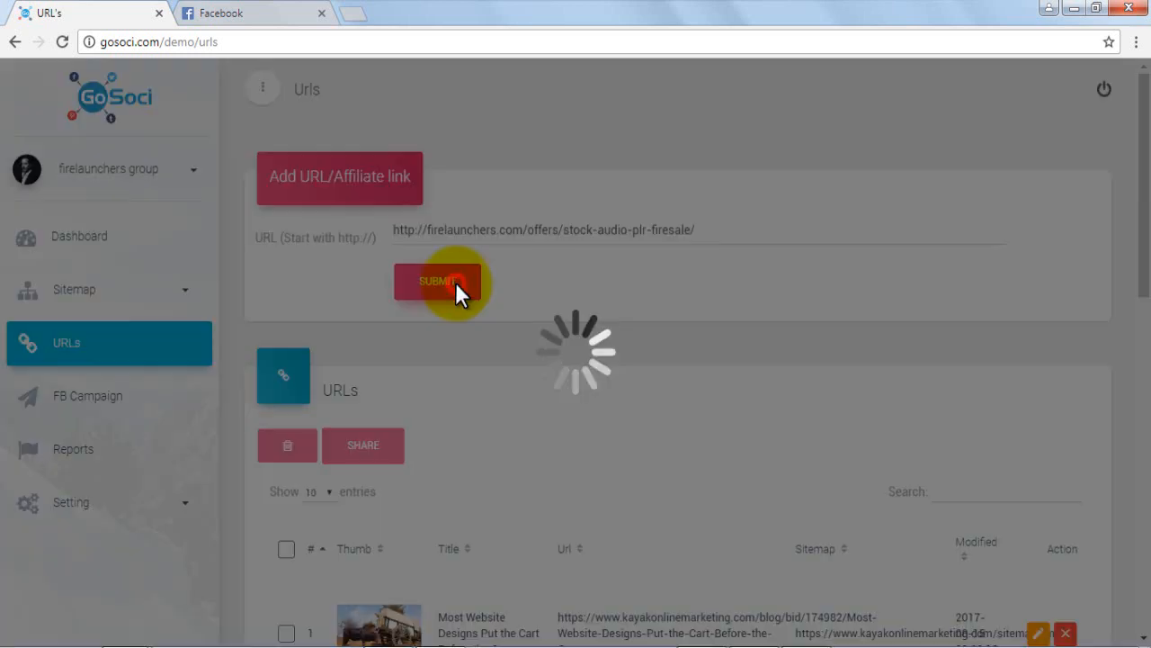
{"action": "left_click", "coordinate": [437, 281]}
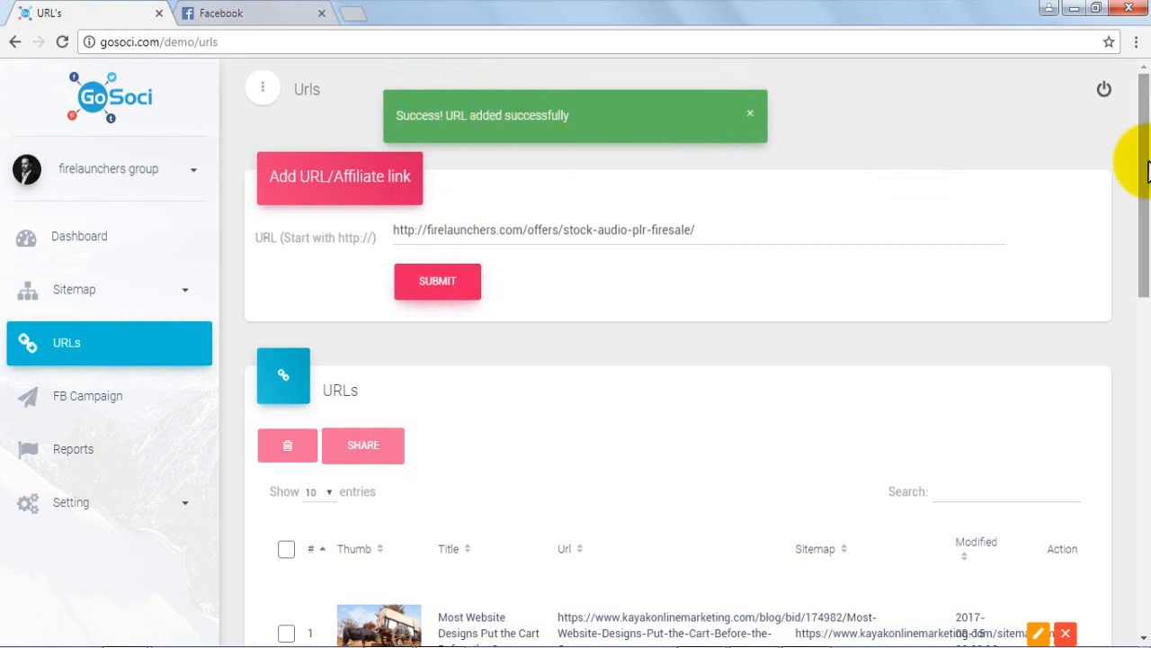
{"action": "scroll", "scroll_direction": "down", "scroll_amount": 3}
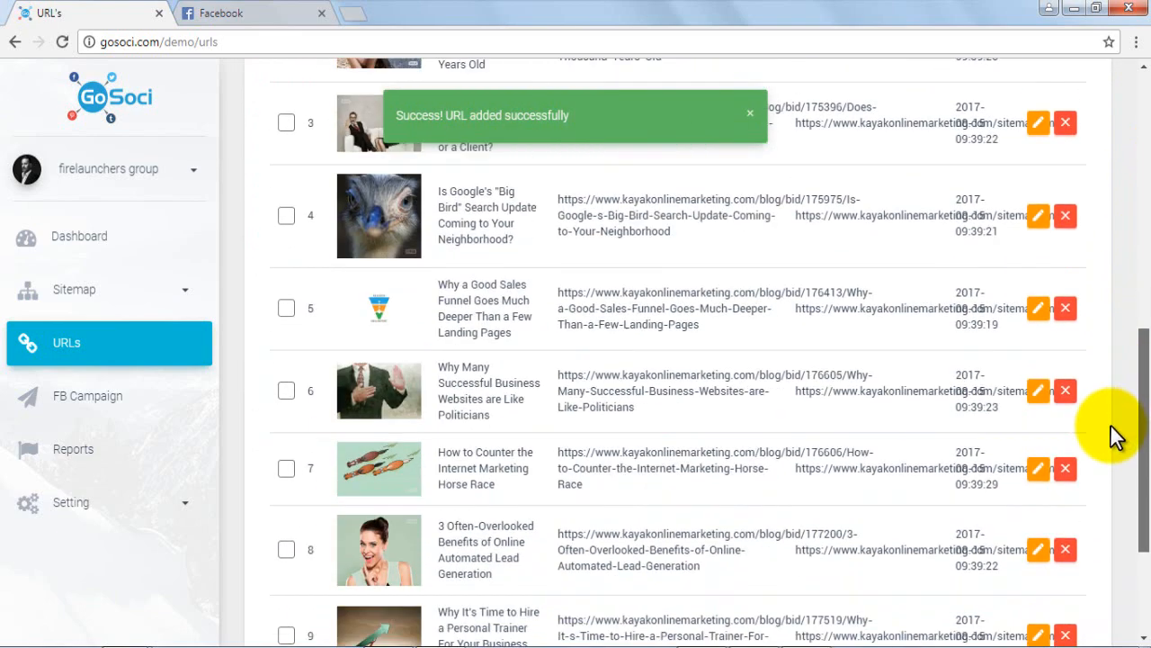
{"action": "scroll", "scroll_direction": "down", "scroll_amount": 3}
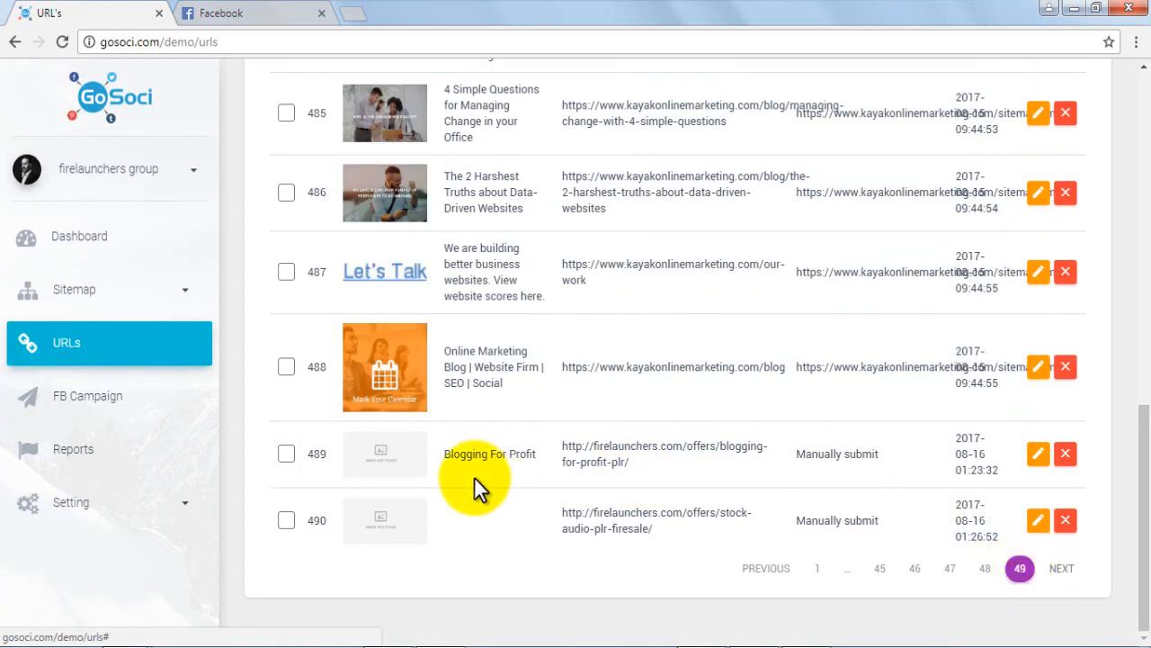
{"action": "mouse_move", "coordinate": [333, 495]}
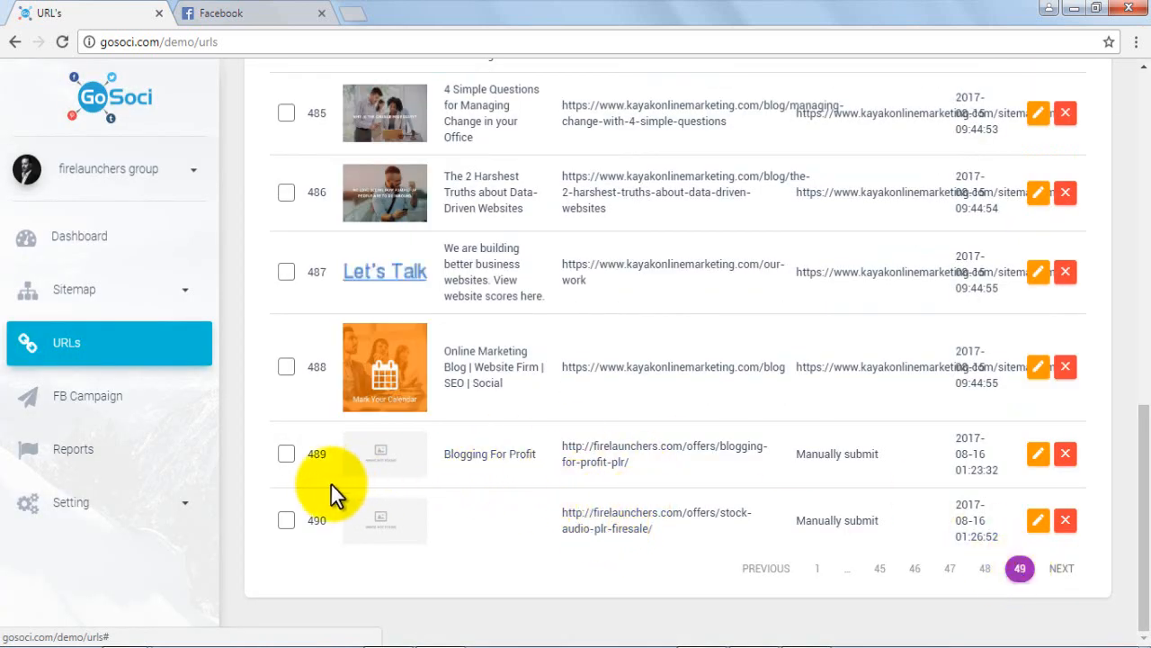
{"action": "mouse_move", "coordinate": [800, 530]}
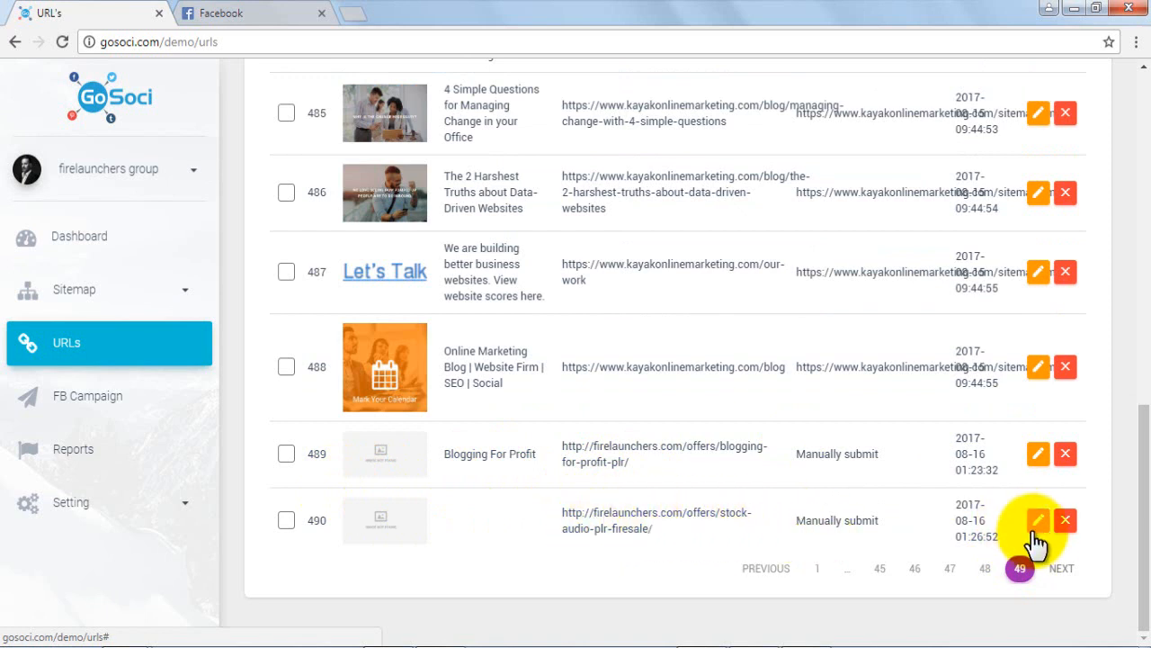
Edit entry 490 with title 'Stock Audio PLR Firesale' and message 'for testing'.
{"action": "left_click", "coordinate": [1038, 520]}
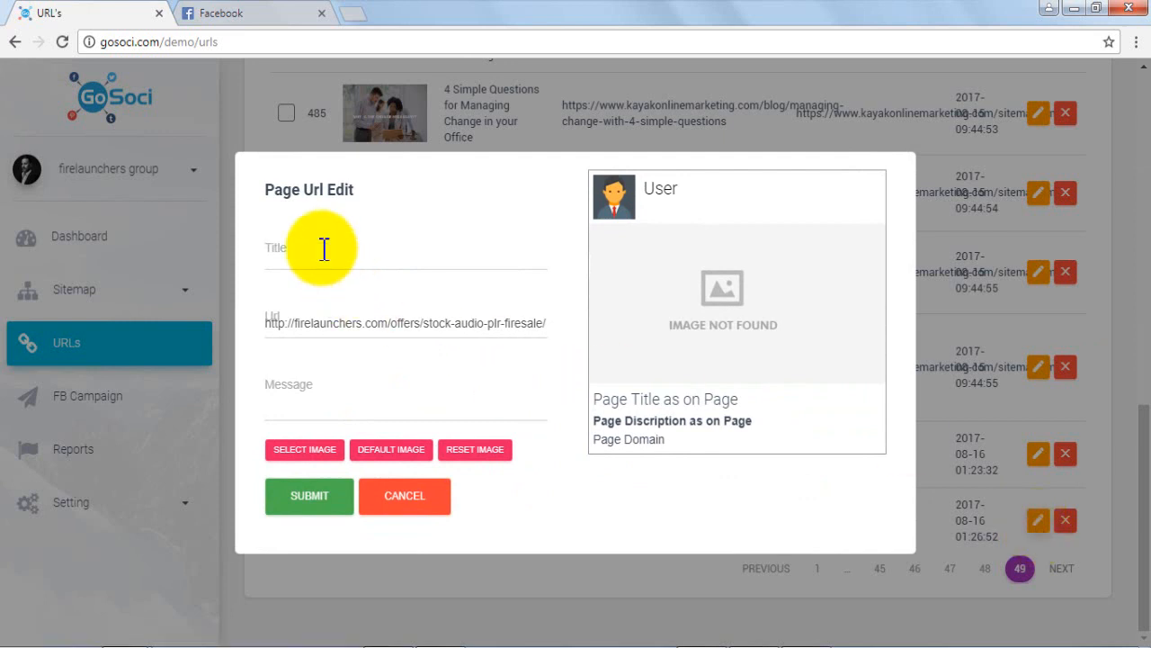
{"action": "type", "text": "AS"}
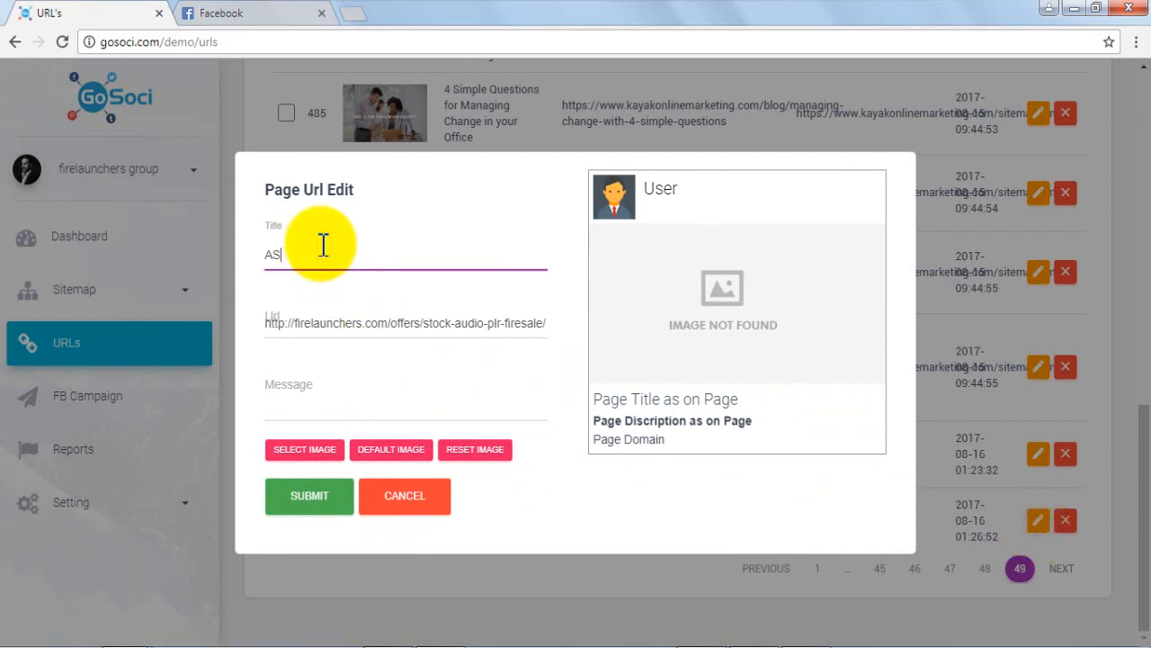
{"action": "type", "text": "Stock Aud"}
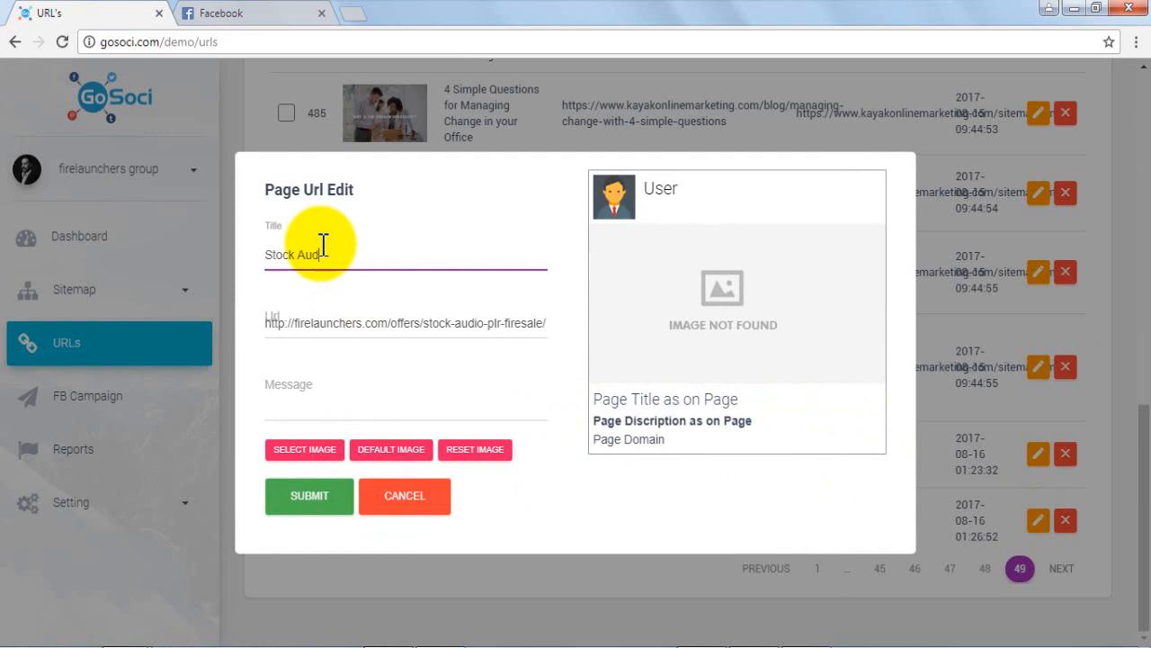
{"action": "type", "text": "PLR Firesale"}
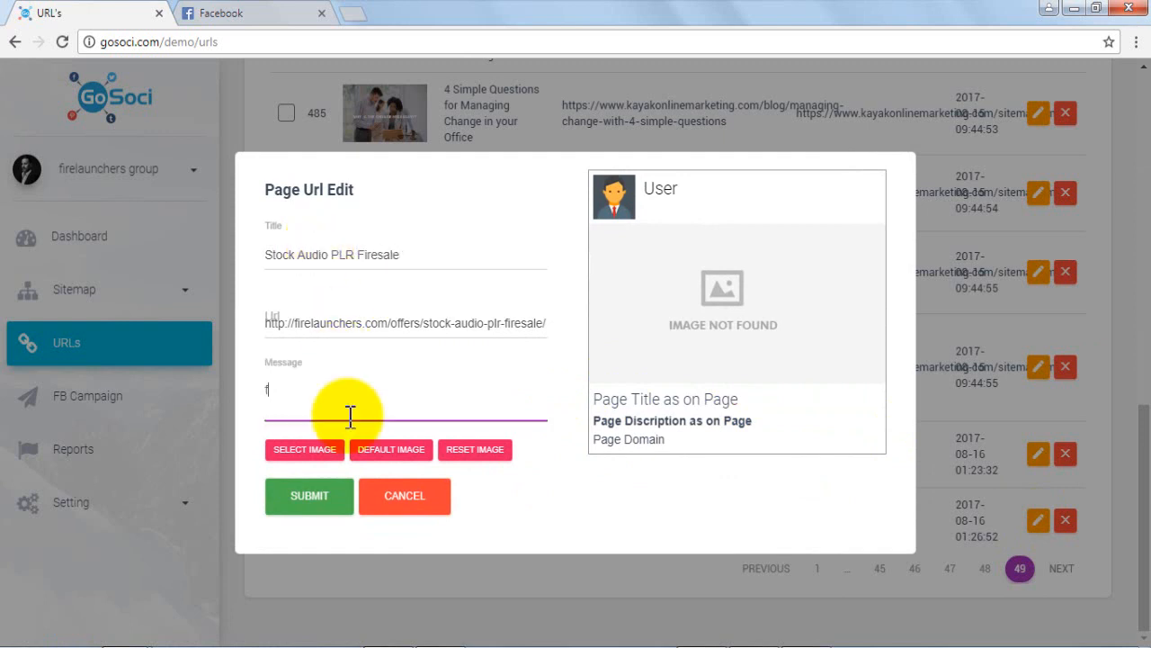
{"action": "type", "text": "or testing"}
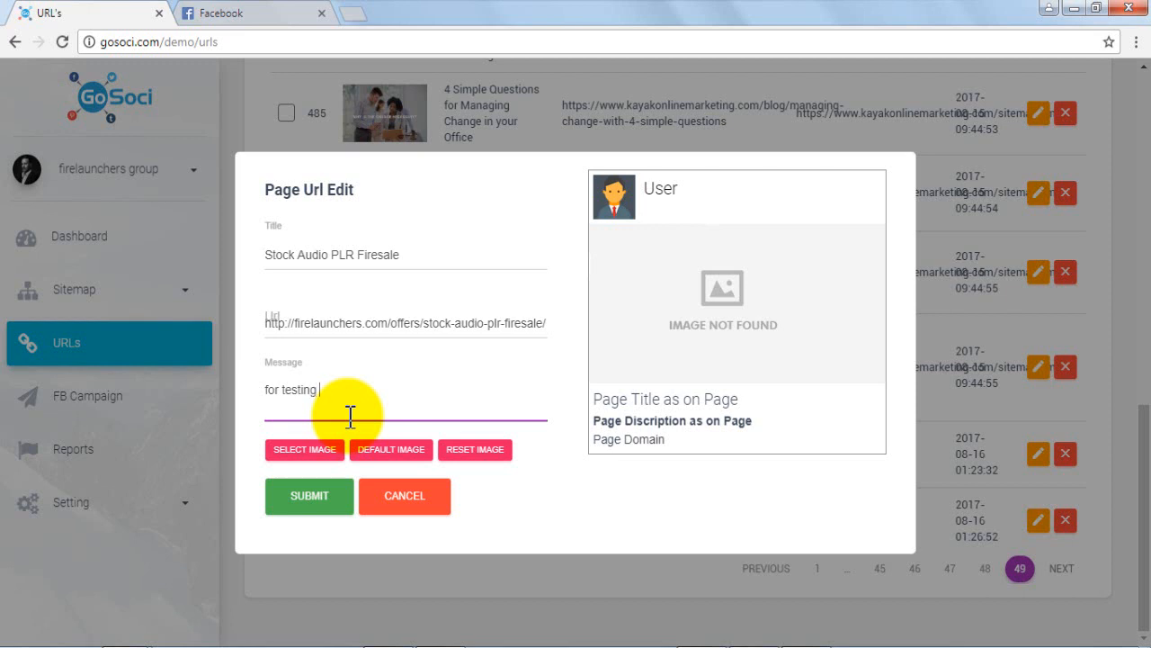
{"action": "mouse_move", "coordinate": [304, 450]}
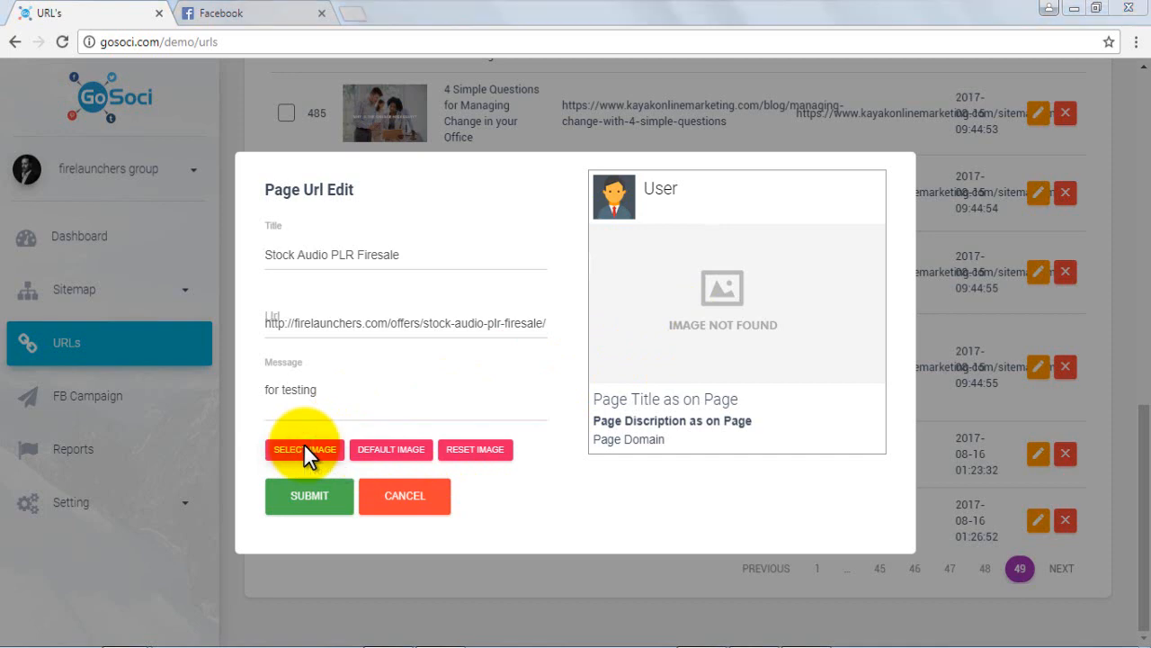
Select a preview image for the link and save the updated entry.
{"action": "left_click", "coordinate": [304, 450]}
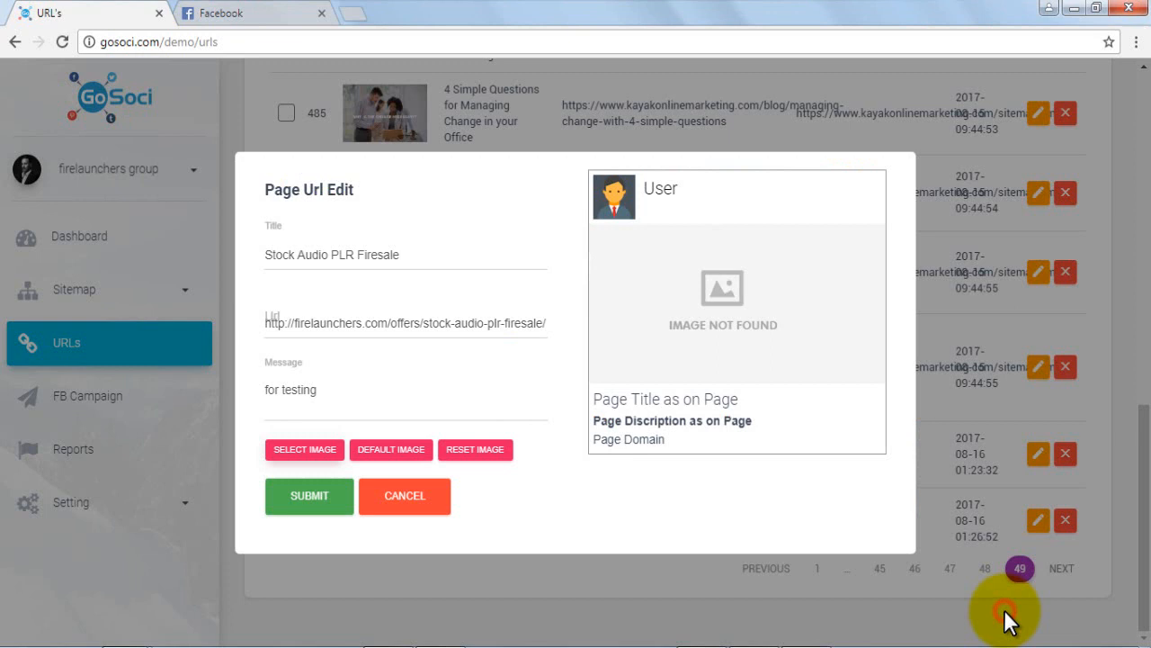
{"action": "left_click", "coordinate": [391, 450]}
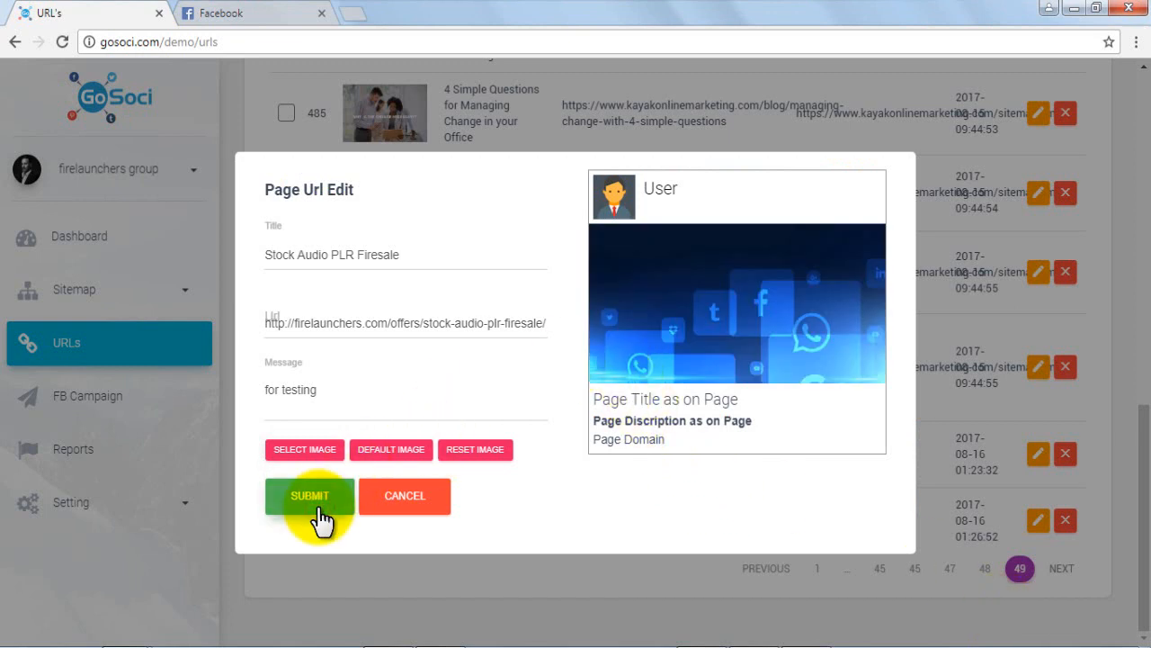
{"action": "left_click", "coordinate": [309, 497]}
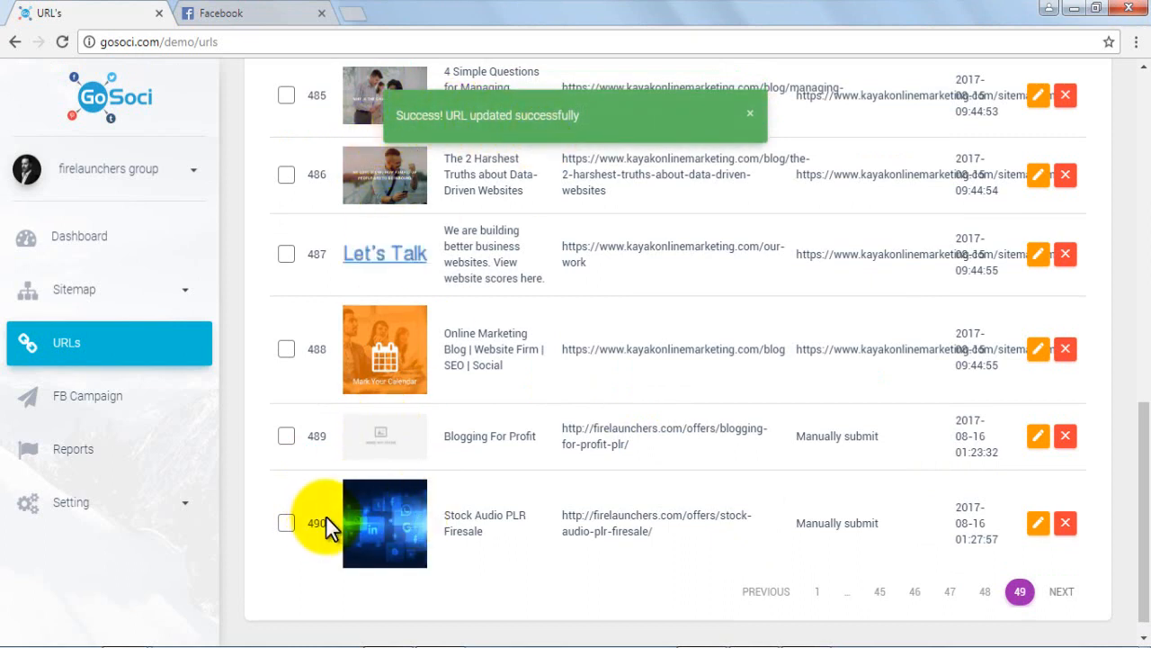
{"action": "mouse_move", "coordinate": [459, 550]}
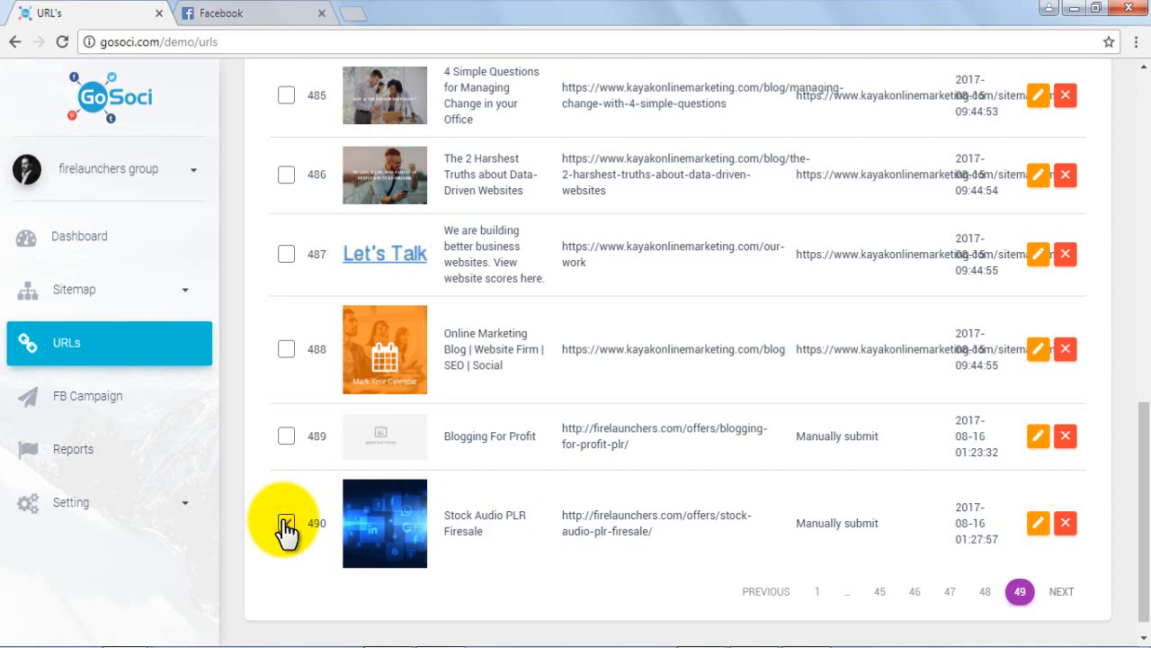
Share the Stock Audio link to the Facebook timeline, all on the selected time, and confirm.
{"action": "left_click", "coordinate": [286, 522]}
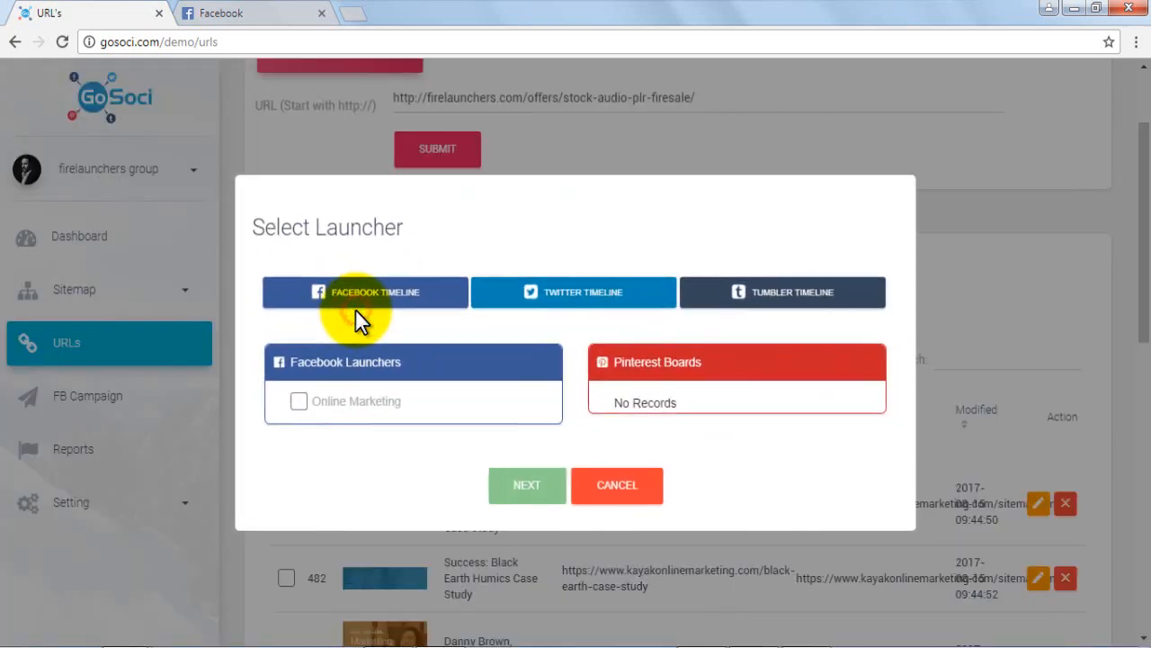
{"action": "left_click", "coordinate": [363, 291]}
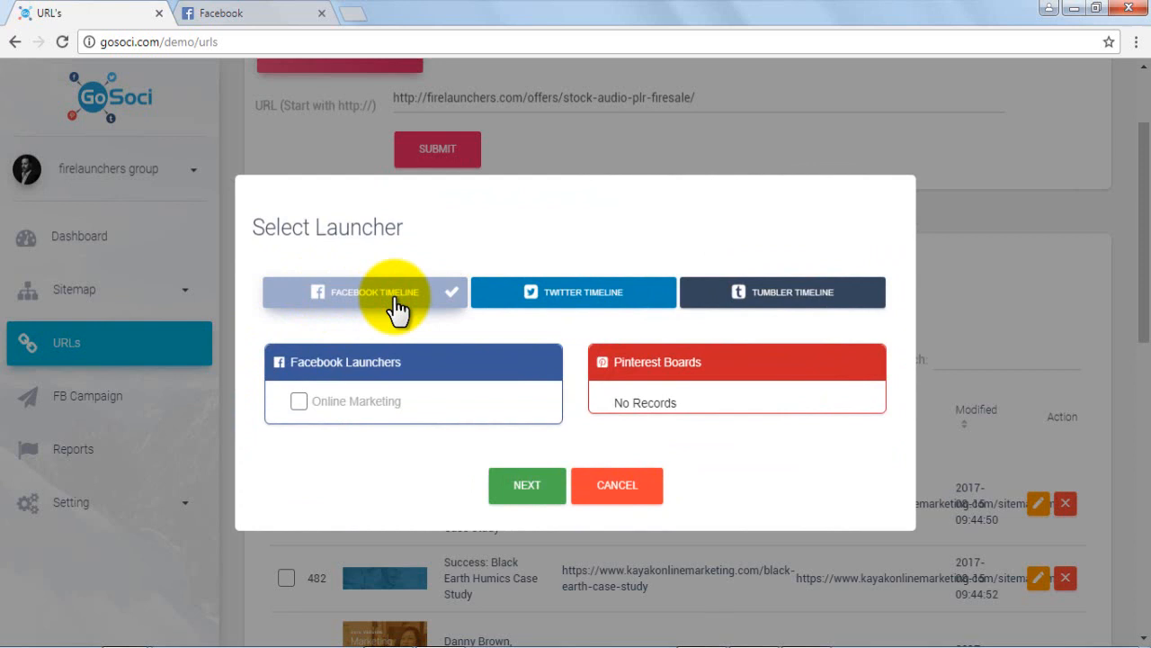
{"action": "left_click", "coordinate": [528, 486]}
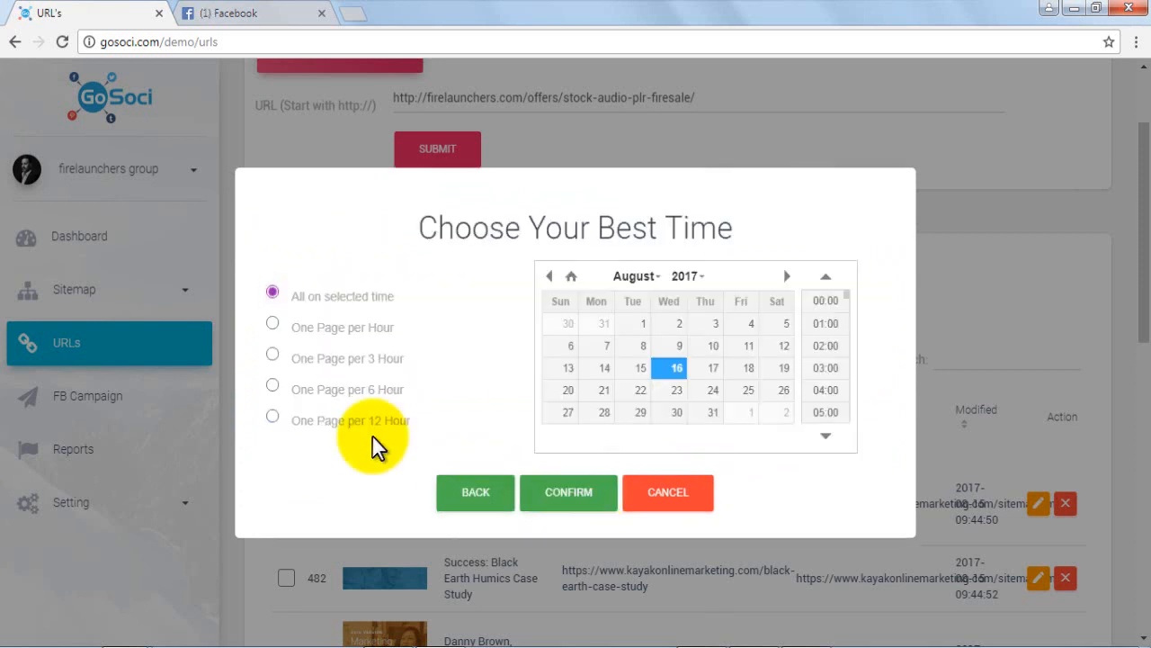
{"action": "mouse_move", "coordinate": [569, 493]}
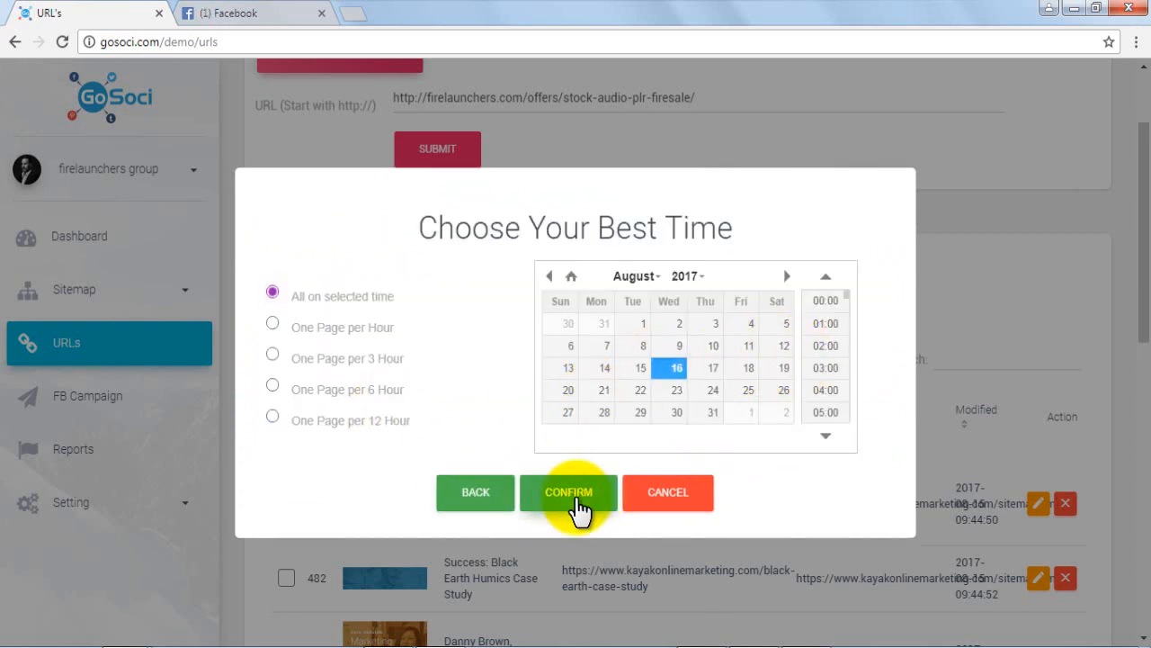
{"action": "left_click", "coordinate": [569, 493]}
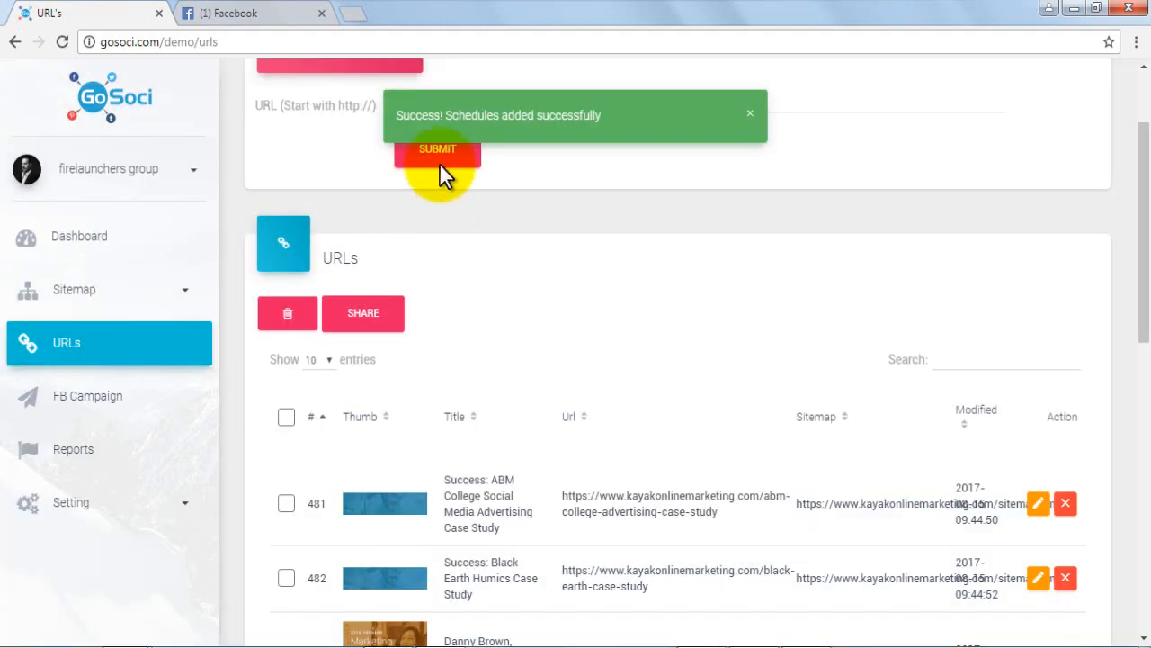
{"action": "left_click", "coordinate": [225, 13]}
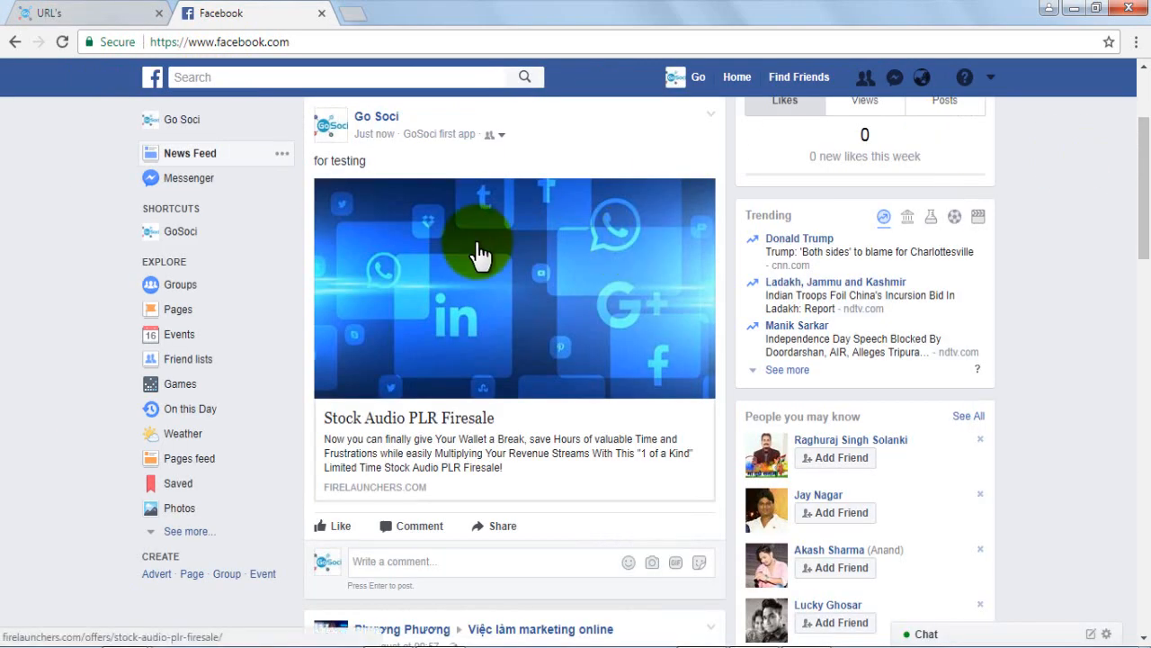
{"action": "mouse_move", "coordinate": [382, 194]}
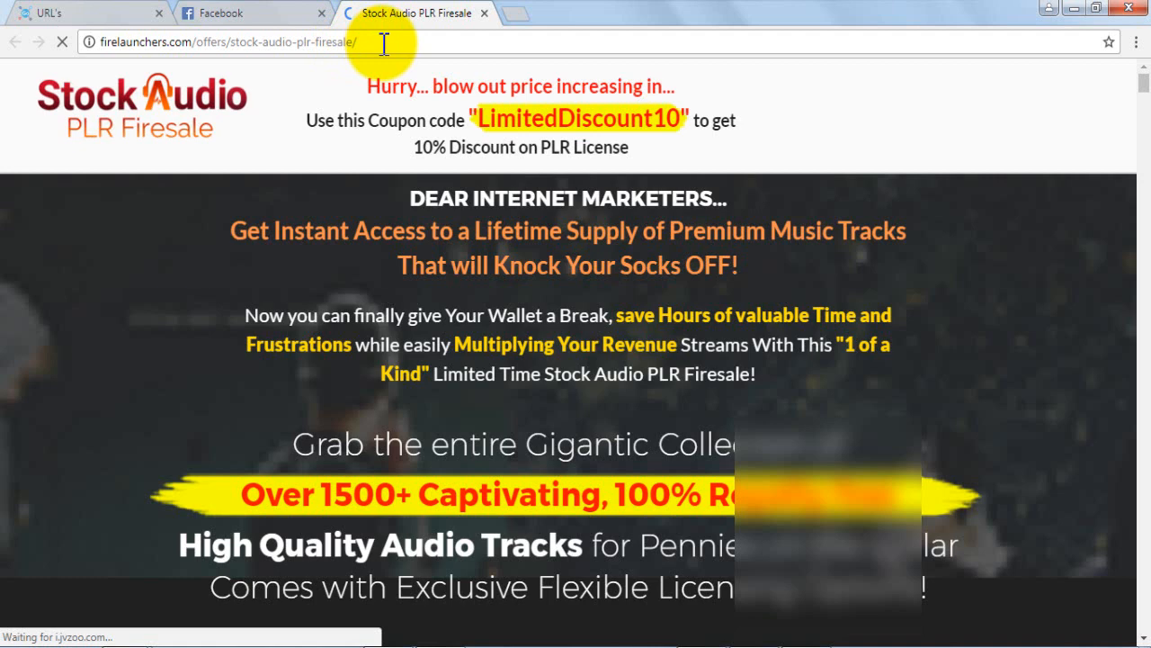
{"action": "left_click", "coordinate": [54, 12]}
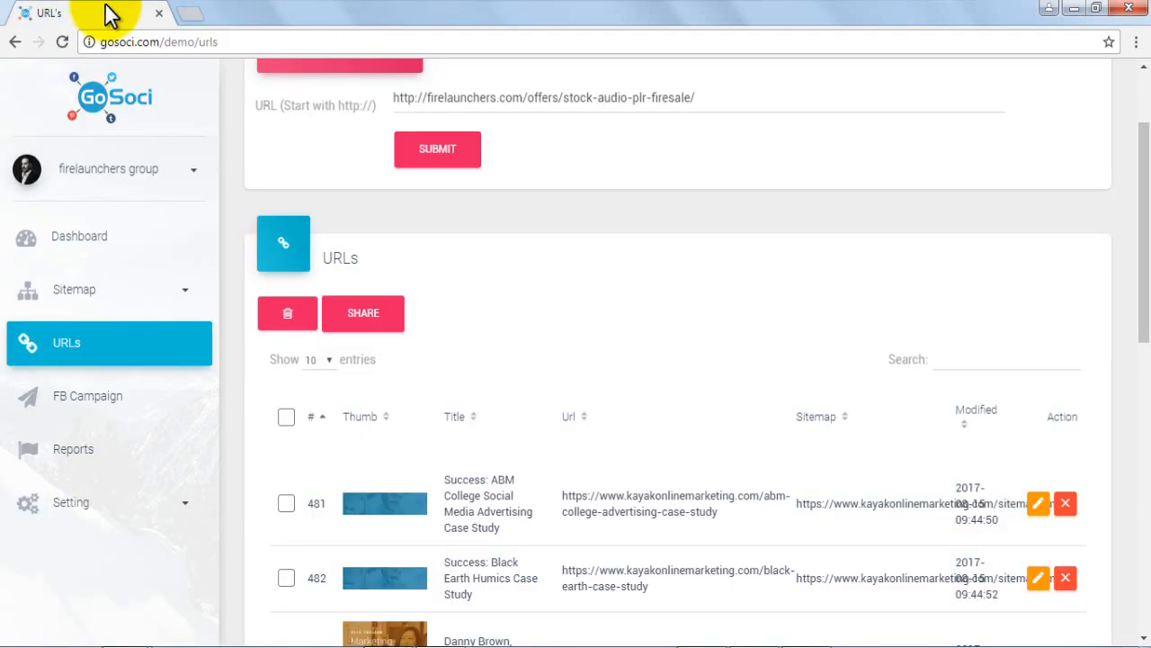
{"action": "mouse_move", "coordinate": [1066, 225]}
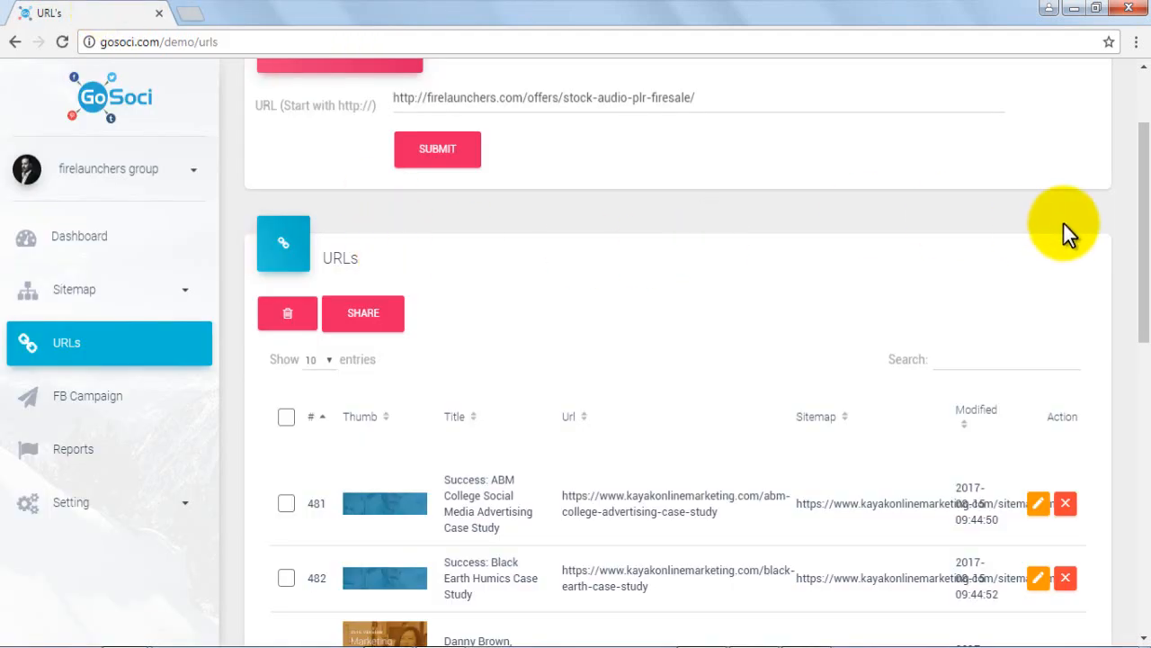
Delete entry 489, Blogging For Profit, from the saved URLs and confirm the removal.
{"action": "scroll", "scroll_direction": "down", "scroll_amount": 3}
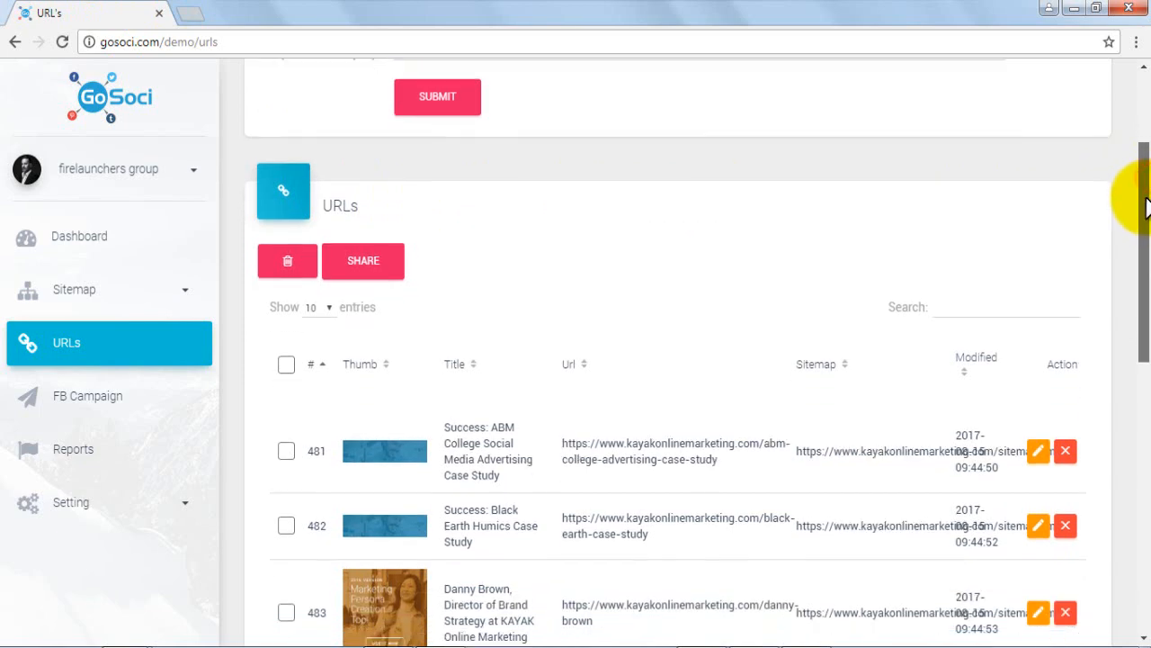
{"action": "scroll", "scroll_direction": "down", "scroll_amount": 3}
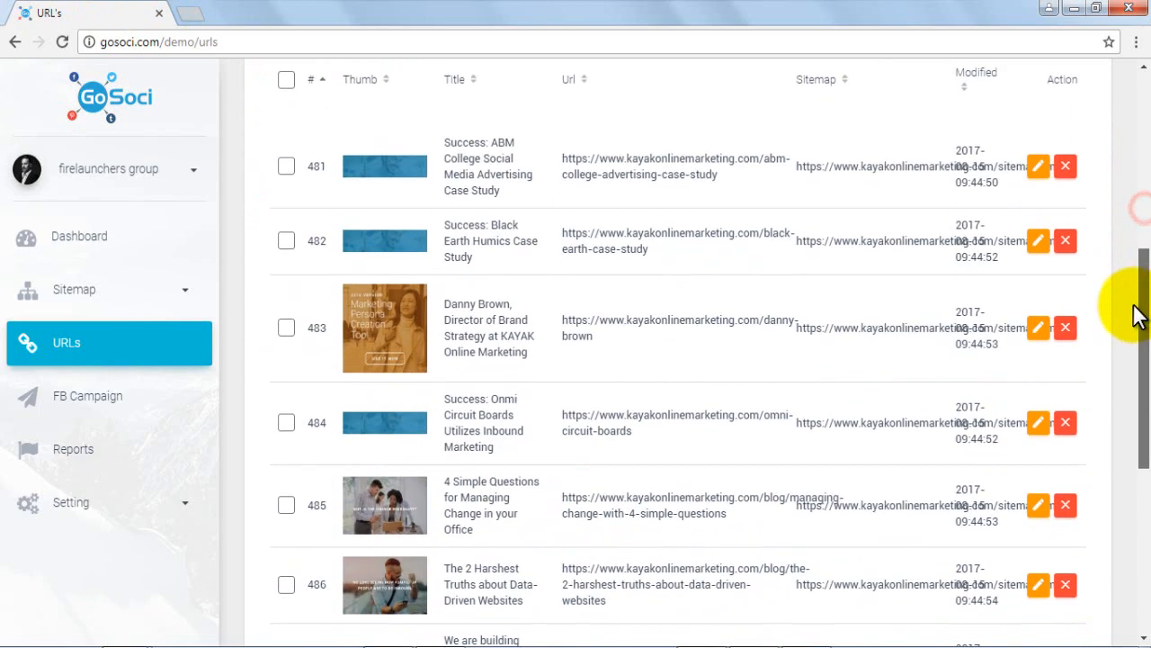
{"action": "scroll", "scroll_direction": "down", "scroll_amount": 3}
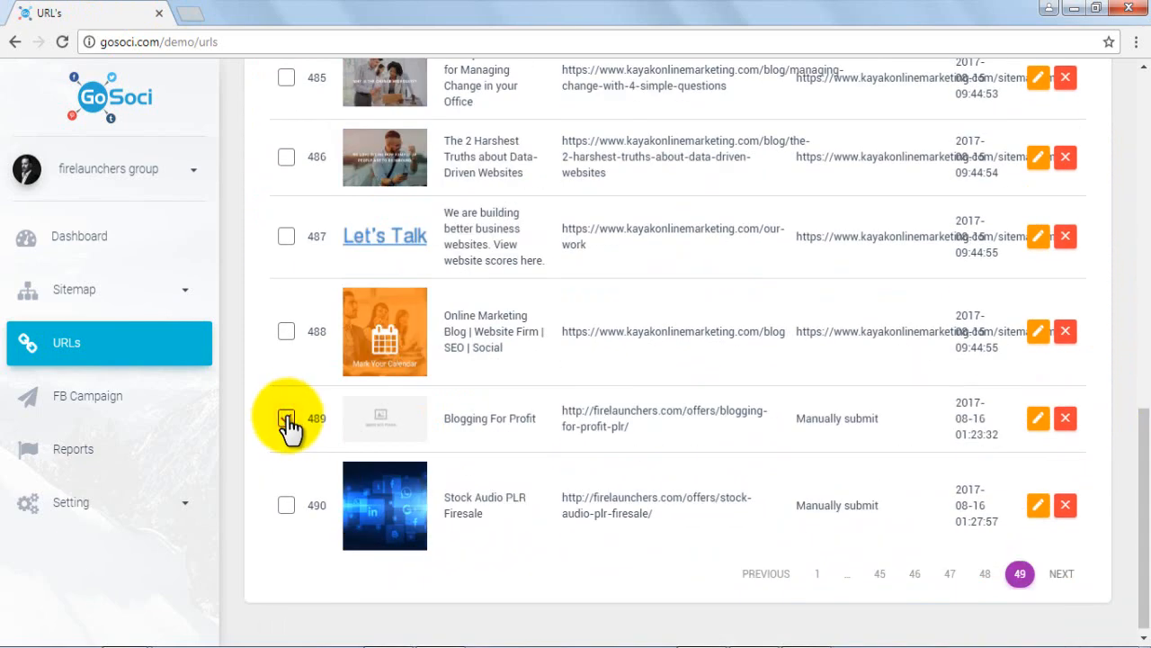
{"action": "left_click", "coordinate": [1065, 417]}
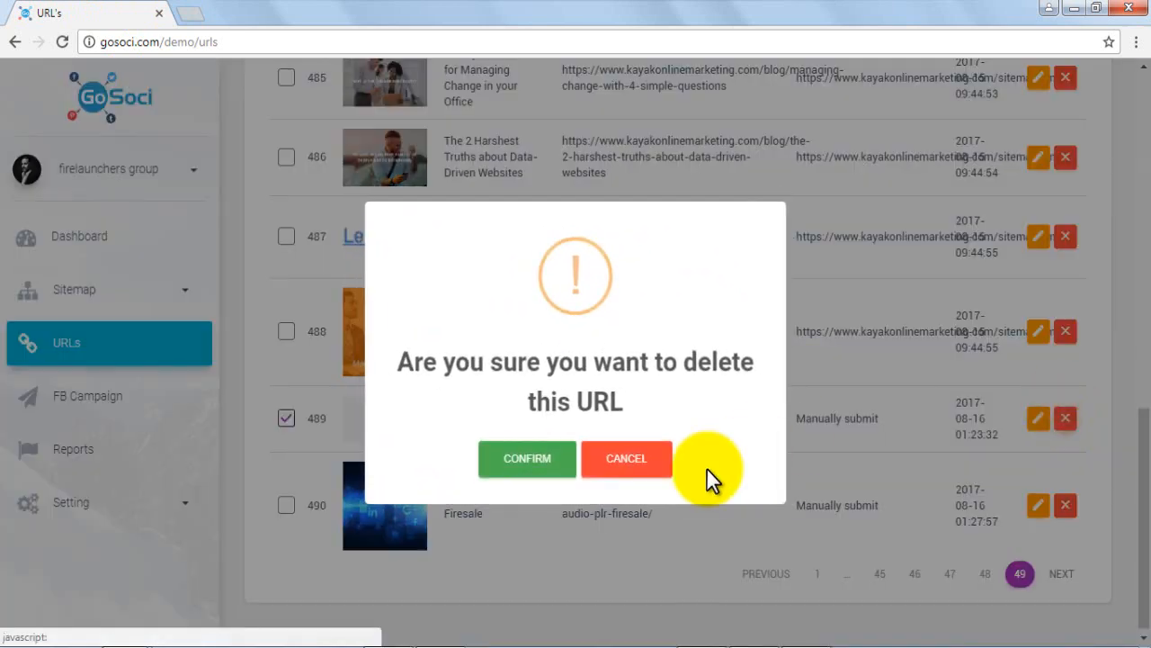
{"action": "left_click", "coordinate": [528, 459]}
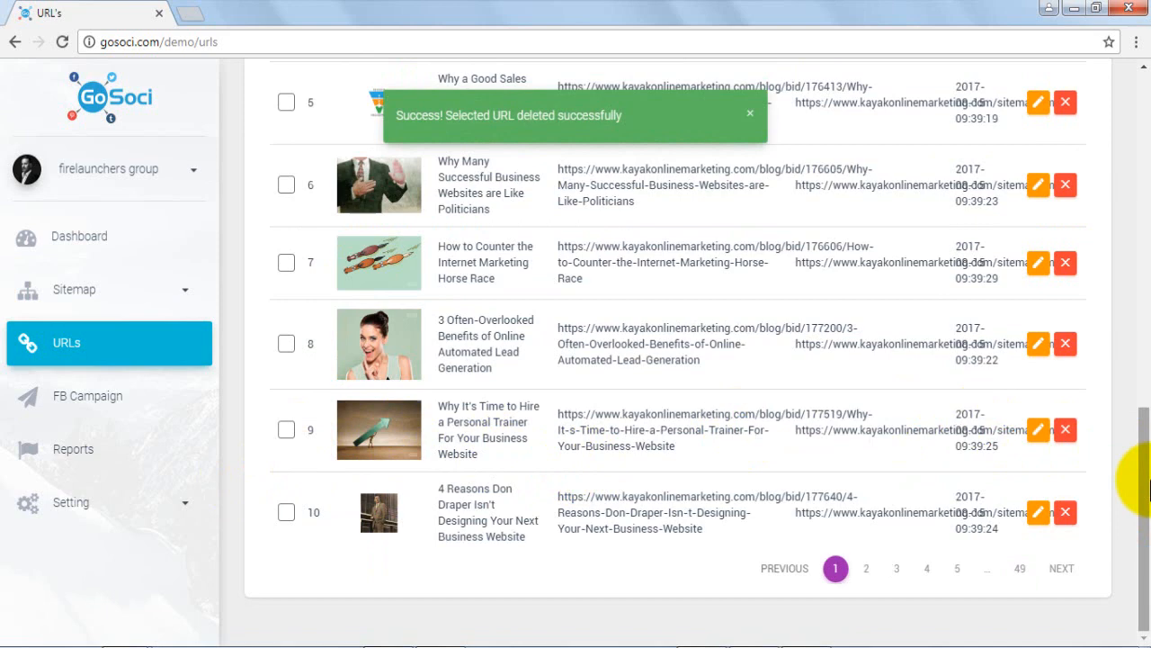
{"action": "scroll", "scroll_direction": "up", "scroll_amount": 3}
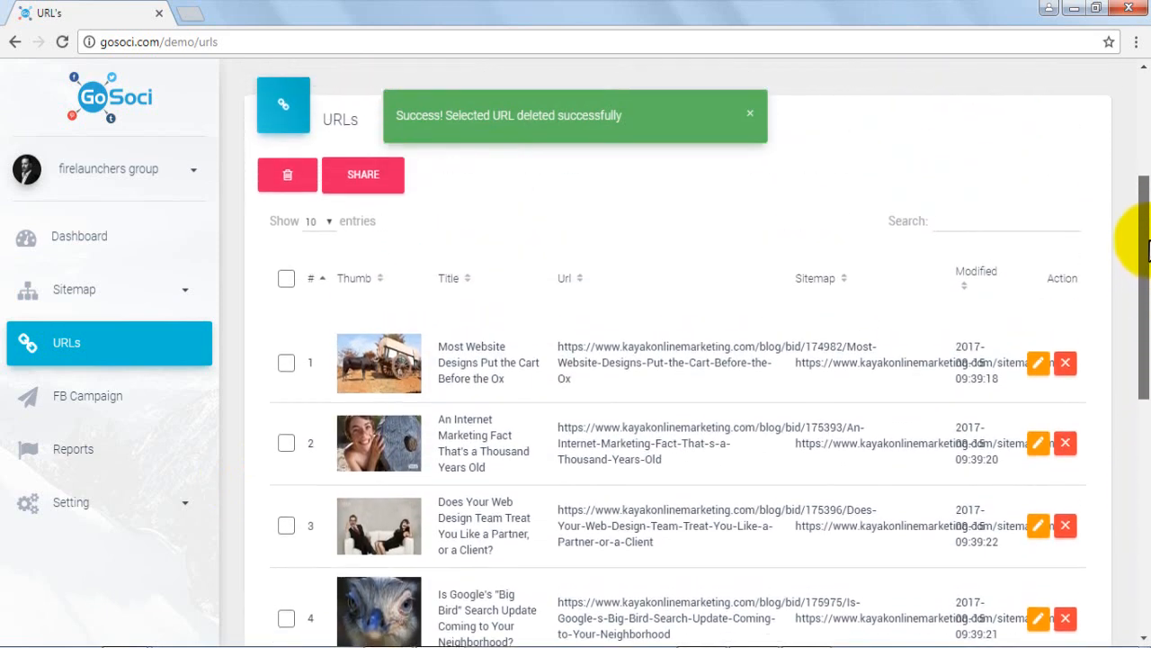
{"action": "scroll", "scroll_direction": "up", "scroll_amount": 3}
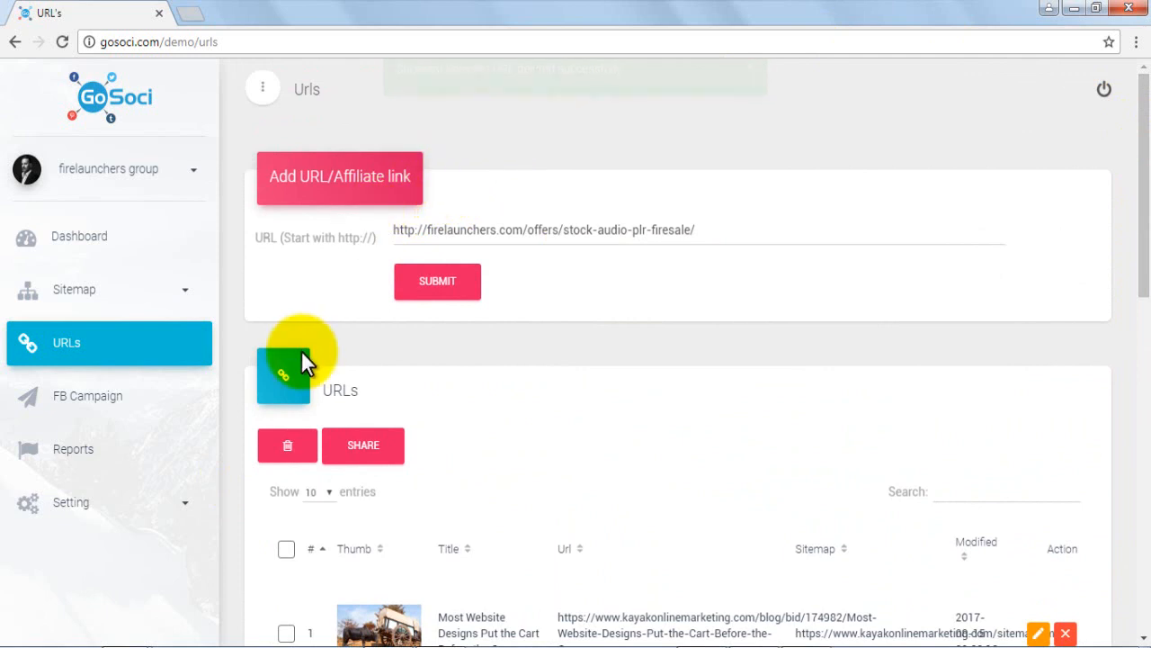
{"action": "mouse_move", "coordinate": [86, 396]}
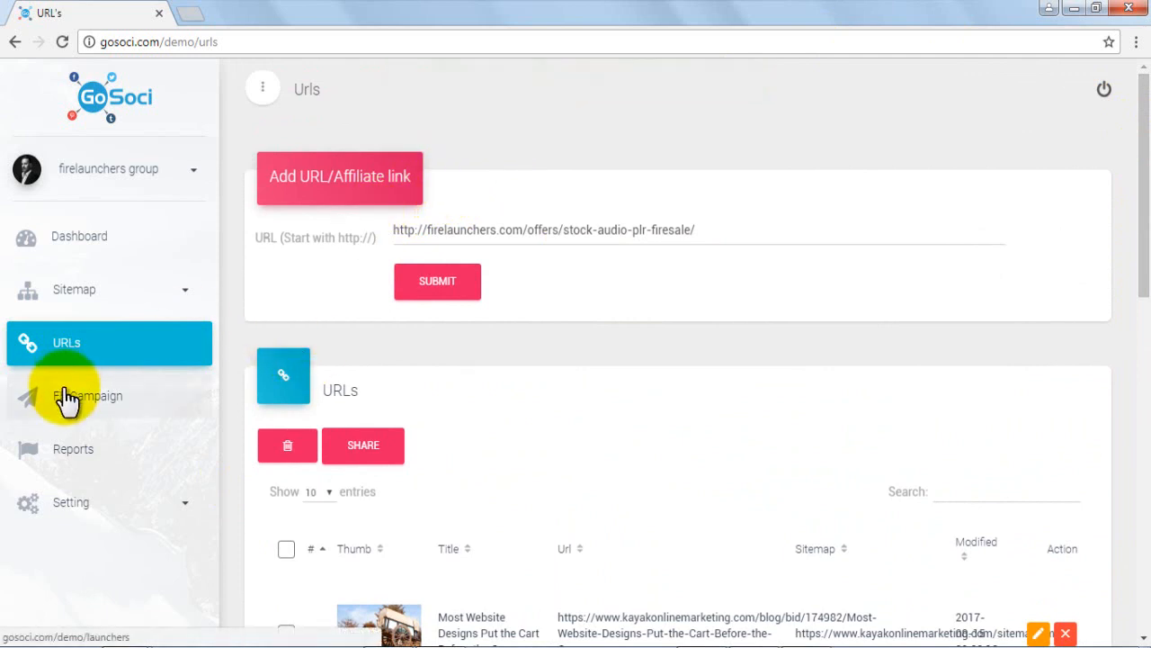
{"action": "mouse_move", "coordinate": [81, 405]}
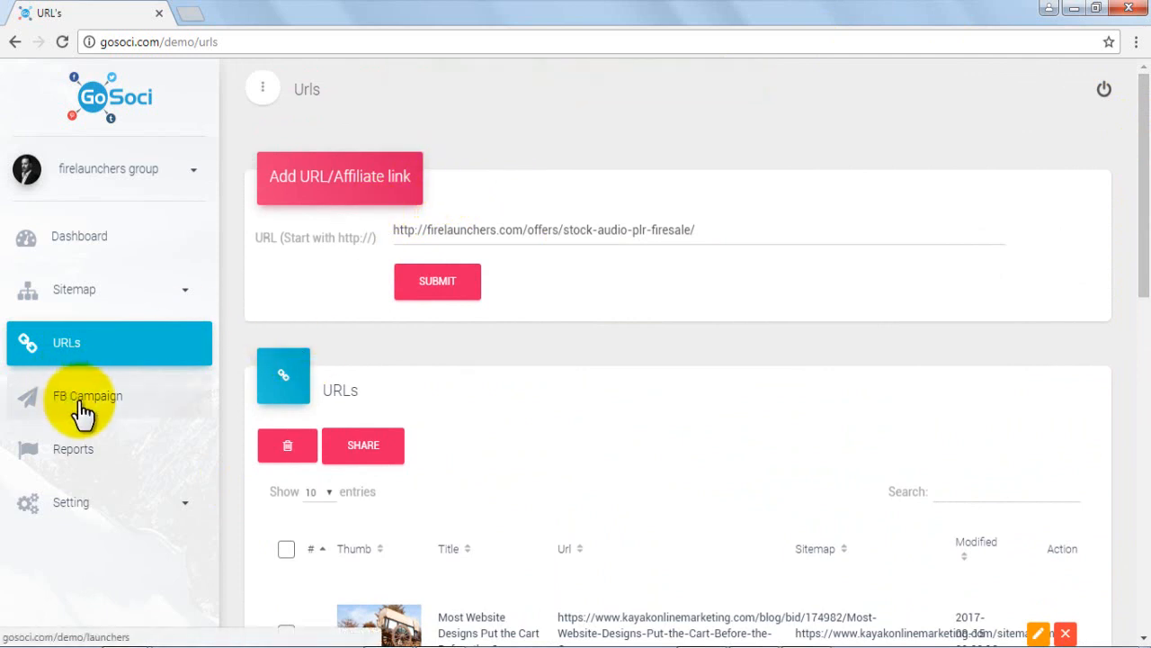
View the Online Marketing campaign's saved groups from the FB Campaign list.
{"action": "left_click", "coordinate": [86, 396]}
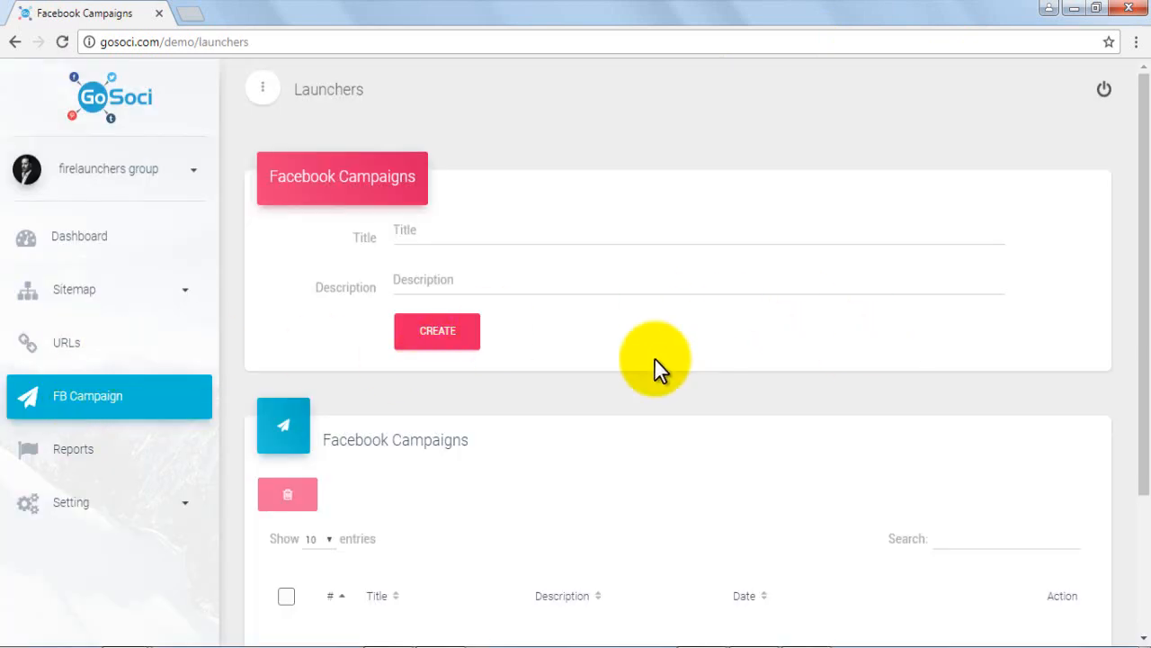
{"action": "scroll", "scroll_direction": "down", "scroll_amount": 3}
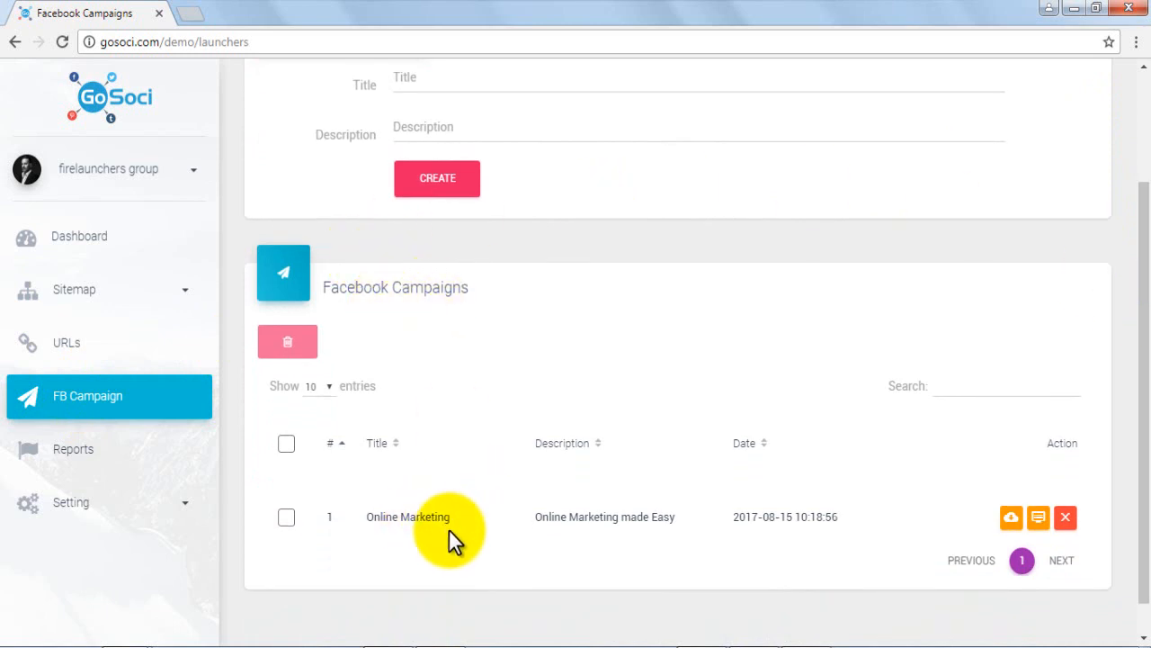
{"action": "mouse_move", "coordinate": [610, 526]}
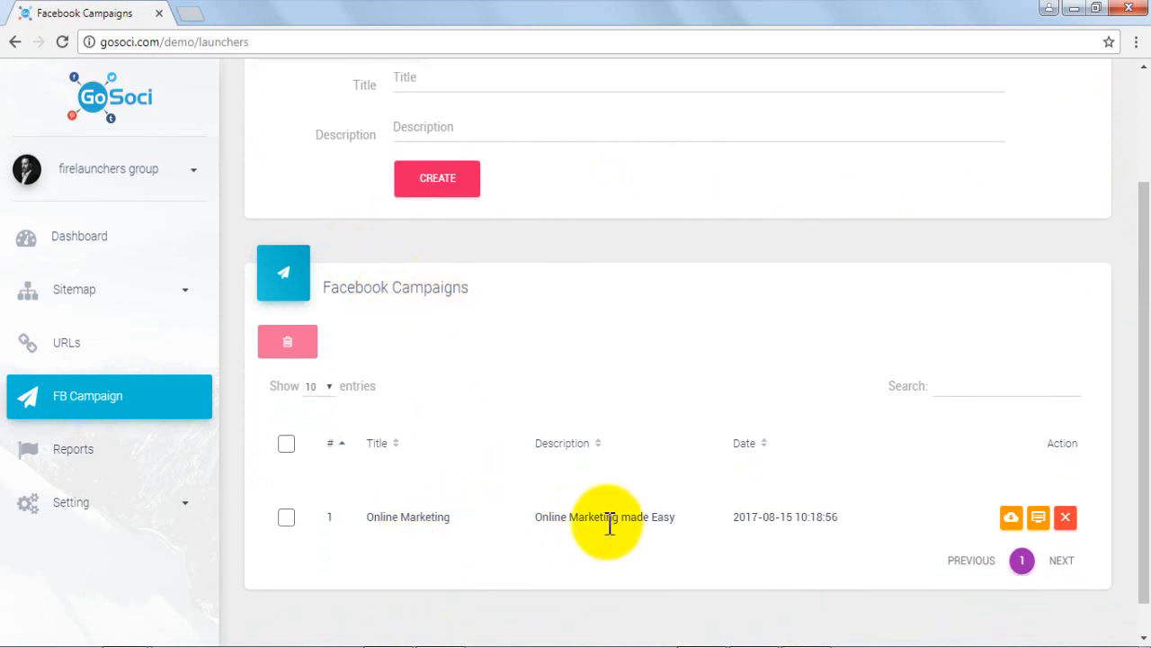
{"action": "mouse_move", "coordinate": [1019, 554]}
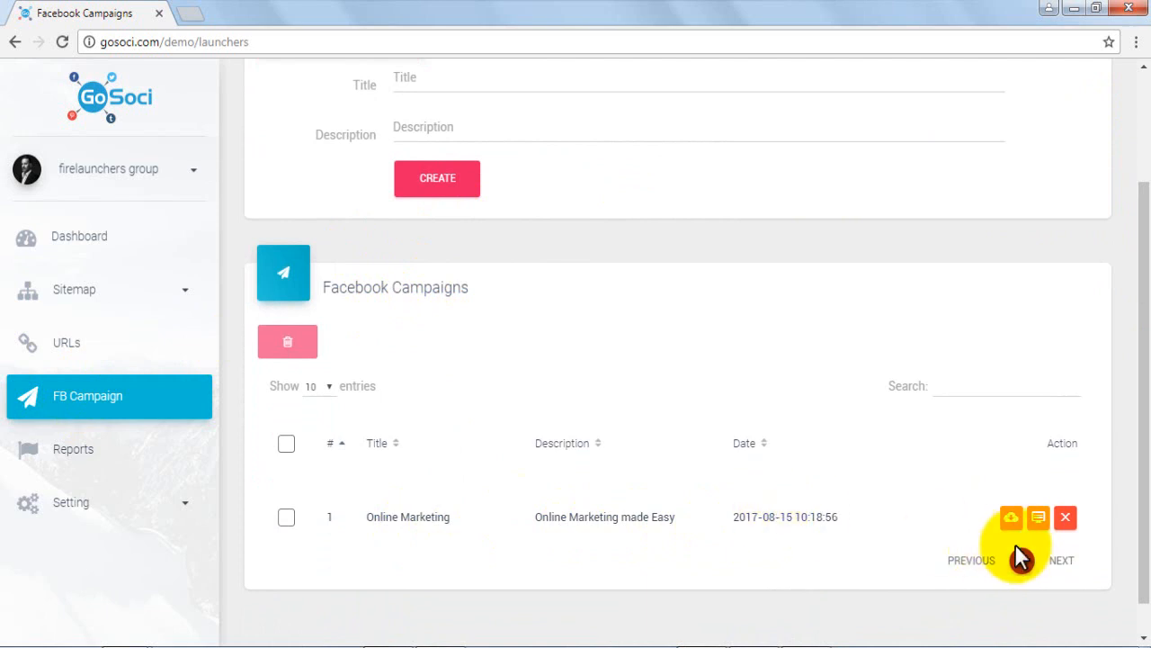
{"action": "mouse_move", "coordinate": [1038, 518]}
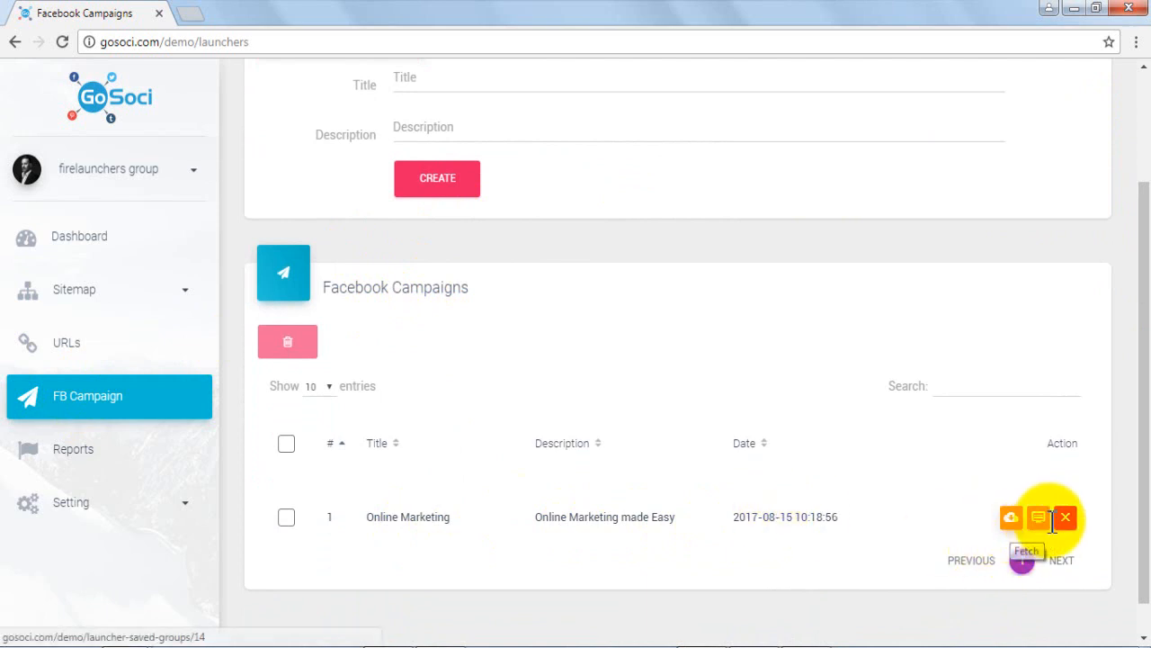
{"action": "mouse_move", "coordinate": [1040, 526]}
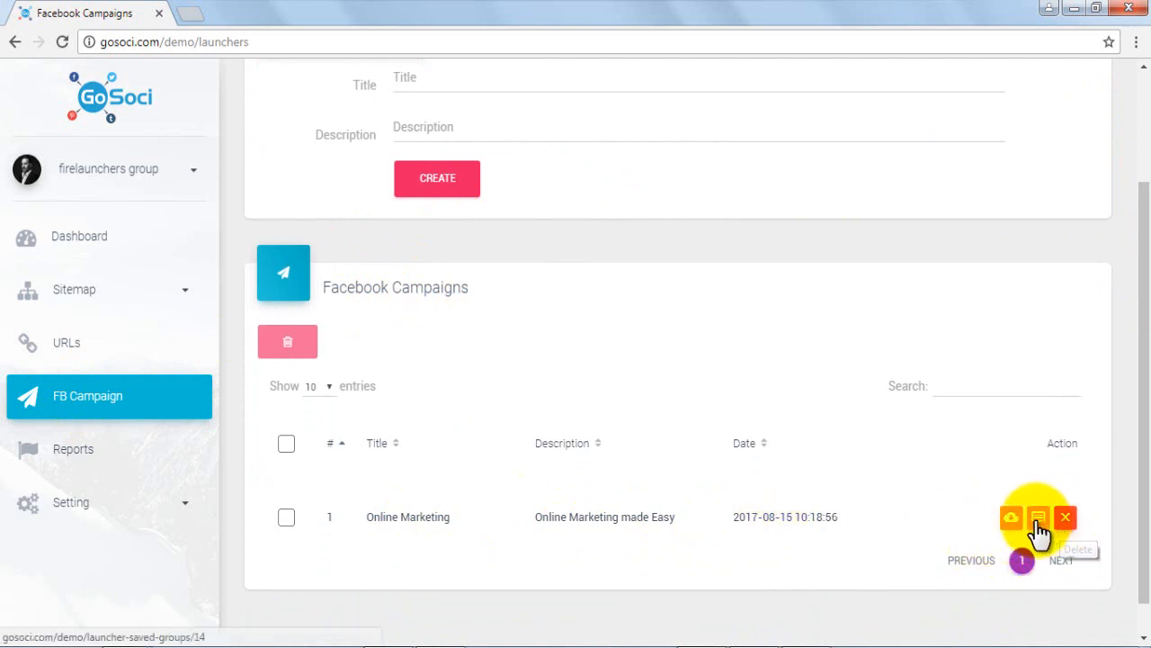
{"action": "left_click", "coordinate": [1038, 517]}
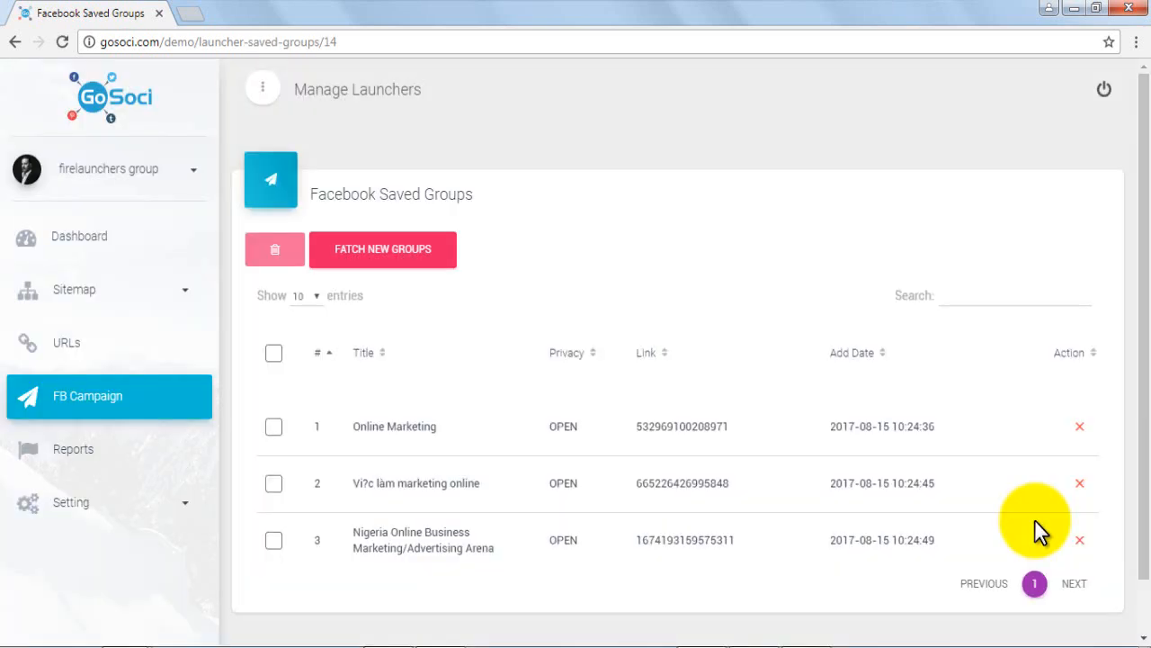
{"action": "mouse_move", "coordinate": [1124, 395]}
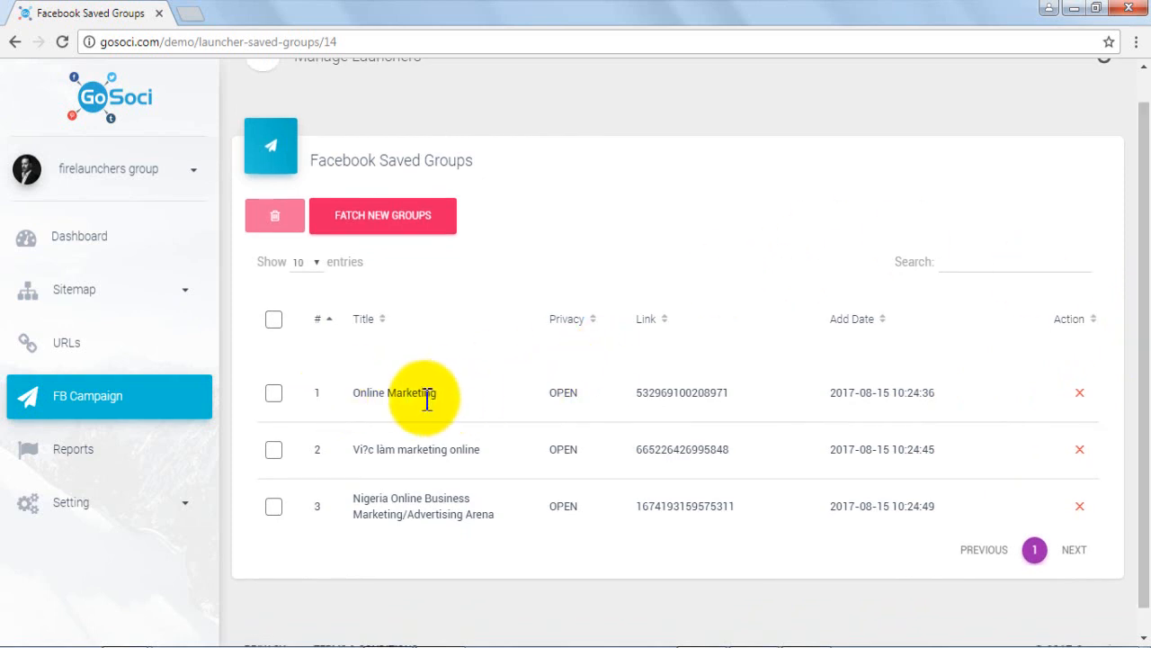
{"action": "mouse_move", "coordinate": [549, 446]}
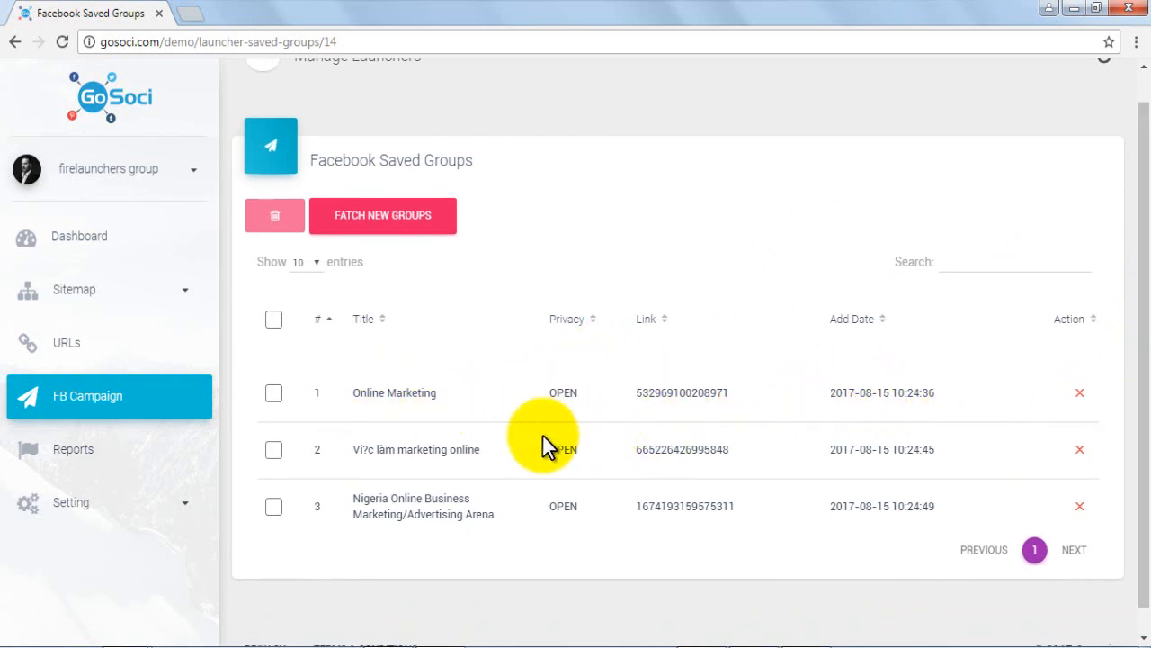
{"action": "mouse_move", "coordinate": [453, 441]}
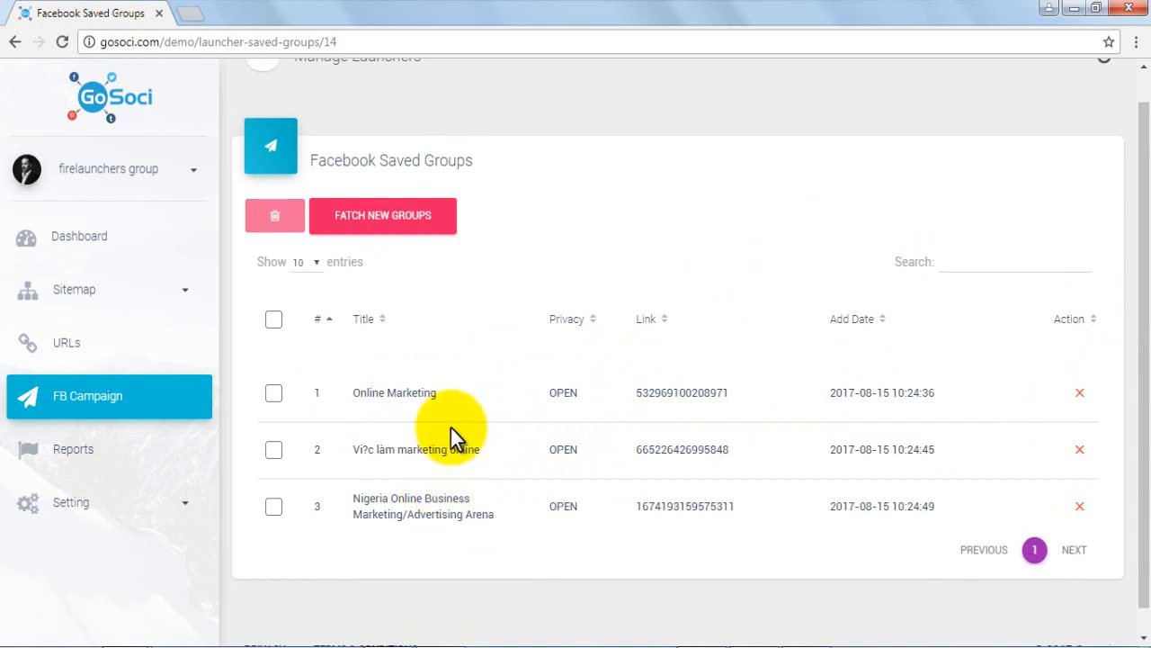
{"action": "mouse_move", "coordinate": [126, 267]}
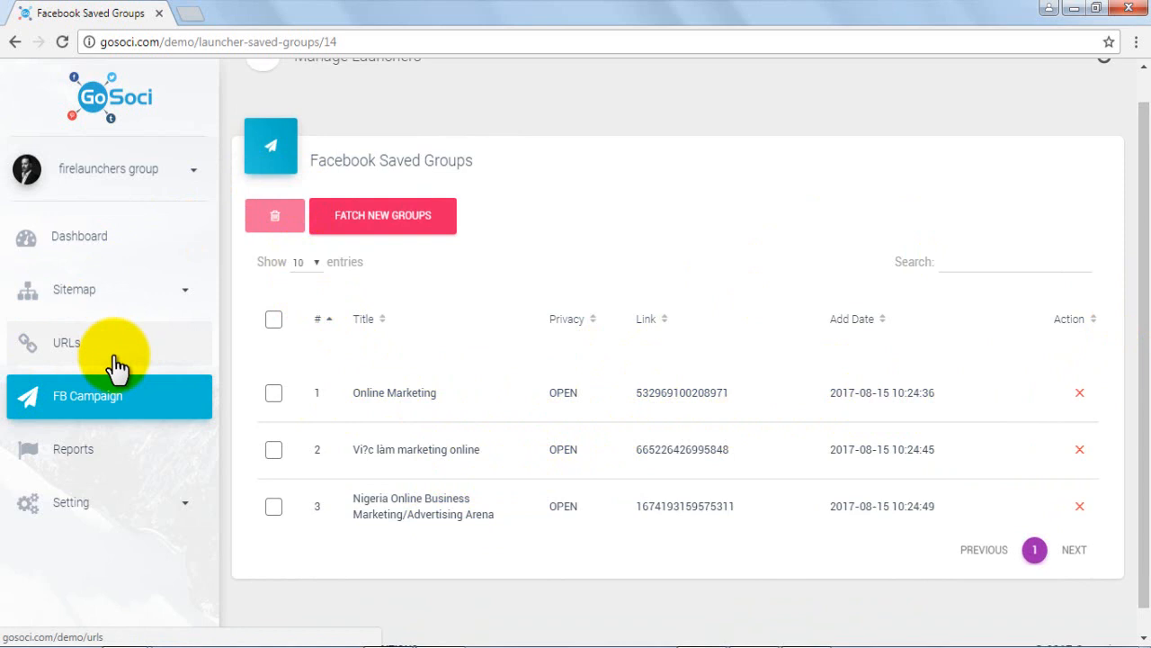
{"action": "mouse_move", "coordinate": [141, 351]}
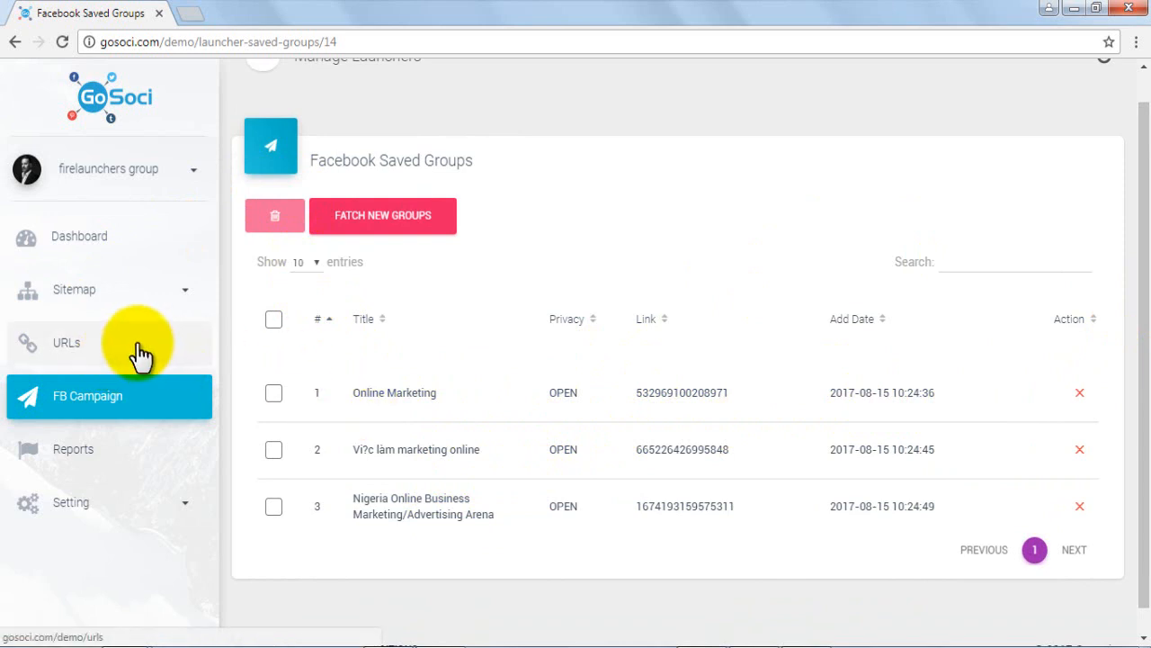
Select the Most Website Designs Put the Cart Before the Ox URL in the saved list.
{"action": "left_click", "coordinate": [65, 342]}
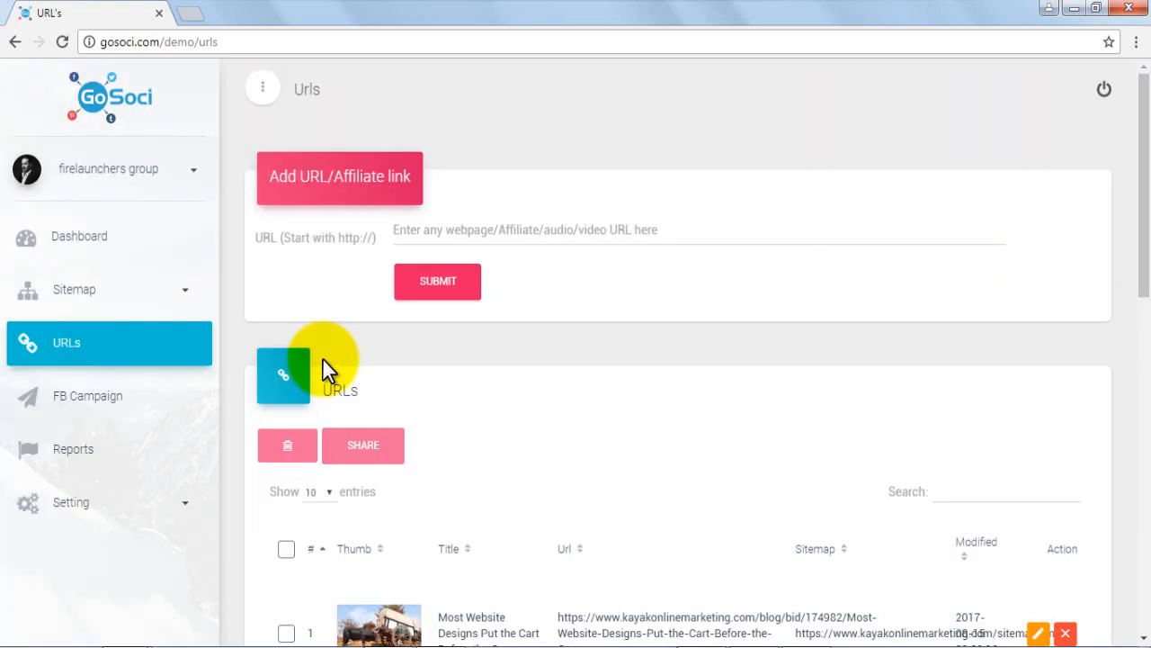
{"action": "scroll", "scroll_direction": "down", "scroll_amount": 3}
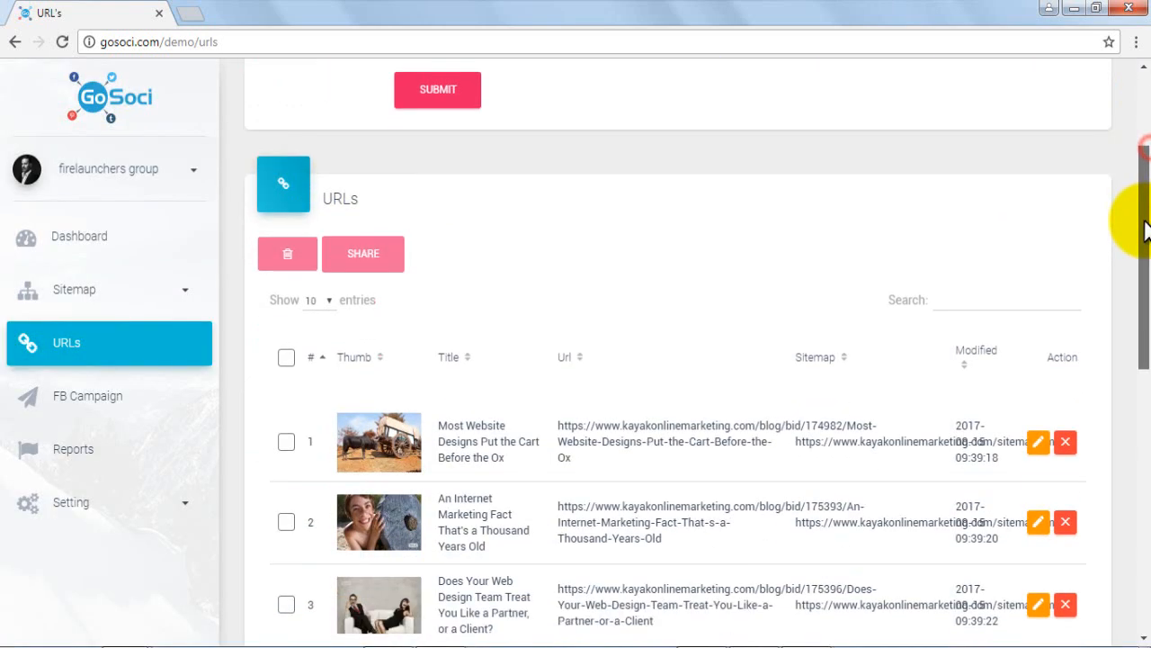
{"action": "scroll", "scroll_direction": "down", "scroll_amount": 3}
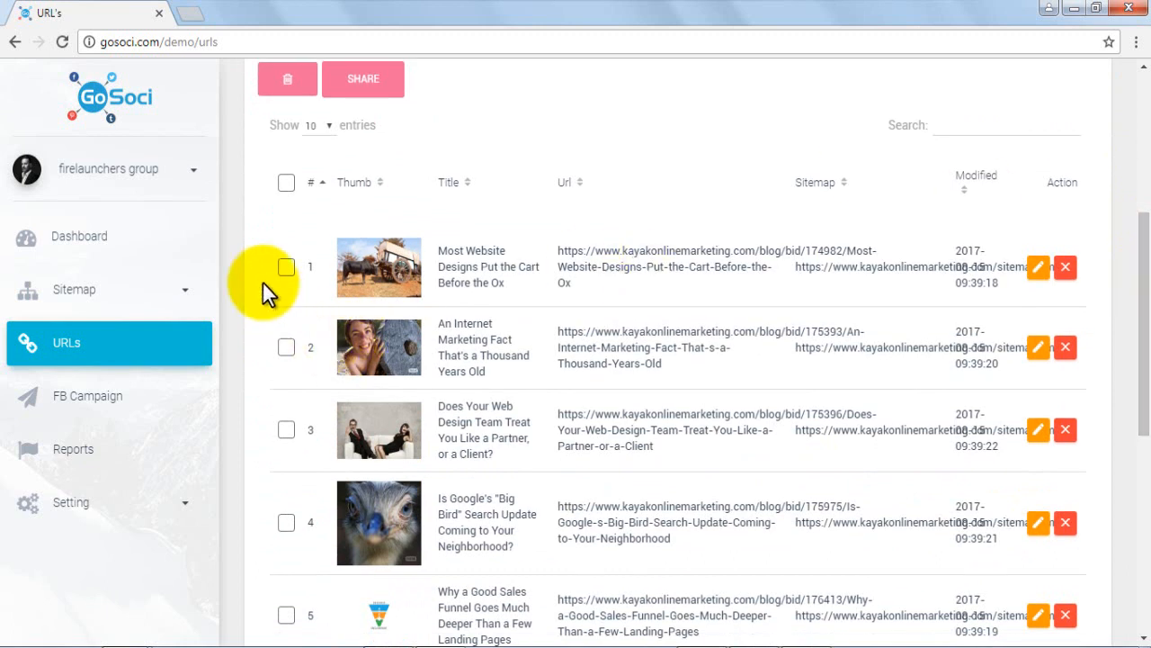
{"action": "left_click", "coordinate": [287, 266]}
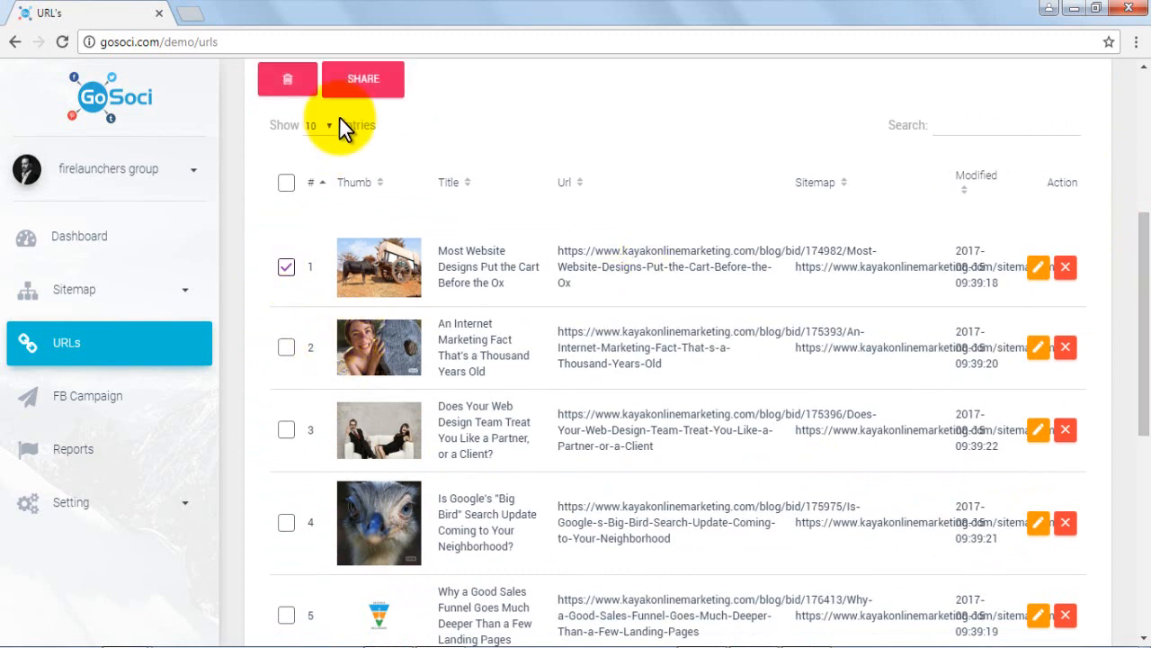
Share it through the Online Marketing Facebook launcher at the selected time and confirm.
{"action": "left_click", "coordinate": [363, 80]}
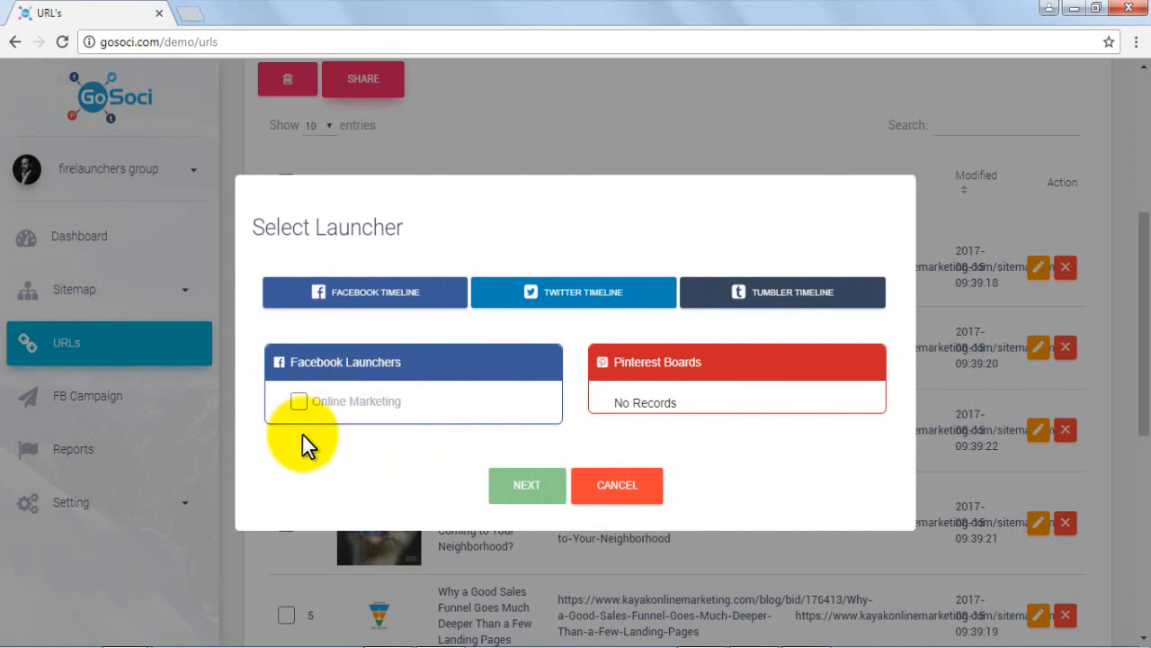
{"action": "left_click", "coordinate": [299, 402]}
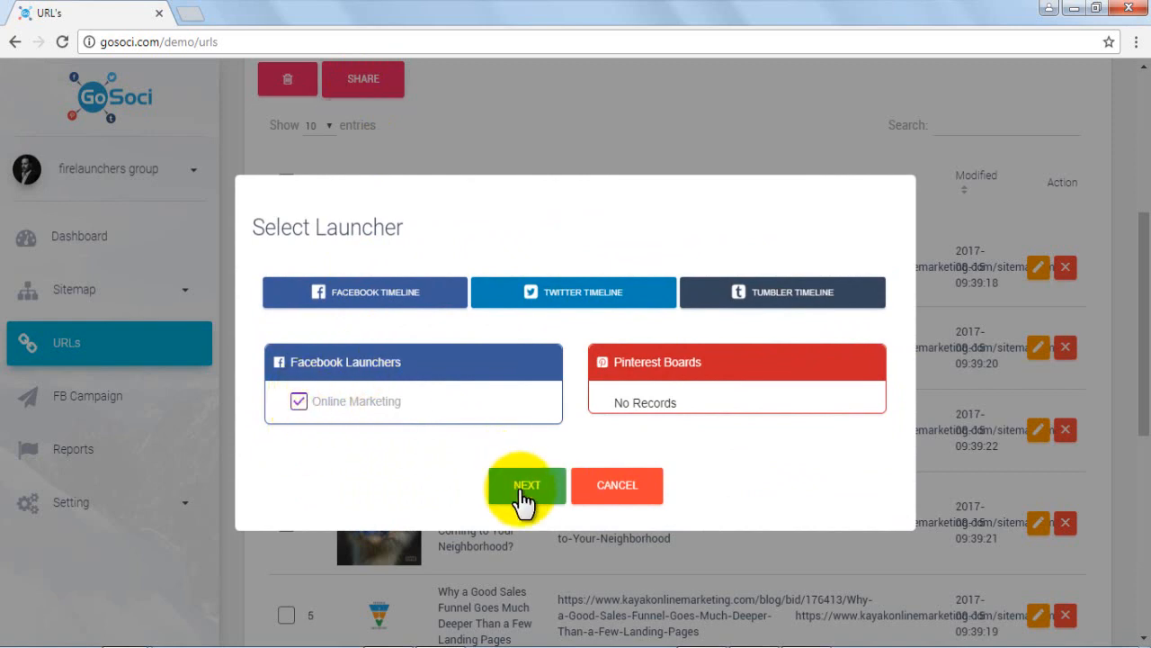
{"action": "left_click", "coordinate": [525, 486]}
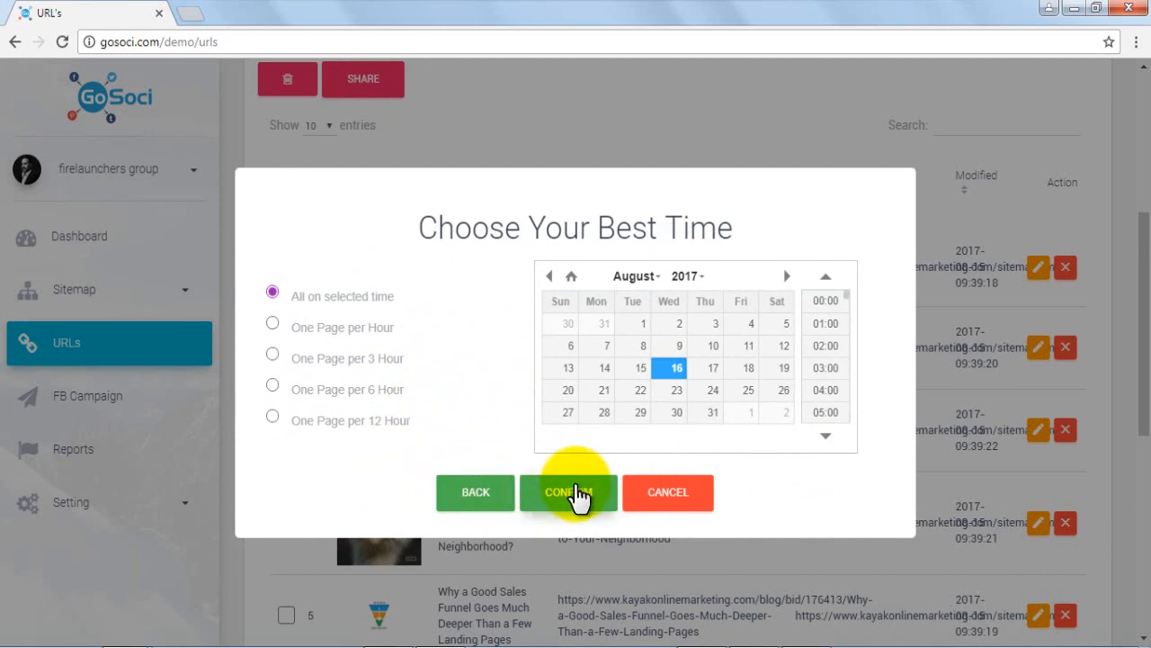
{"action": "left_click", "coordinate": [568, 493]}
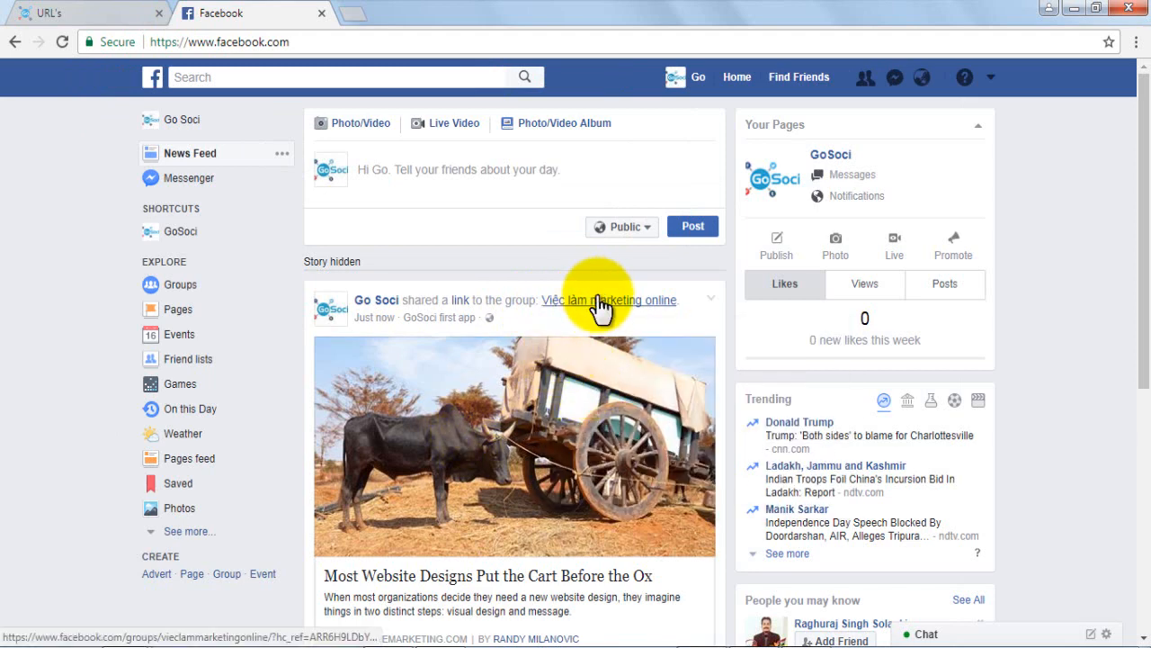
Visit the Việc làm marketing online group and view the shared post in Recent Activity.
{"action": "left_click", "coordinate": [608, 298]}
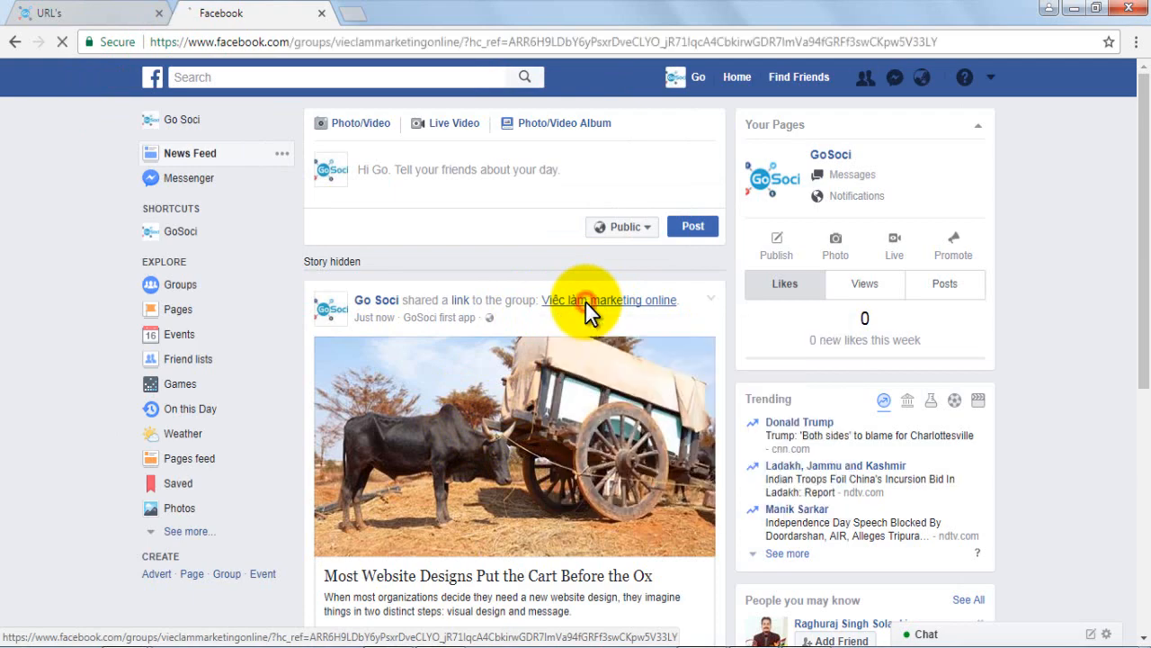
{"action": "left_click", "coordinate": [612, 299]}
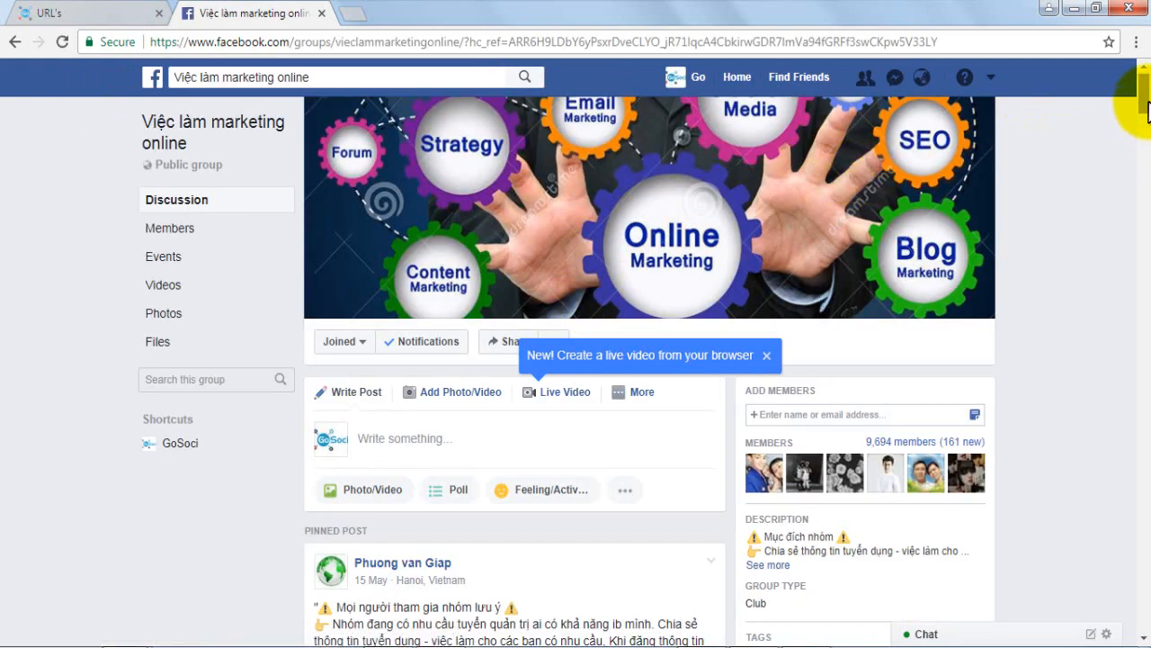
{"action": "scroll", "scroll_direction": "down", "scroll_amount": 3}
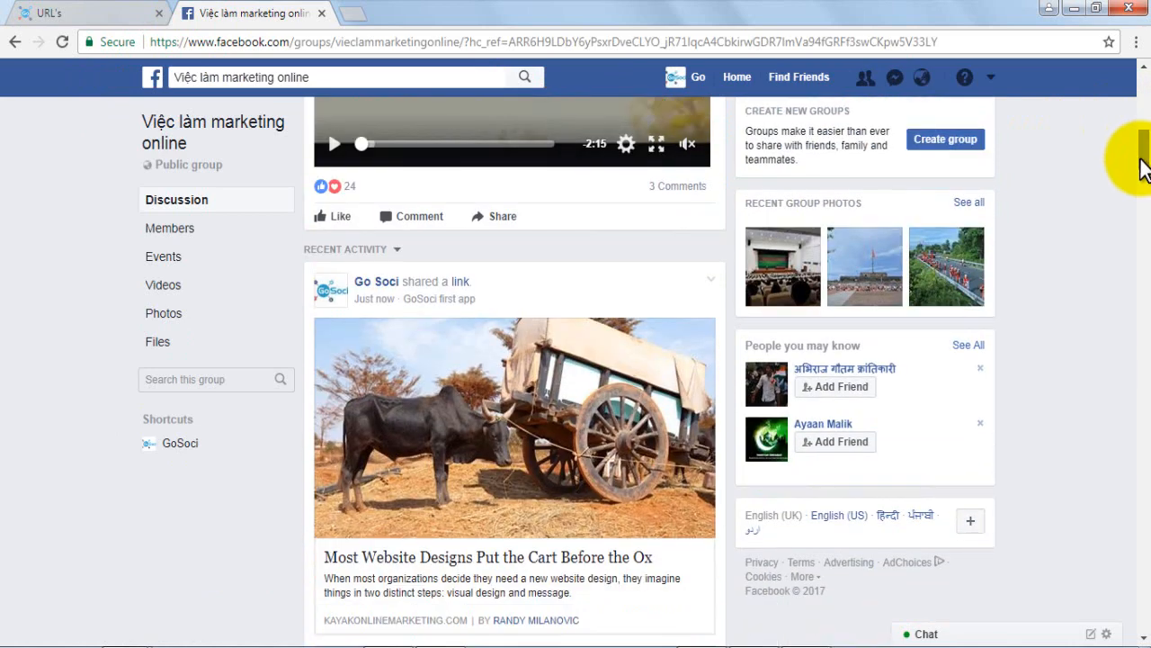
{"action": "mouse_move", "coordinate": [993, 196]}
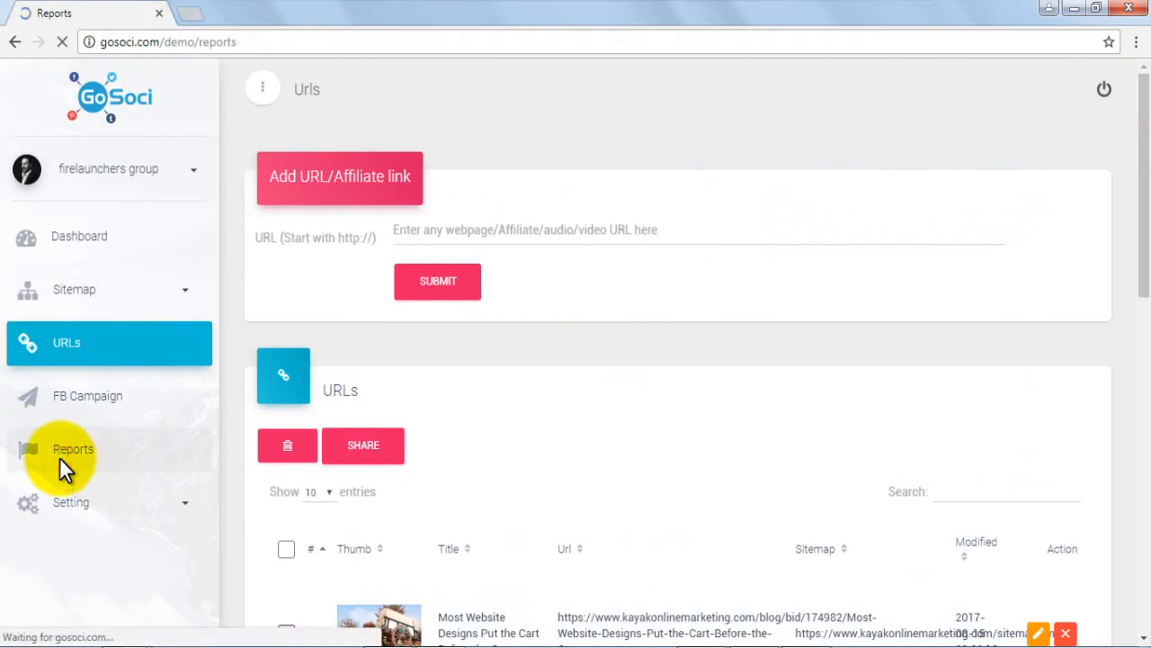
Review the share reports list for the failed Facebook timeline posts.
{"action": "left_click", "coordinate": [72, 448]}
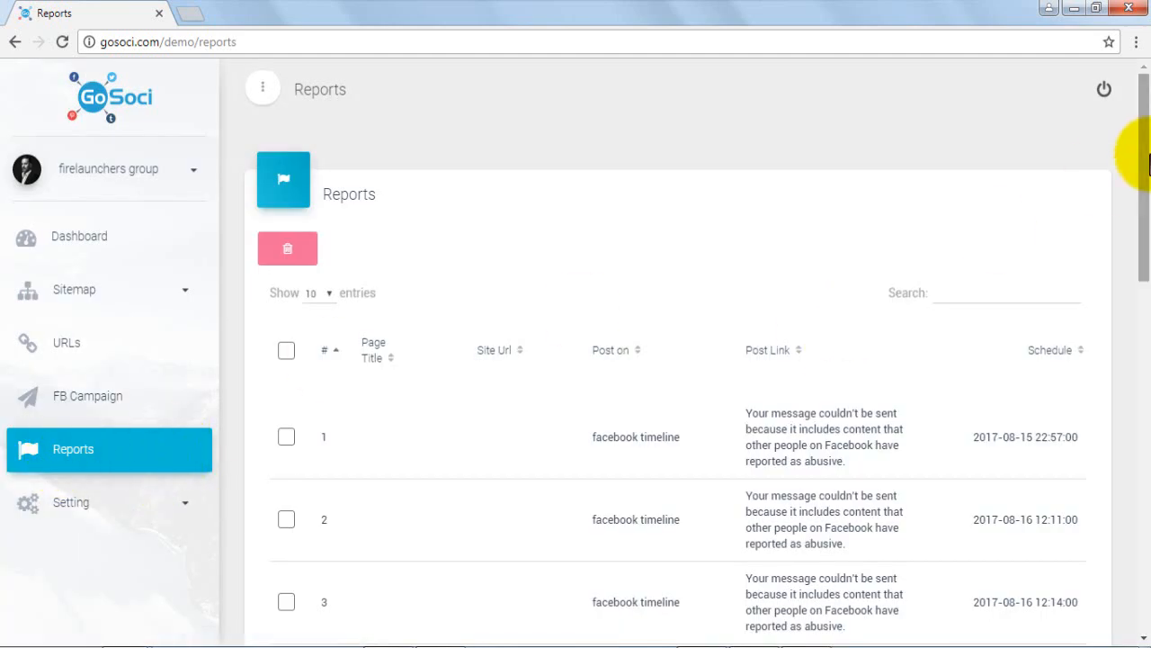
{"action": "scroll", "scroll_direction": "down", "scroll_amount": 3}
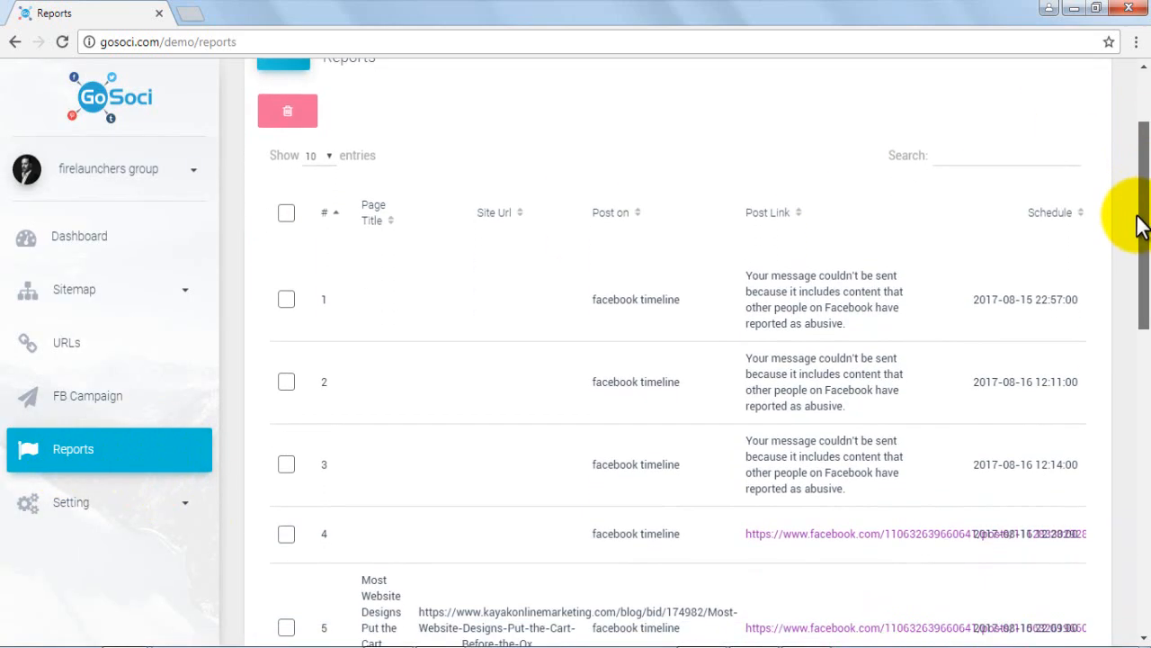
{"action": "scroll", "scroll_direction": "down", "scroll_amount": 3}
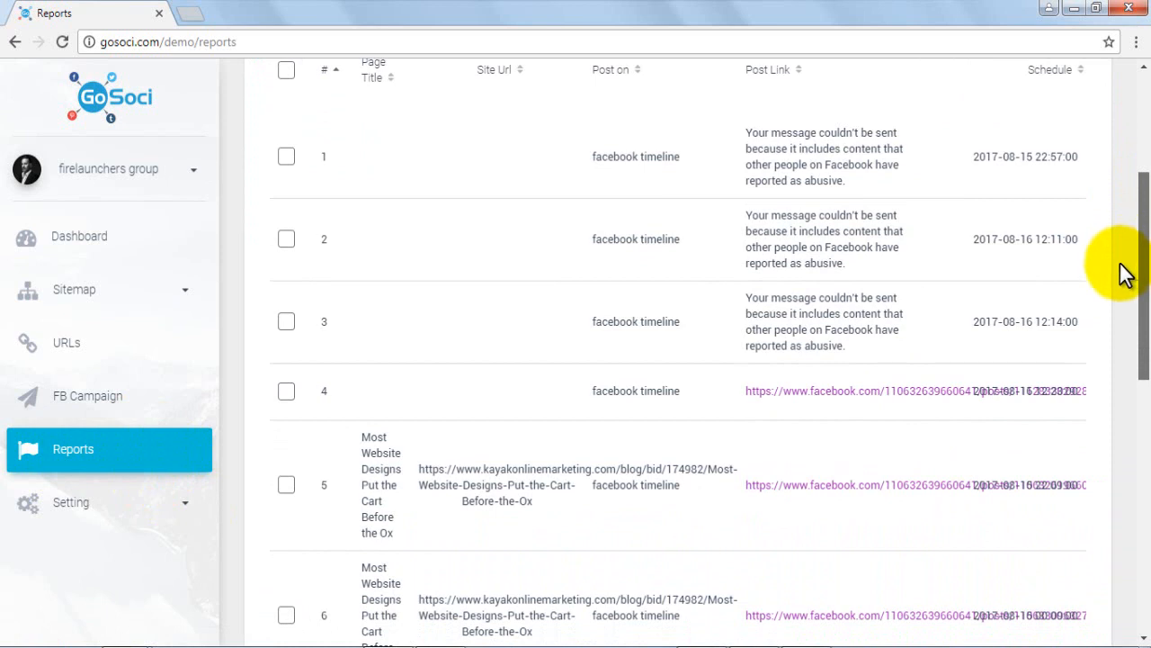
{"action": "scroll", "scroll_direction": "up", "scroll_amount": 3}
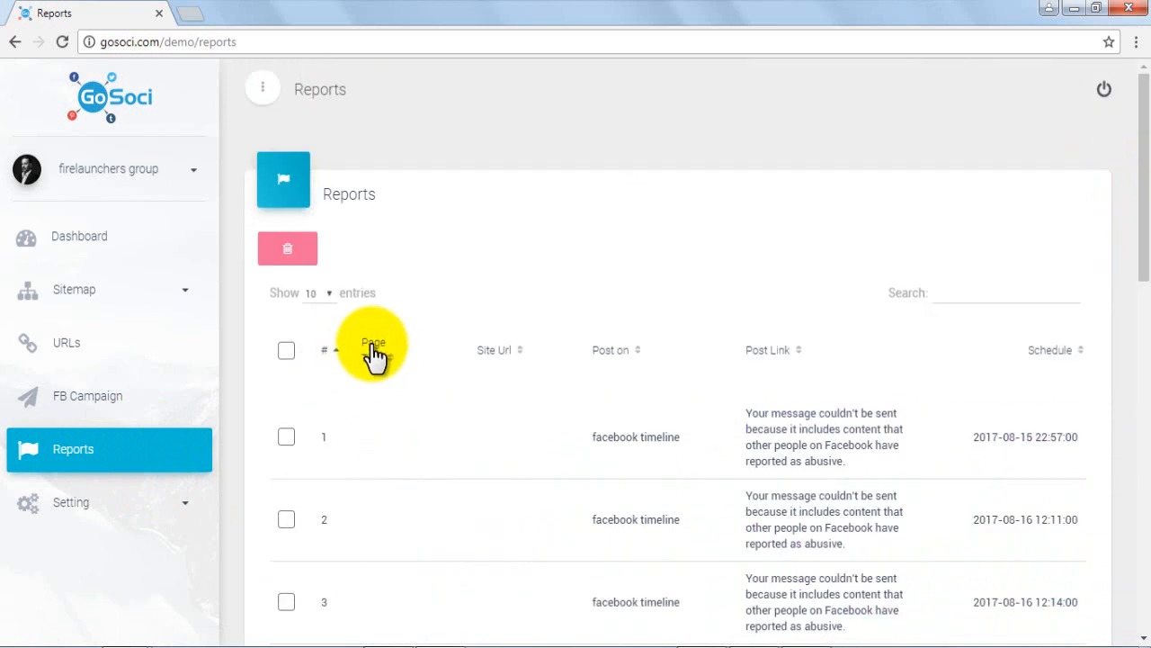
{"action": "mouse_move", "coordinate": [486, 351]}
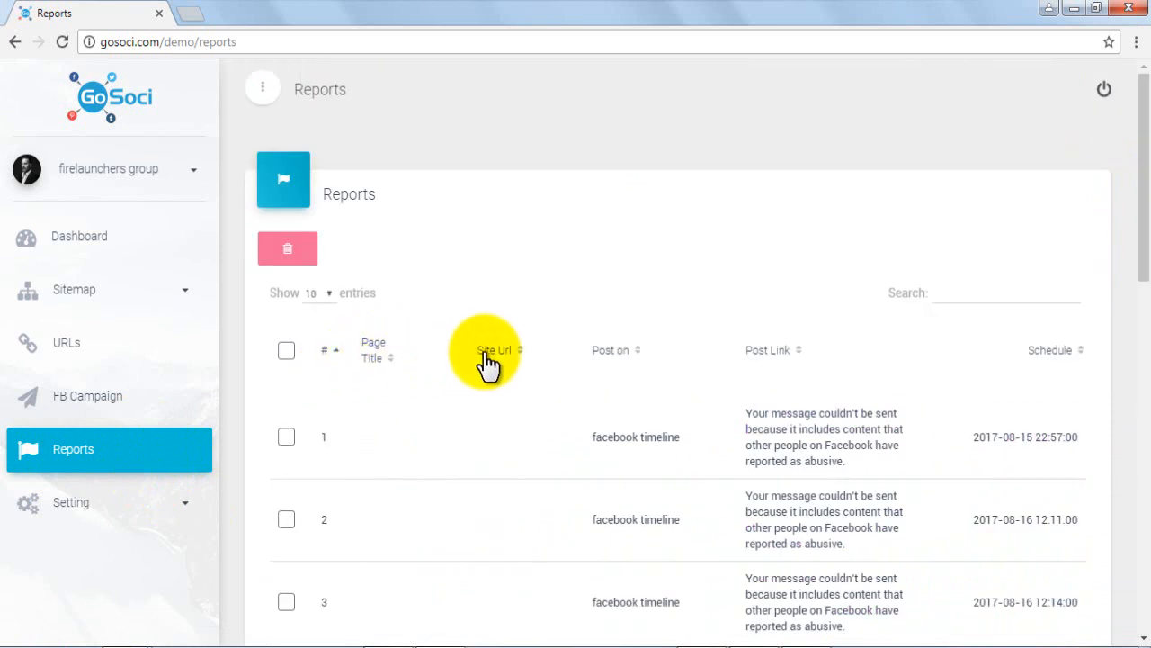
{"action": "mouse_move", "coordinate": [783, 428]}
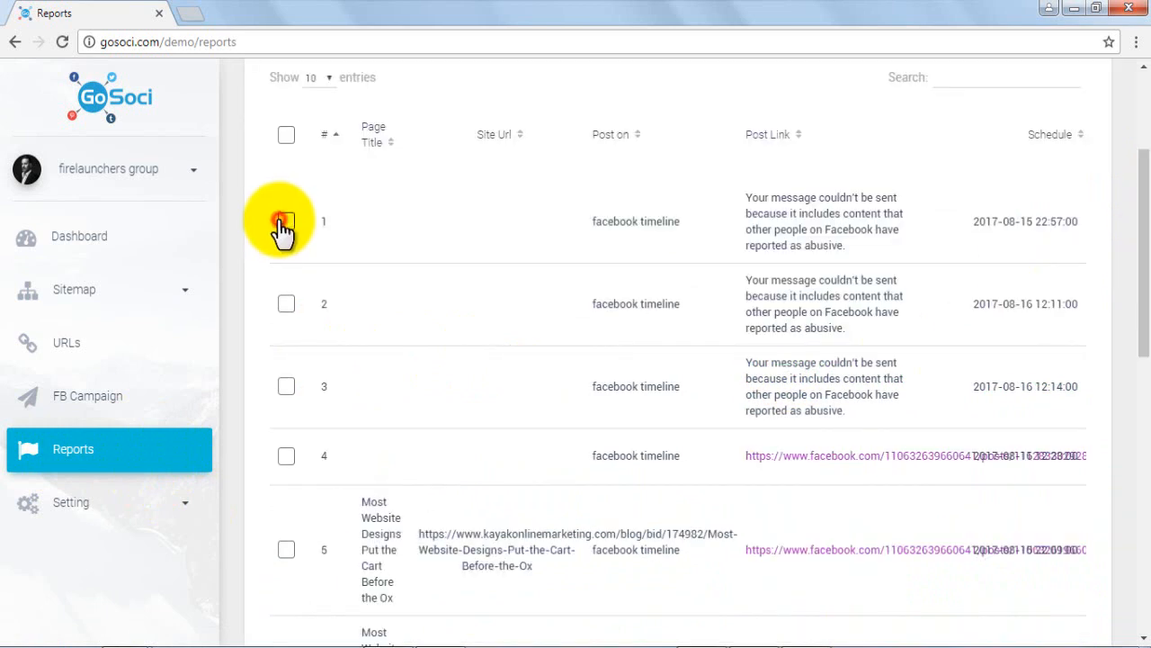
Delete the marked failed reports and confirm, leaving only the blog post shares.
{"action": "left_click", "coordinate": [286, 222]}
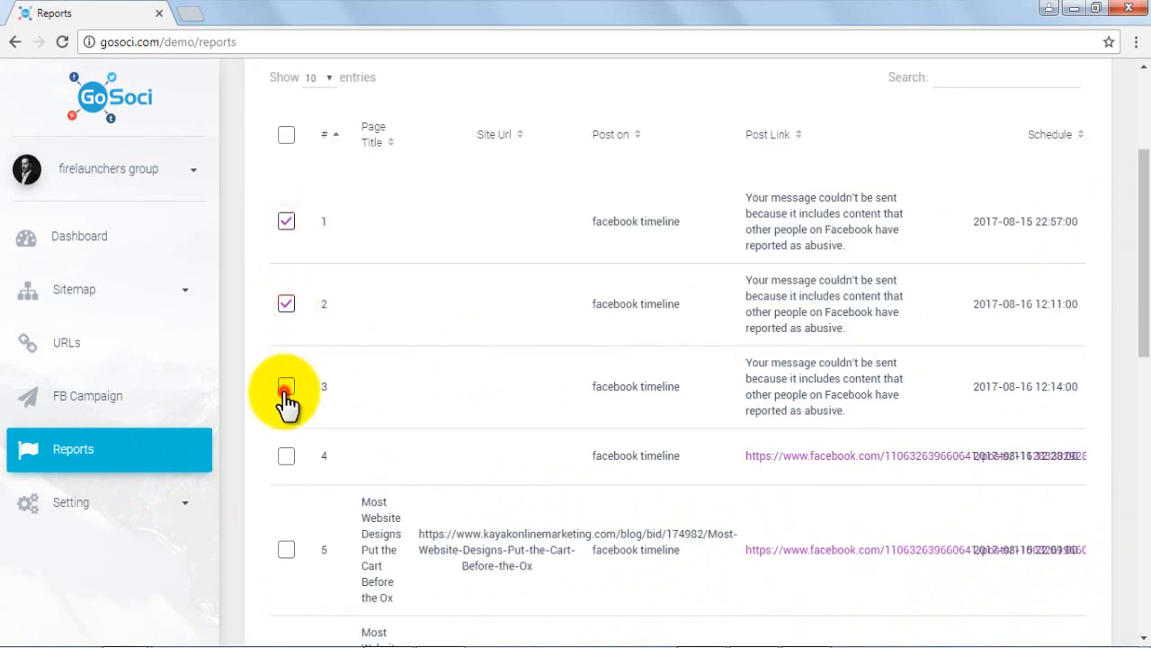
{"action": "left_click", "coordinate": [286, 385]}
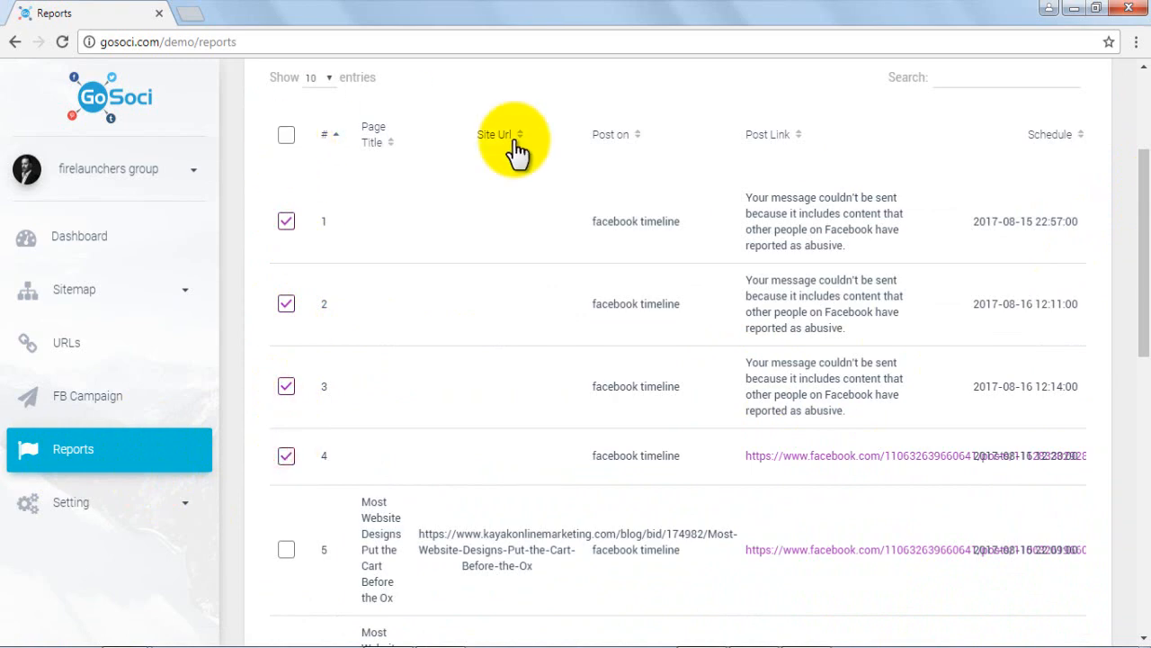
{"action": "left_click", "coordinate": [288, 248]}
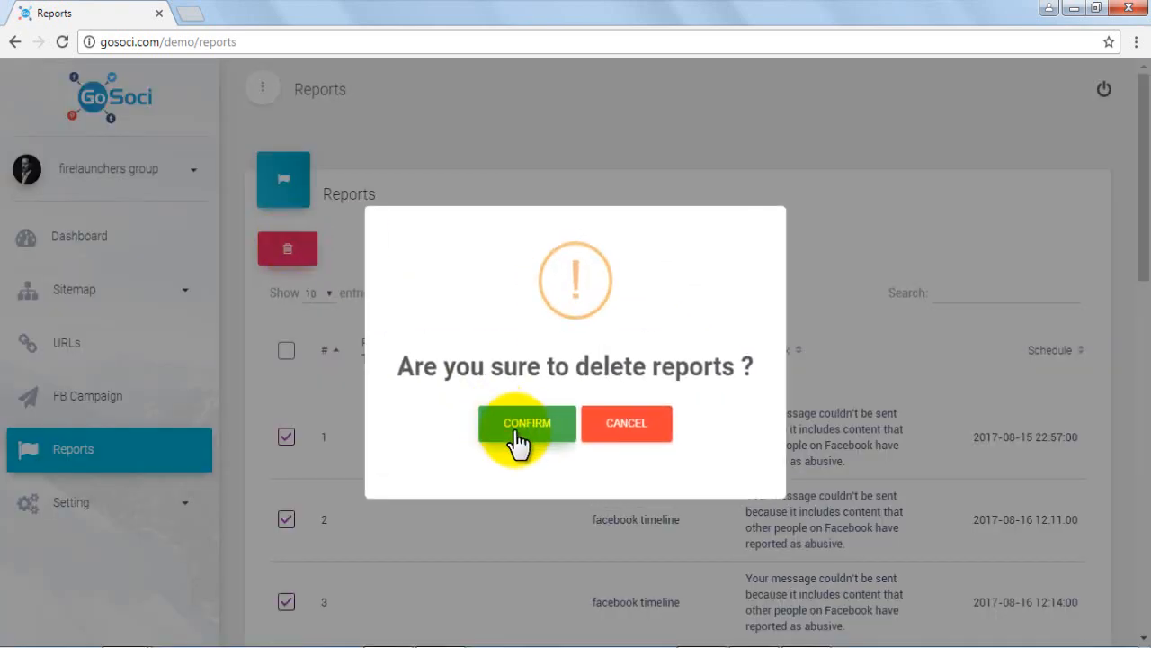
{"action": "left_click", "coordinate": [525, 423]}
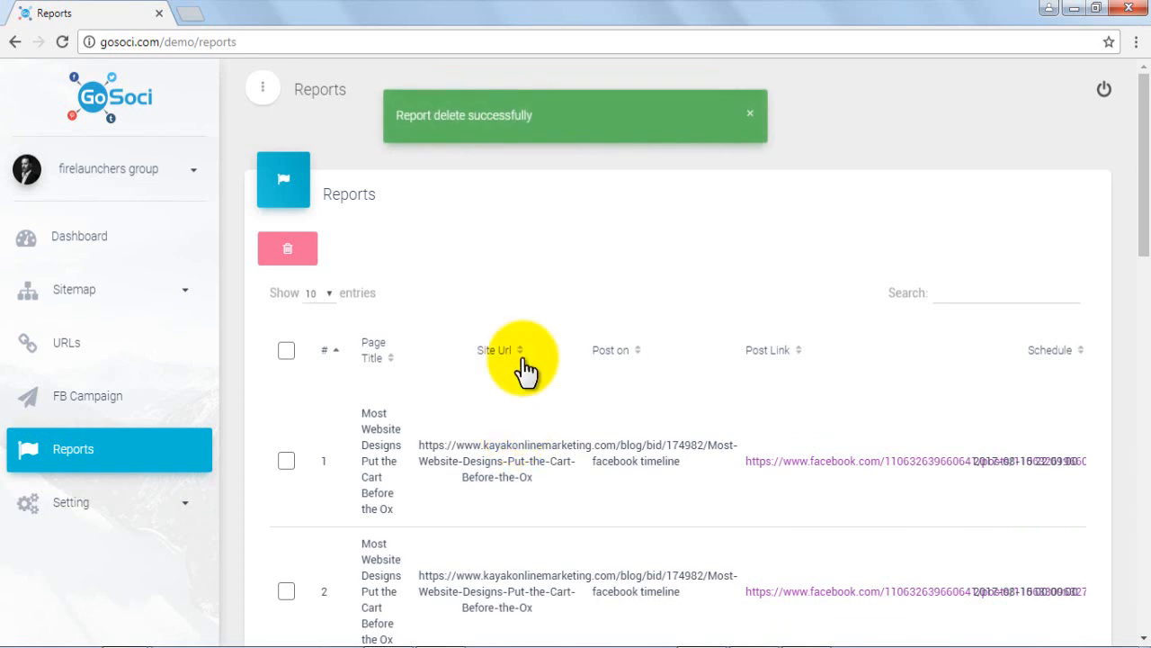
{"action": "scroll", "scroll_direction": "down", "scroll_amount": 3}
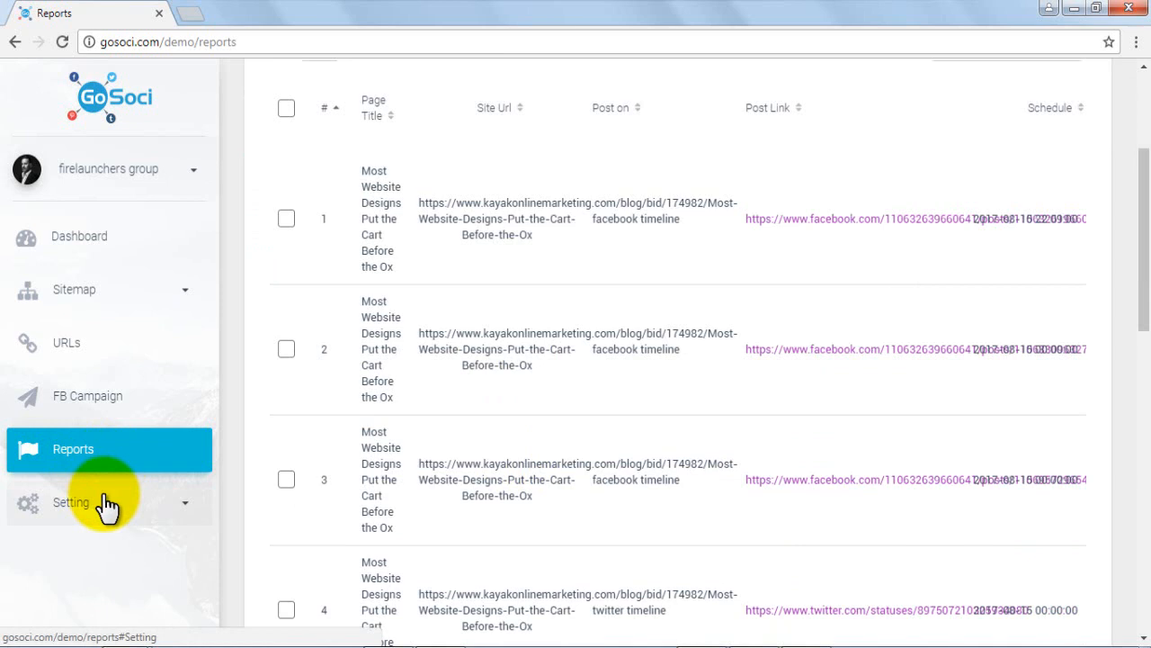
Review the Connect page with saved Facebook, Twitter, Tumblr and Pinterest API credentials.
{"action": "left_click", "coordinate": [72, 502]}
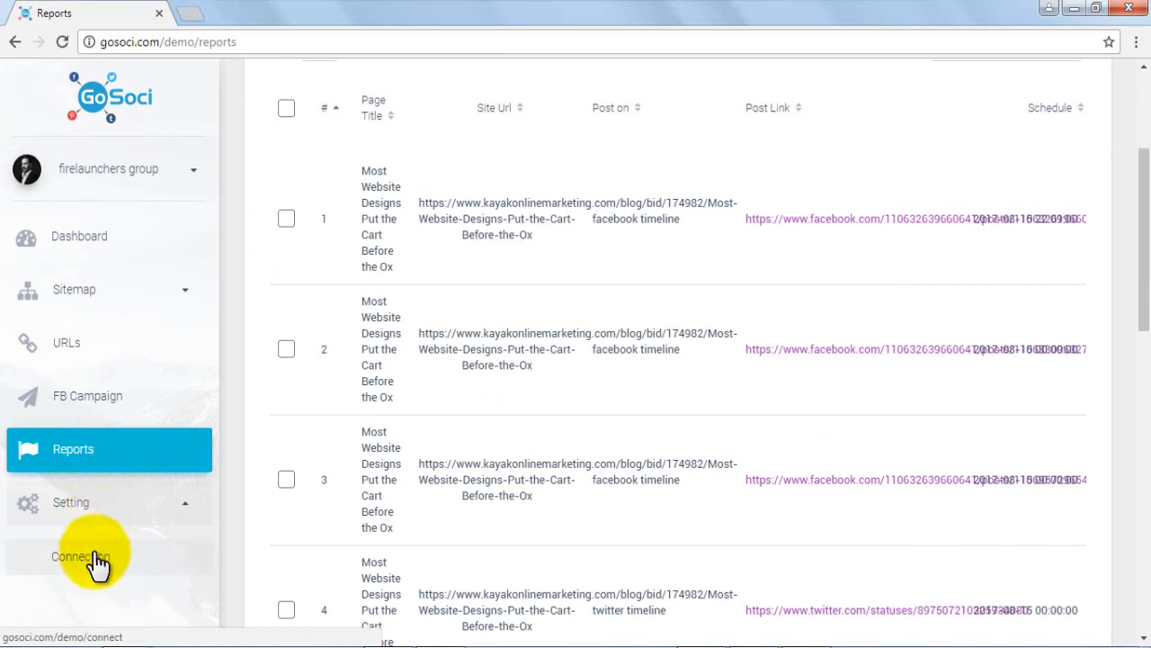
{"action": "left_click", "coordinate": [94, 556]}
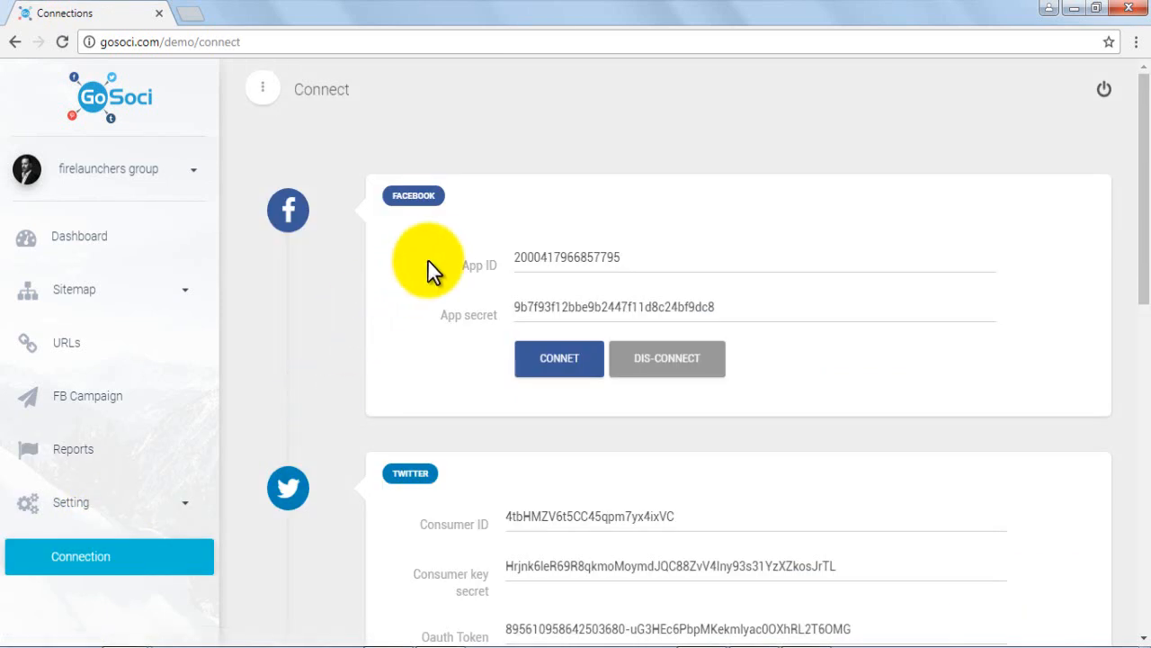
{"action": "scroll", "scroll_direction": "down", "scroll_amount": 3}
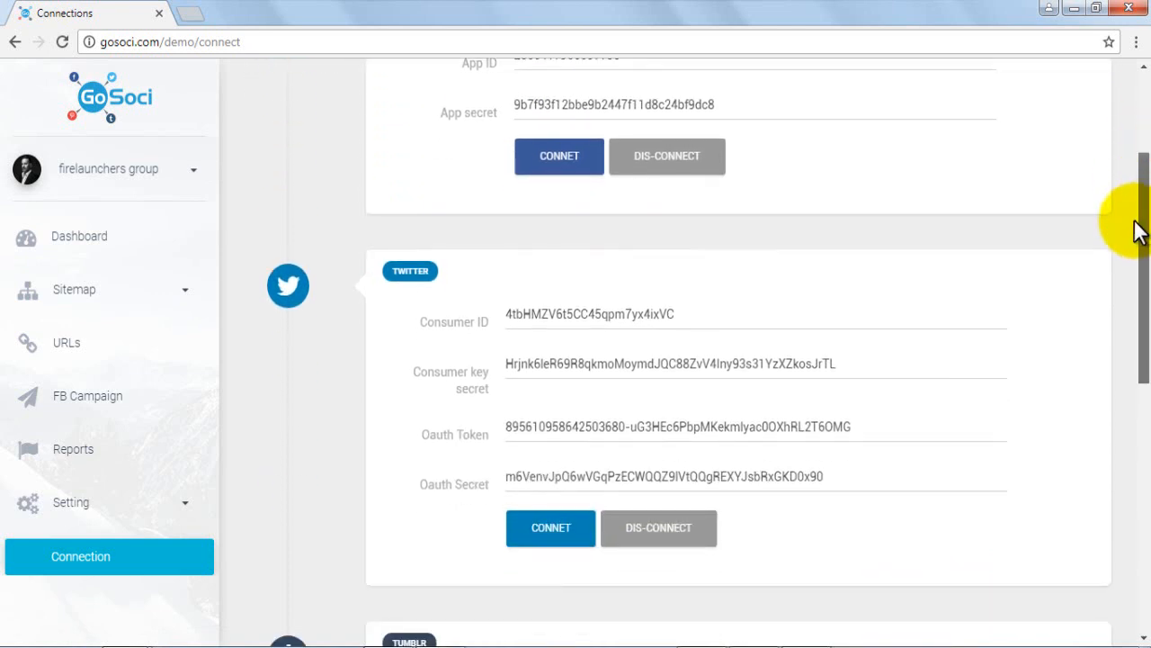
{"action": "scroll", "scroll_direction": "down", "scroll_amount": 3}
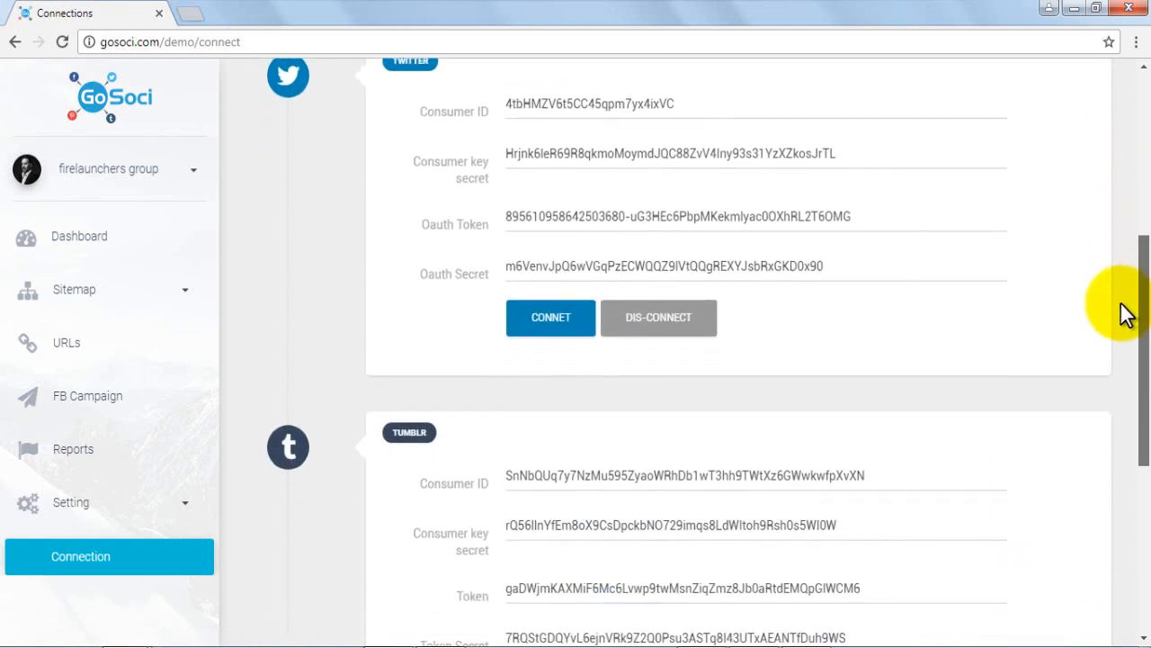
{"action": "scroll", "scroll_direction": "down", "scroll_amount": 3}
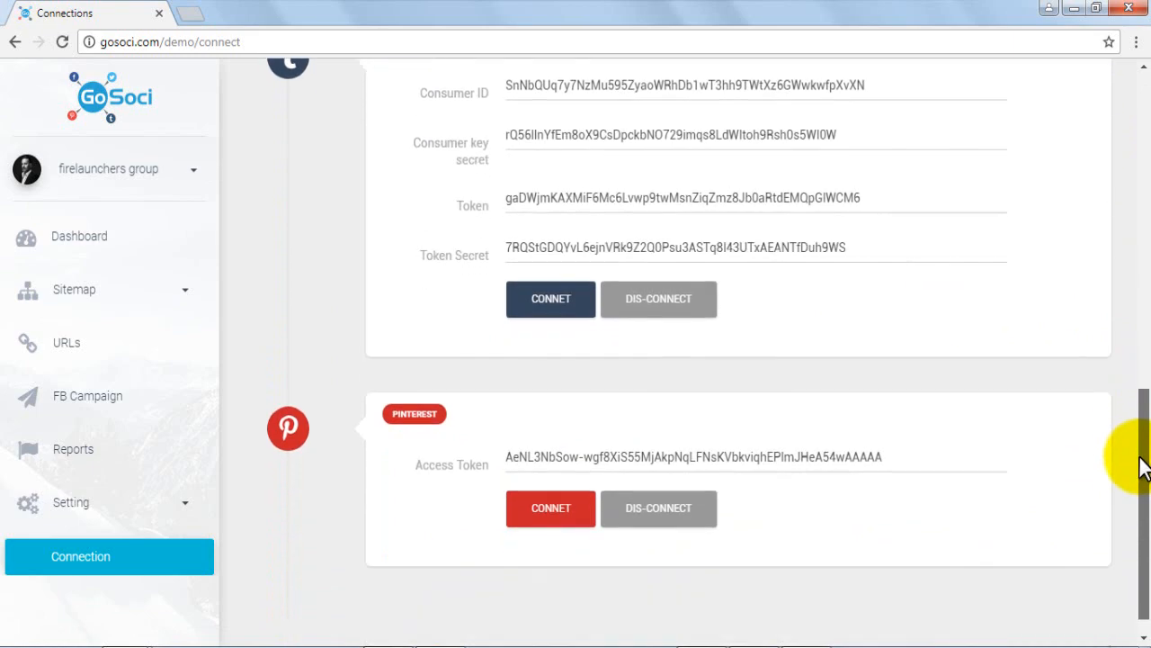
{"action": "scroll", "scroll_direction": "down", "scroll_amount": 3}
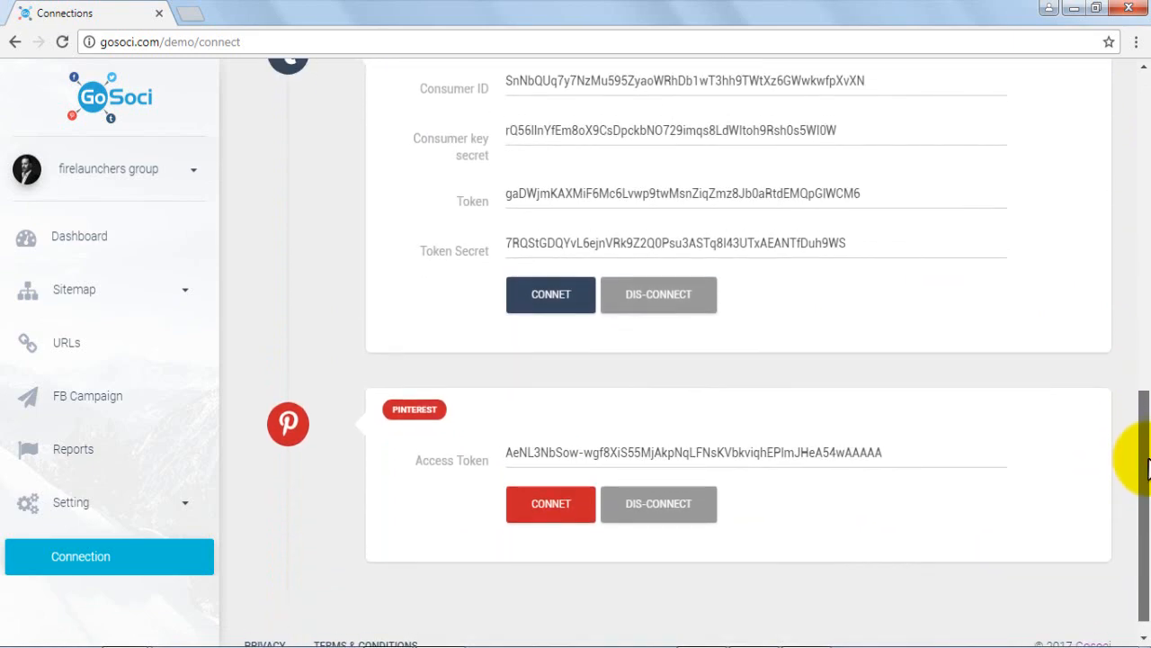
{"action": "scroll", "scroll_direction": "up", "scroll_amount": 3}
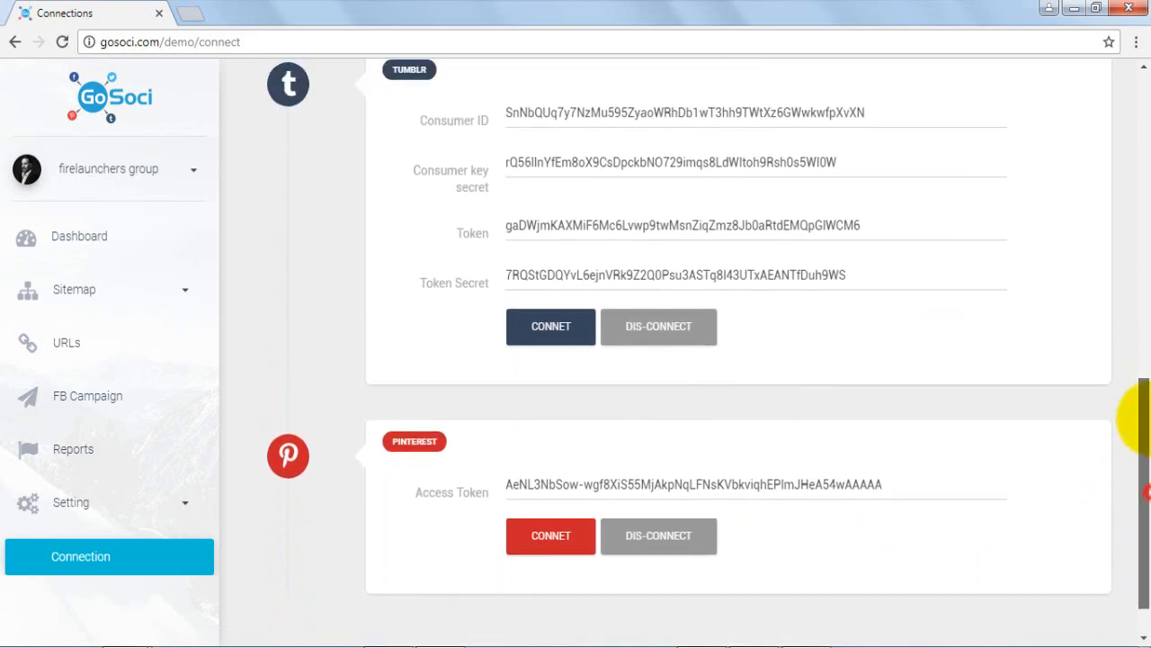
{"action": "scroll", "scroll_direction": "up", "scroll_amount": 3}
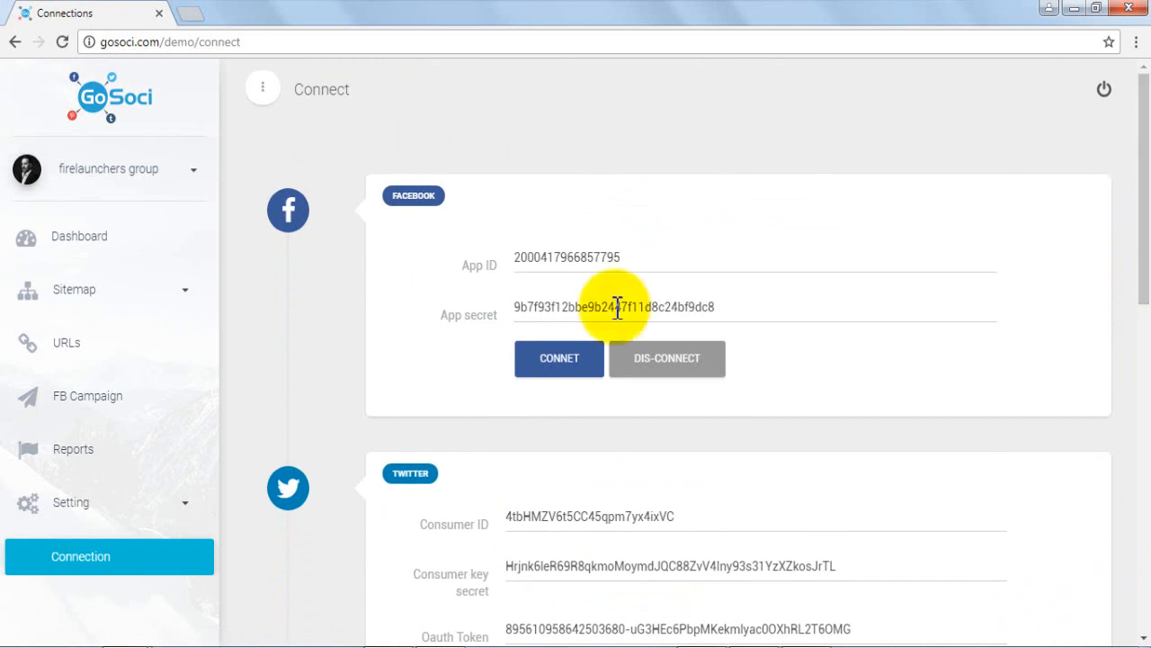
Review the dashboard tiles: 1 sitemap, 489 URLs, 1 launcher, 3 groups and share charts.
{"action": "left_click", "coordinate": [79, 236]}
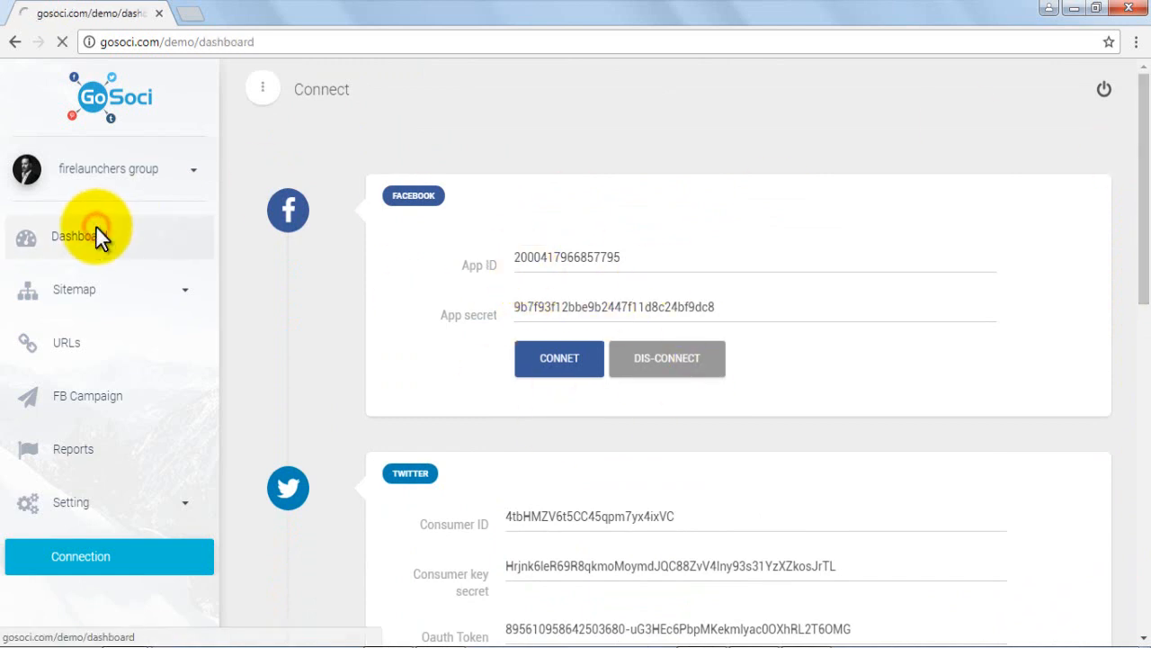
{"action": "left_click", "coordinate": [79, 236]}
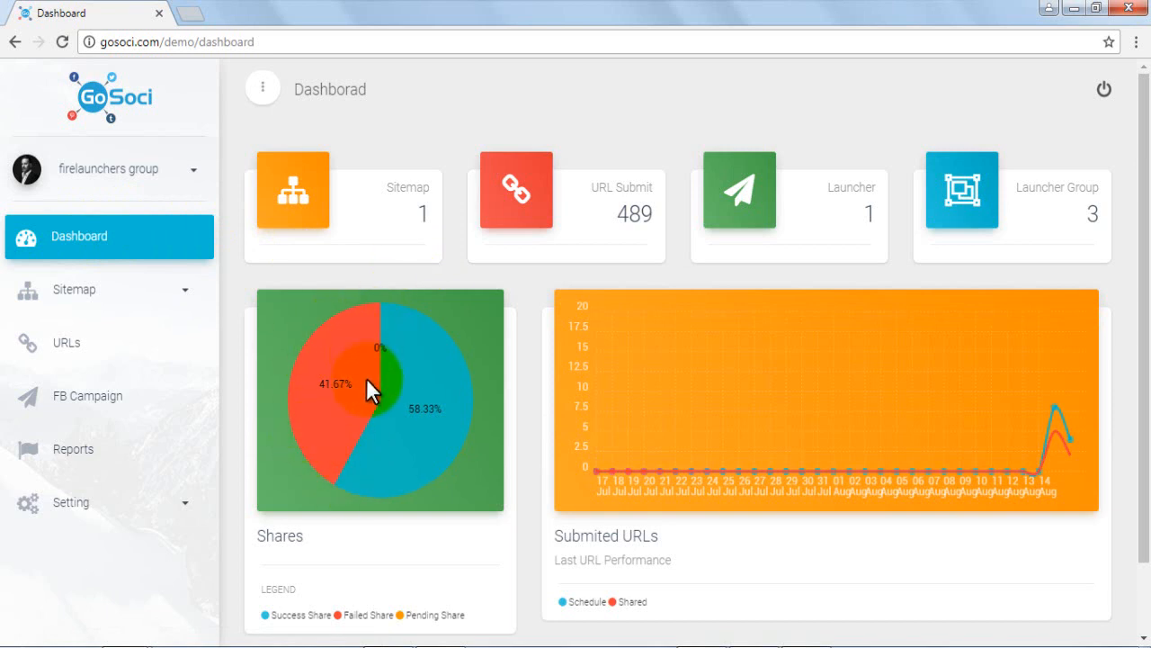
{"action": "mouse_move", "coordinate": [360, 403]}
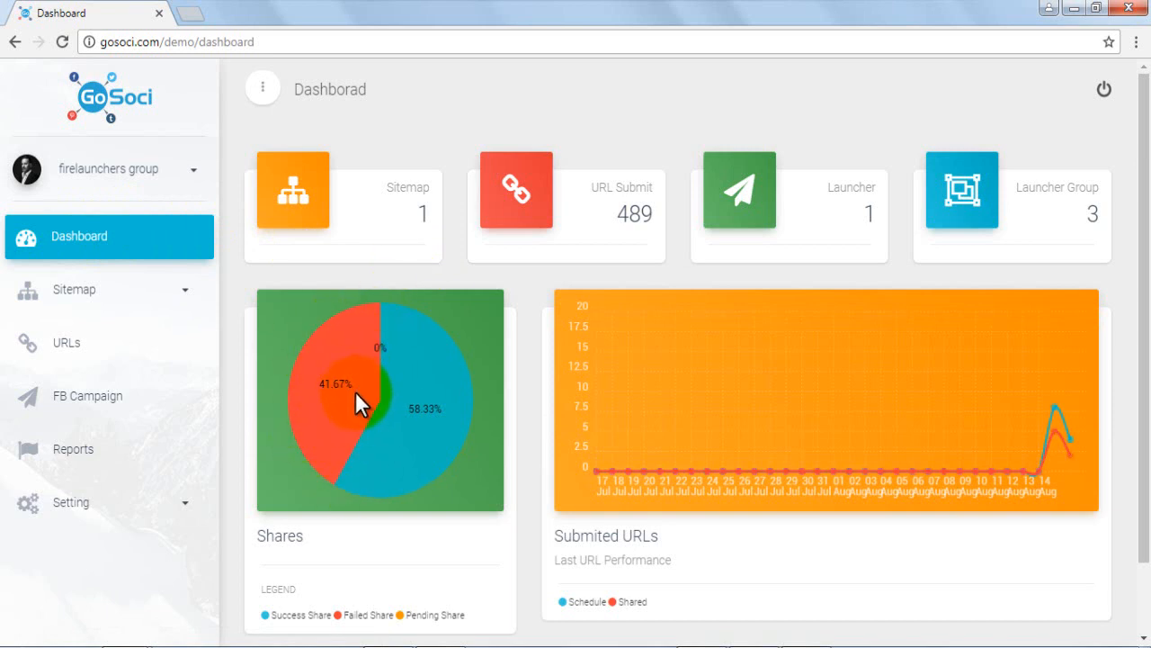
{"action": "mouse_move", "coordinate": [369, 615]}
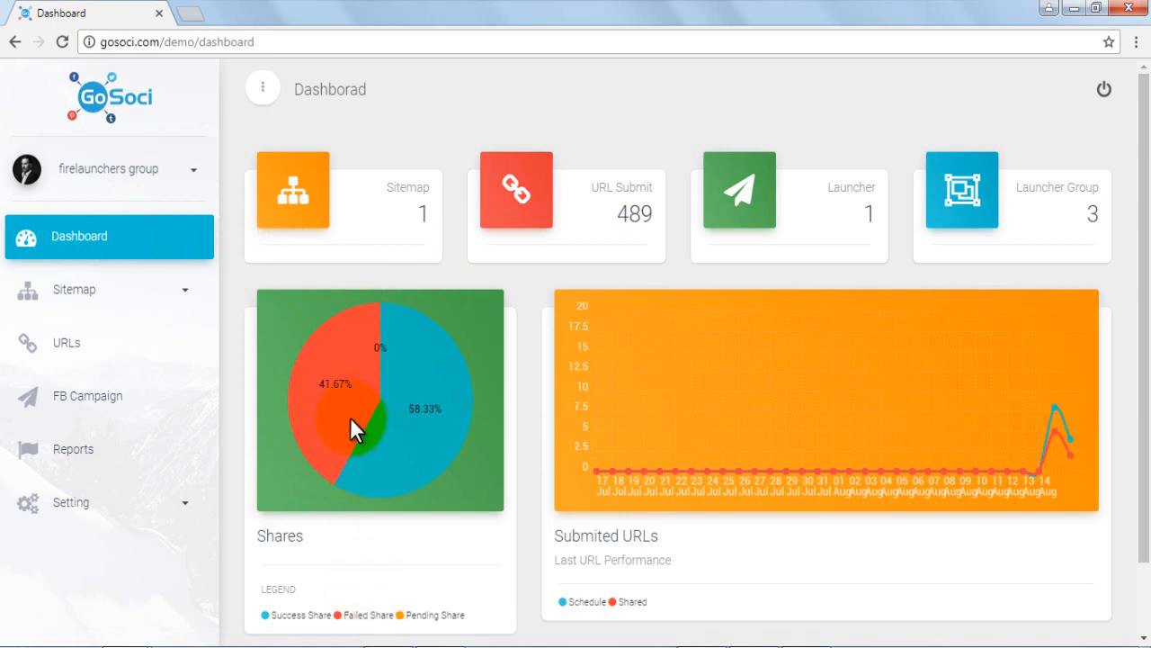
{"action": "mouse_move", "coordinate": [957, 432]}
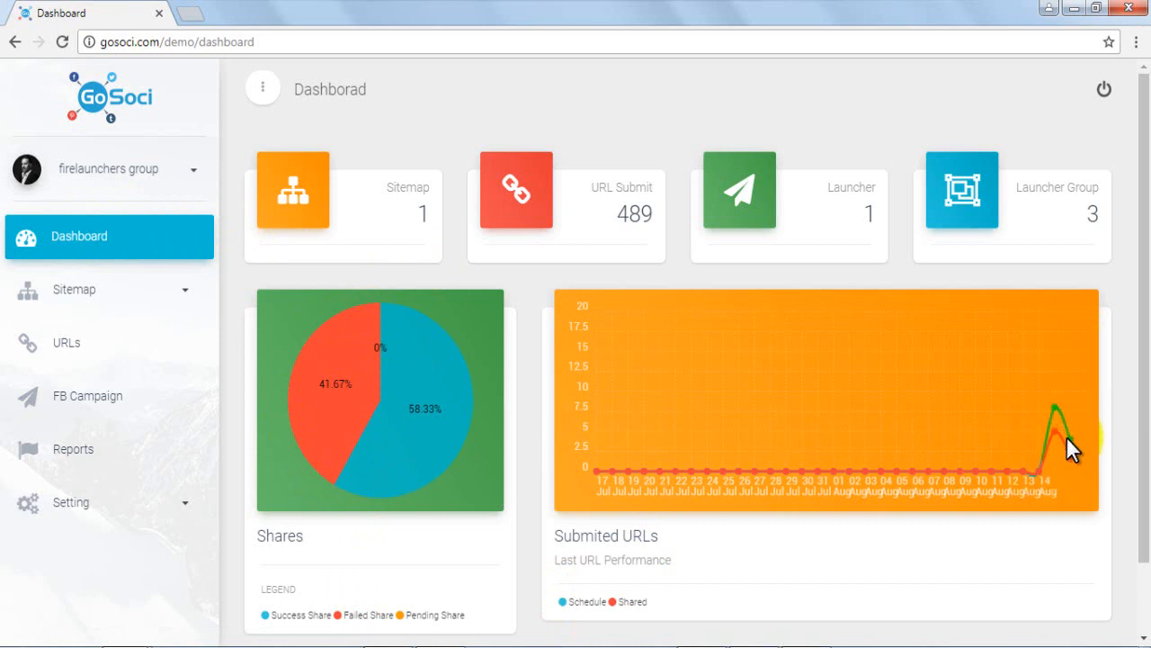
{"action": "mouse_move", "coordinate": [669, 482]}
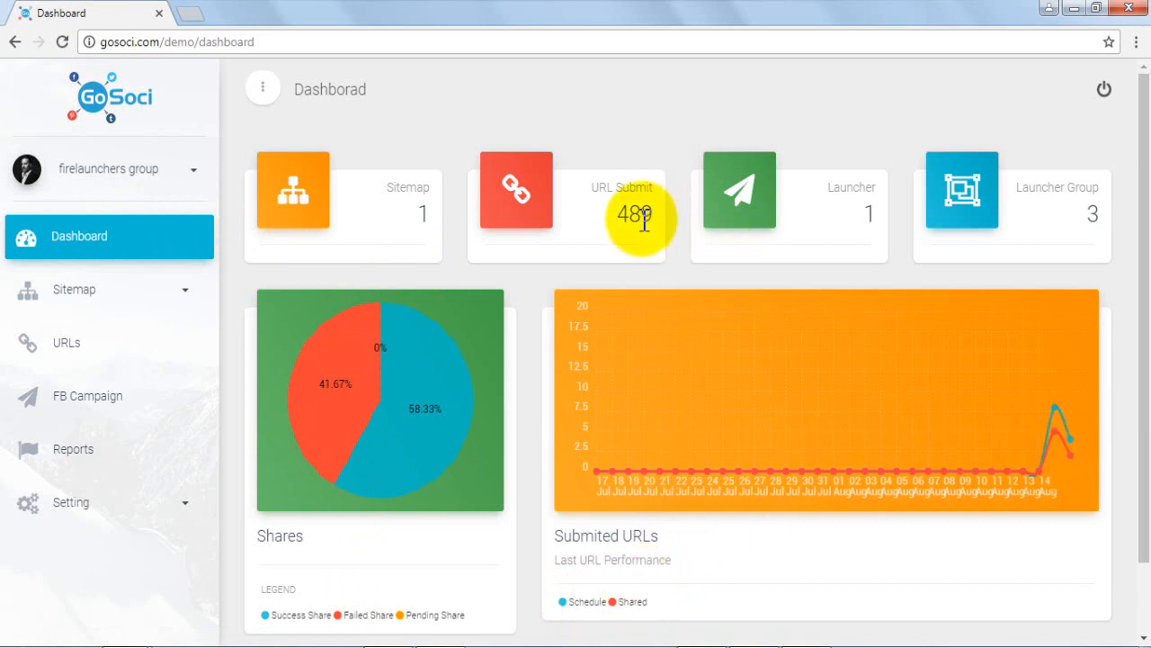
{"action": "mouse_move", "coordinate": [432, 216]}
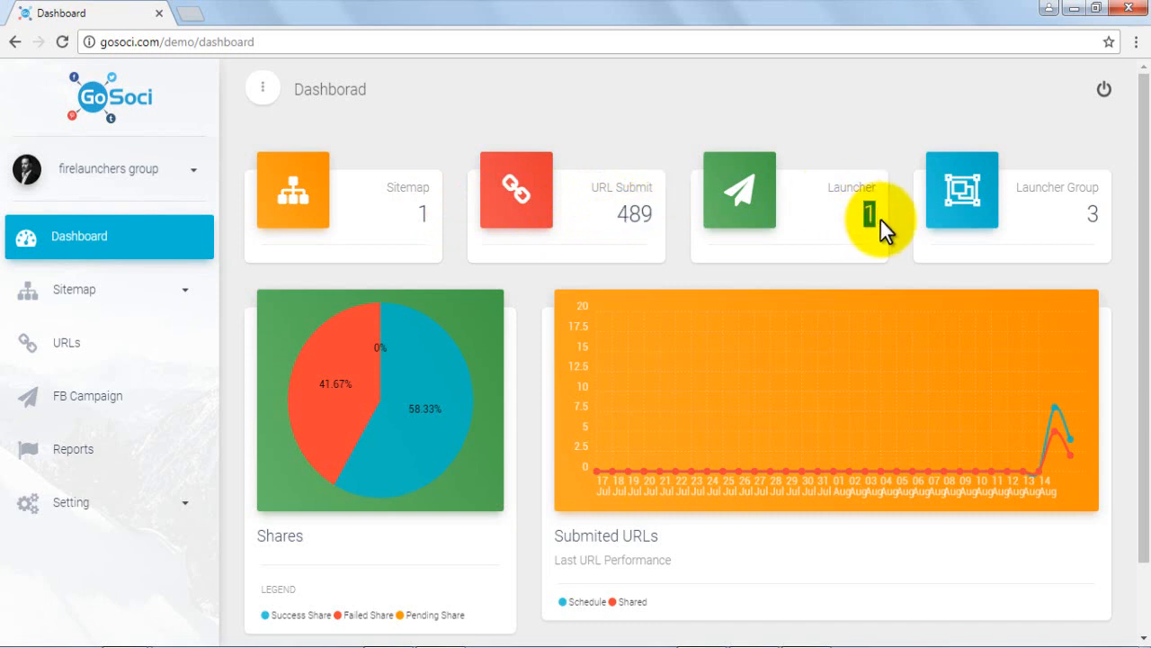
{"action": "mouse_move", "coordinate": [1017, 219]}
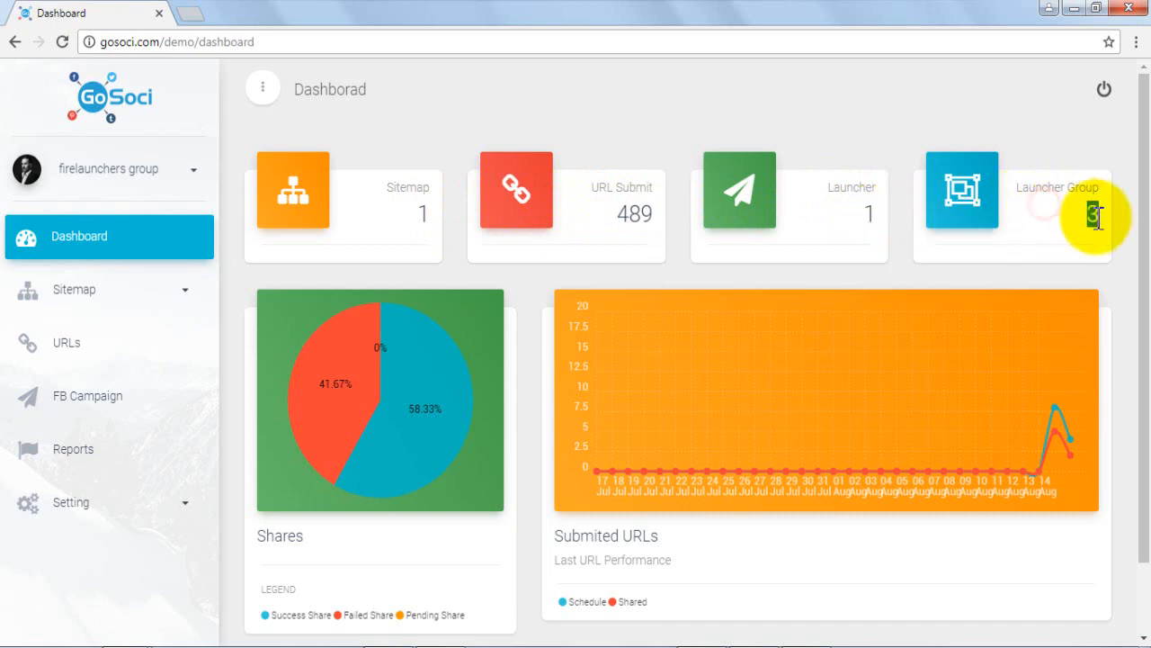
{"action": "scroll", "scroll_direction": "down", "scroll_amount": 3}
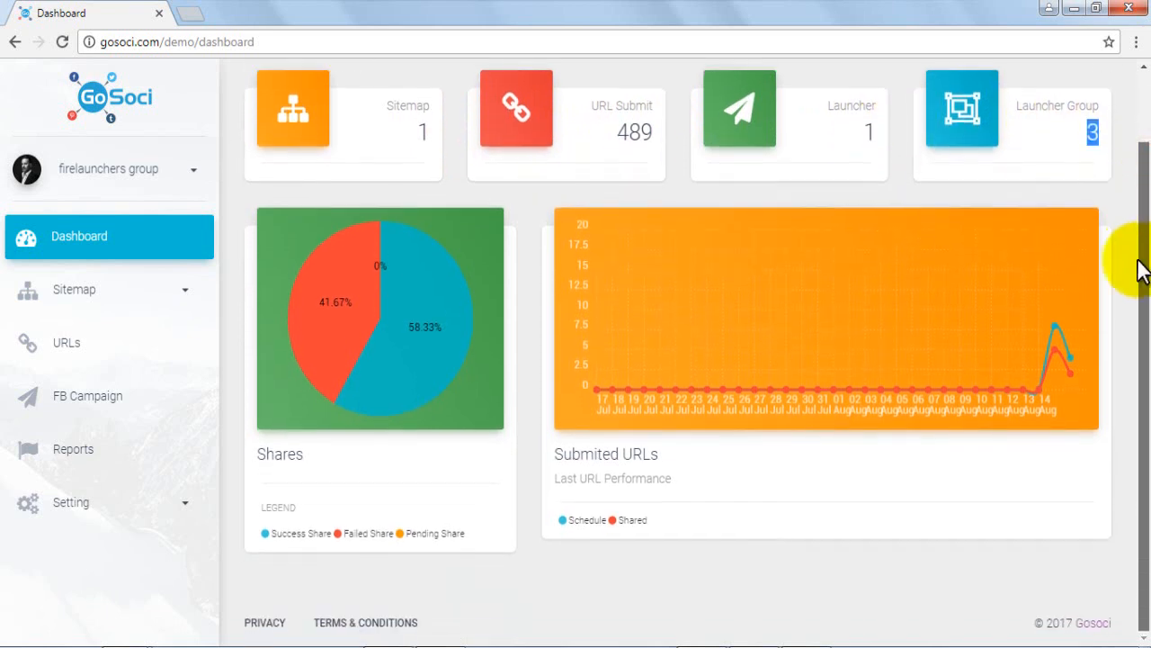
{"action": "scroll", "scroll_direction": "up", "scroll_amount": 3}
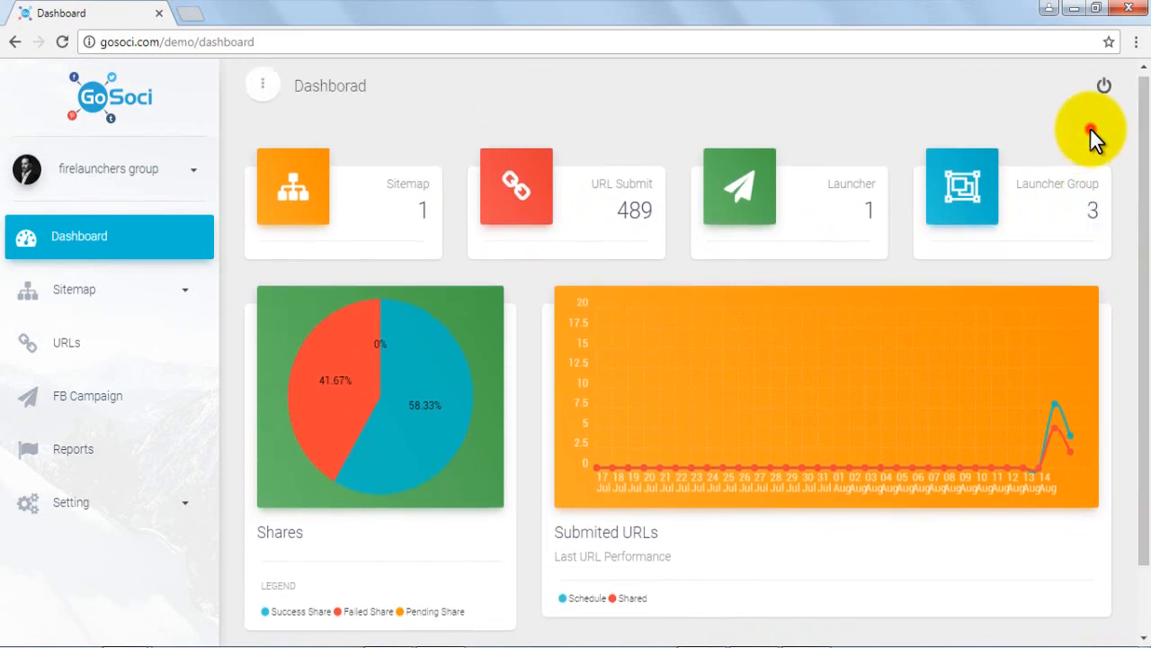
{"action": "mouse_move", "coordinate": [1044, 260]}
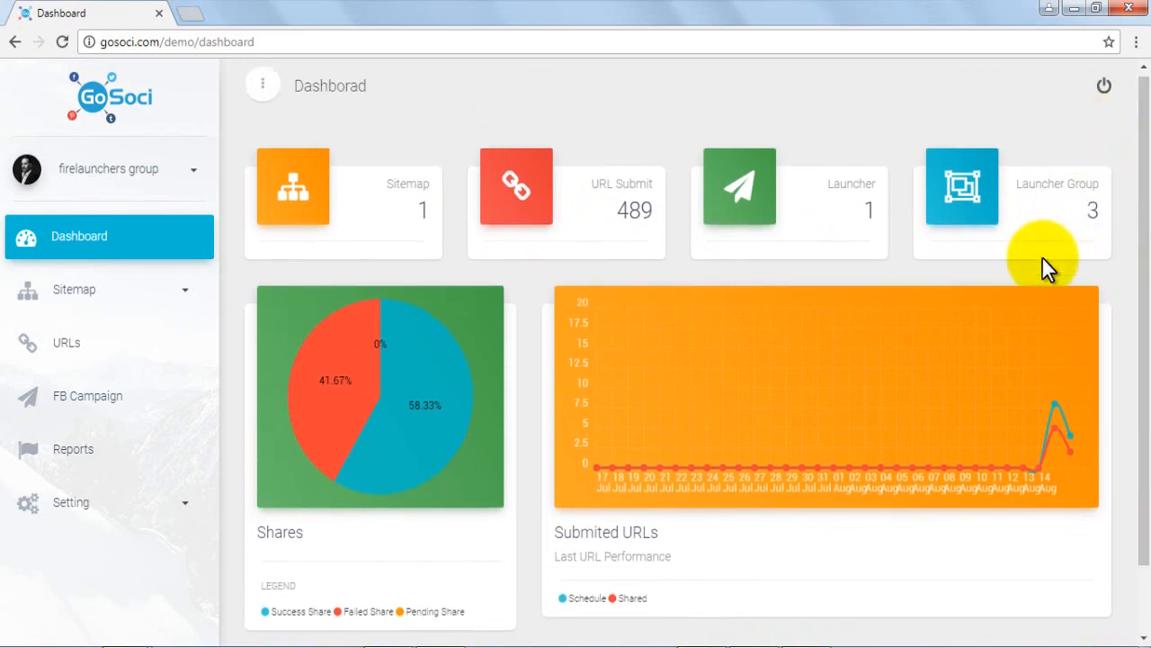
{"action": "mouse_move", "coordinate": [950, 389]}
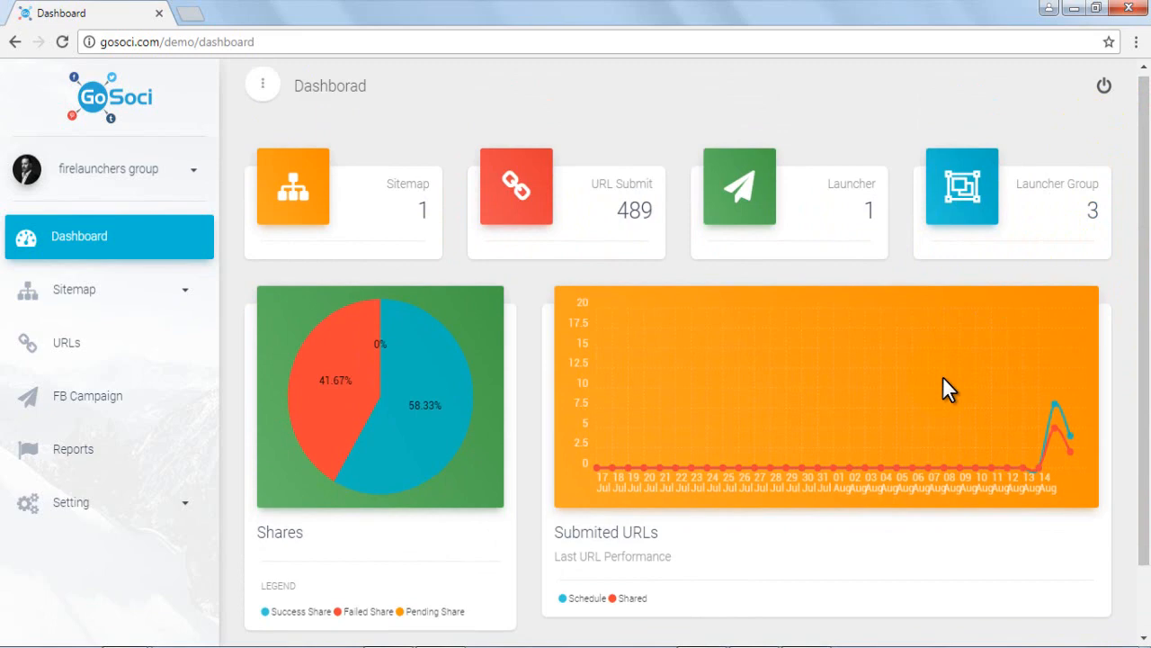